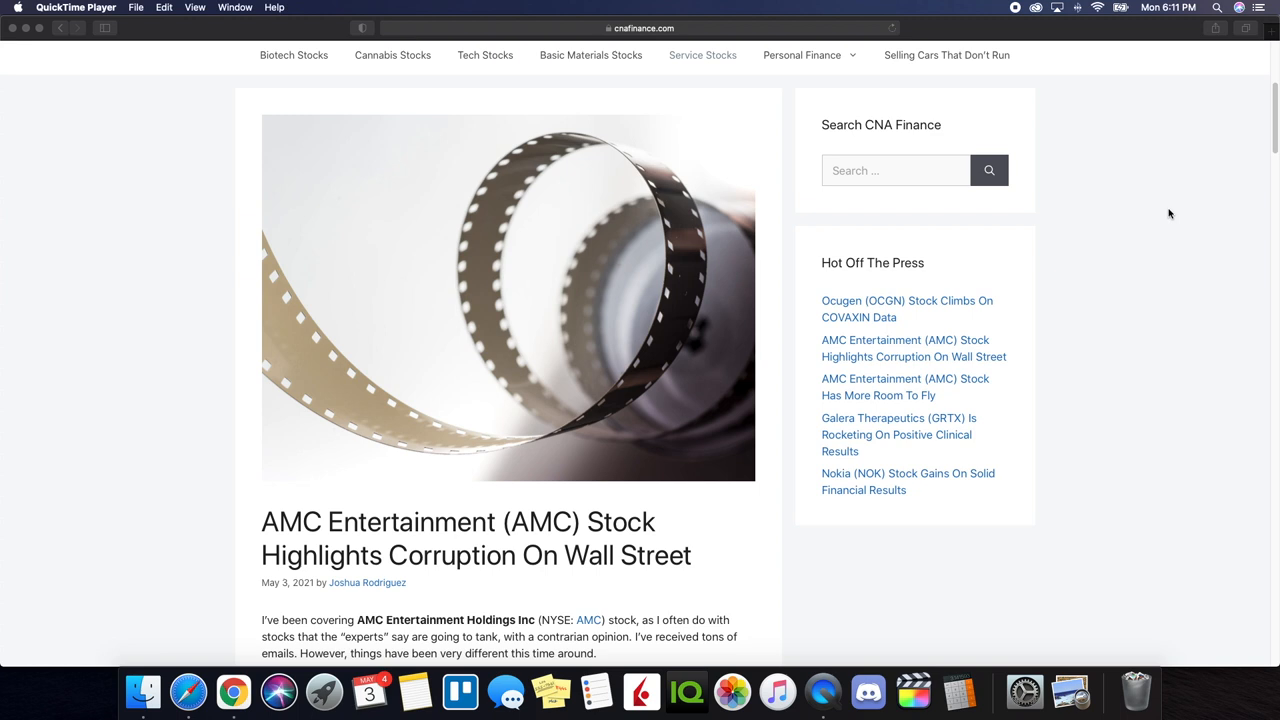
Scroll down the AMC article through the Discord thread screenshot to the hedge-funds-as-drug-dealers reply.
scroll(down, 3)
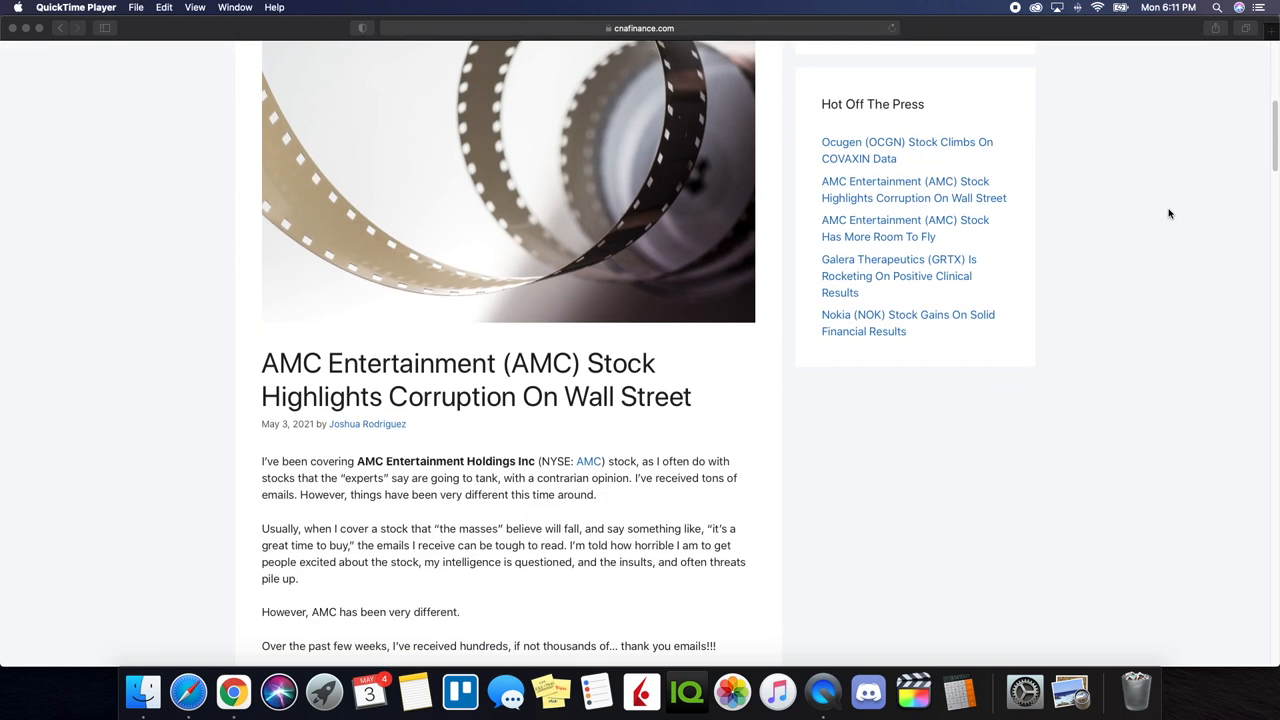
scroll(down, 3)
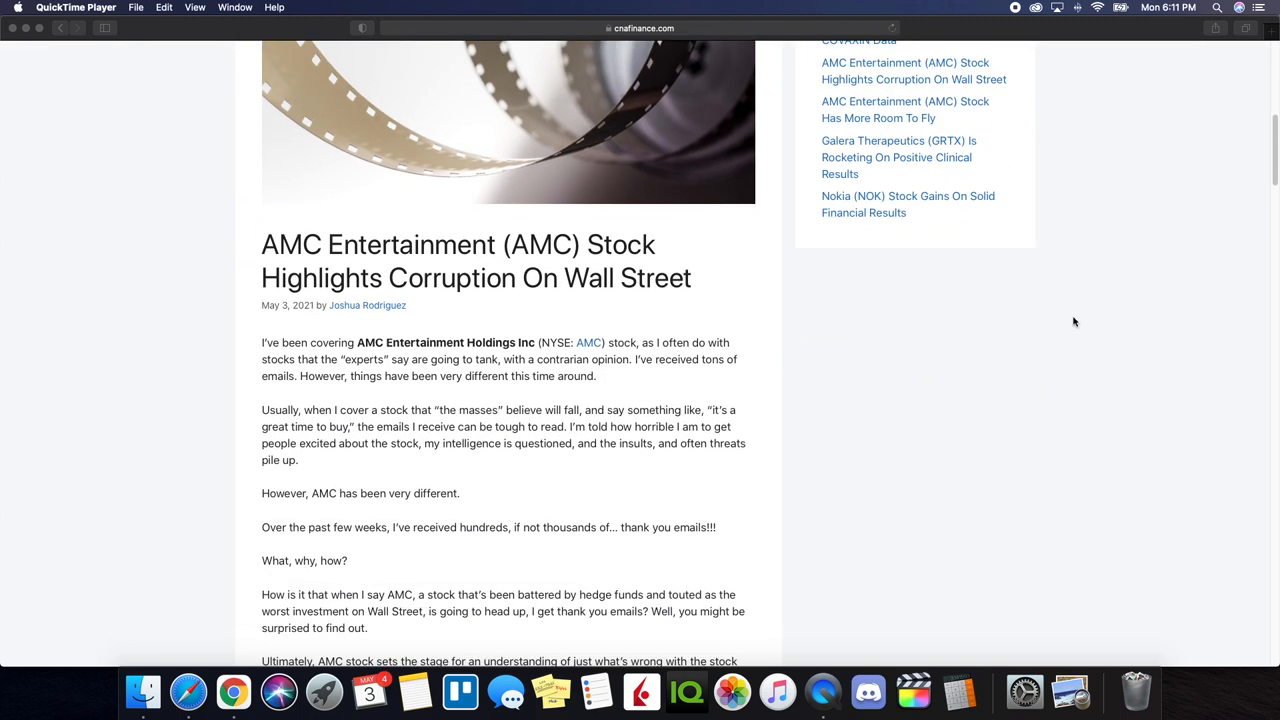
mouse_move(765, 477)
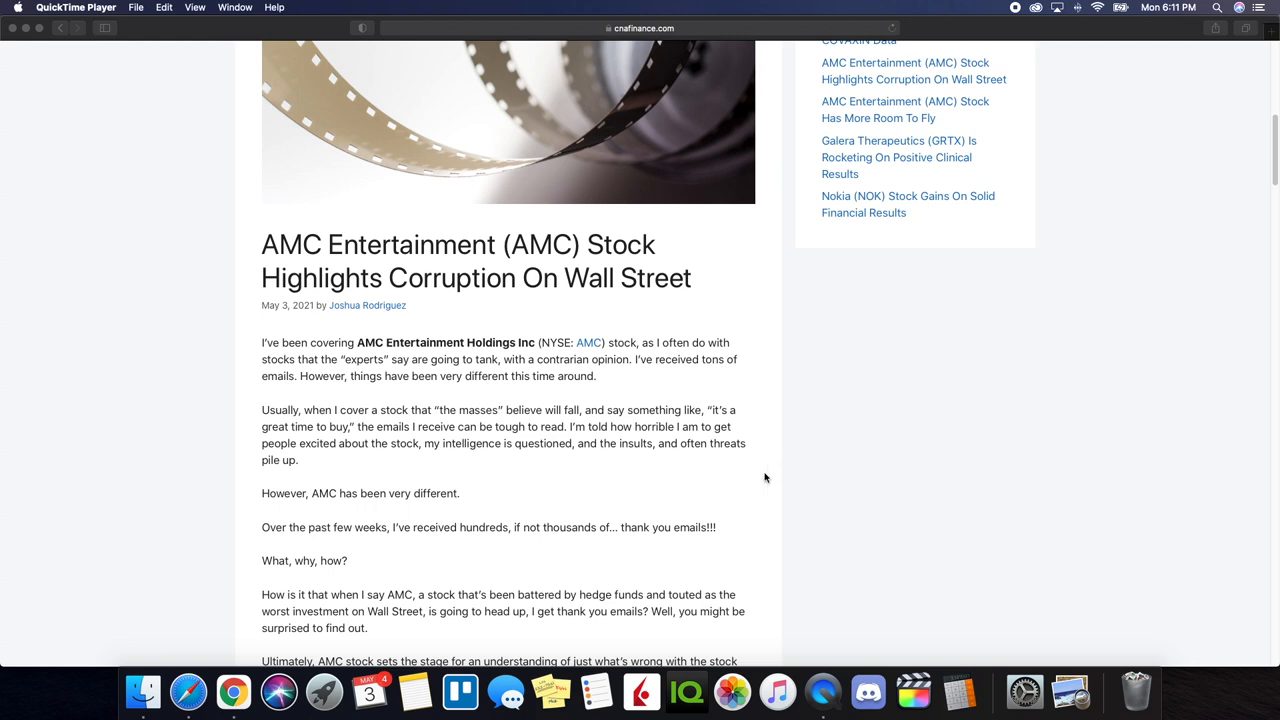
mouse_move(757, 485)
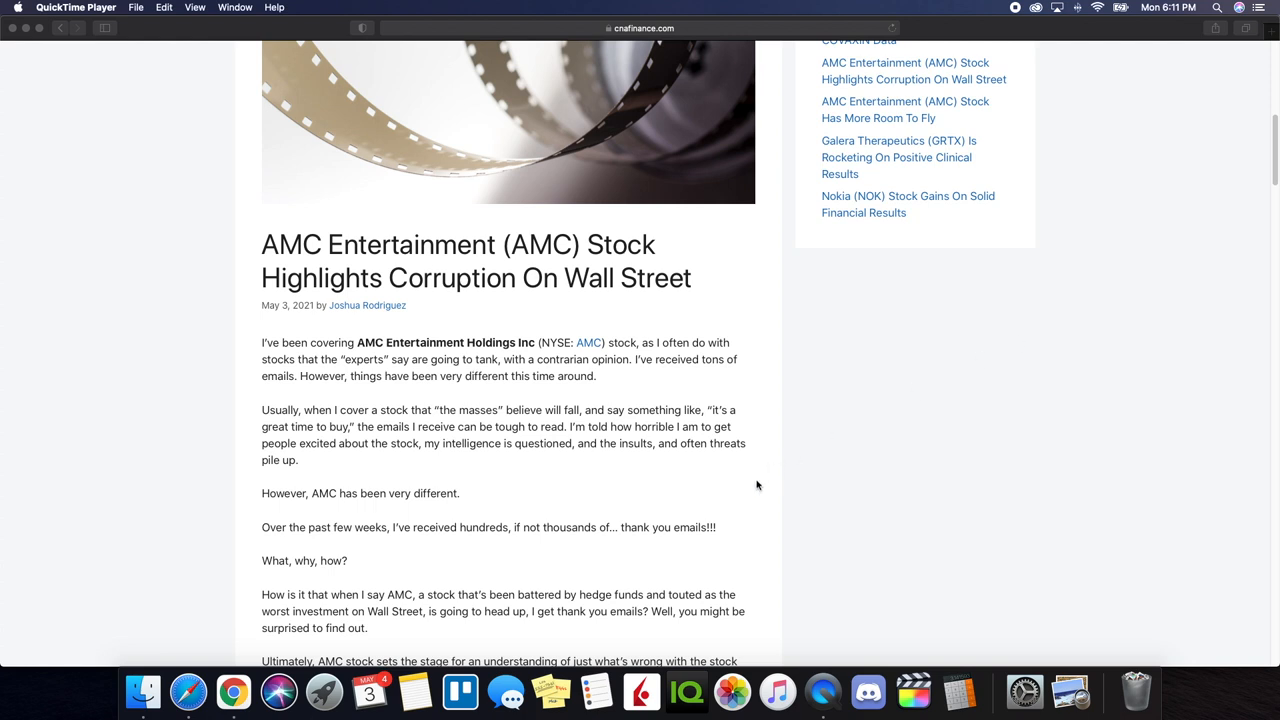
mouse_move(755, 489)
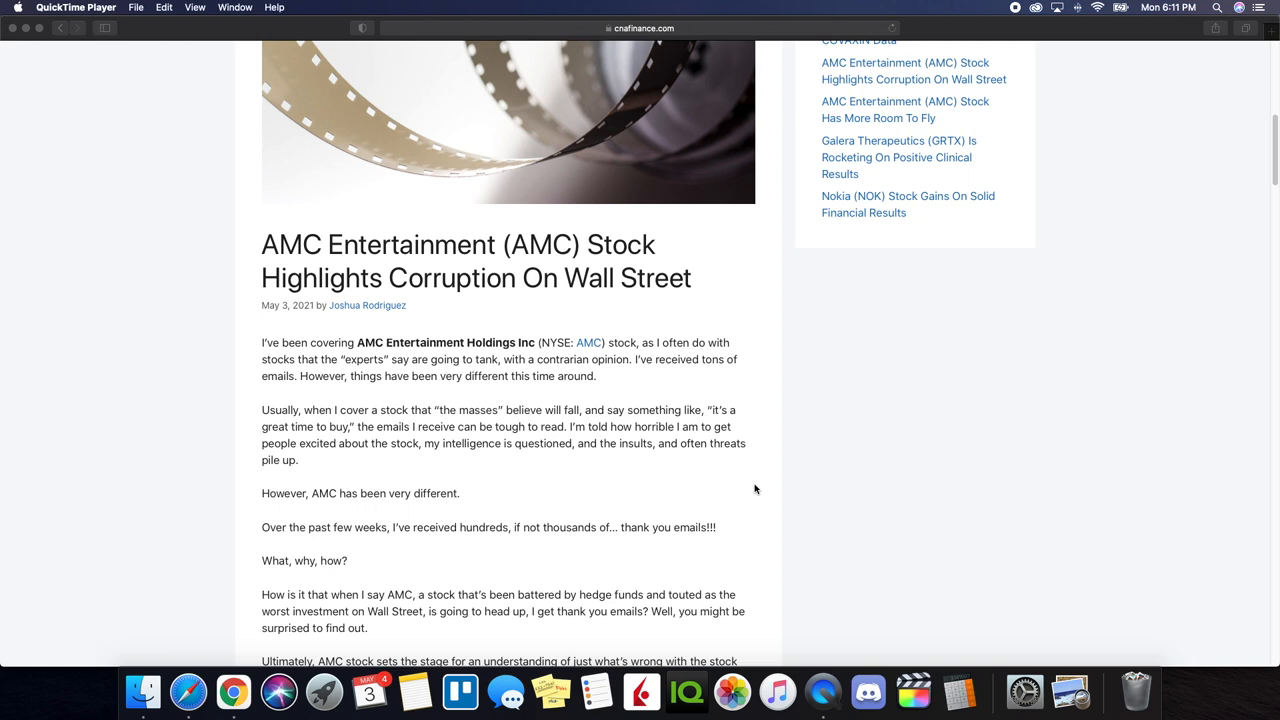
mouse_move(740, 492)
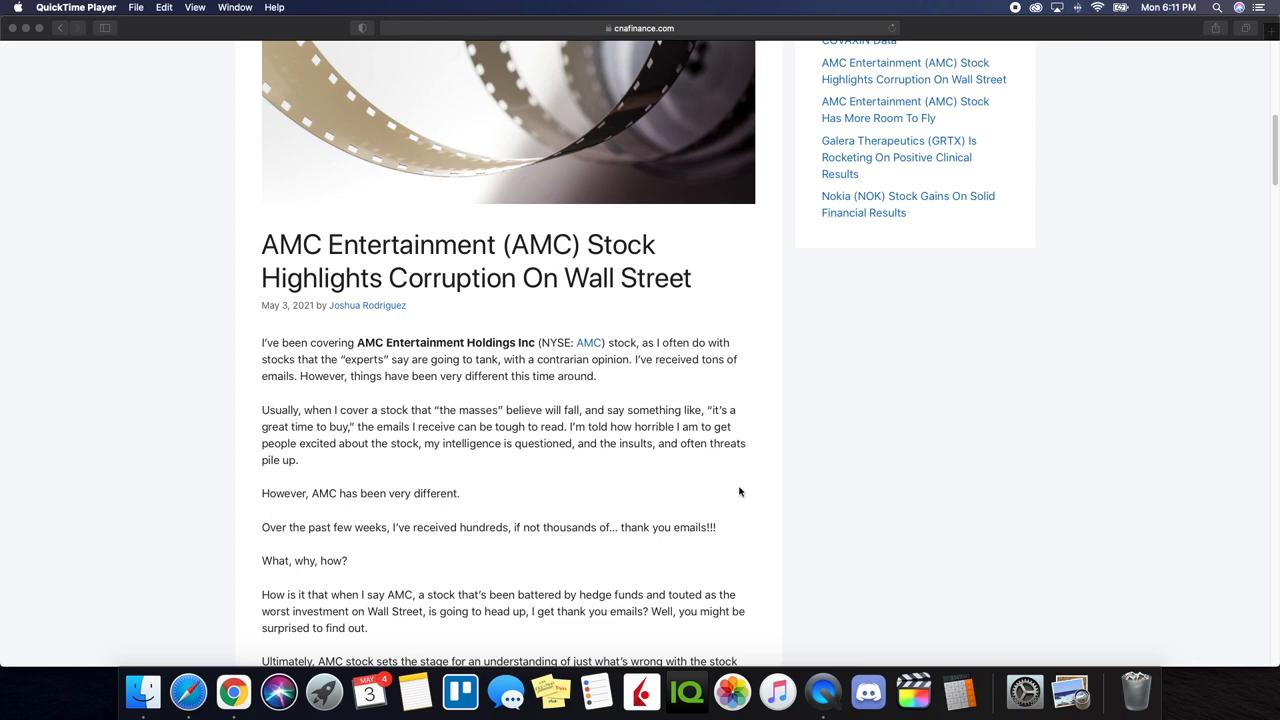
scroll(down, 3)
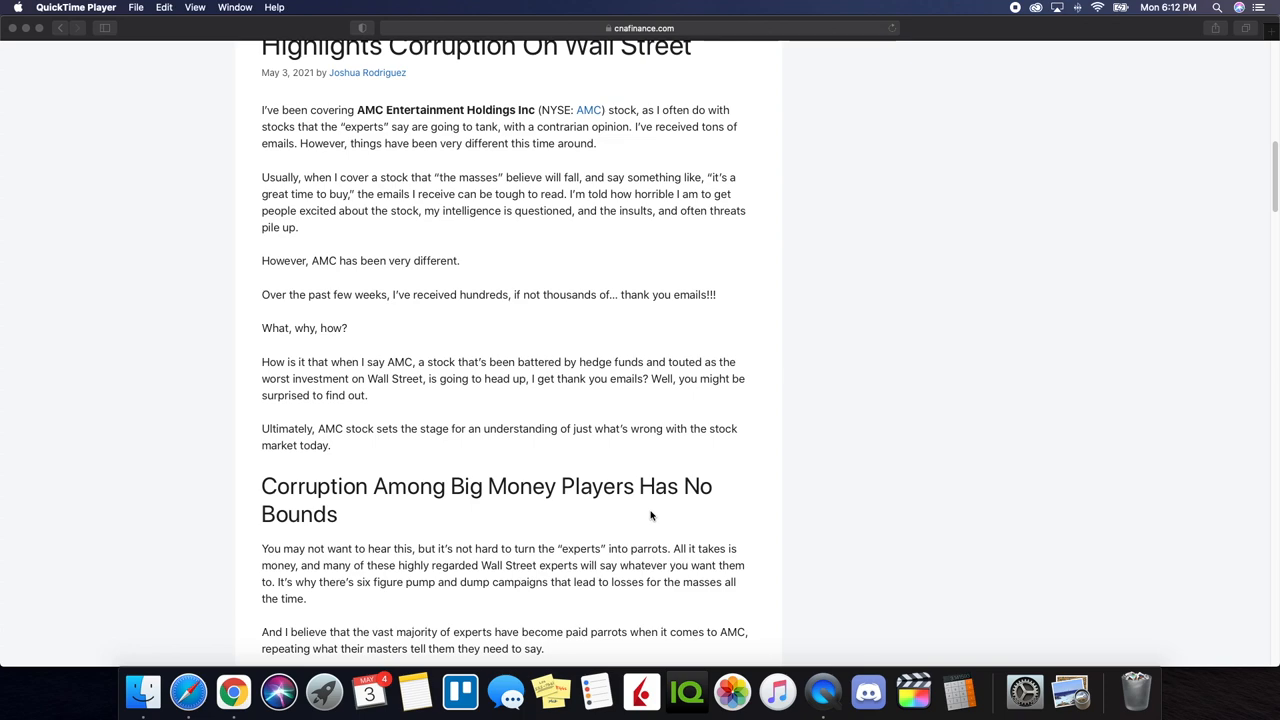
scroll(down, 3)
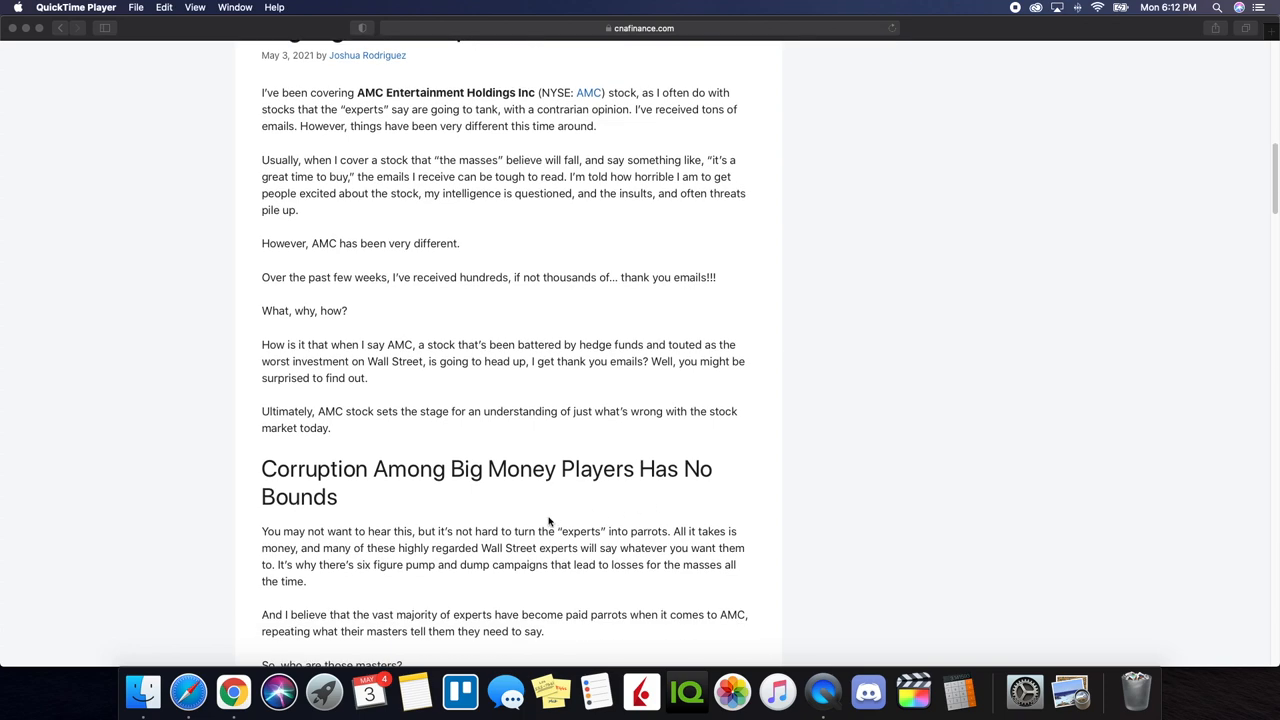
scroll(down, 3)
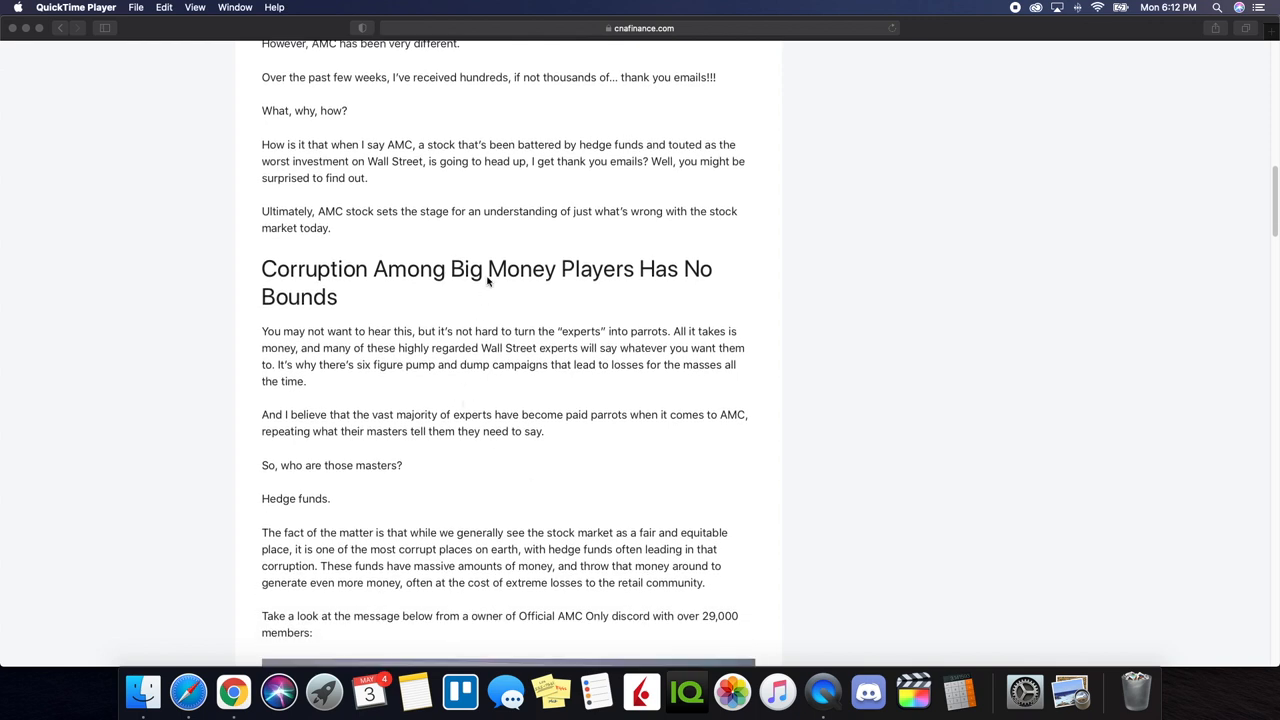
mouse_move(356, 380)
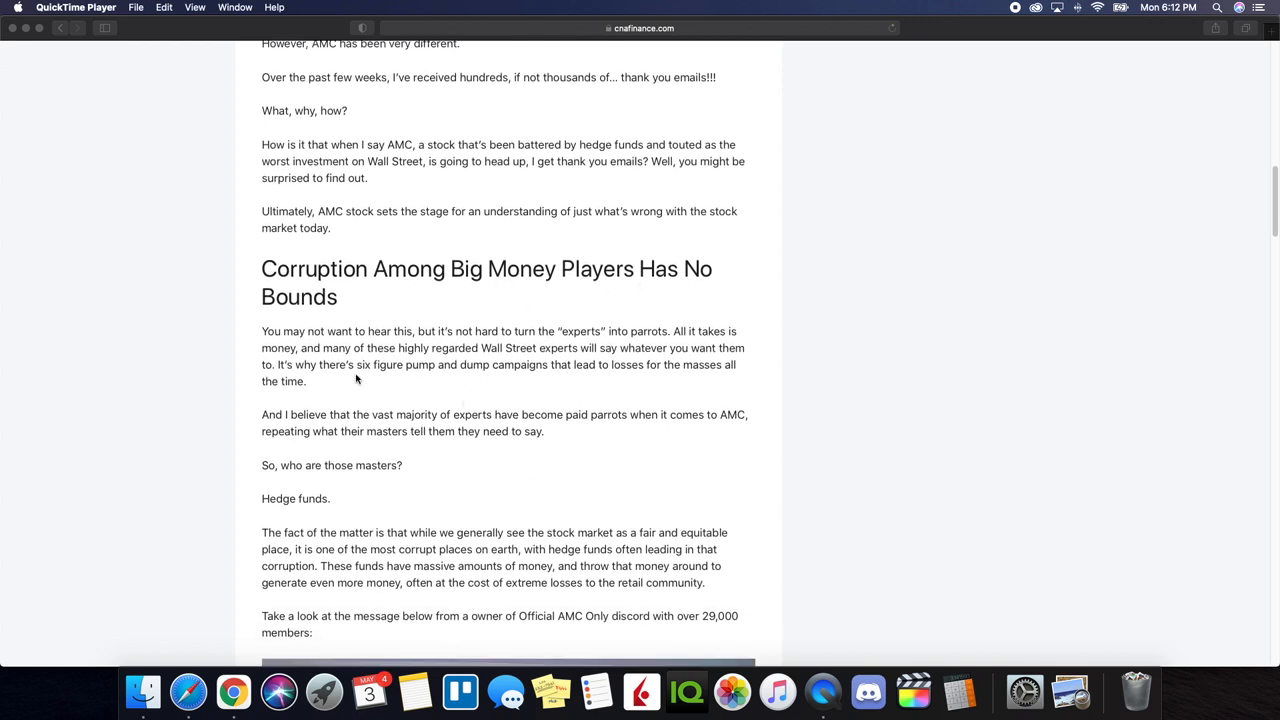
scroll(down, 3)
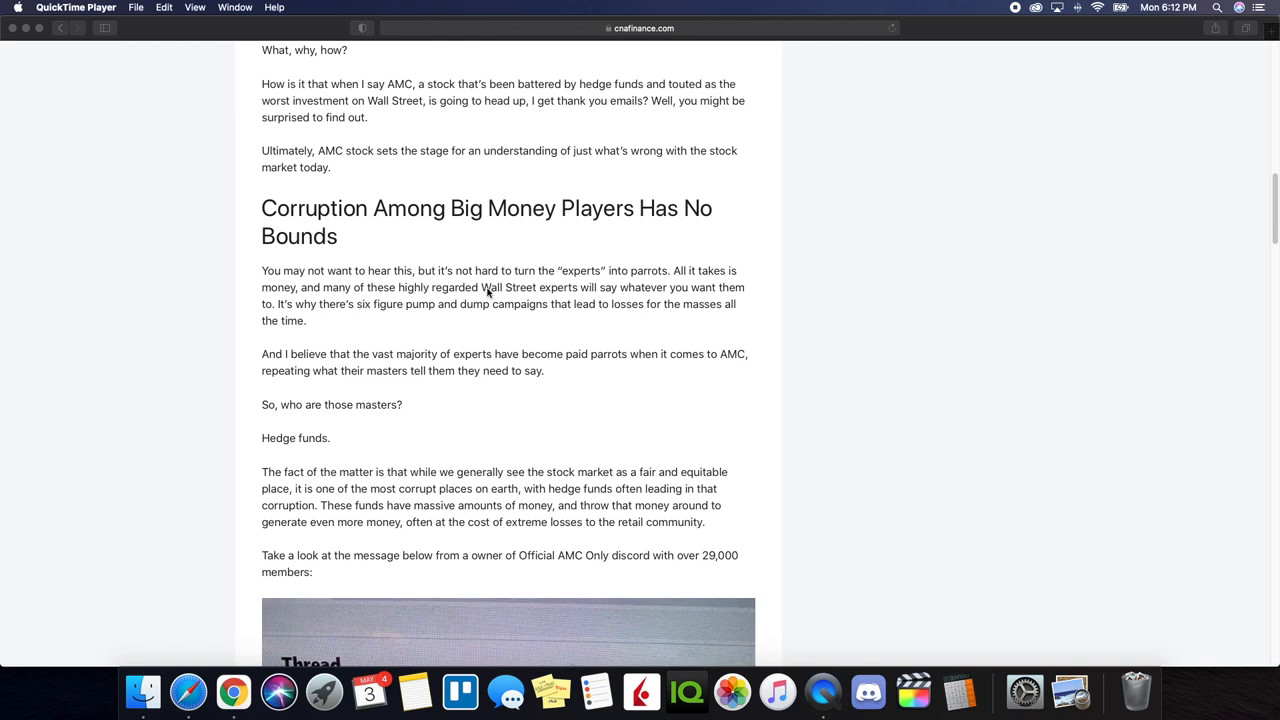
mouse_move(648, 287)
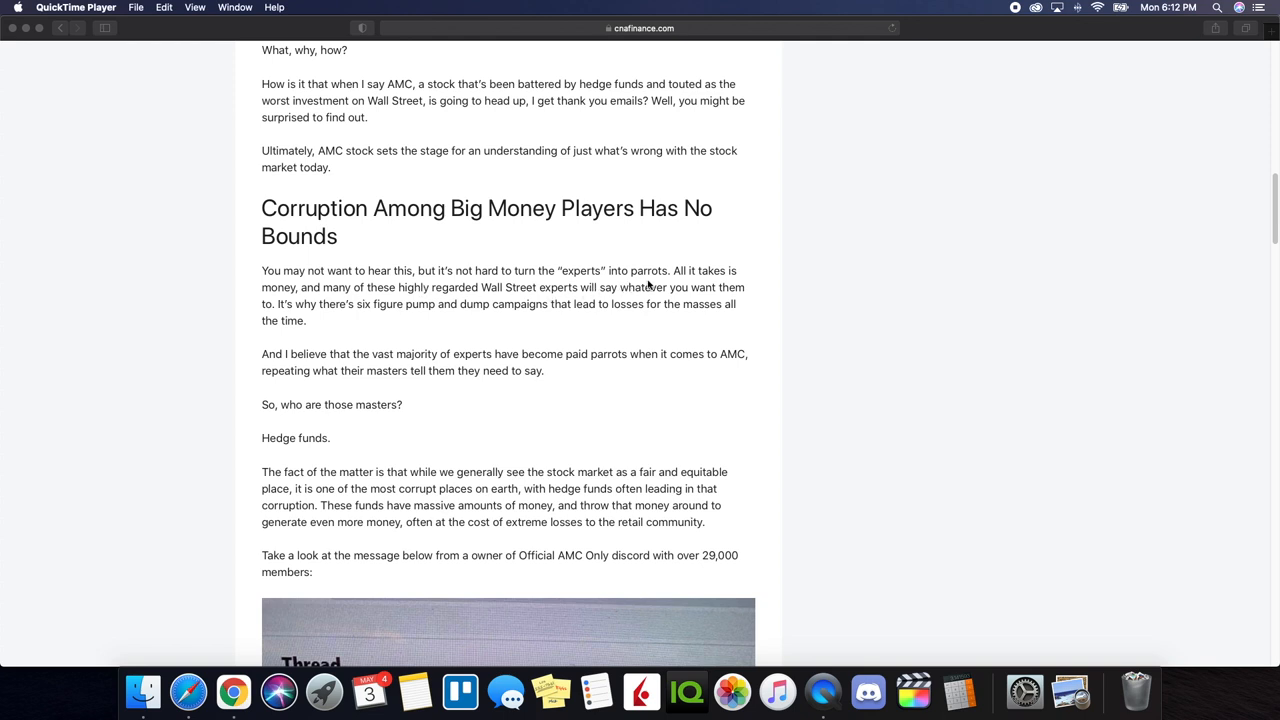
mouse_move(395, 304)
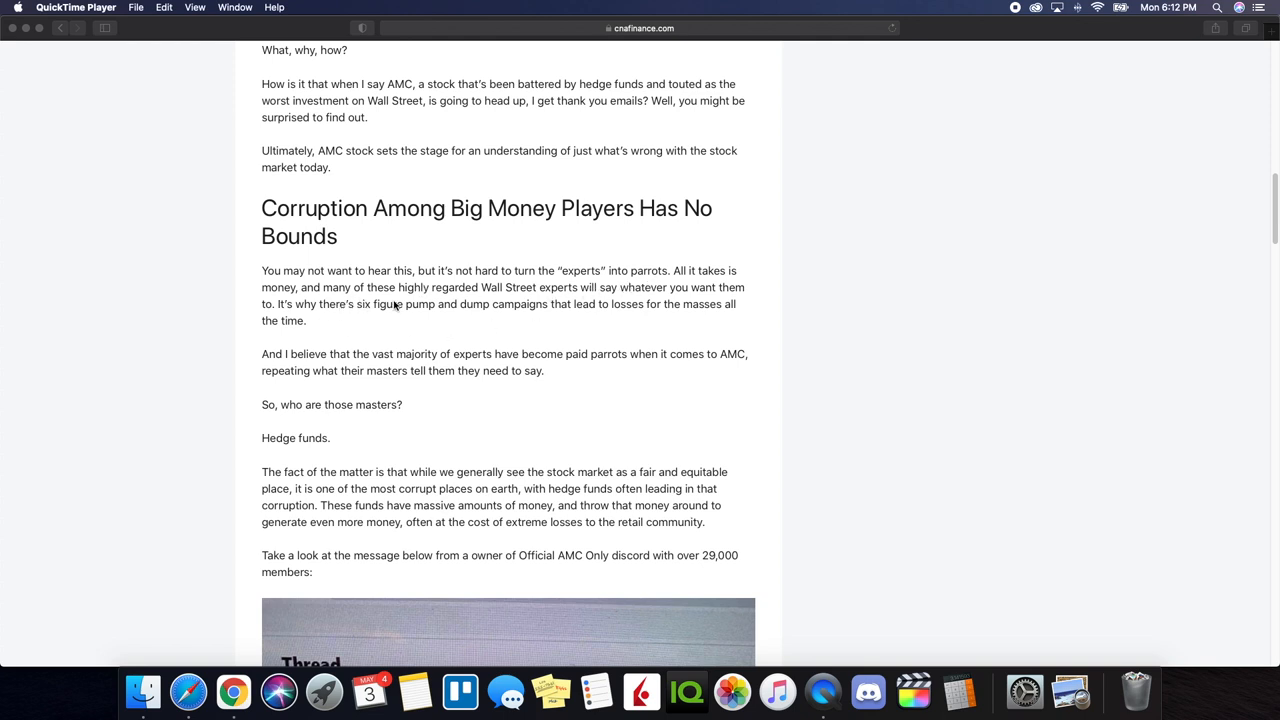
mouse_move(592, 313)
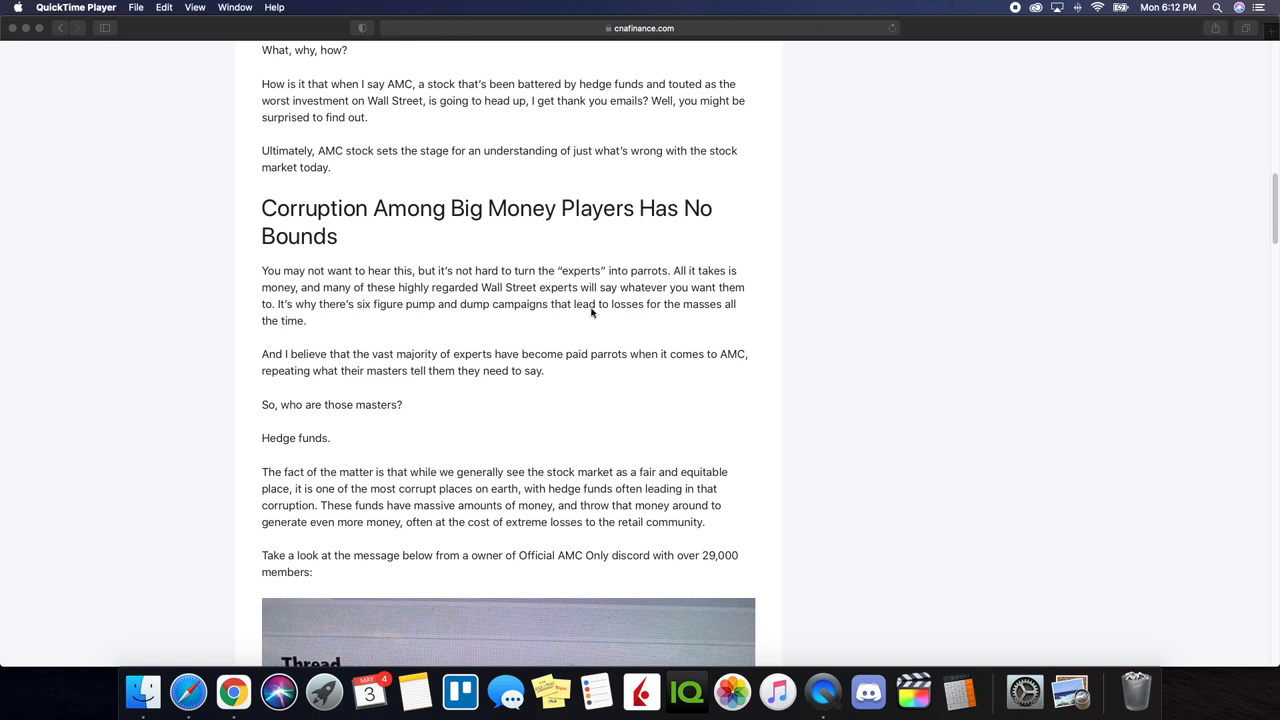
mouse_move(343, 327)
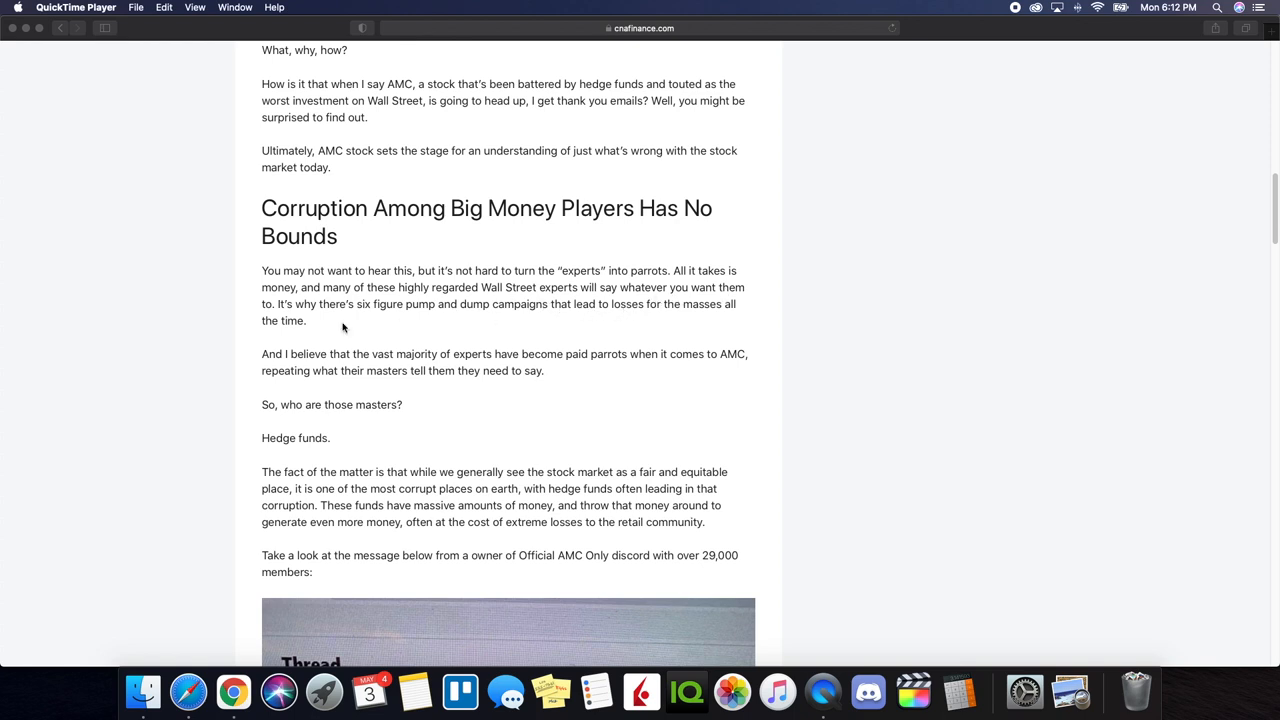
mouse_move(425, 314)
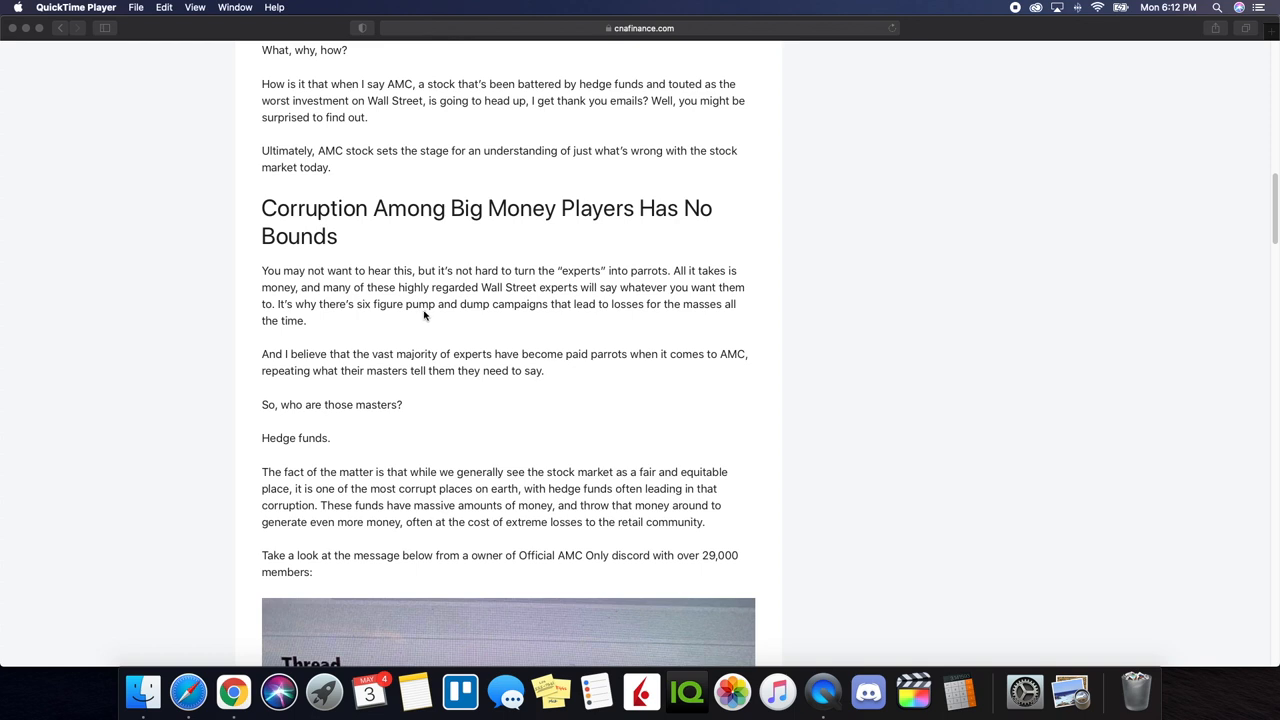
mouse_move(654, 321)
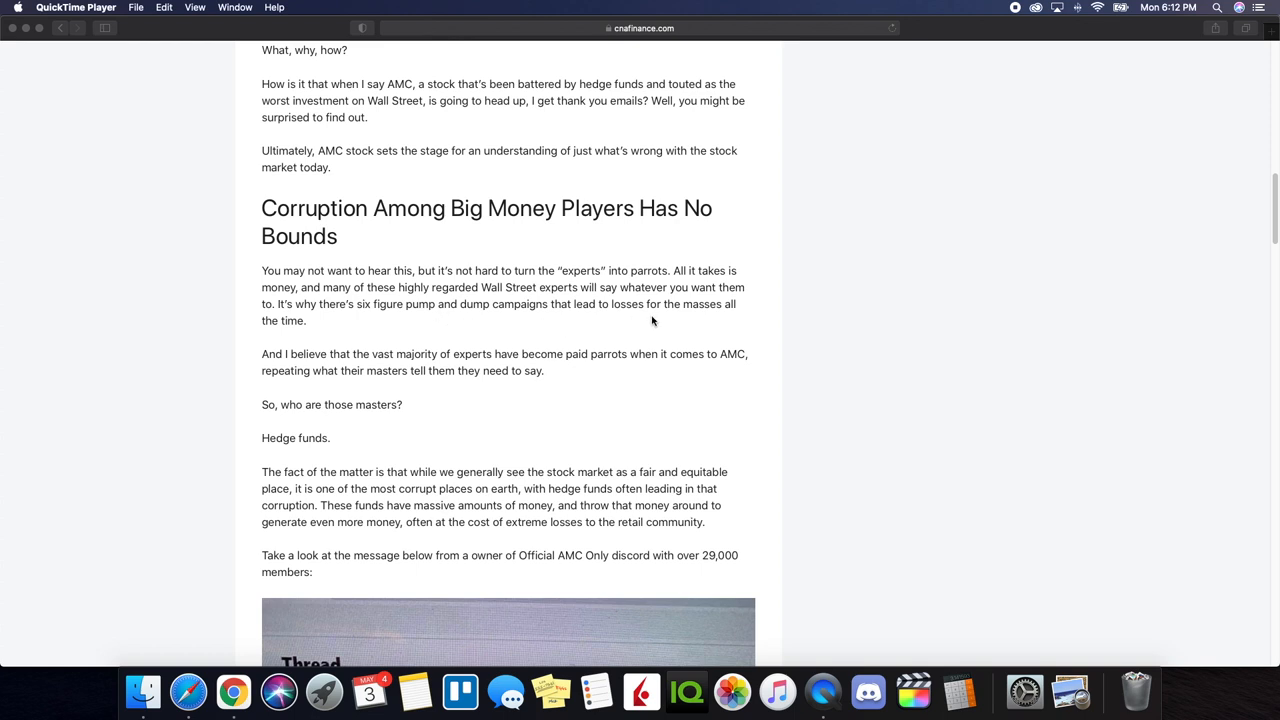
mouse_move(316, 323)
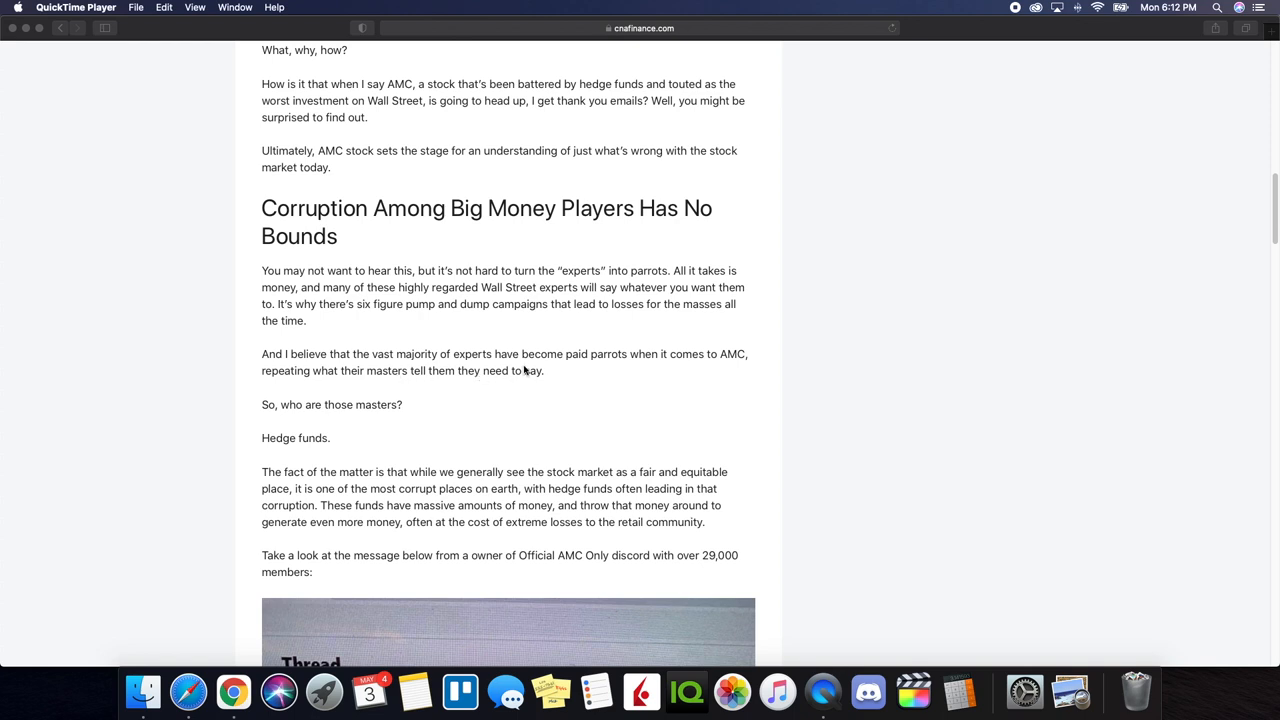
mouse_move(623, 367)
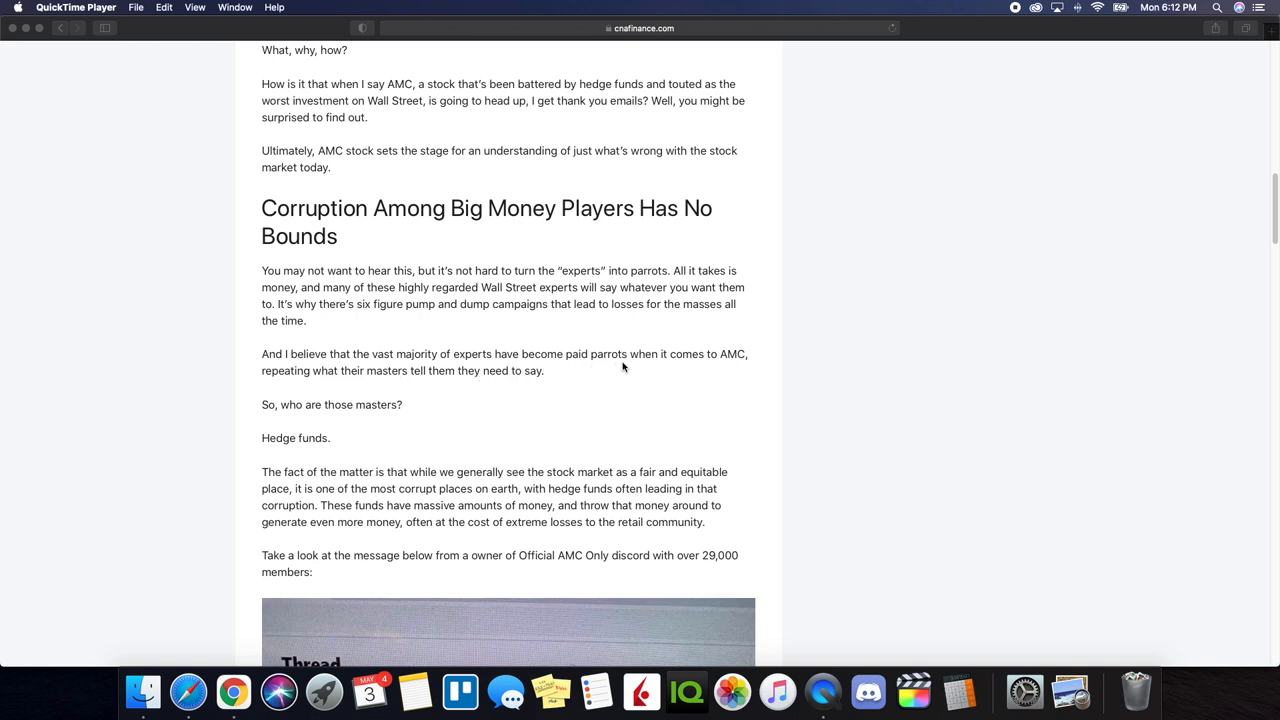
mouse_move(347, 387)
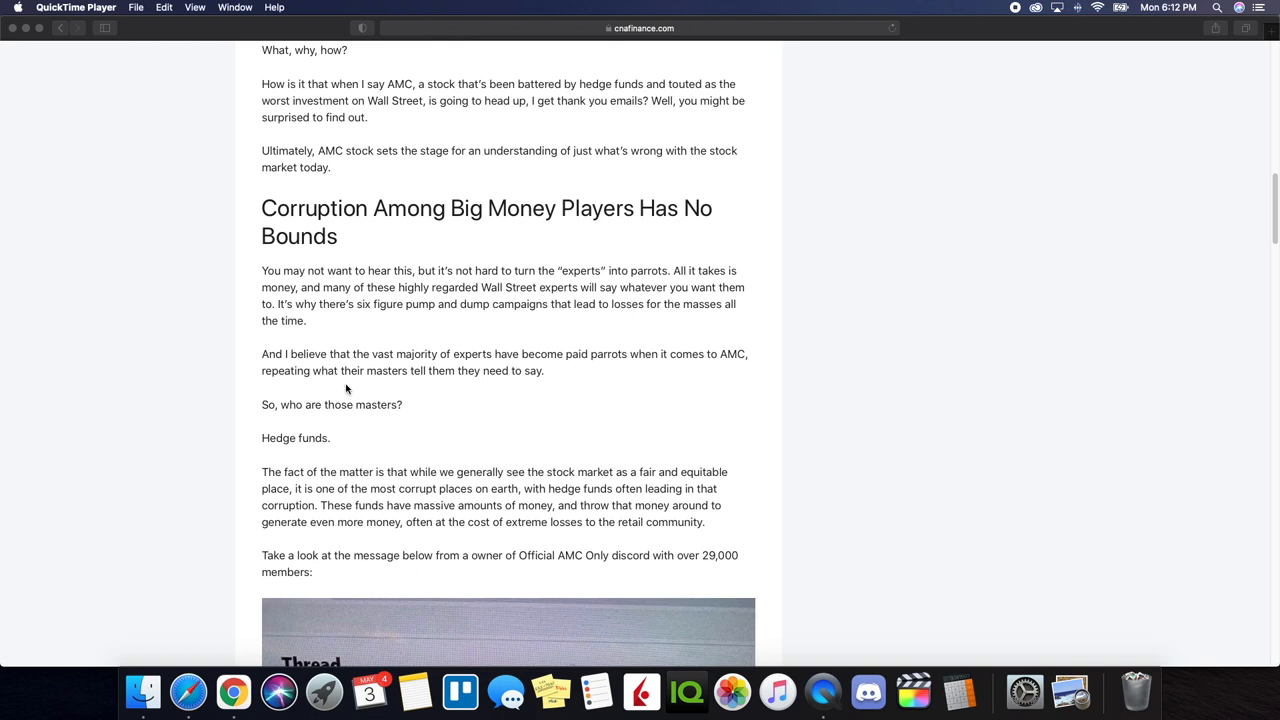
mouse_move(522, 393)
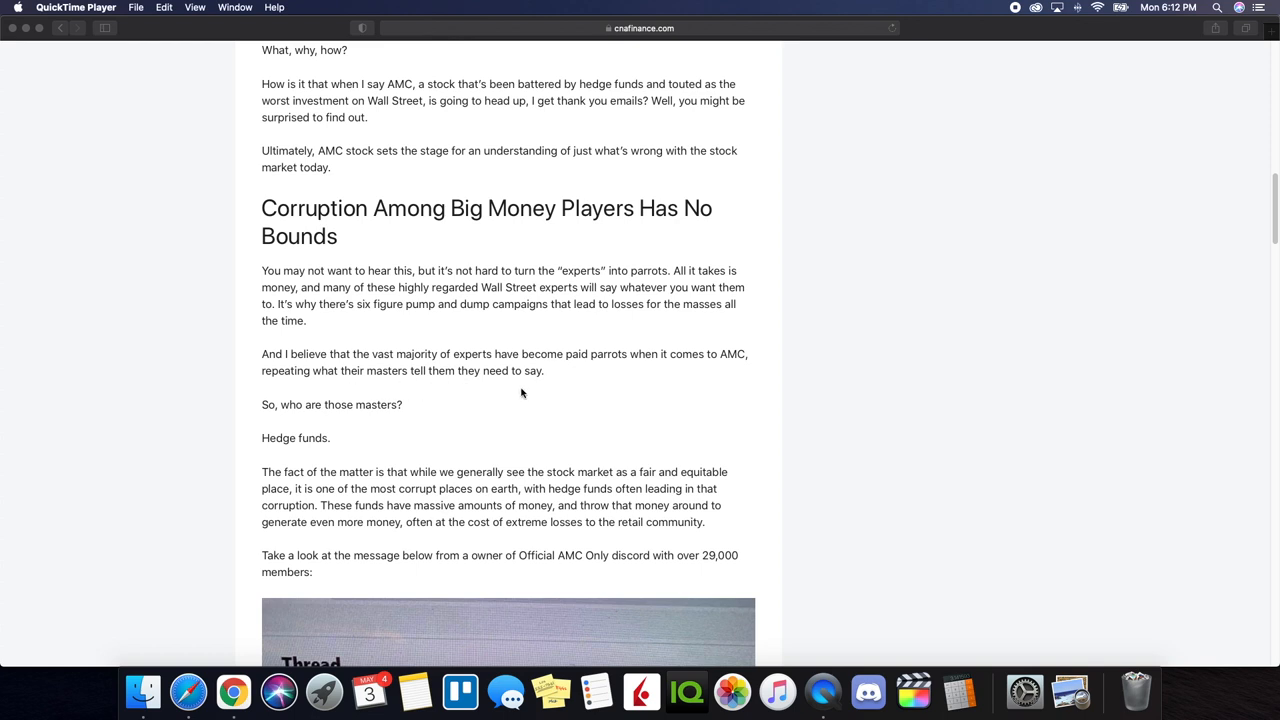
mouse_move(594, 394)
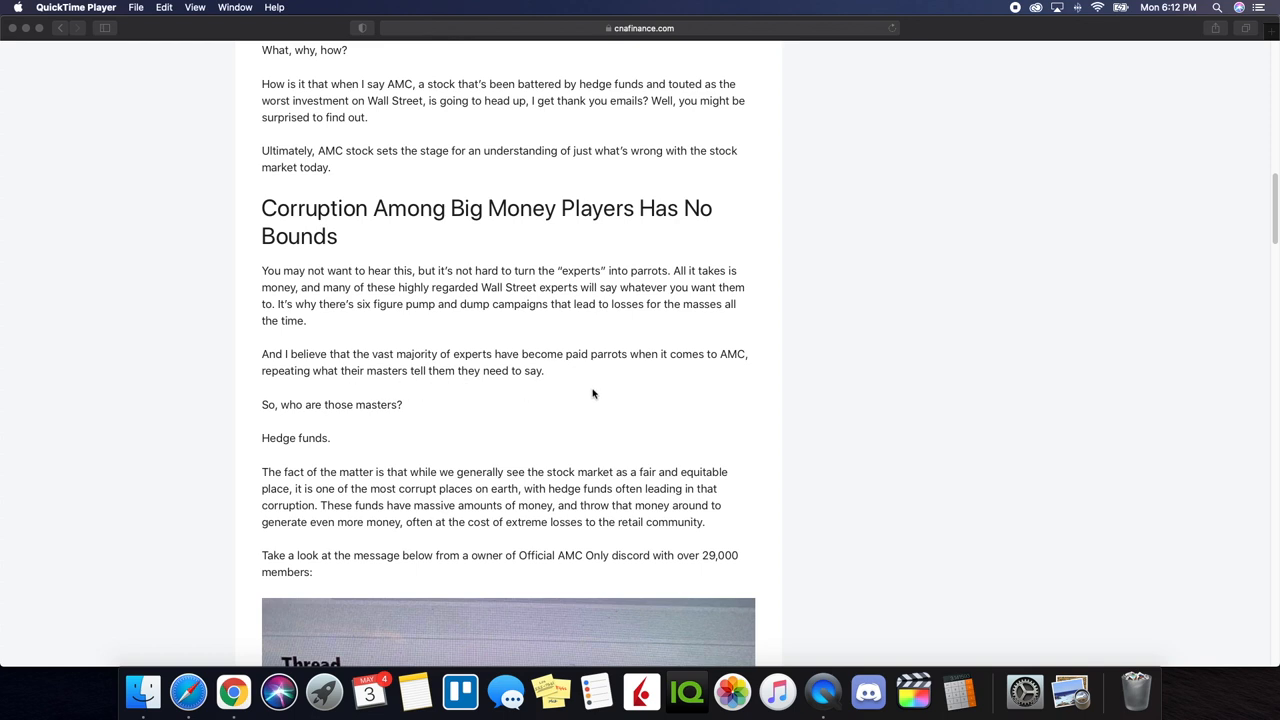
mouse_move(566, 454)
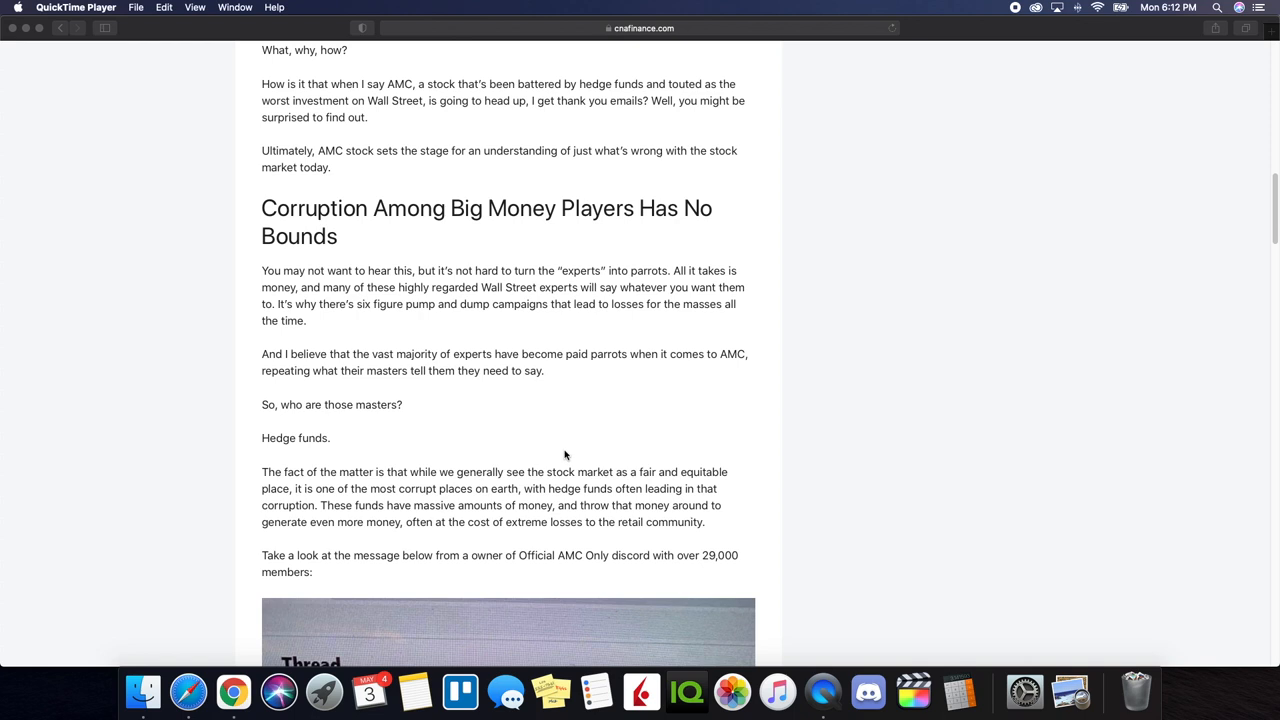
mouse_move(314, 430)
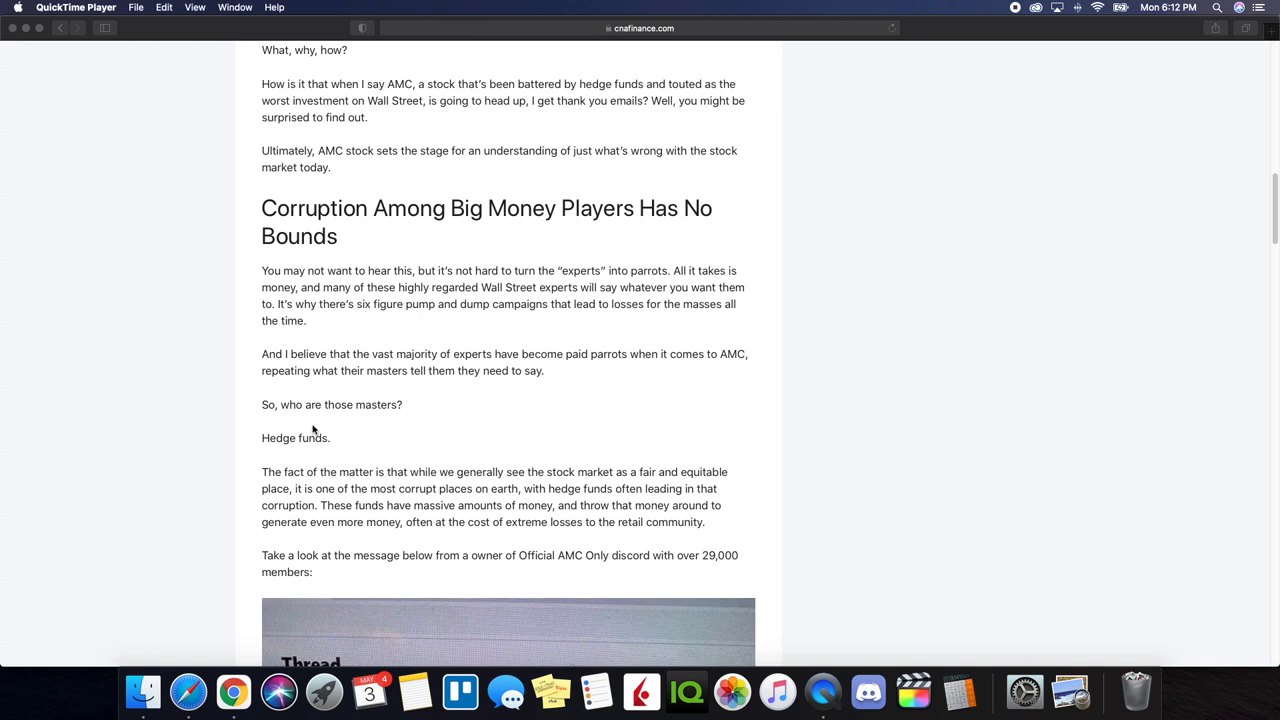
scroll(down, 3)
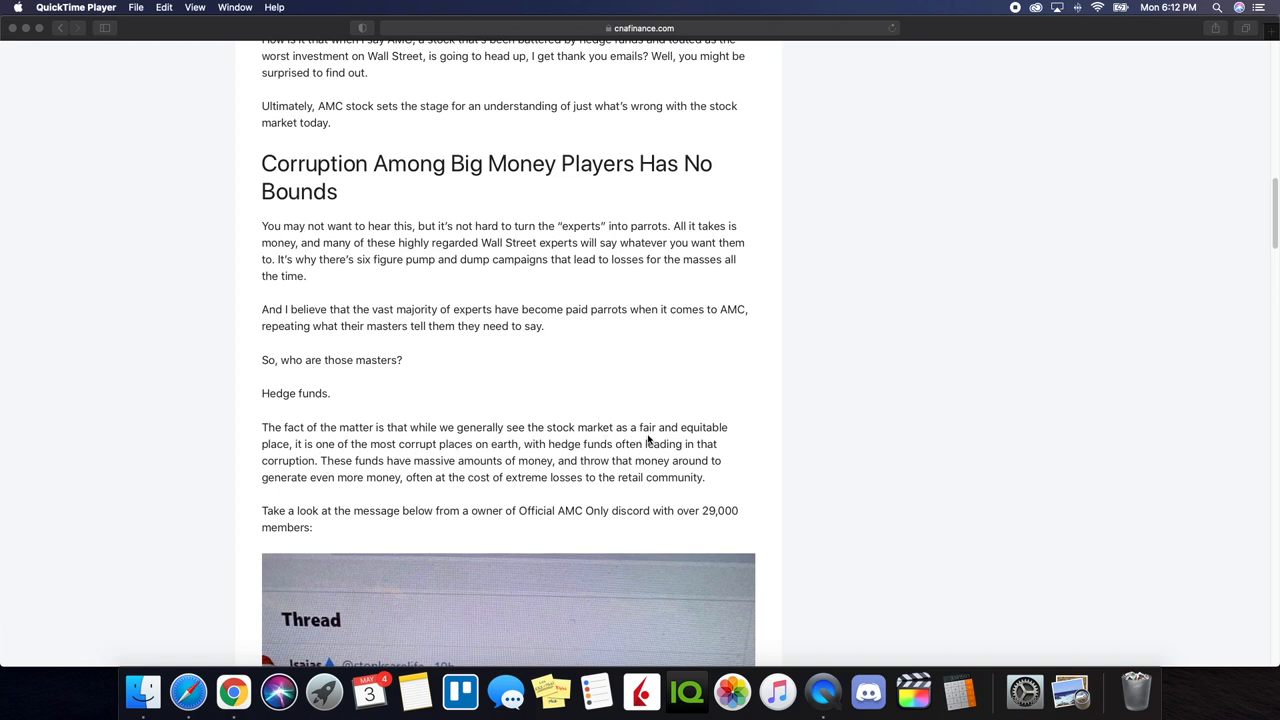
mouse_move(409, 470)
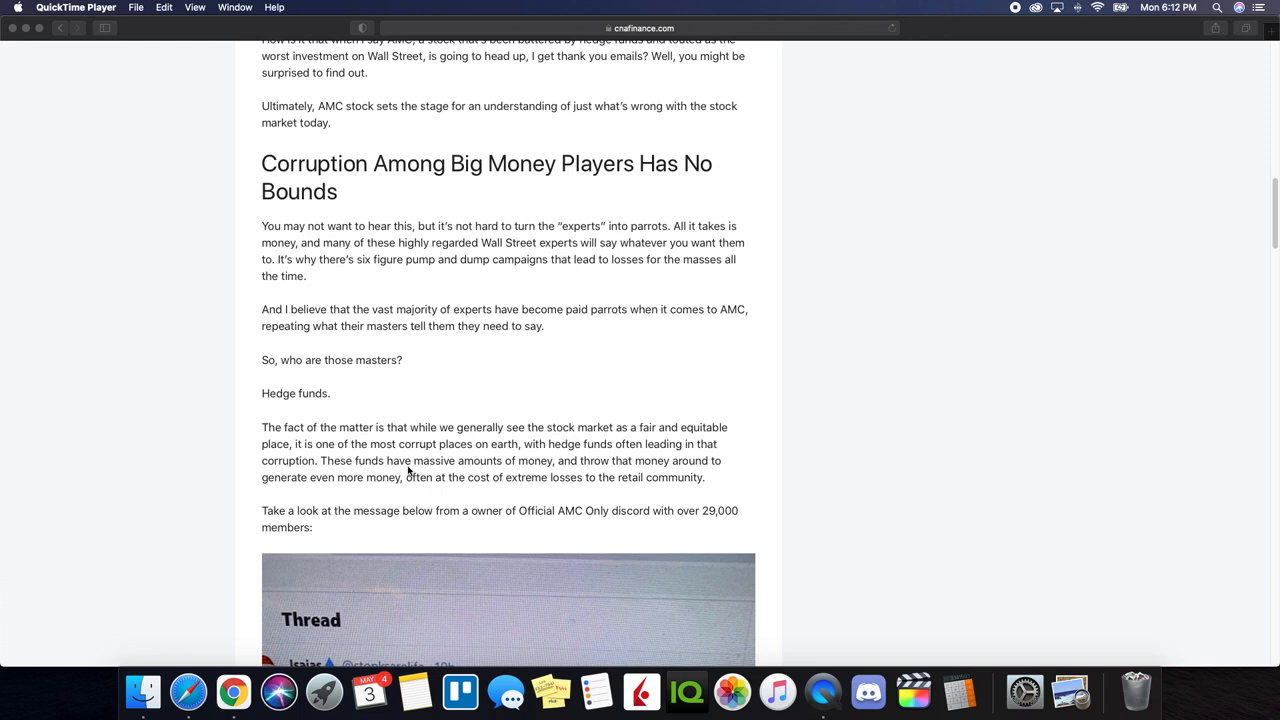
scroll(down, 3)
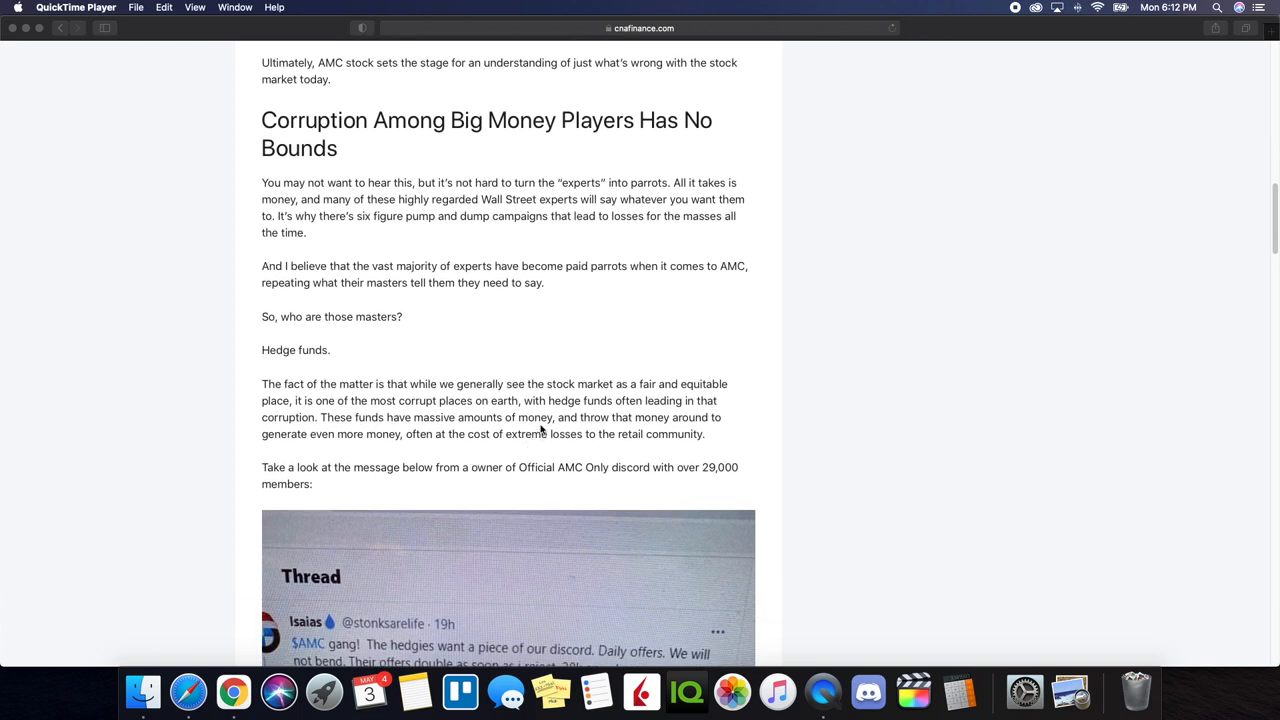
scroll(down, 3)
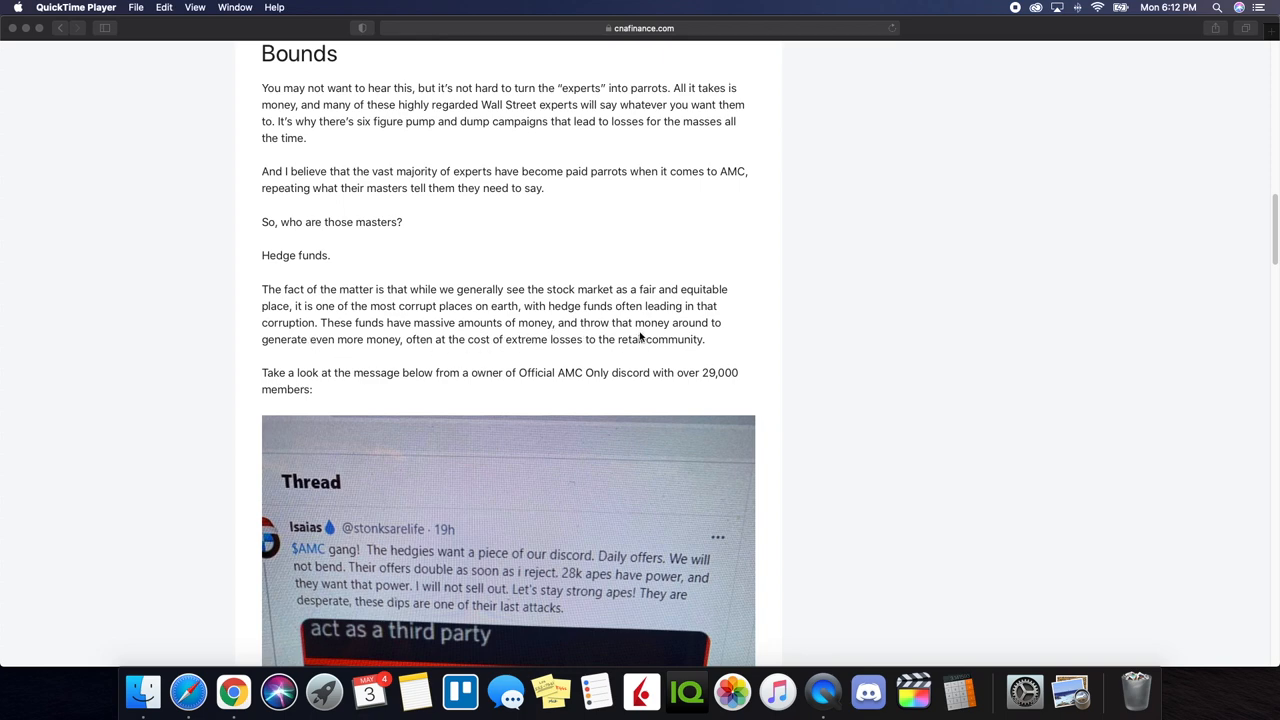
mouse_move(384, 353)
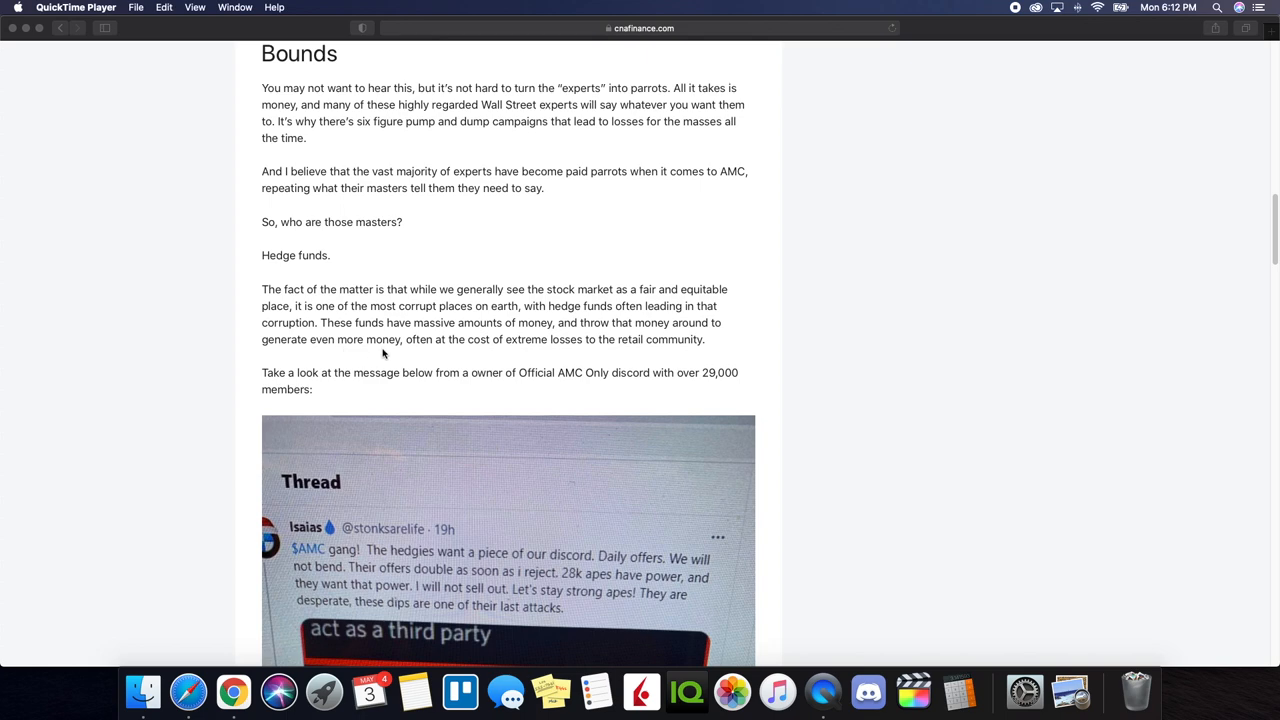
mouse_move(524, 358)
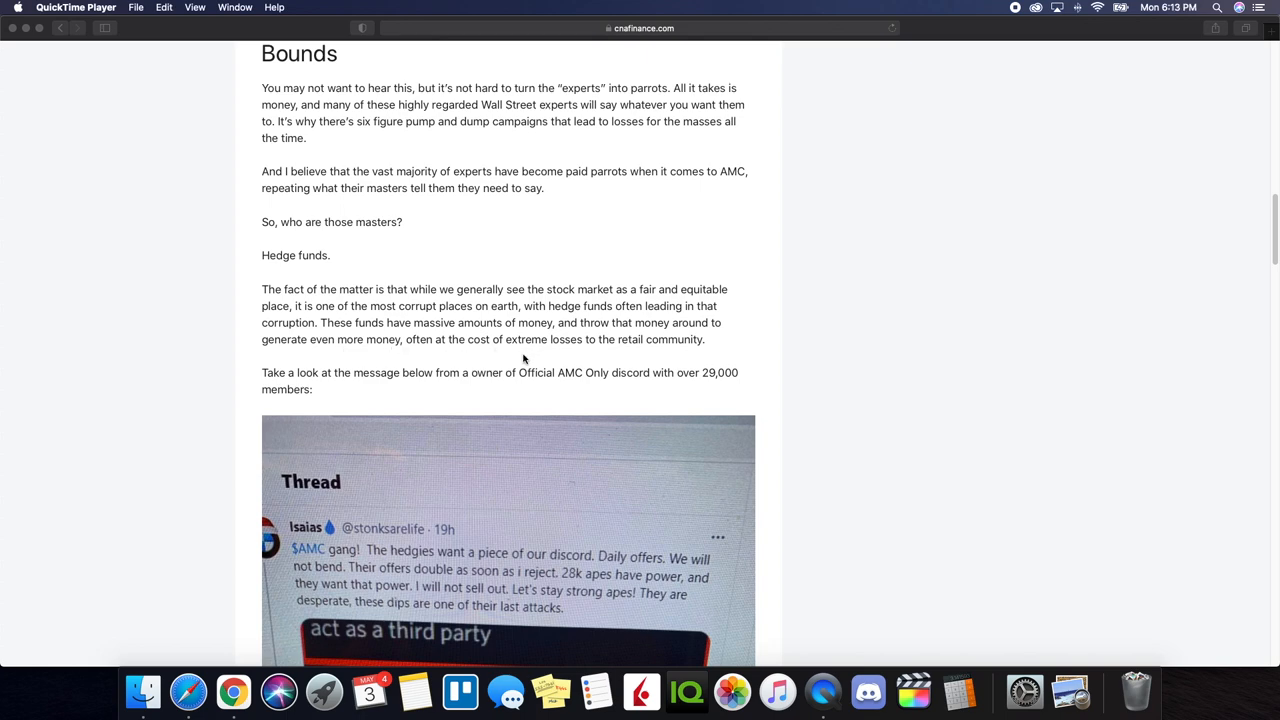
scroll(down, 3)
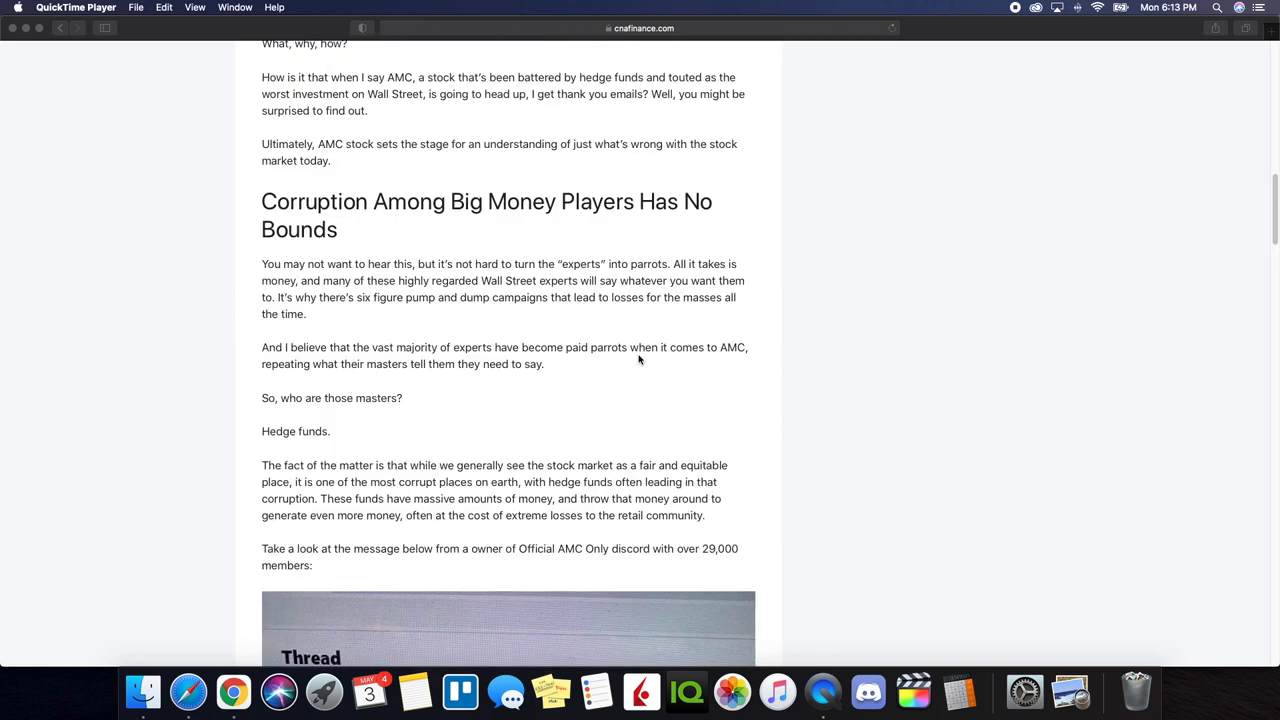
mouse_move(623, 400)
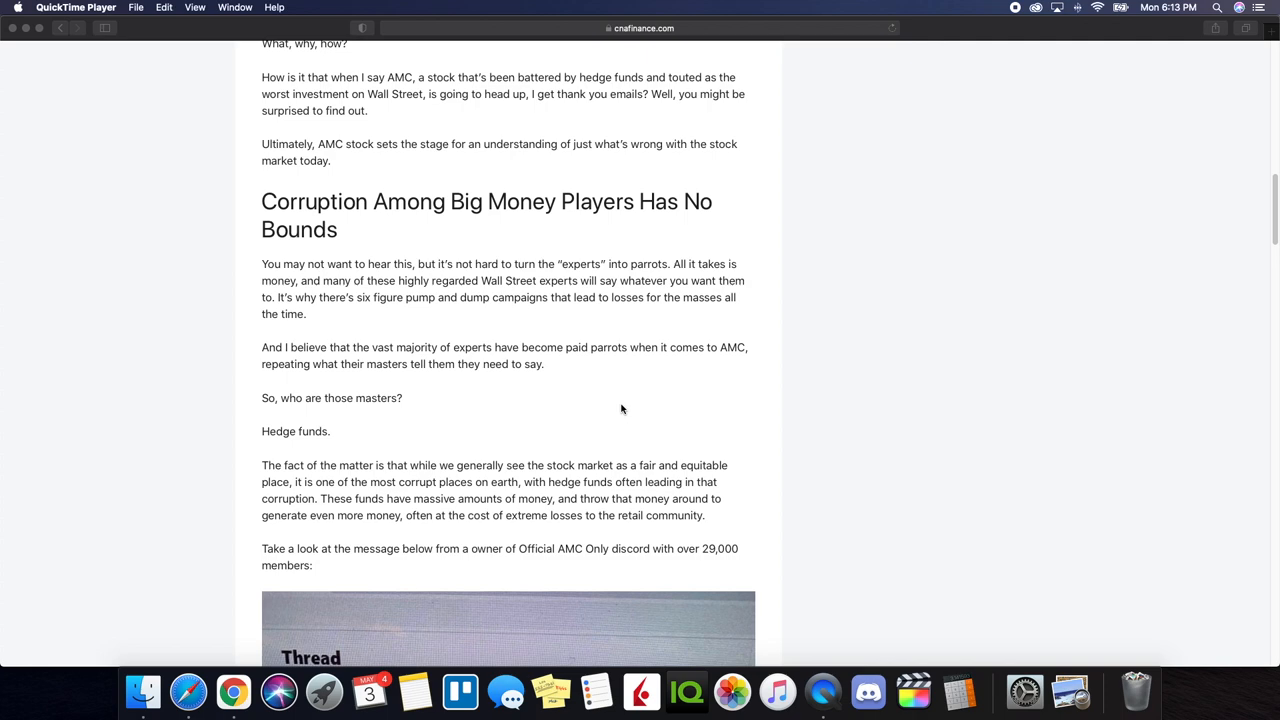
scroll(down, 3)
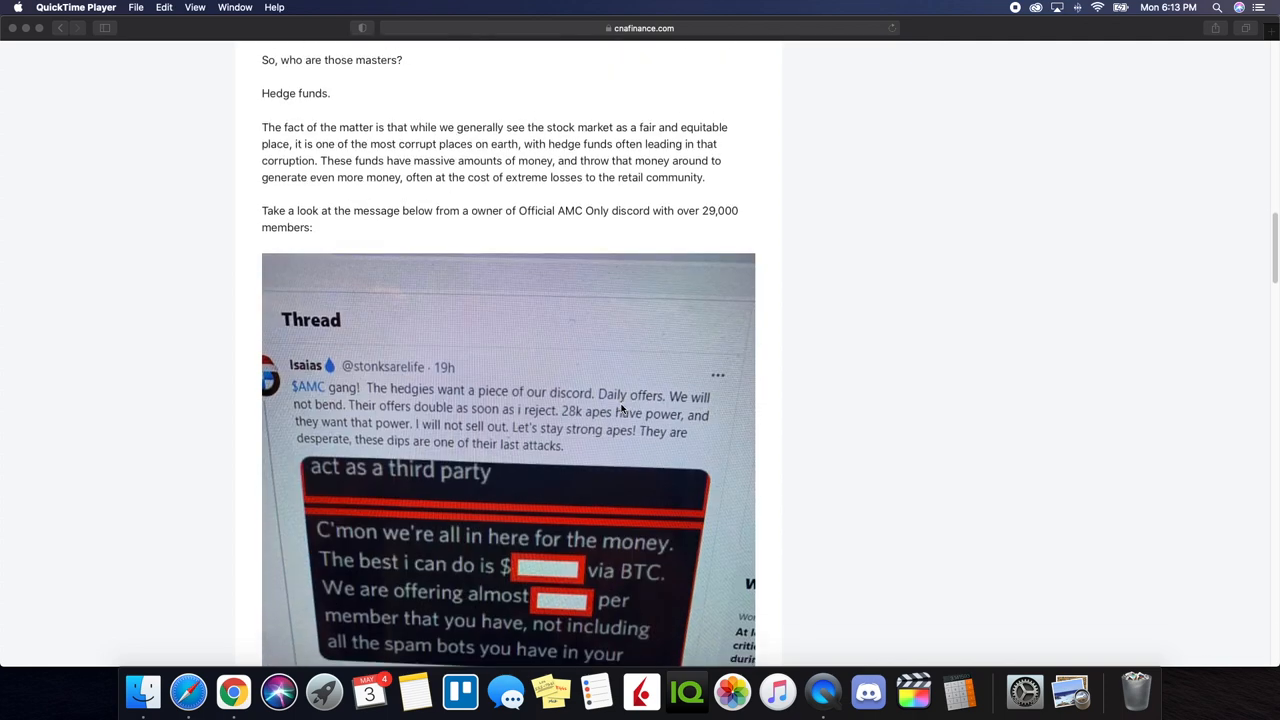
scroll(down, 3)
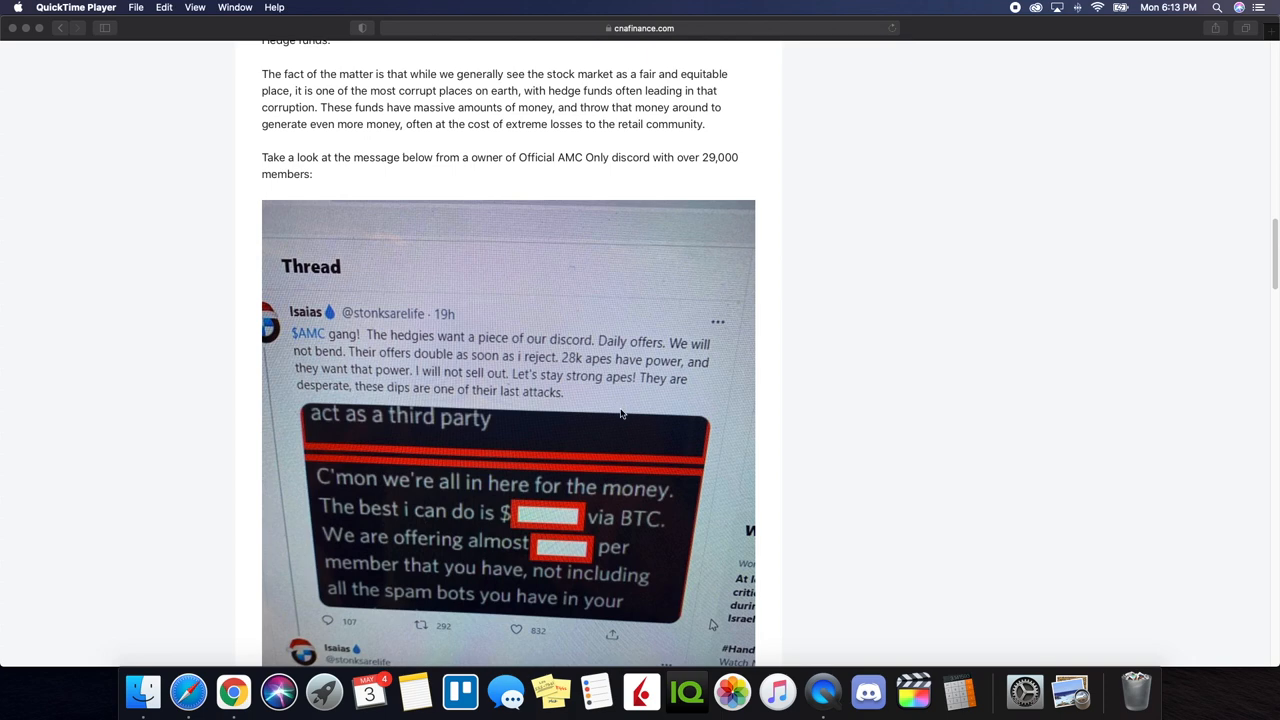
mouse_move(607, 402)
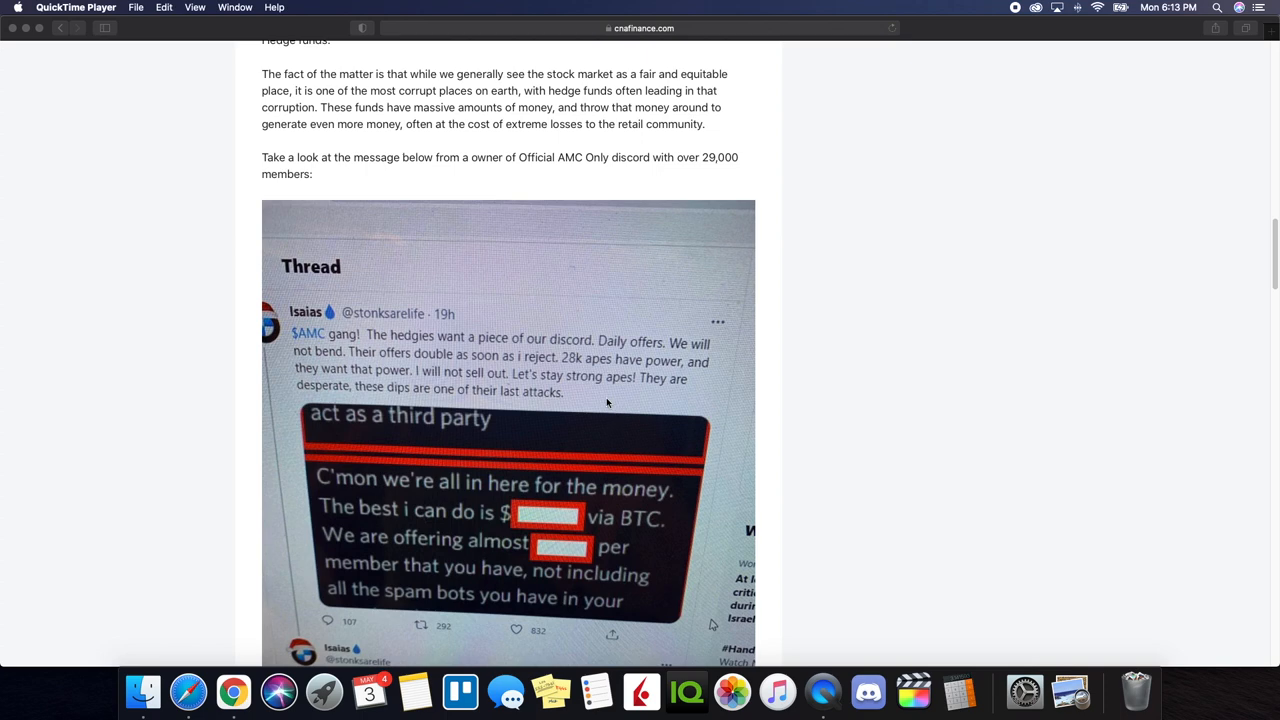
mouse_move(435, 174)
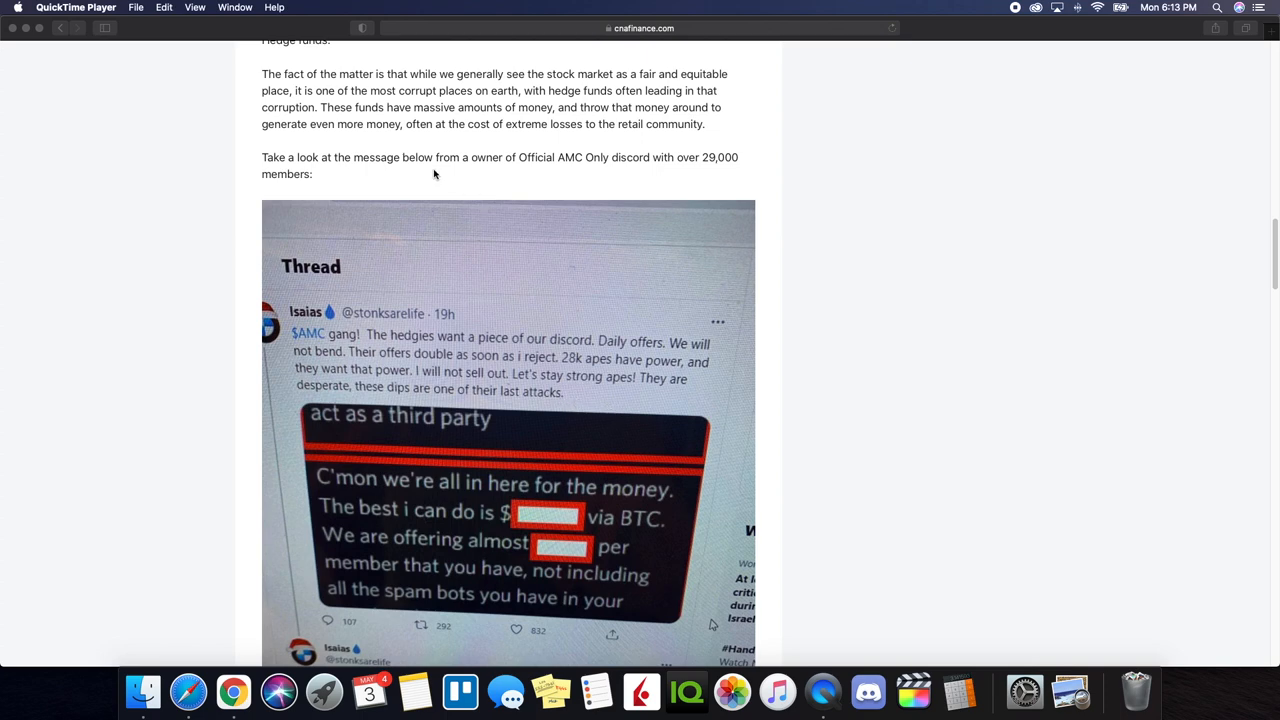
mouse_move(549, 169)
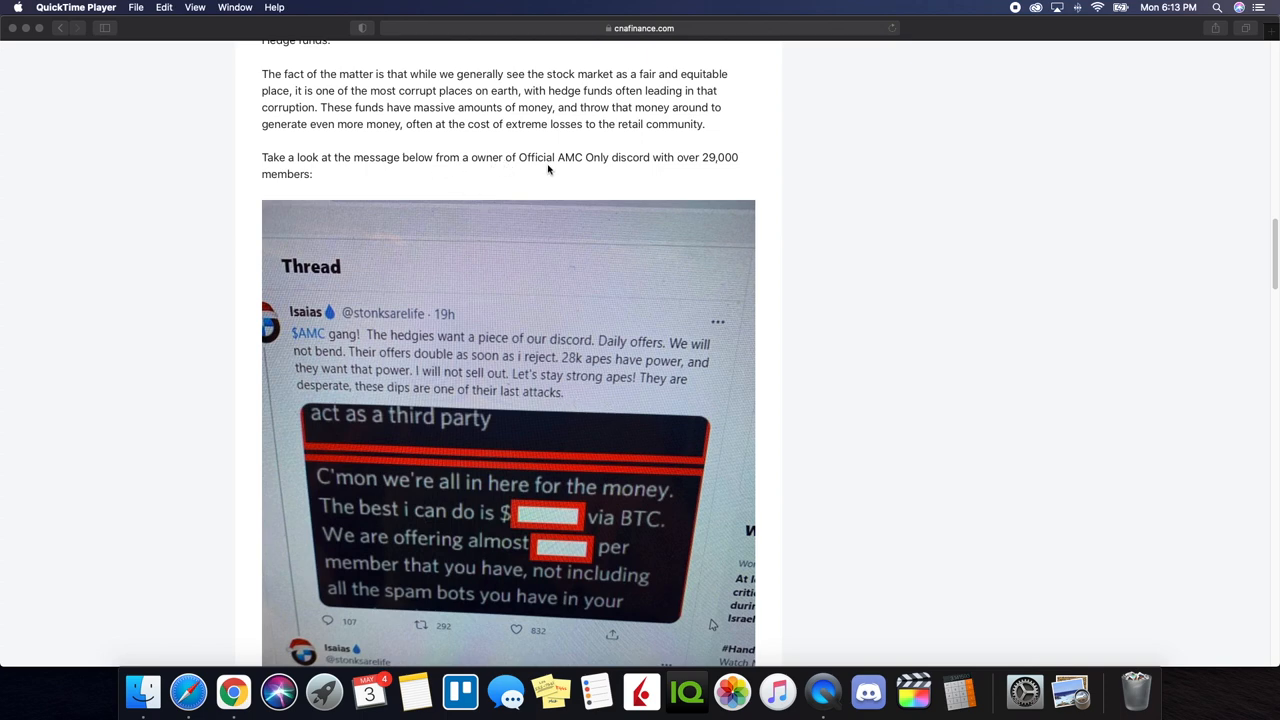
mouse_move(639, 174)
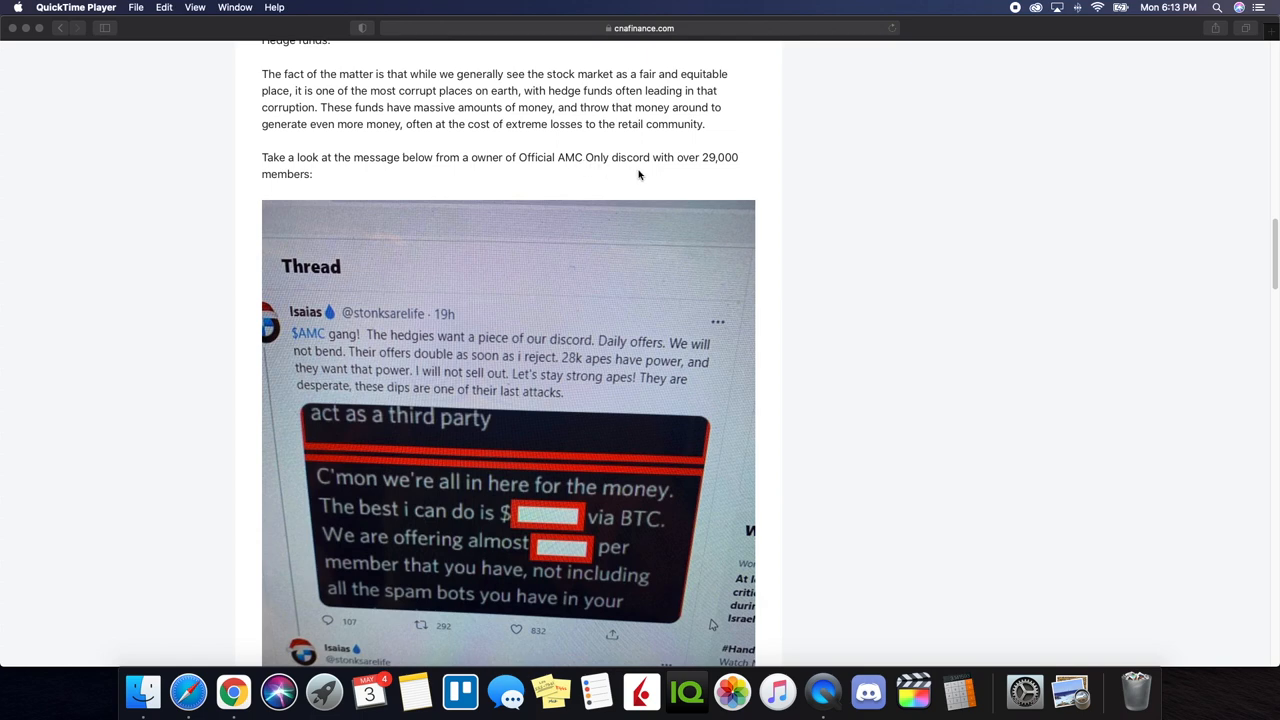
mouse_move(405, 357)
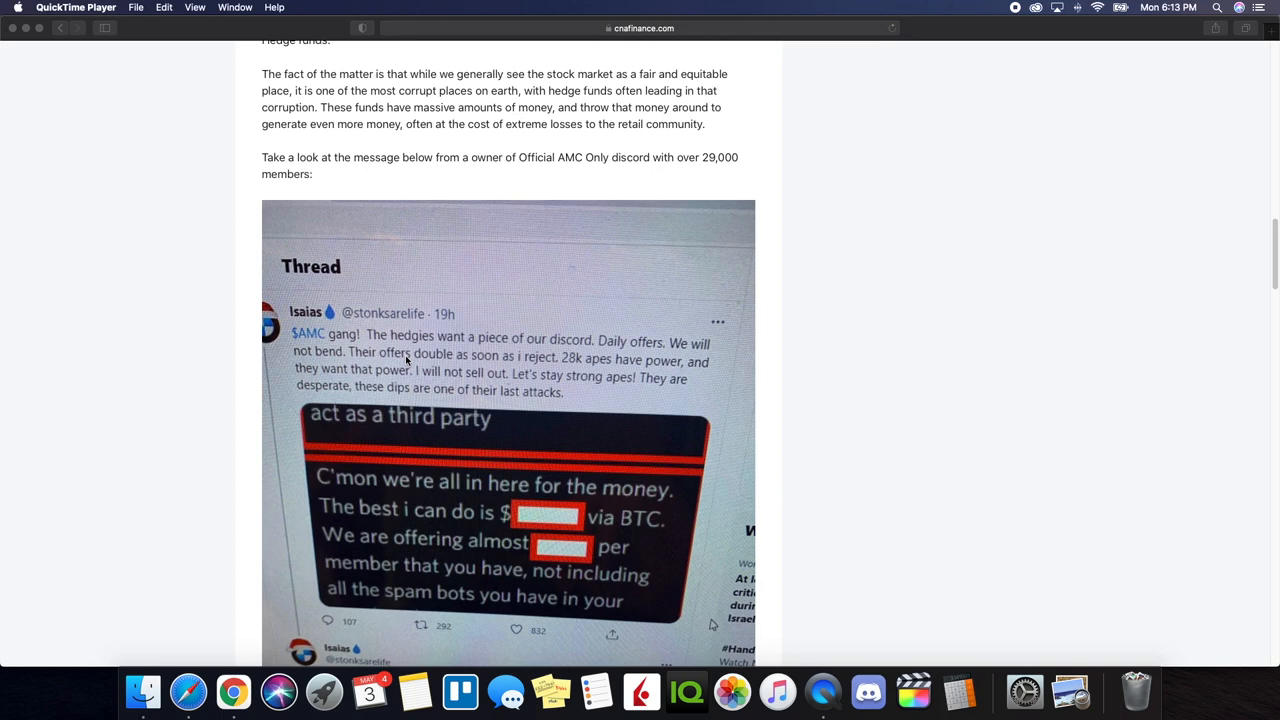
mouse_move(487, 360)
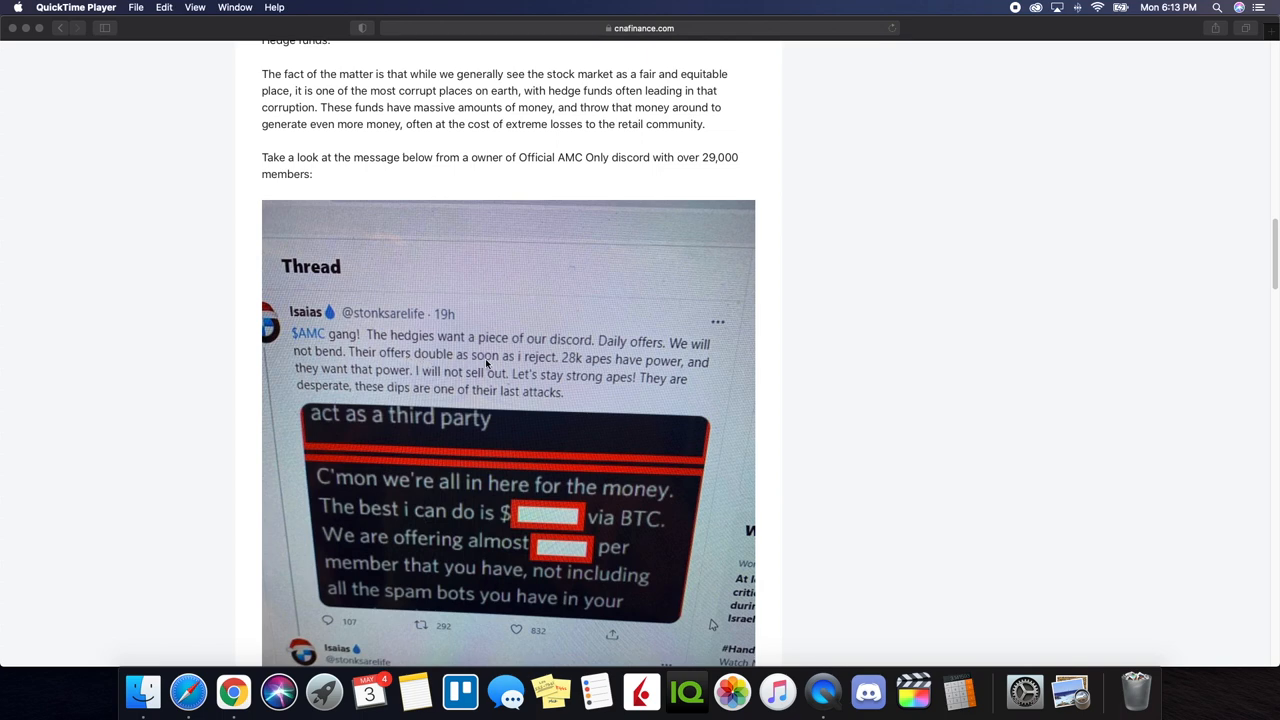
mouse_move(496, 360)
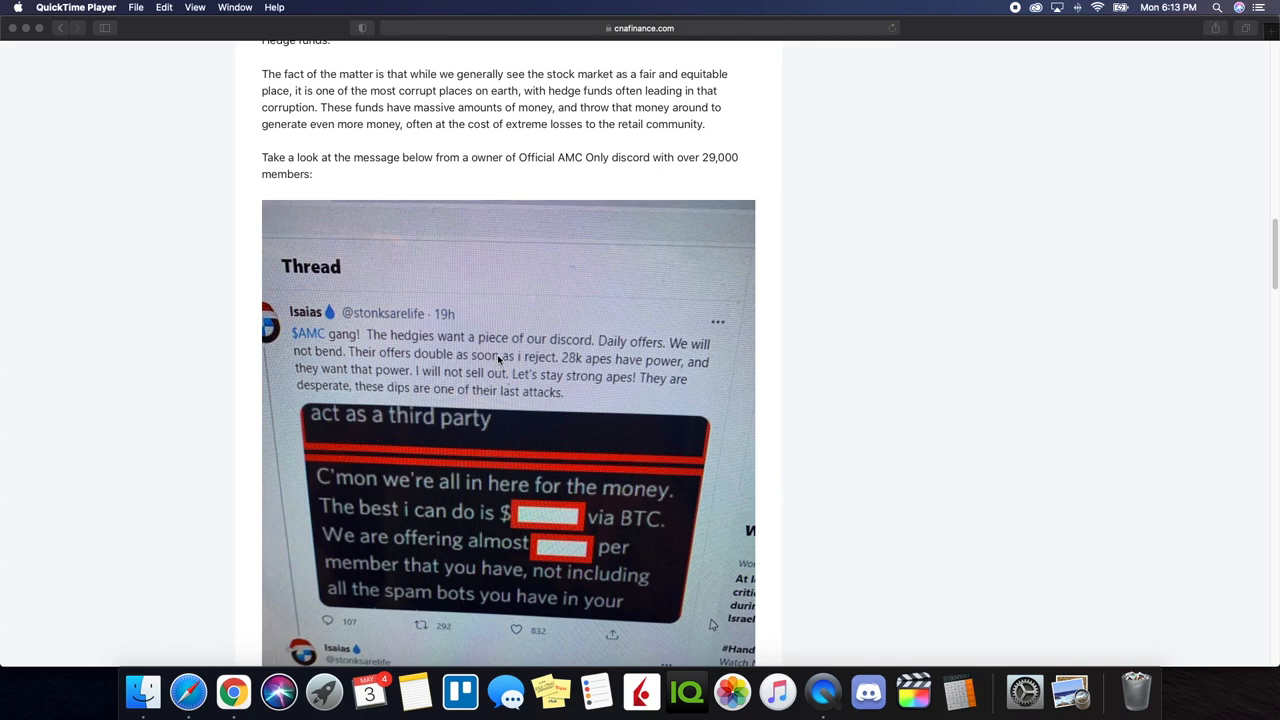
scroll(down, 3)
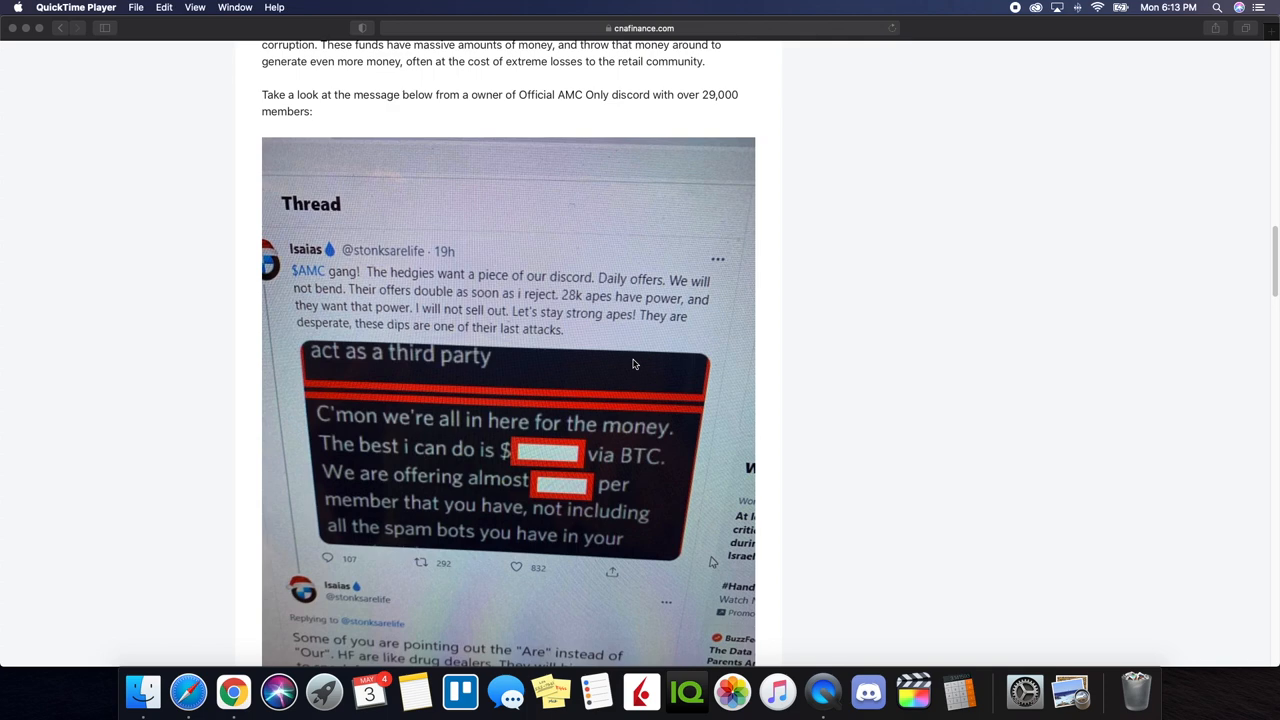
scroll(down, 3)
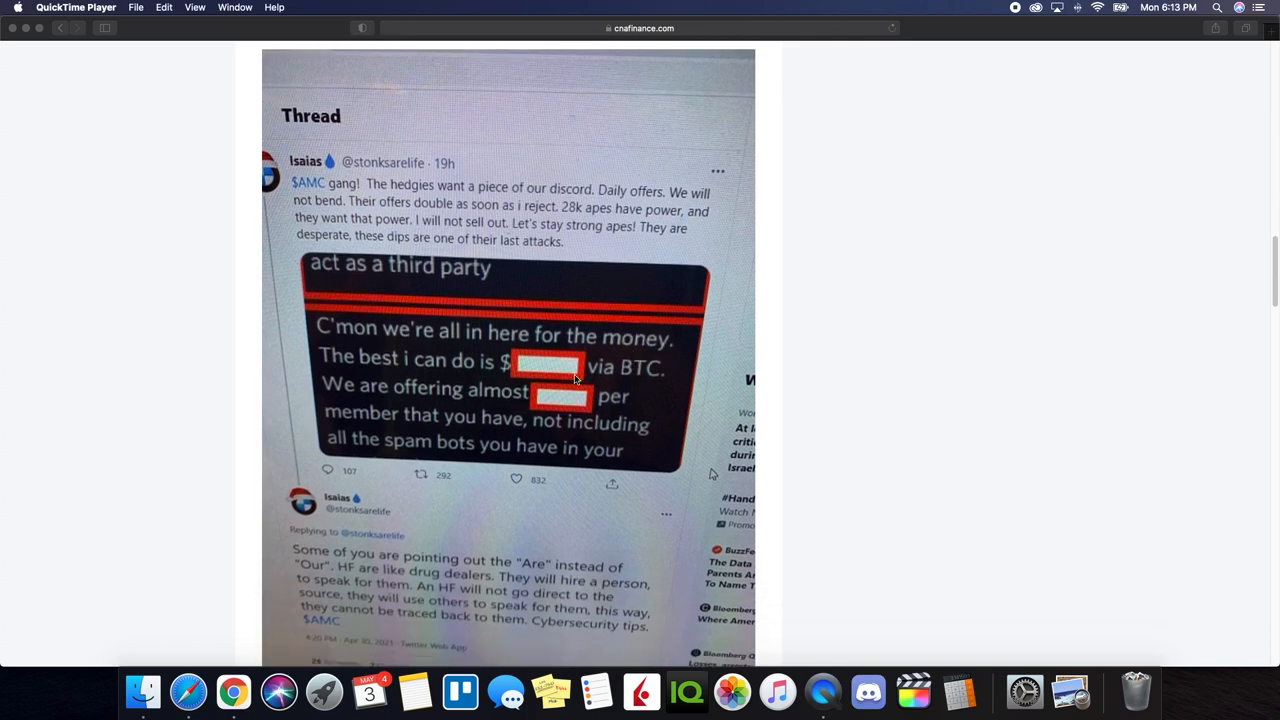
mouse_move(384, 202)
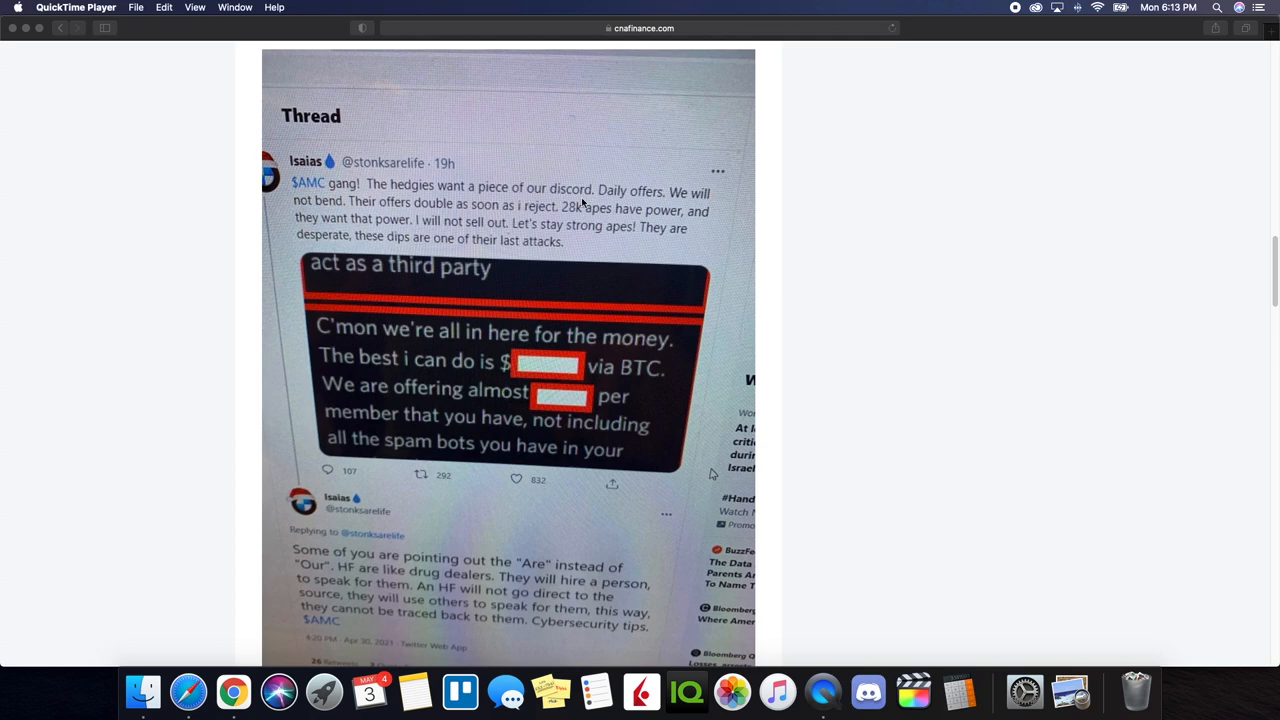
mouse_move(346, 217)
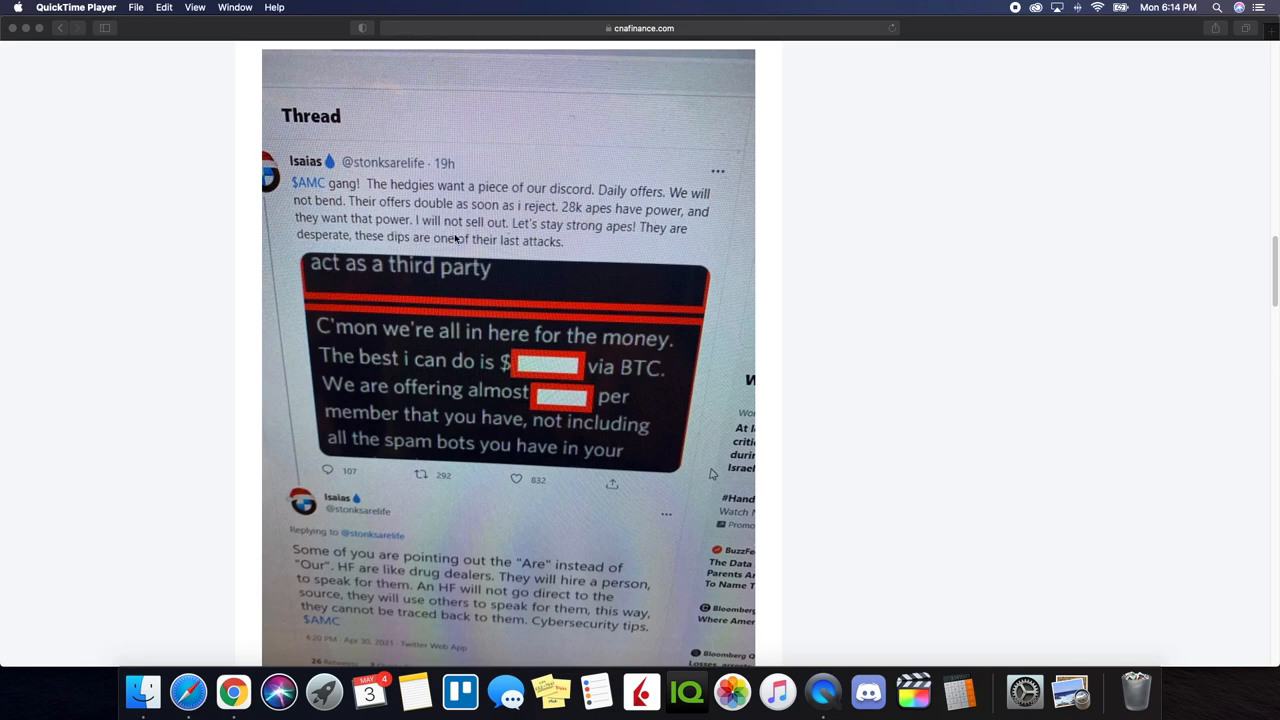
mouse_move(604, 238)
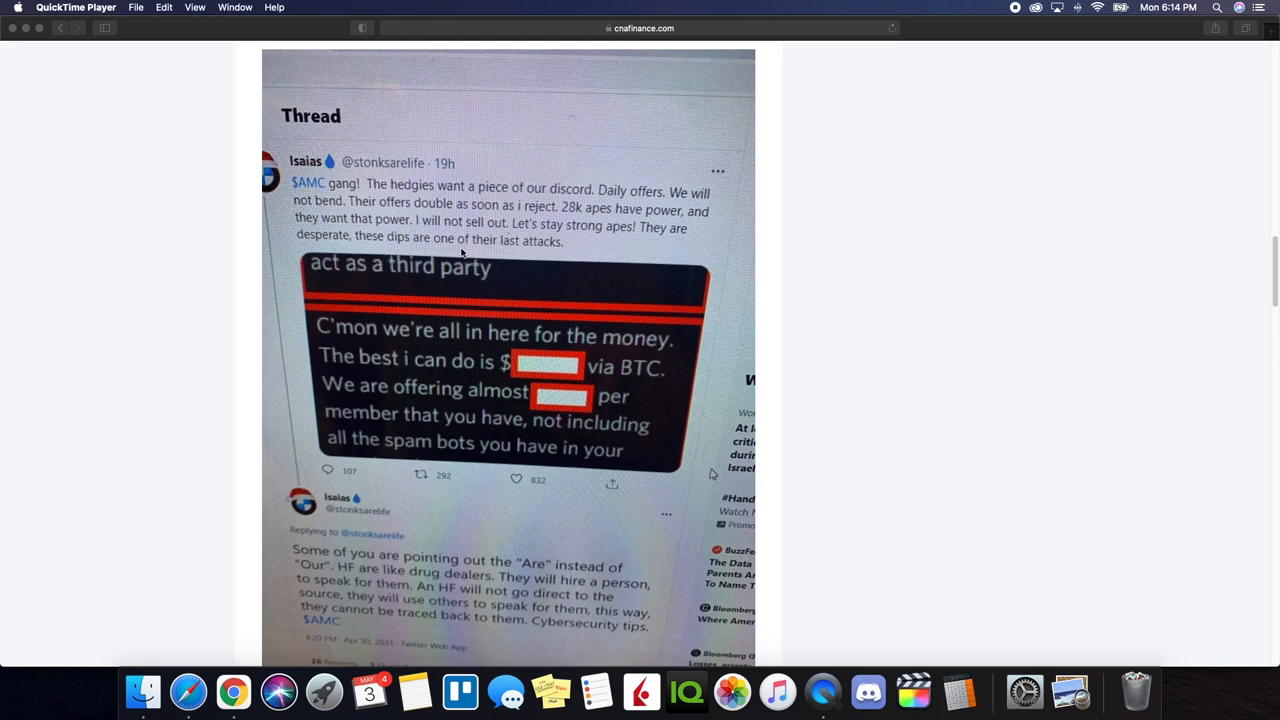
mouse_move(510, 250)
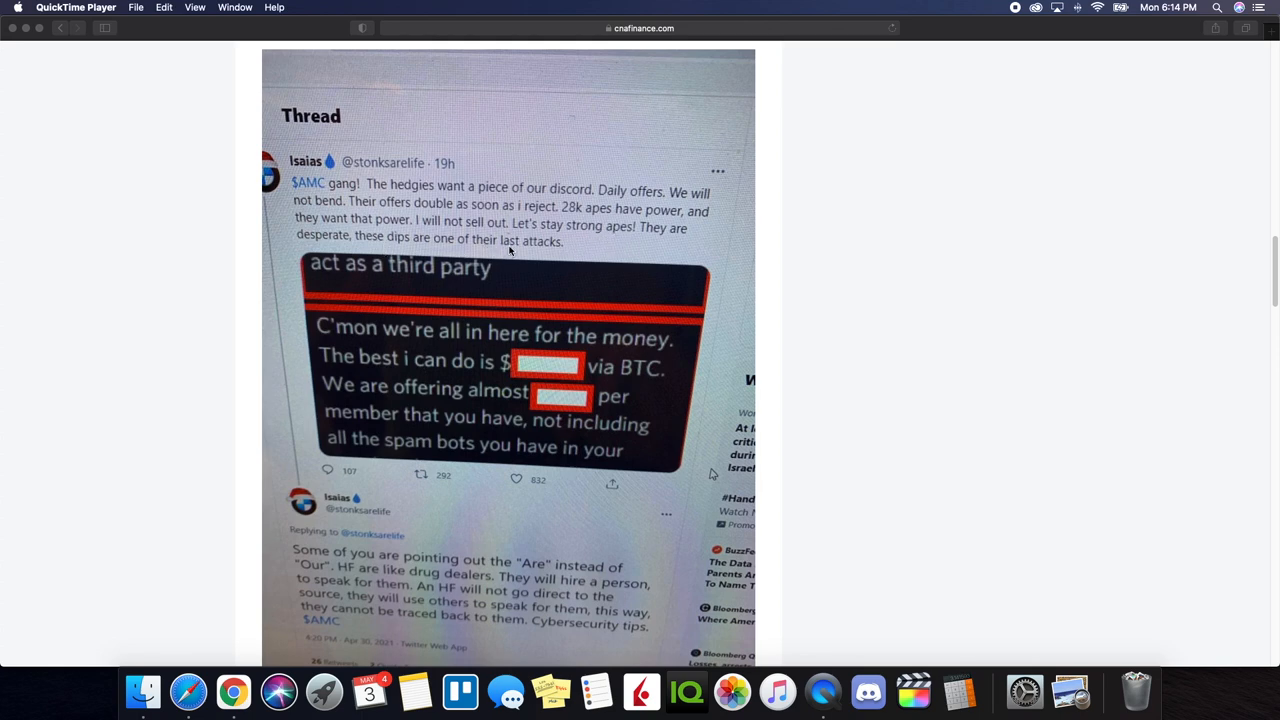
mouse_move(713, 472)
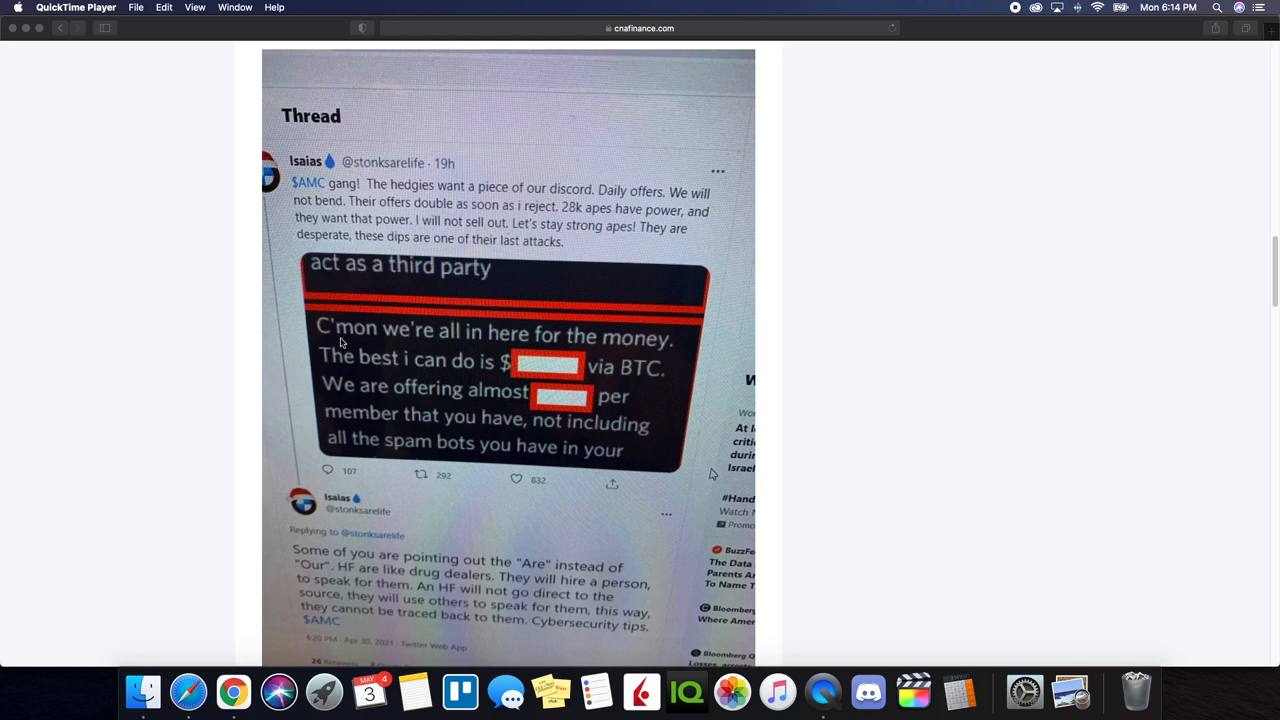
mouse_move(526, 376)
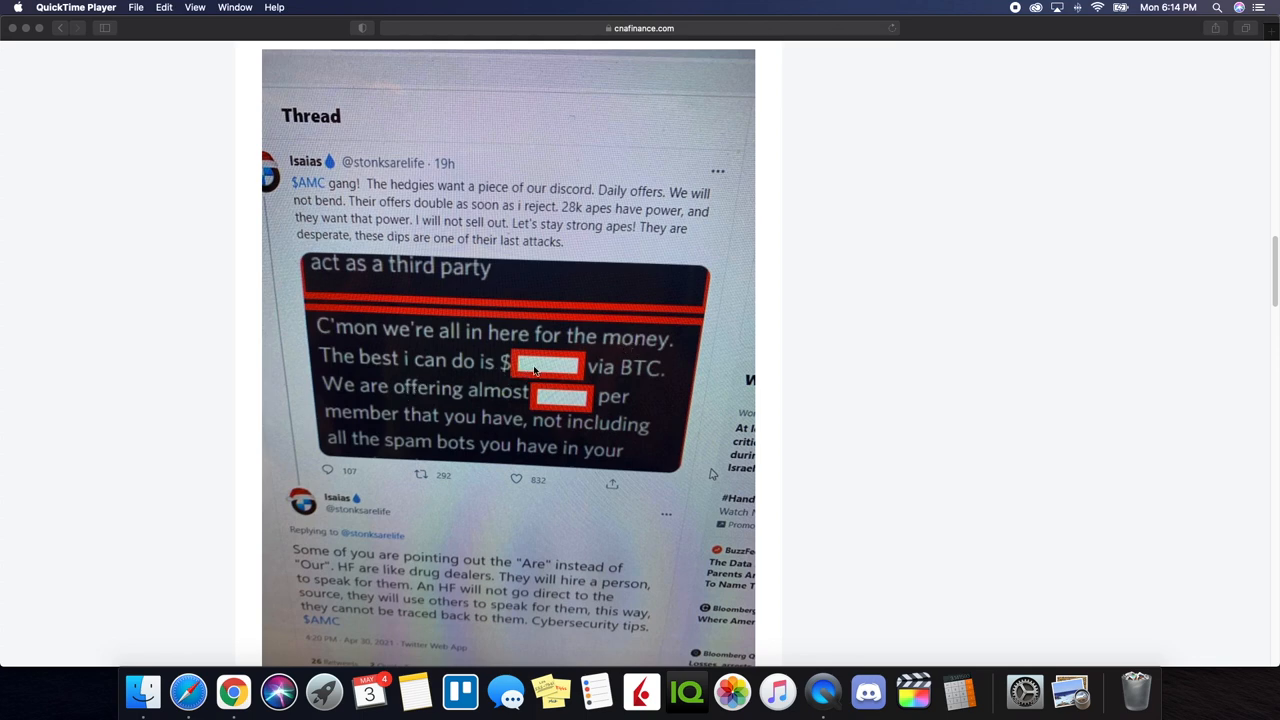
mouse_move(472, 415)
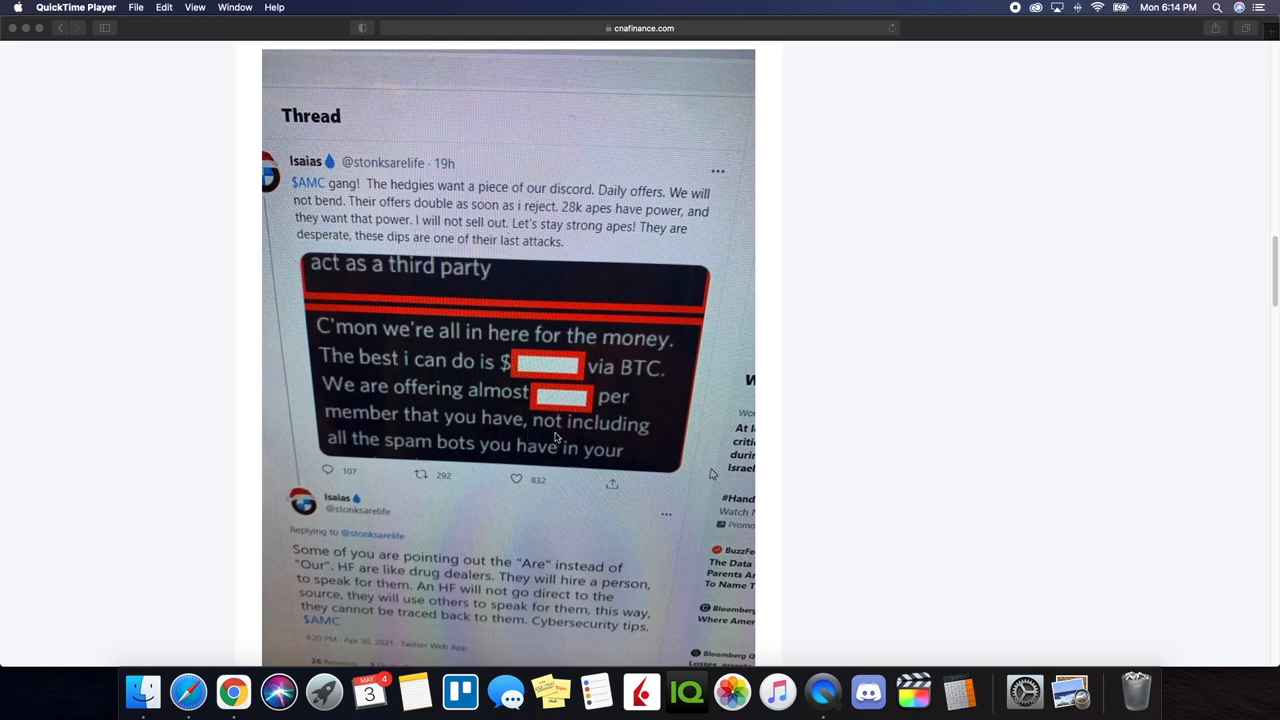
Scroll past the tweet image to the Bitcoin As Payment and How Many People Accepted points.
scroll(down, 3)
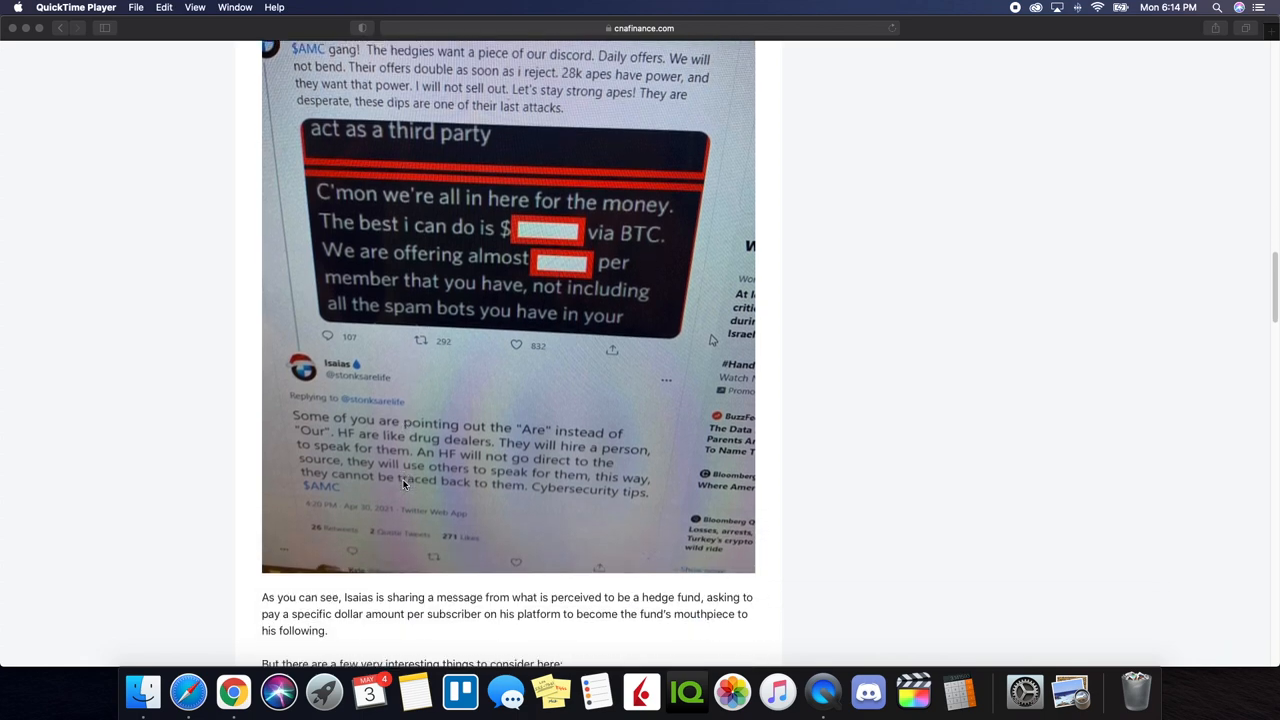
scroll(down, 3)
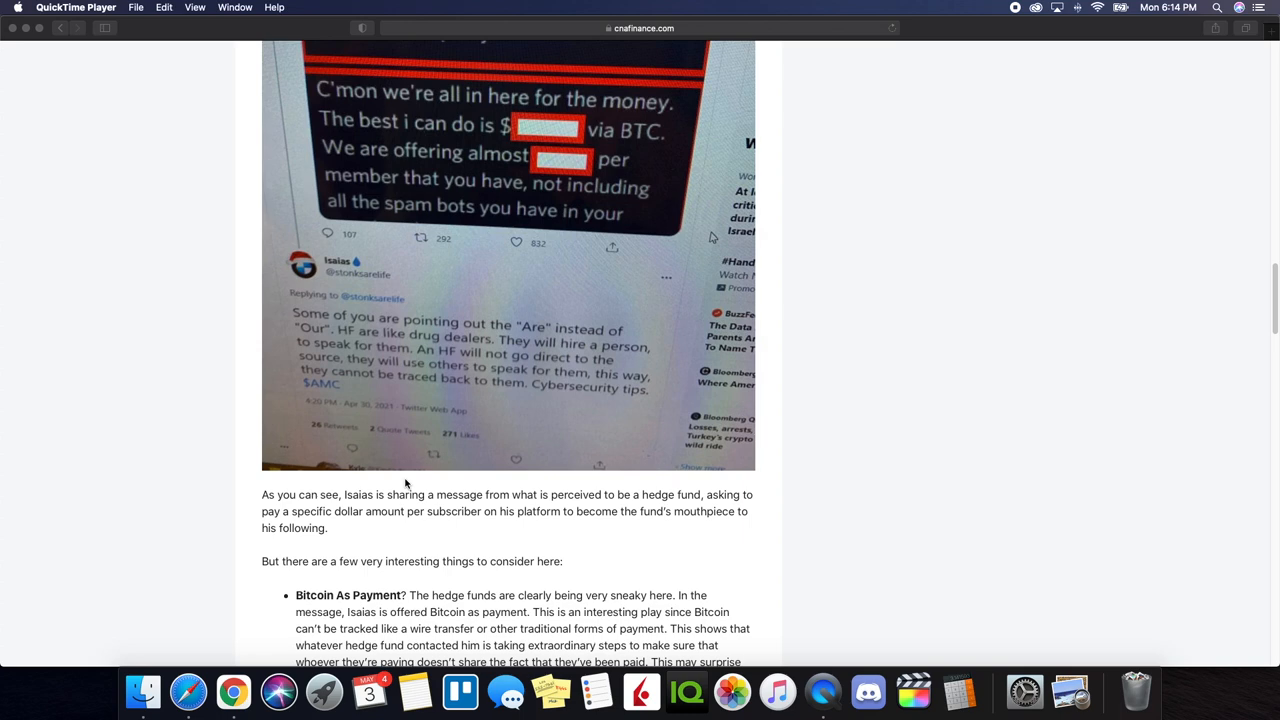
mouse_move(598, 487)
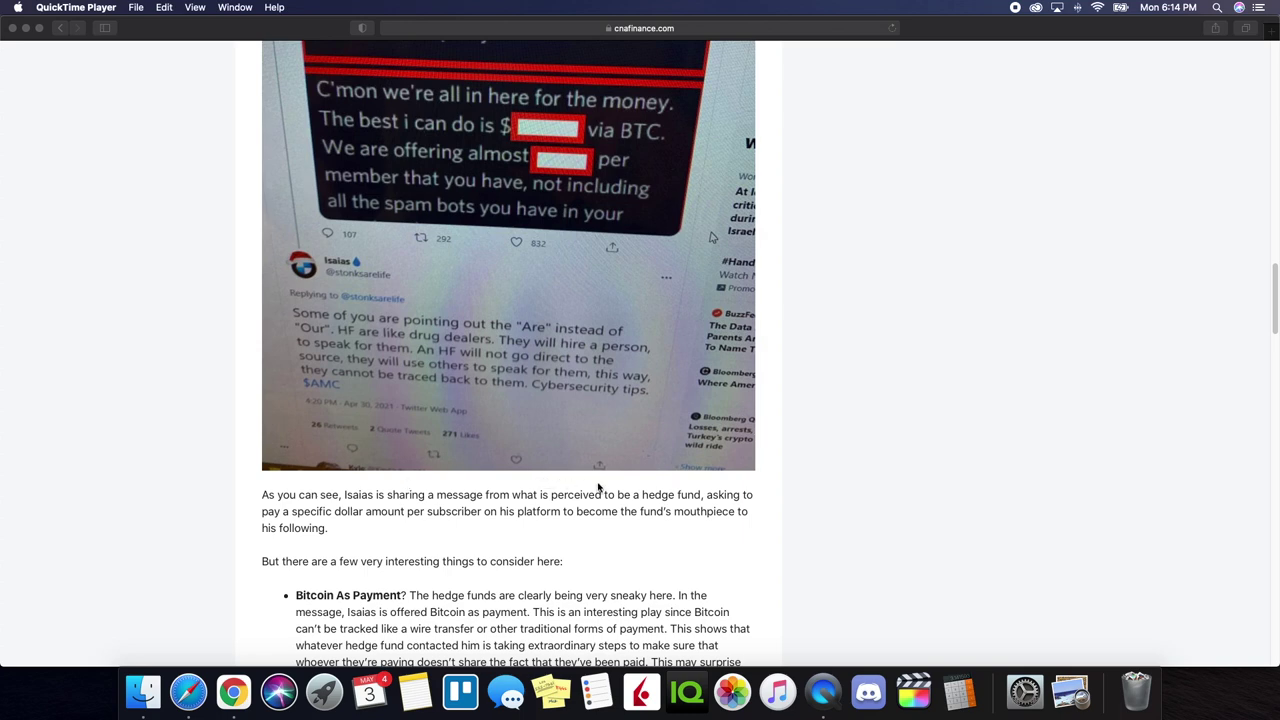
scroll(down, 3)
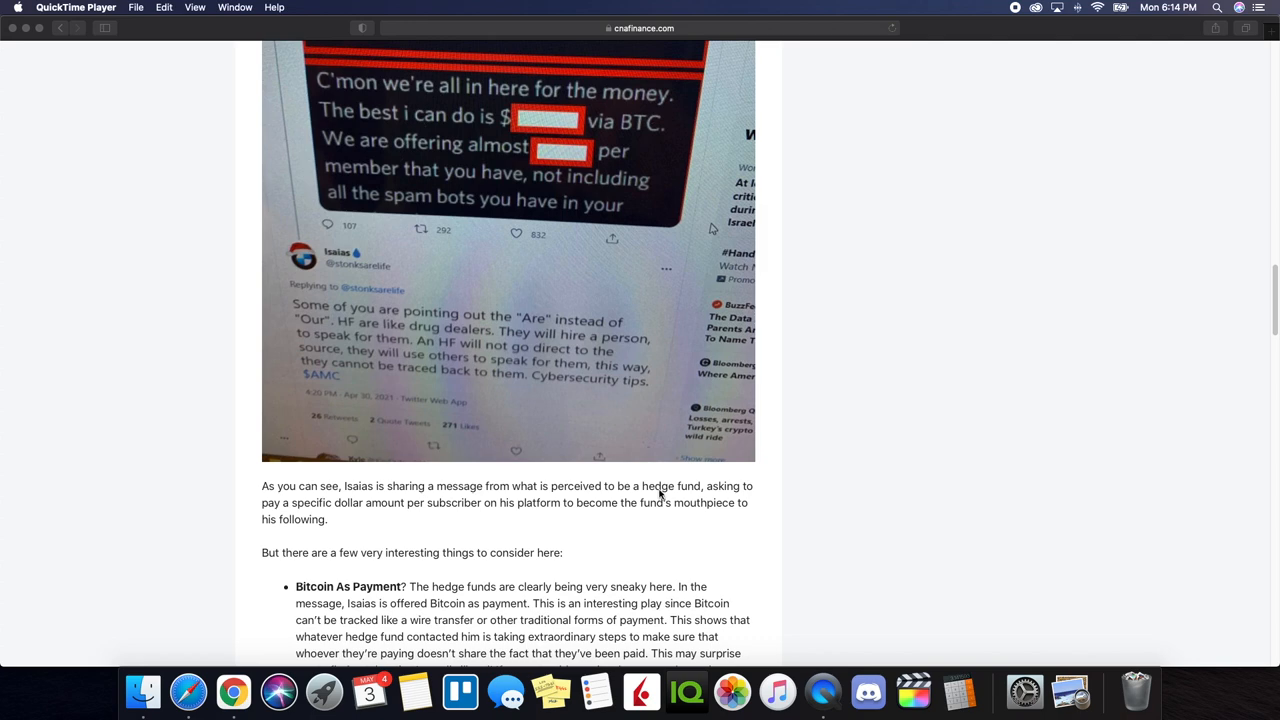
scroll(down, 3)
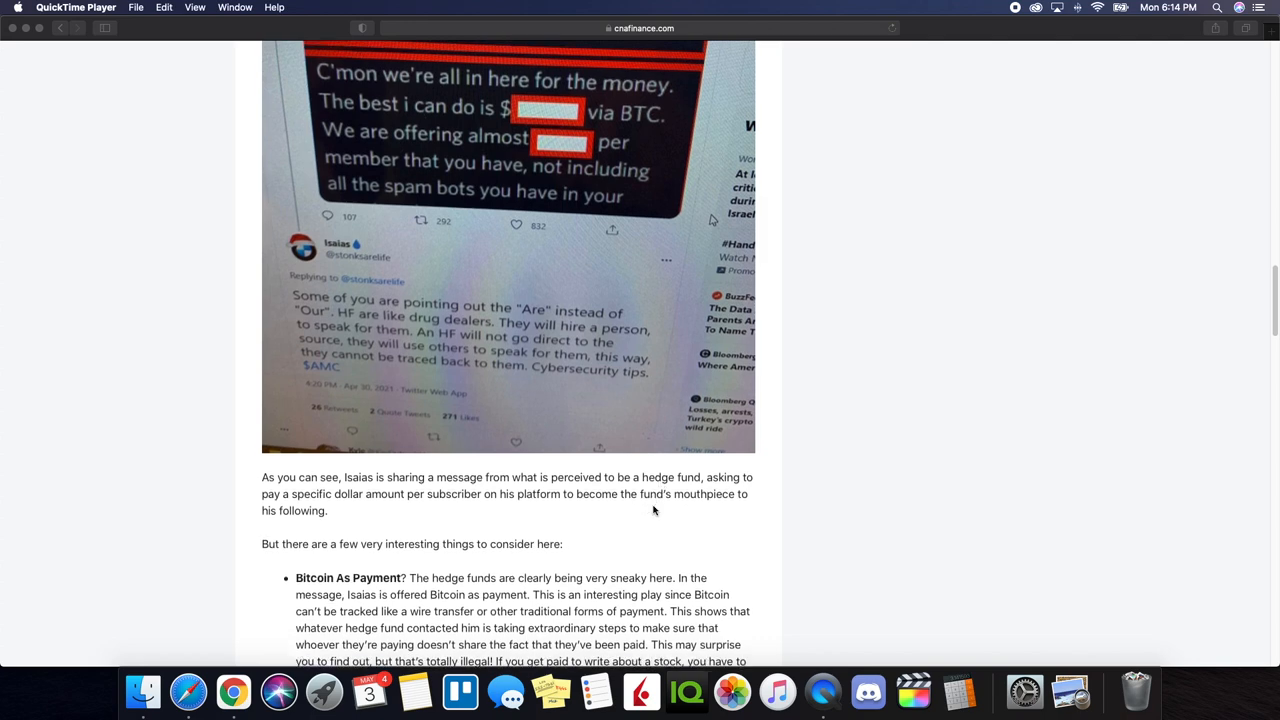
scroll(down, 3)
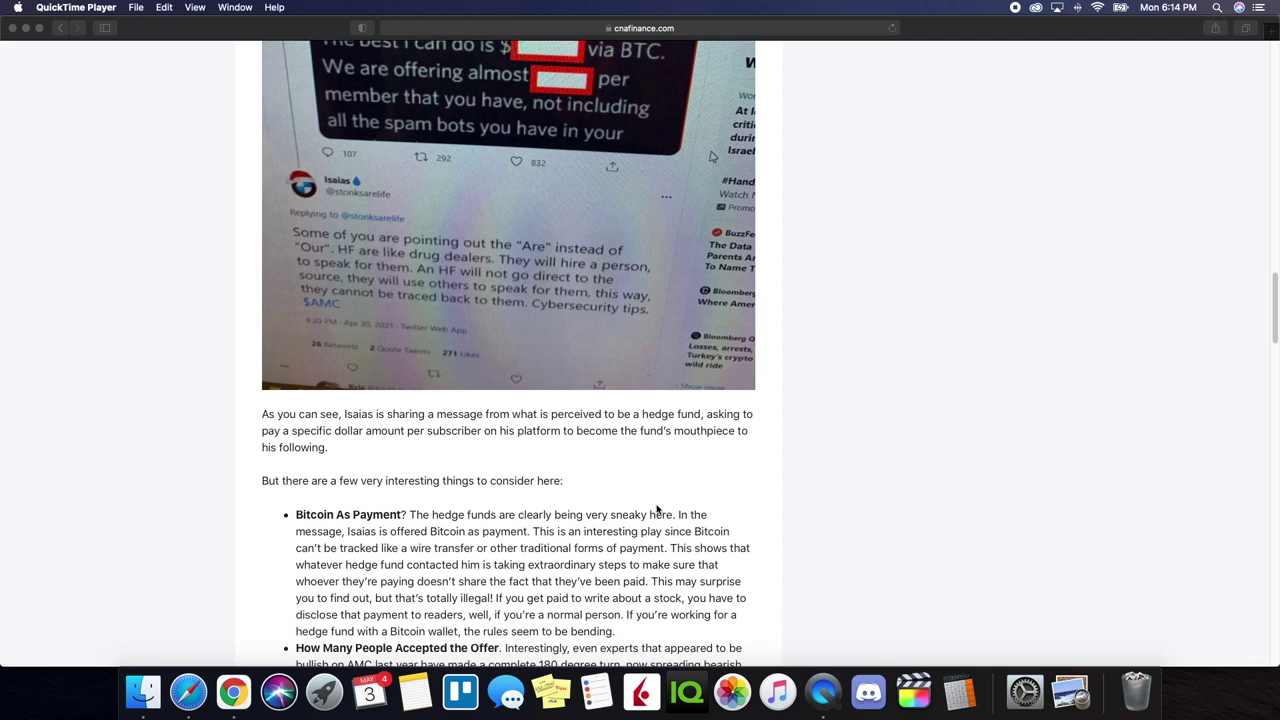
scroll(down, 3)
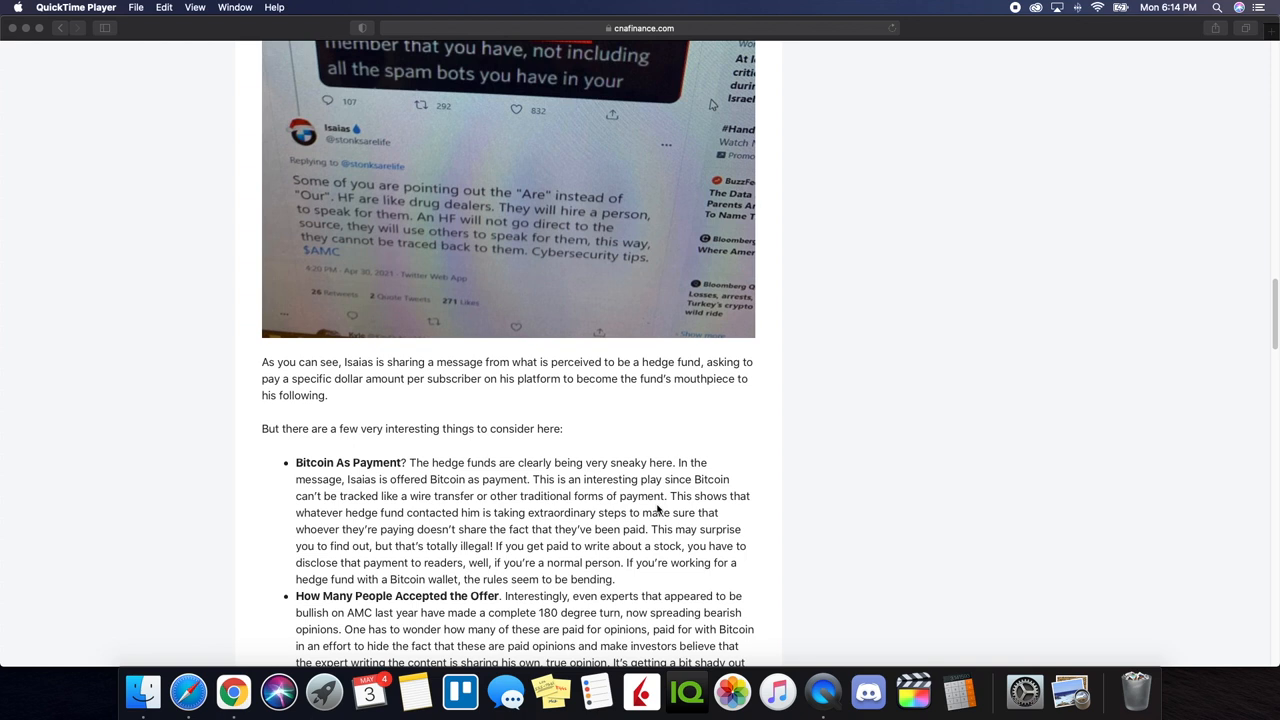
mouse_move(547, 463)
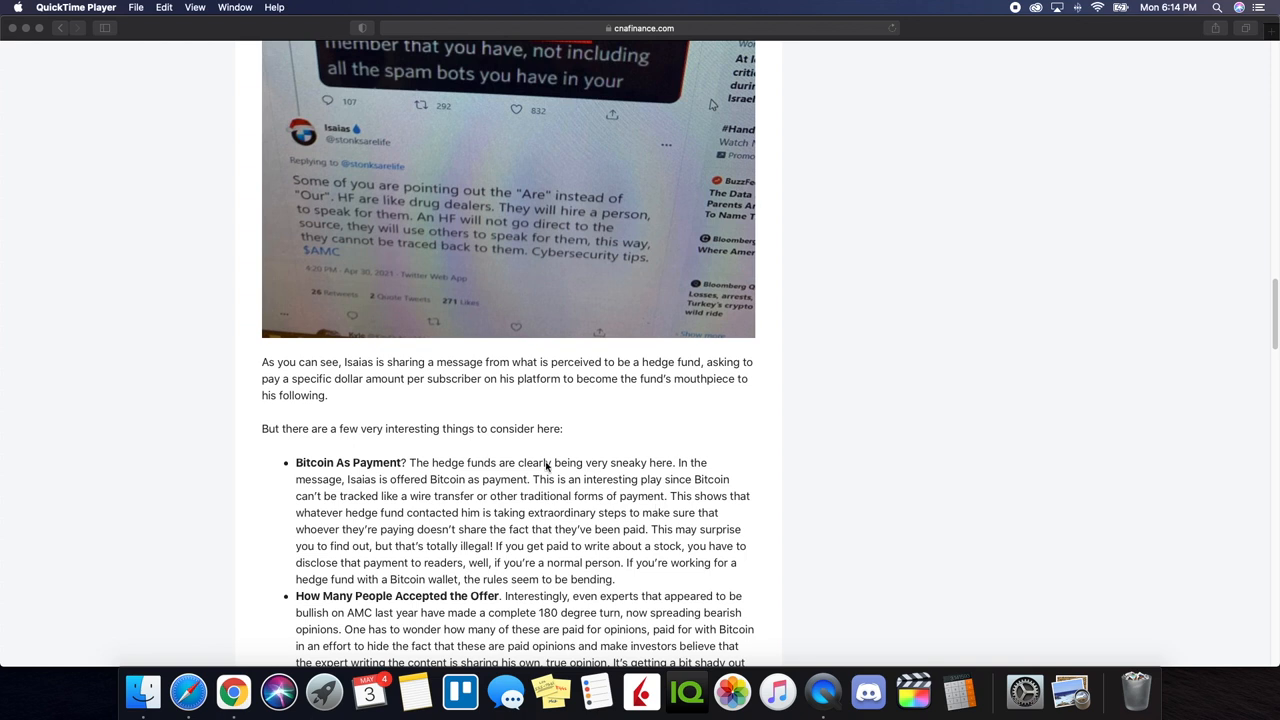
mouse_move(570, 390)
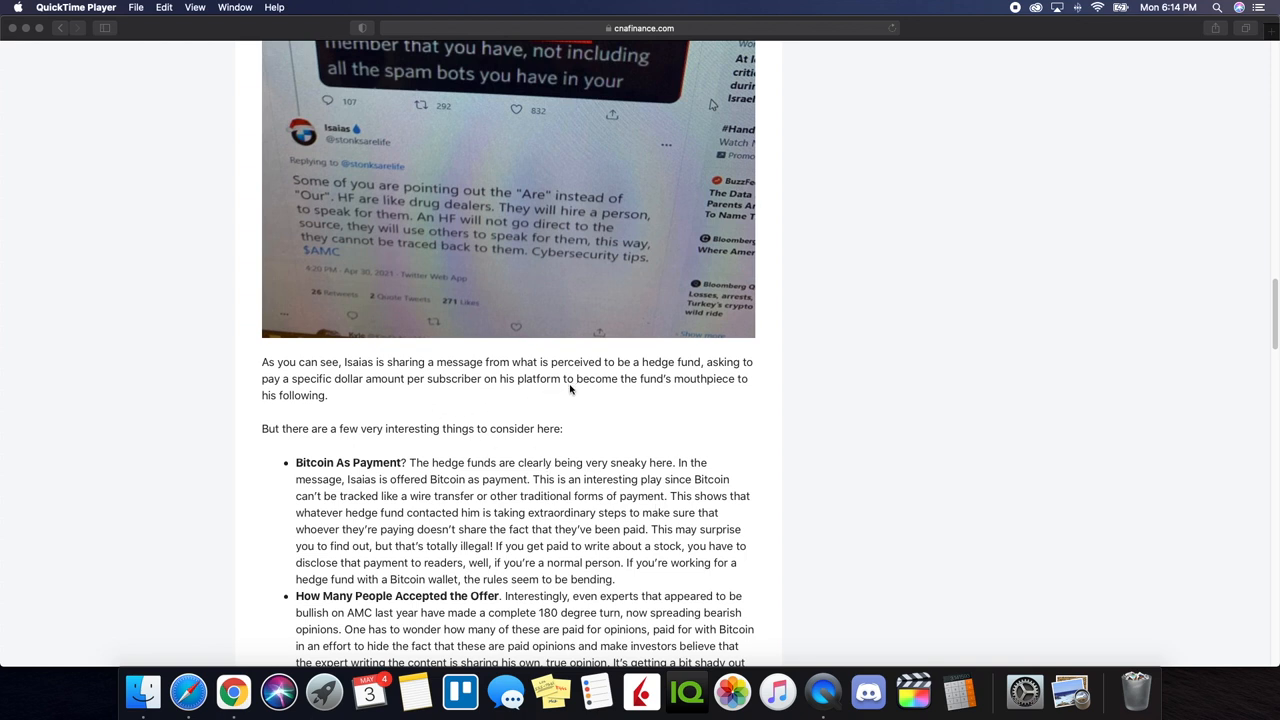
mouse_move(400, 408)
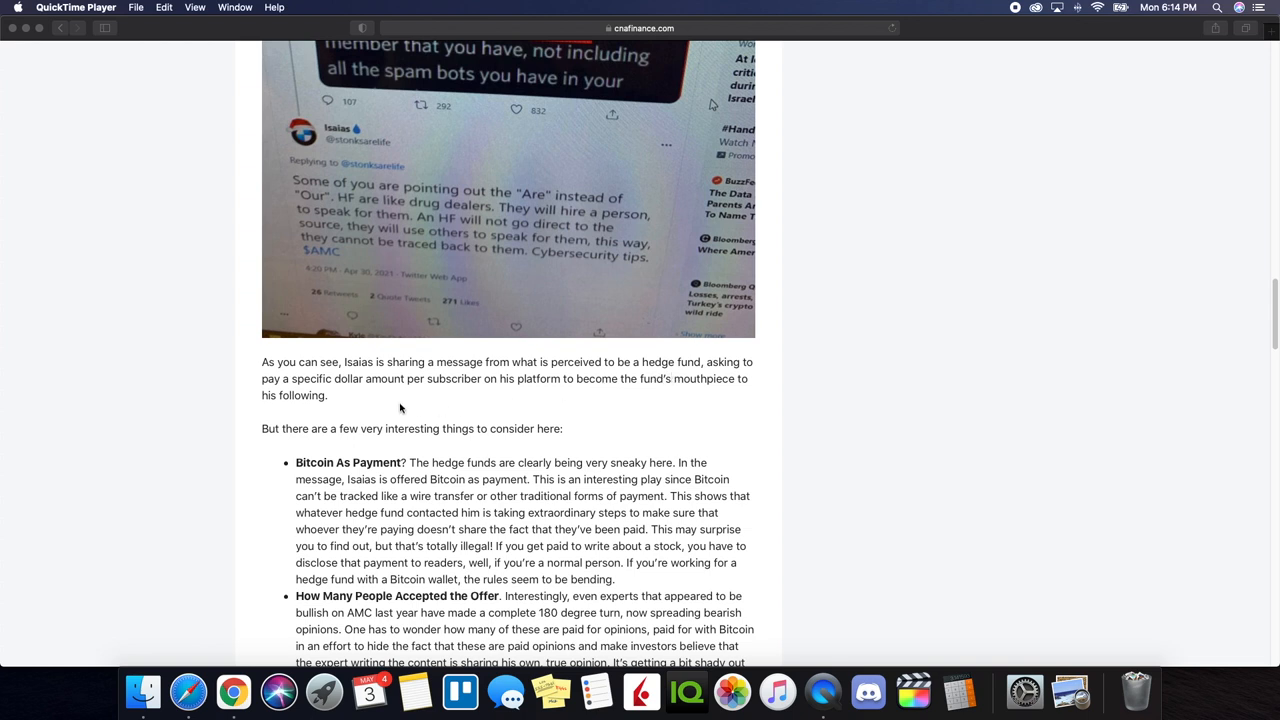
mouse_move(483, 403)
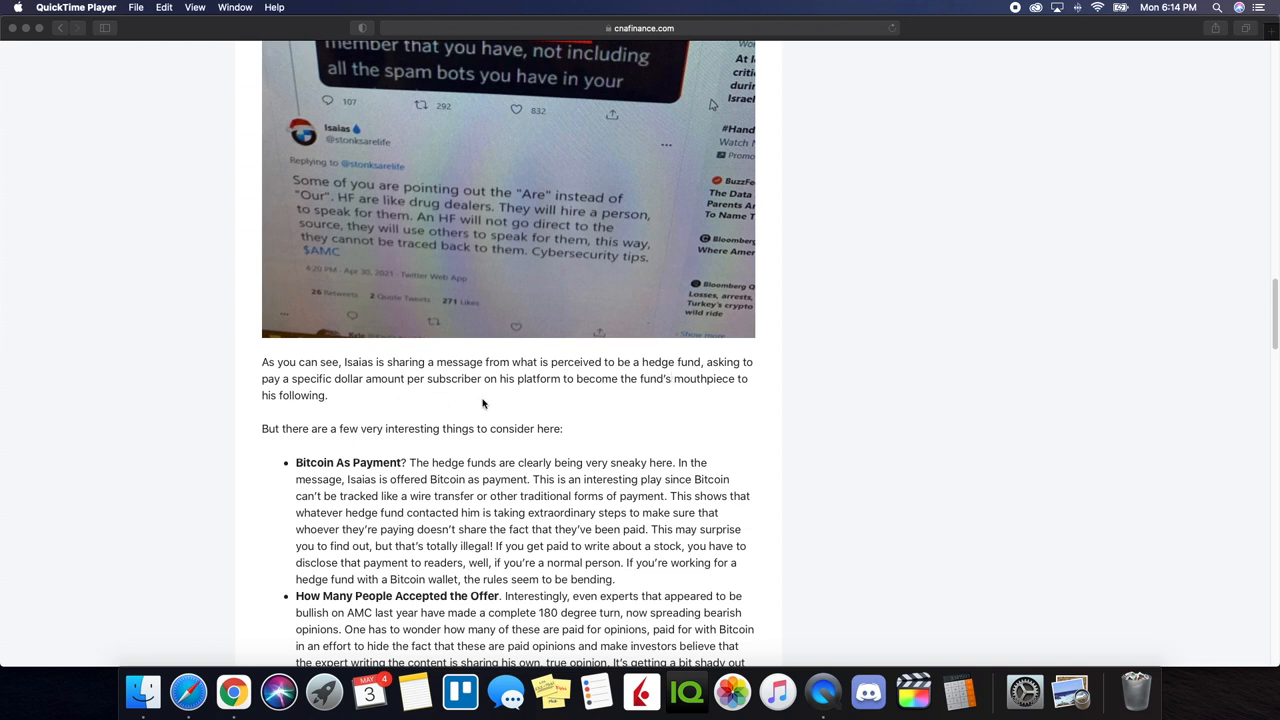
mouse_move(654, 396)
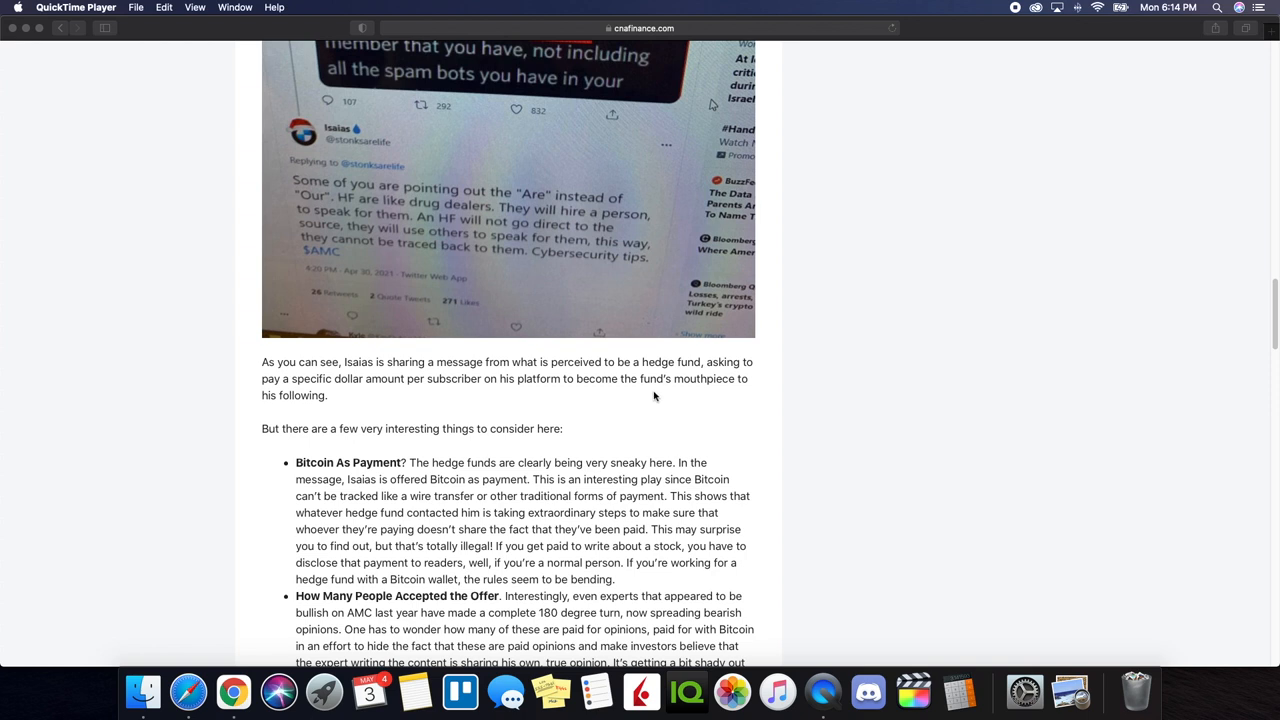
mouse_move(437, 496)
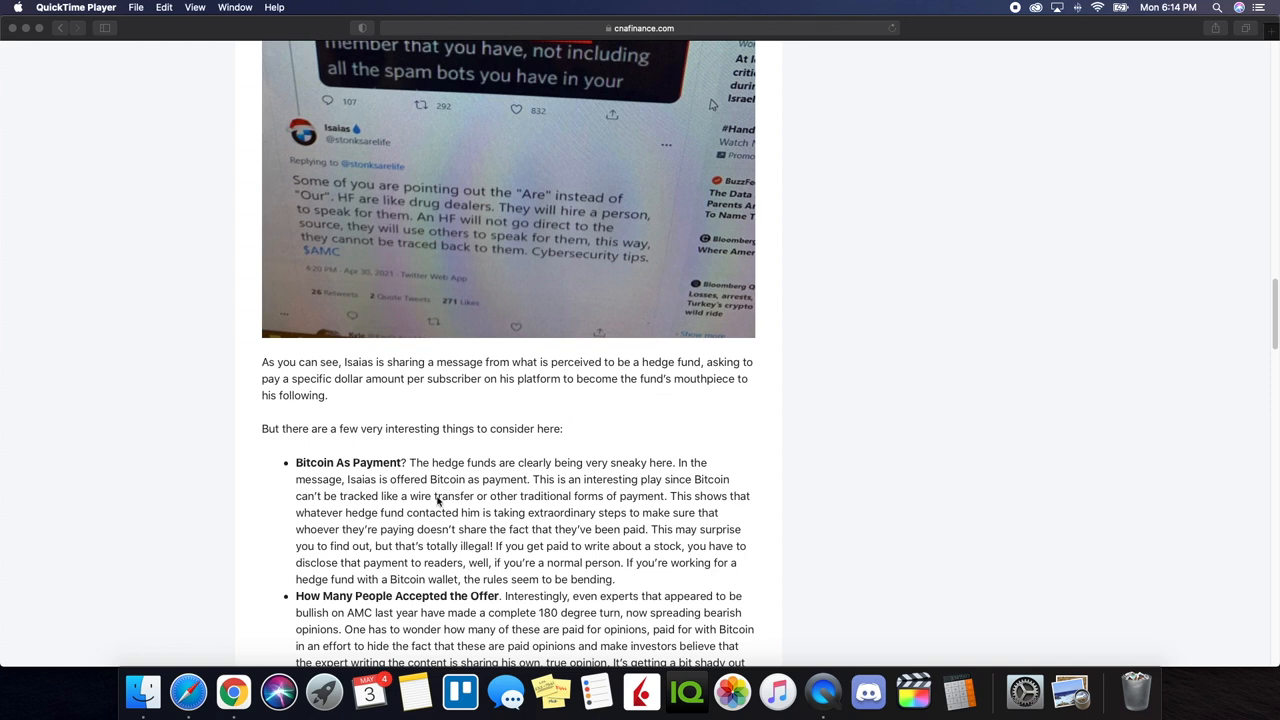
Scroll further to the Several Offers bullet and the hedge fund manipulation heading.
scroll(down, 3)
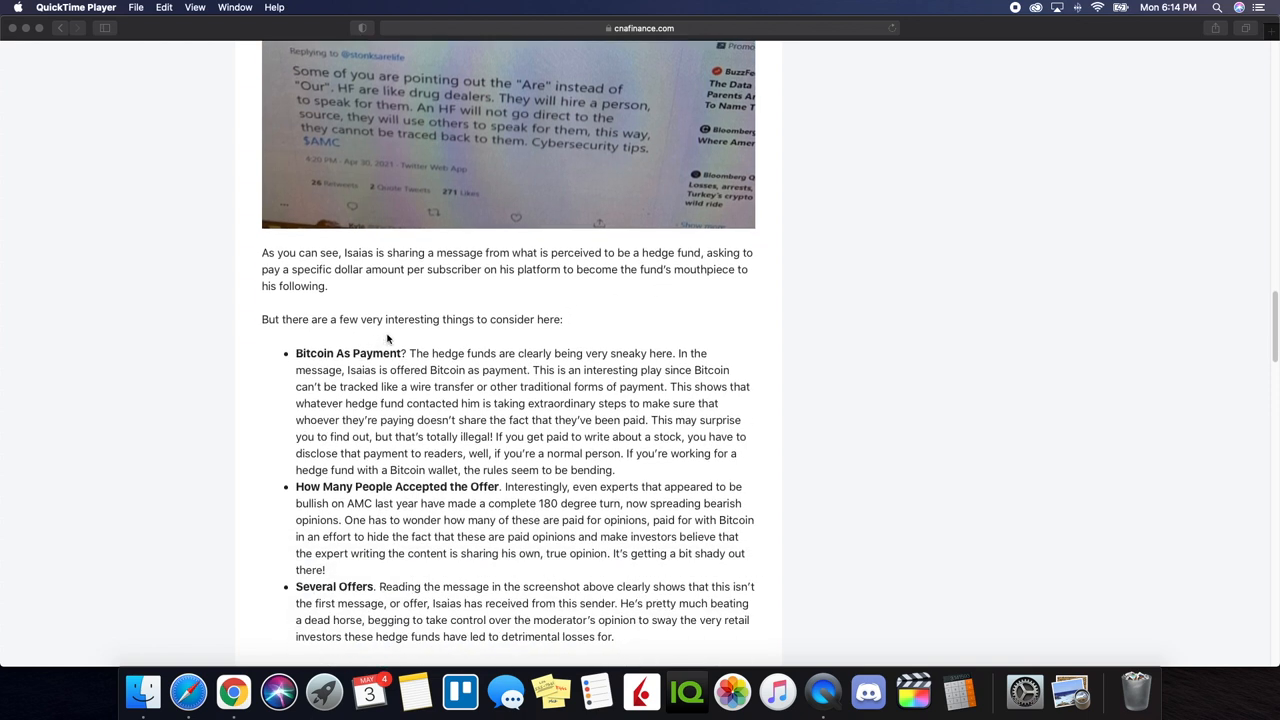
mouse_move(375, 370)
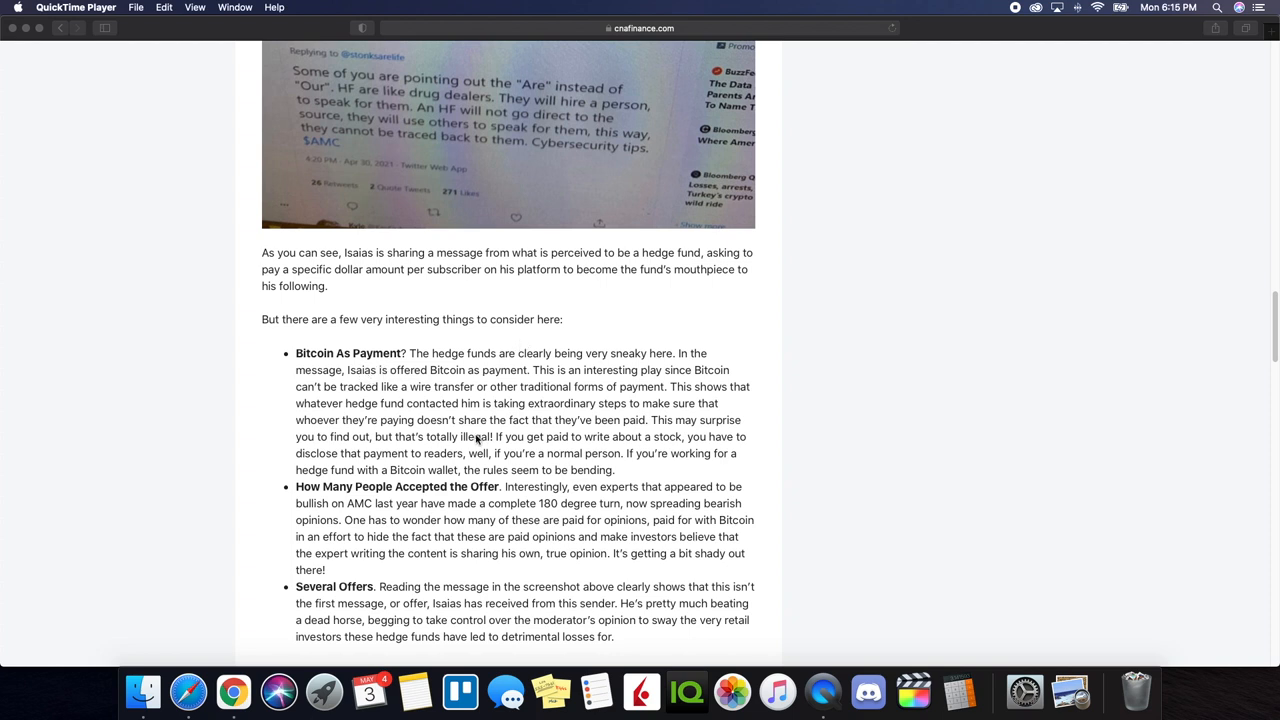
mouse_move(506, 435)
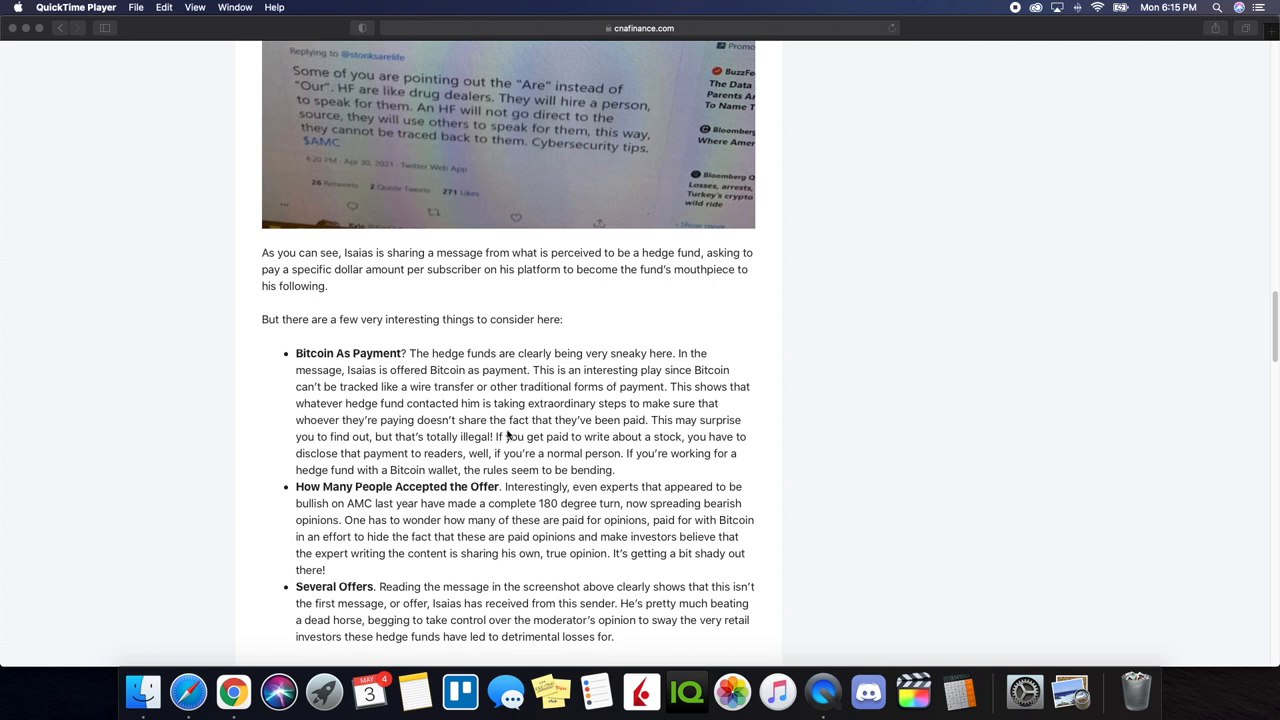
scroll(down, 3)
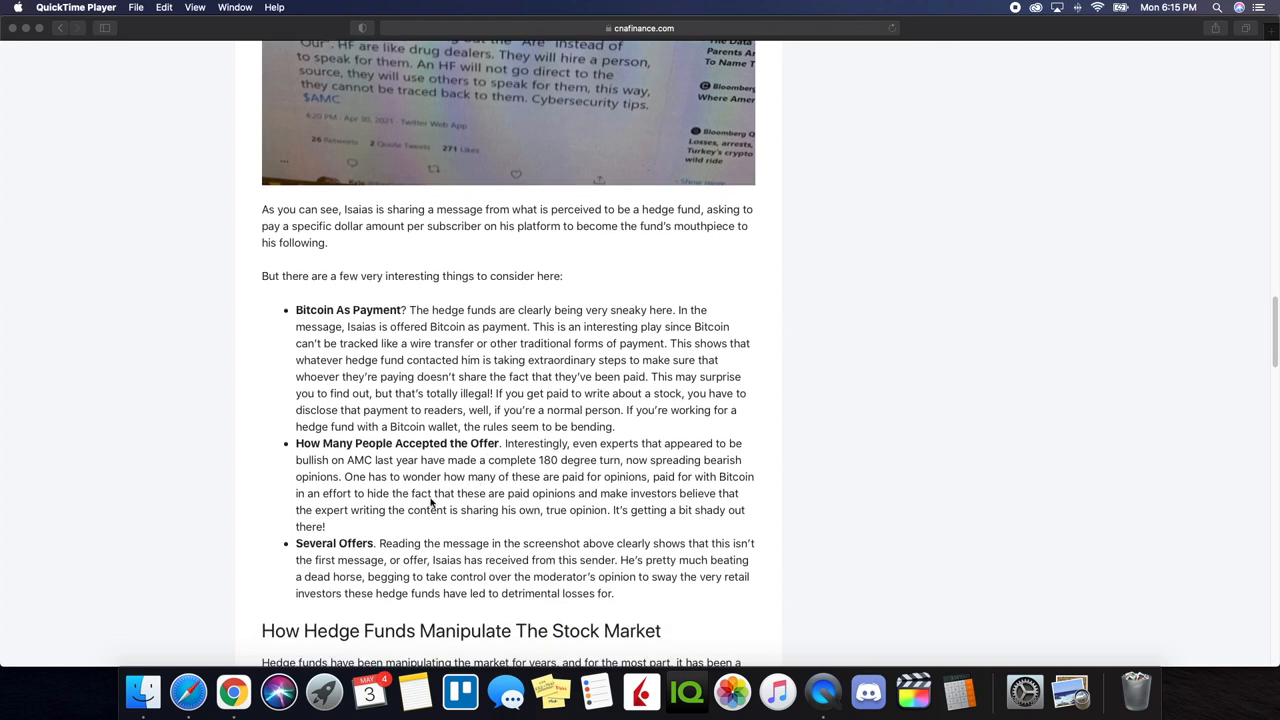
mouse_move(469, 458)
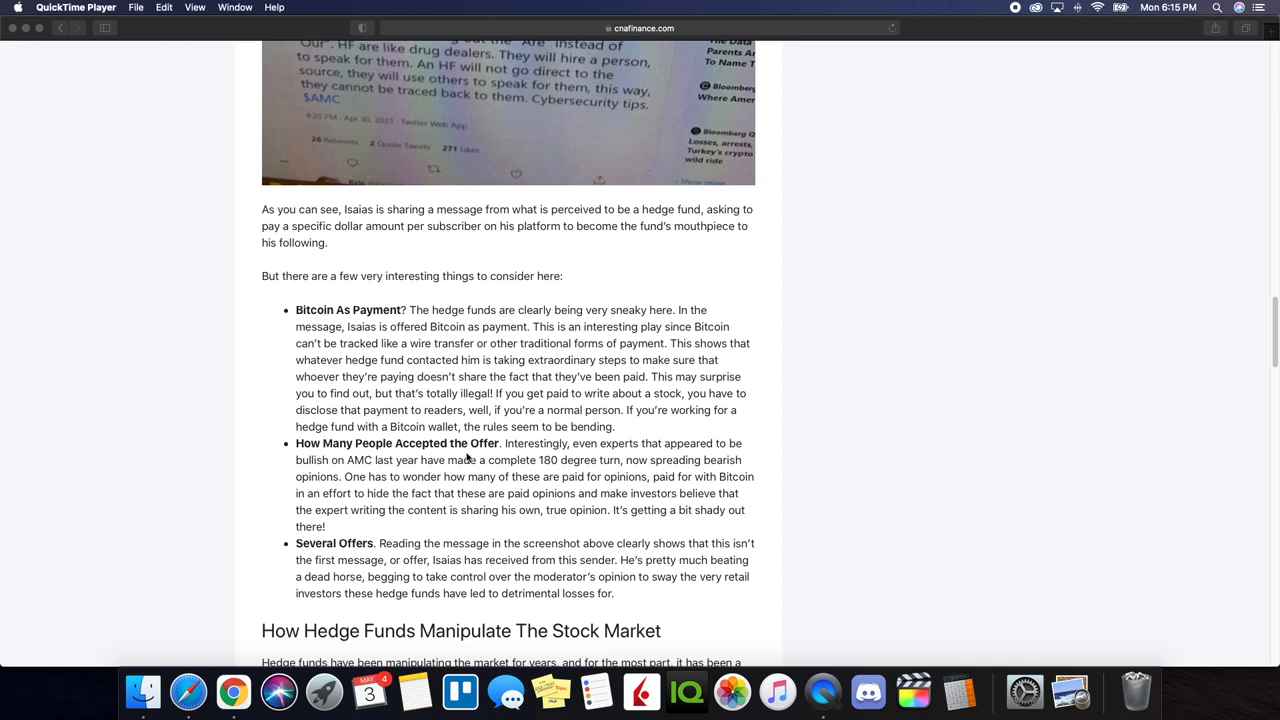
mouse_move(630, 460)
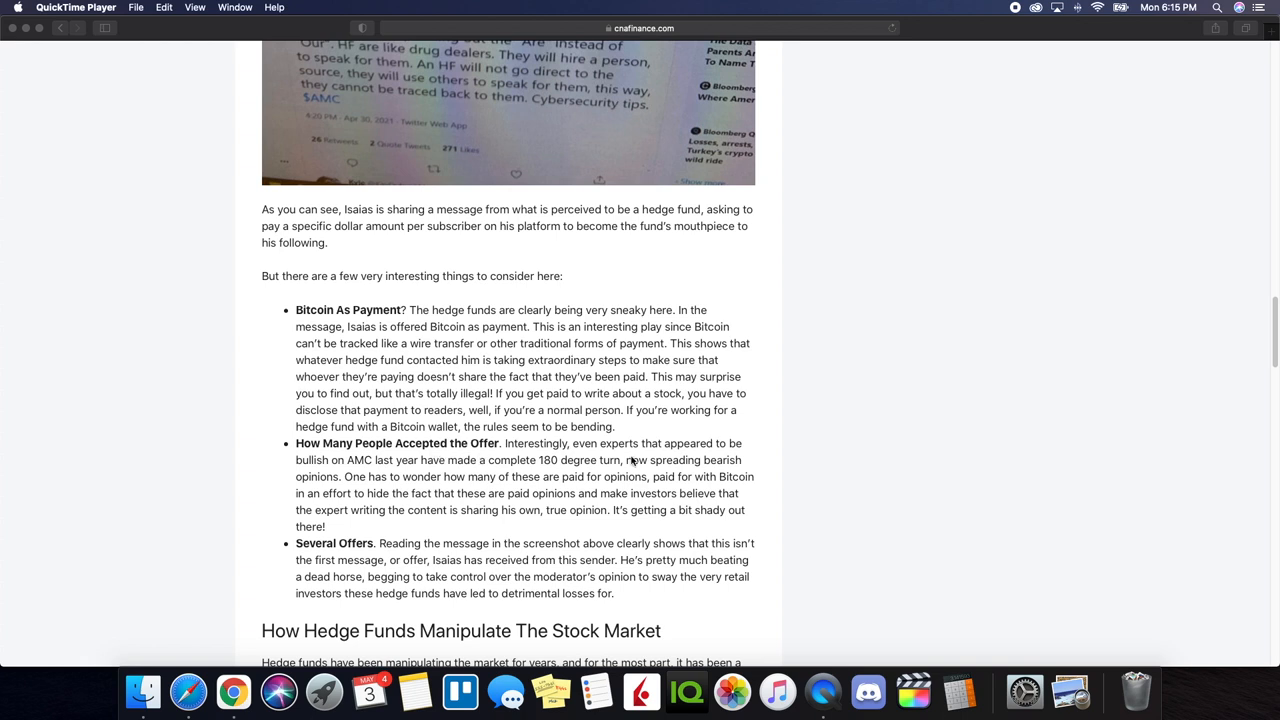
mouse_move(375, 472)
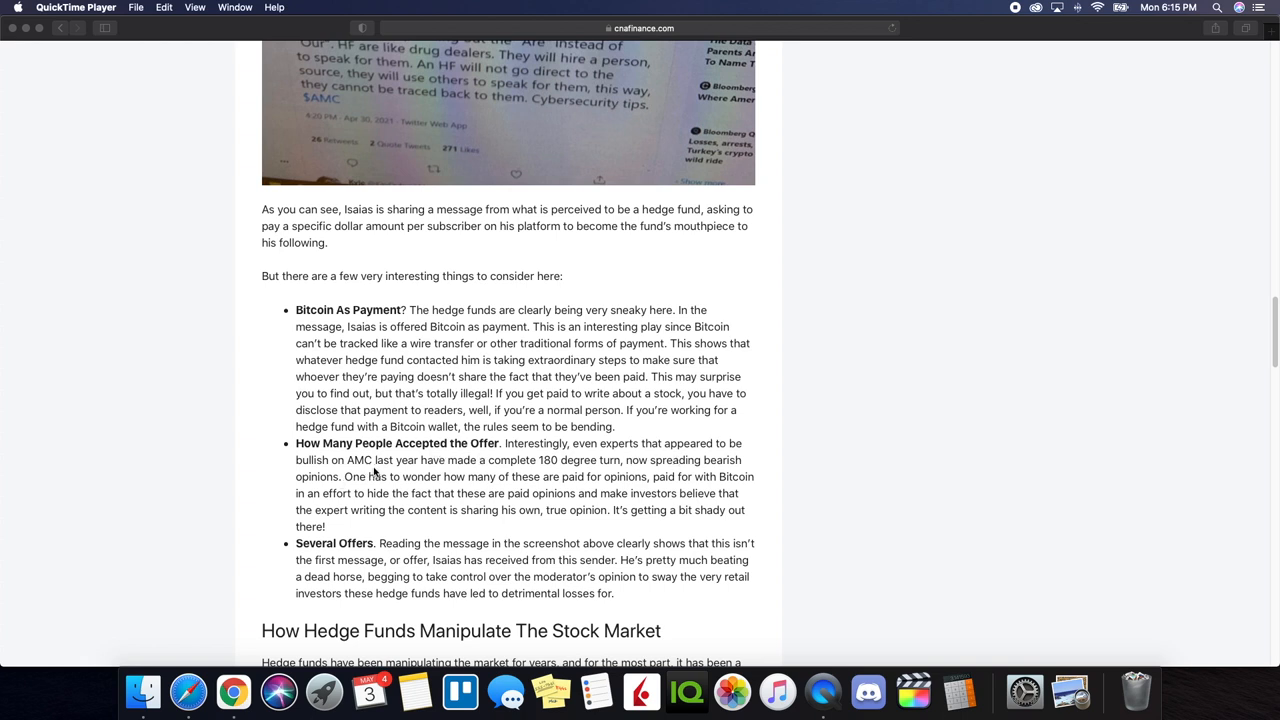
mouse_move(519, 476)
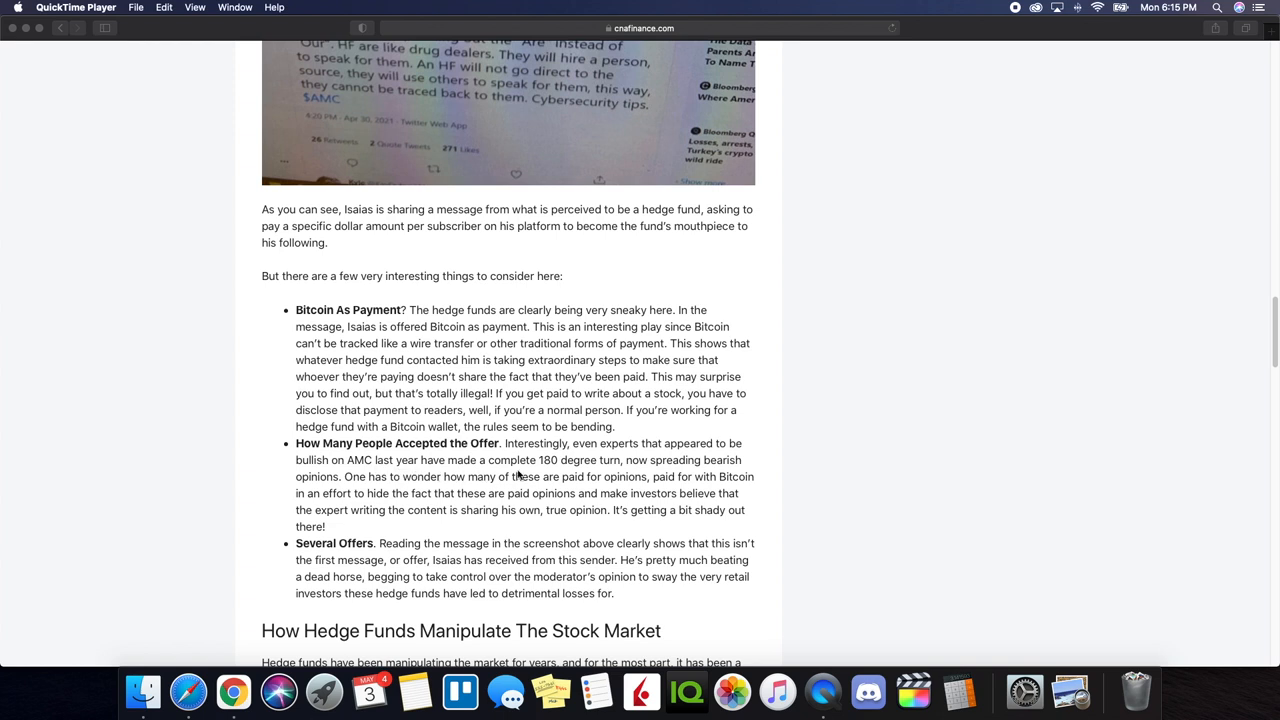
mouse_move(664, 477)
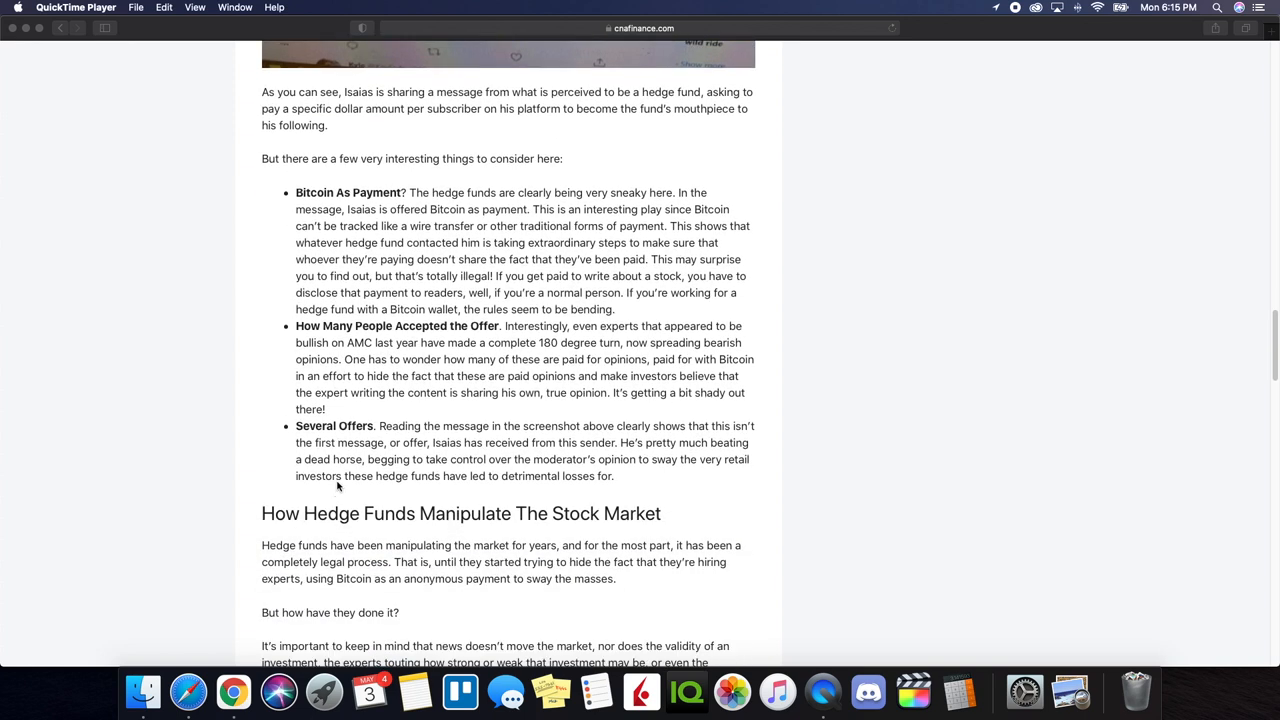
mouse_move(347, 442)
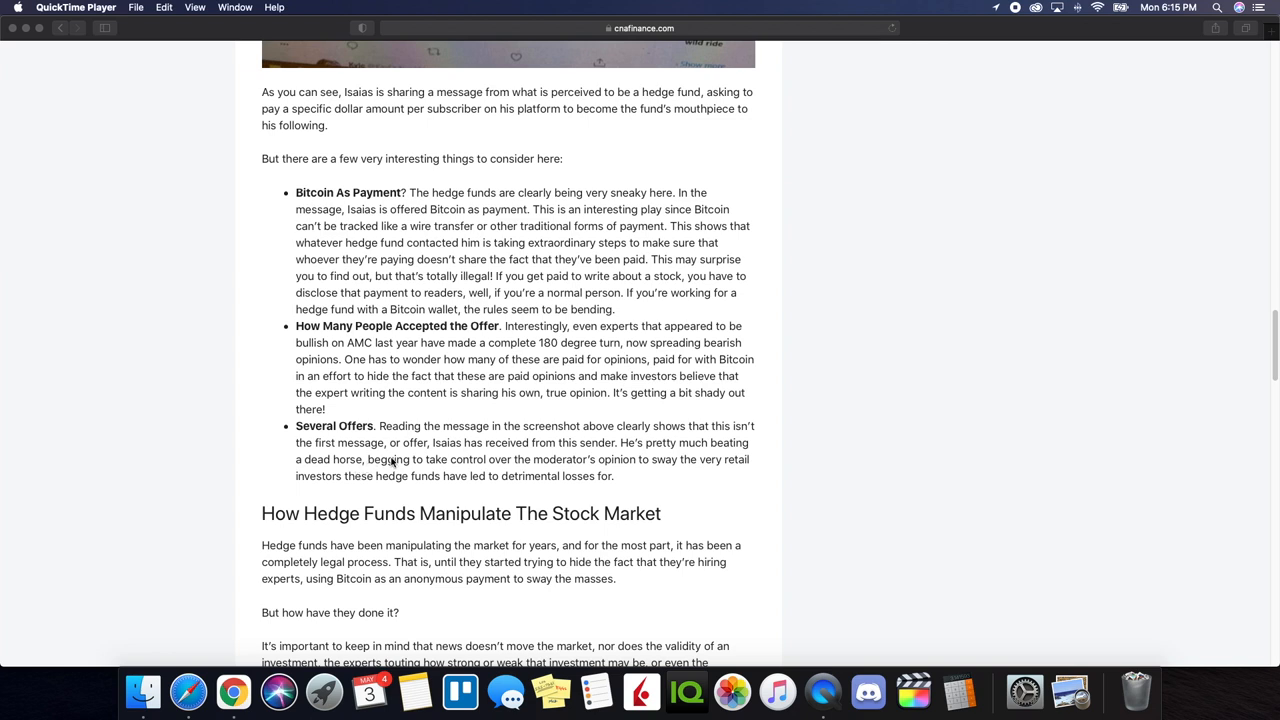
mouse_move(409, 496)
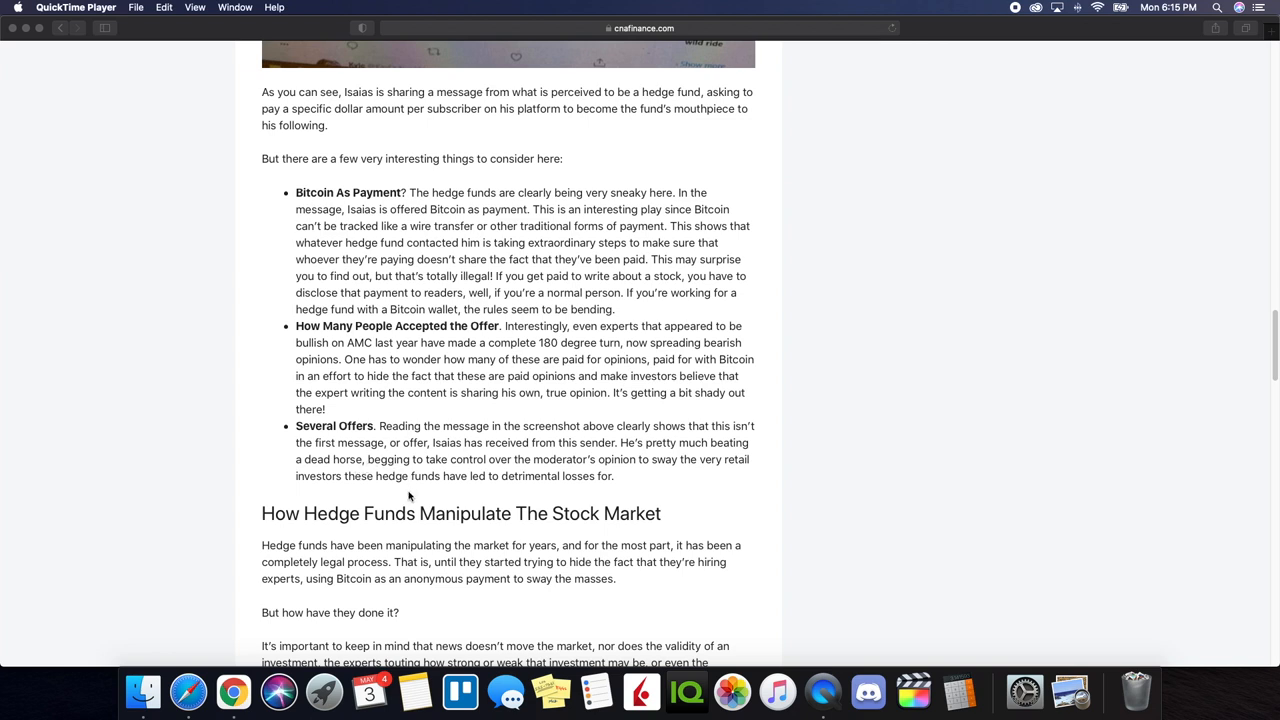
scroll(down, 3)
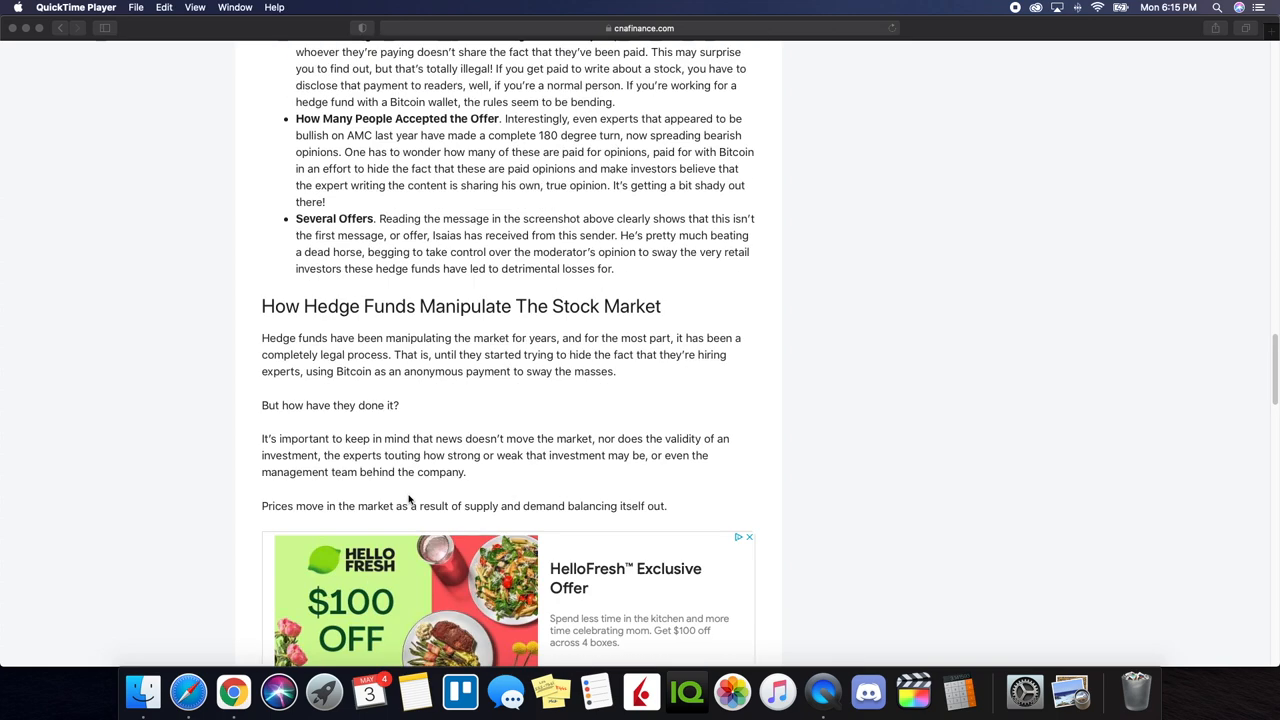
mouse_move(363, 375)
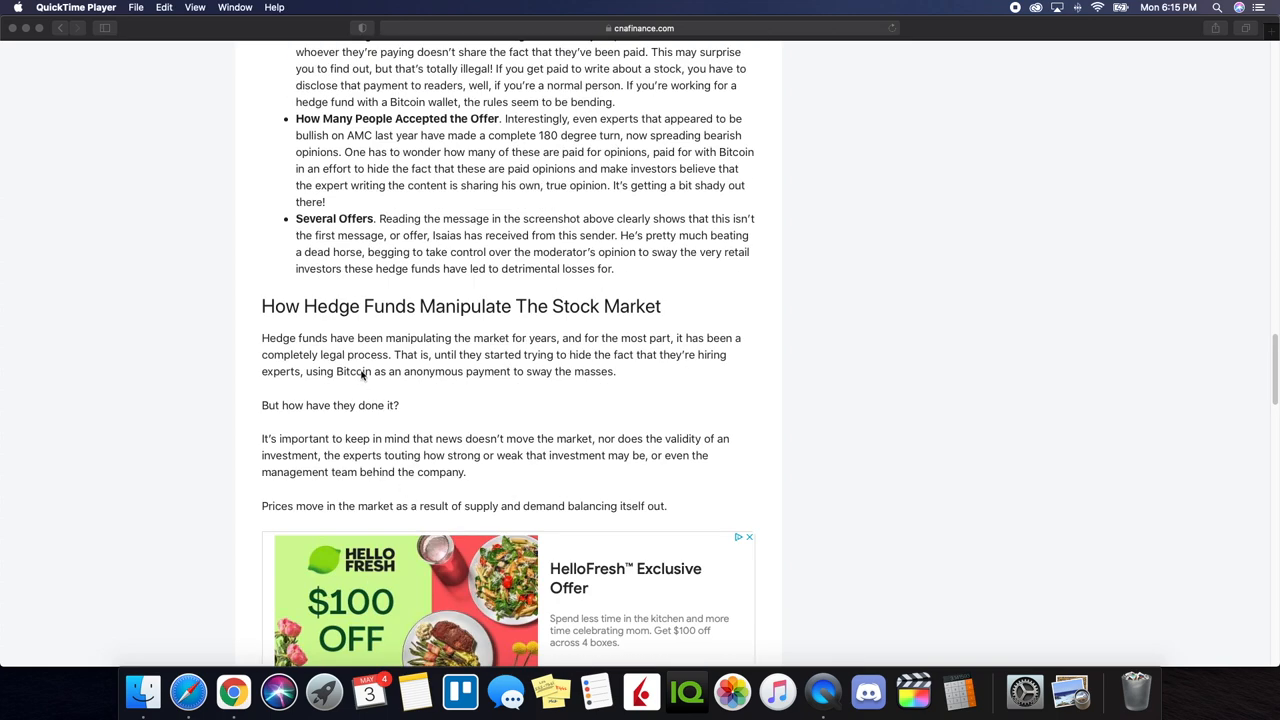
scroll(down, 3)
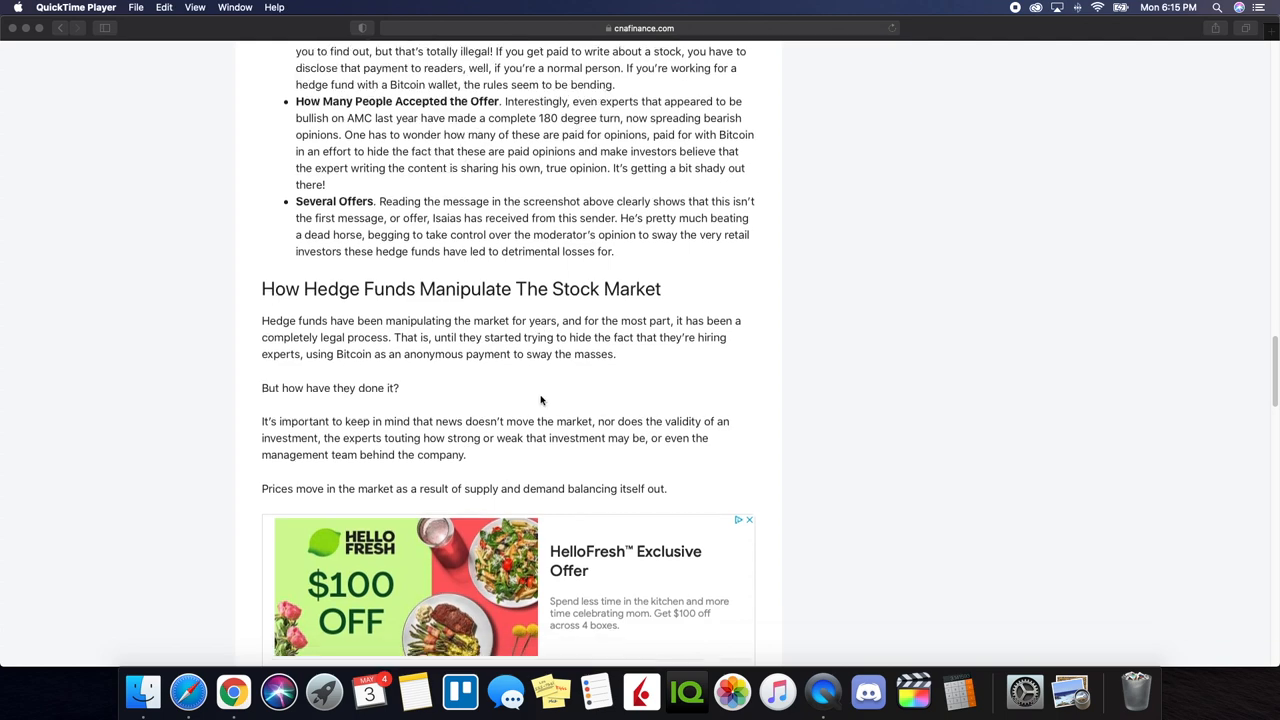
scroll(down, 3)
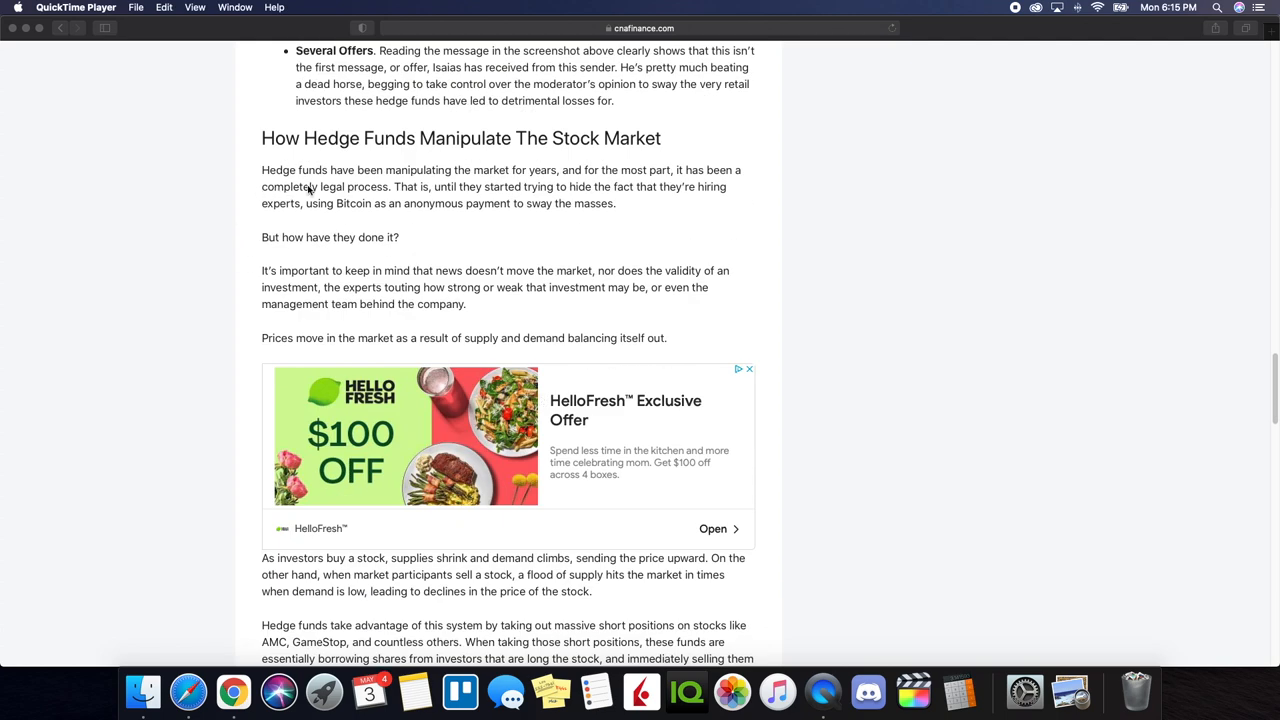
mouse_move(550, 188)
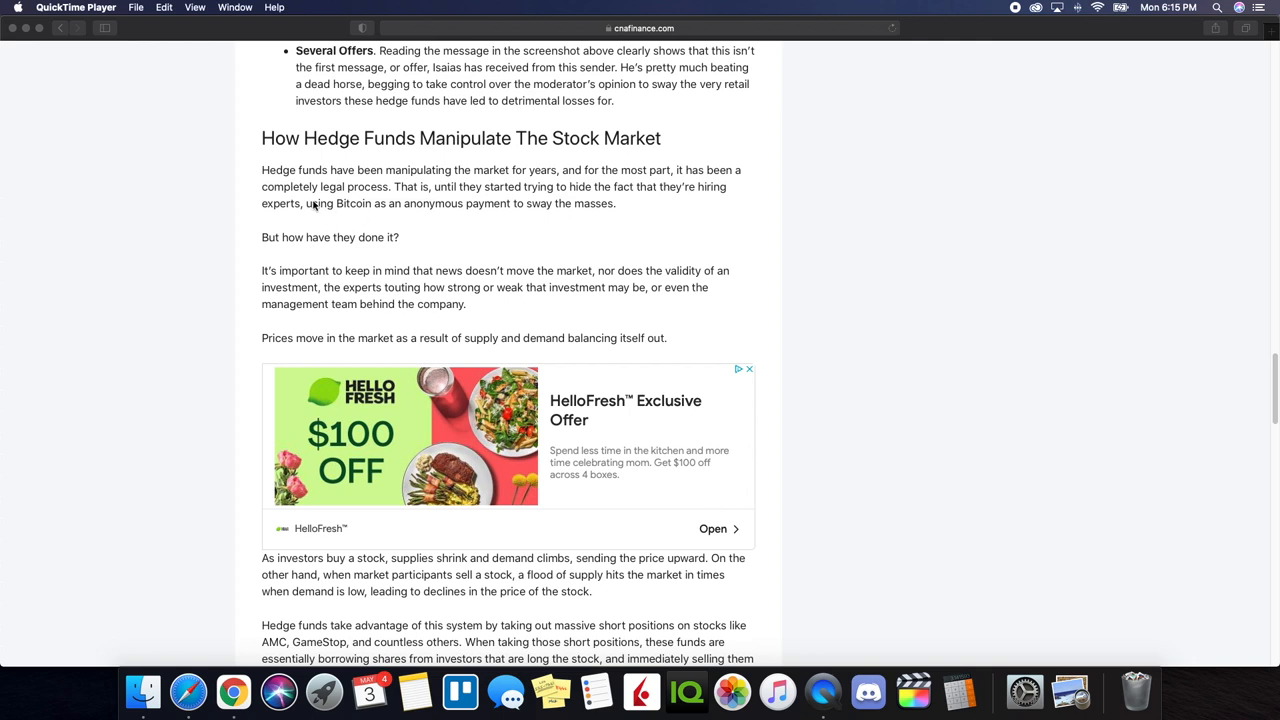
mouse_move(430, 213)
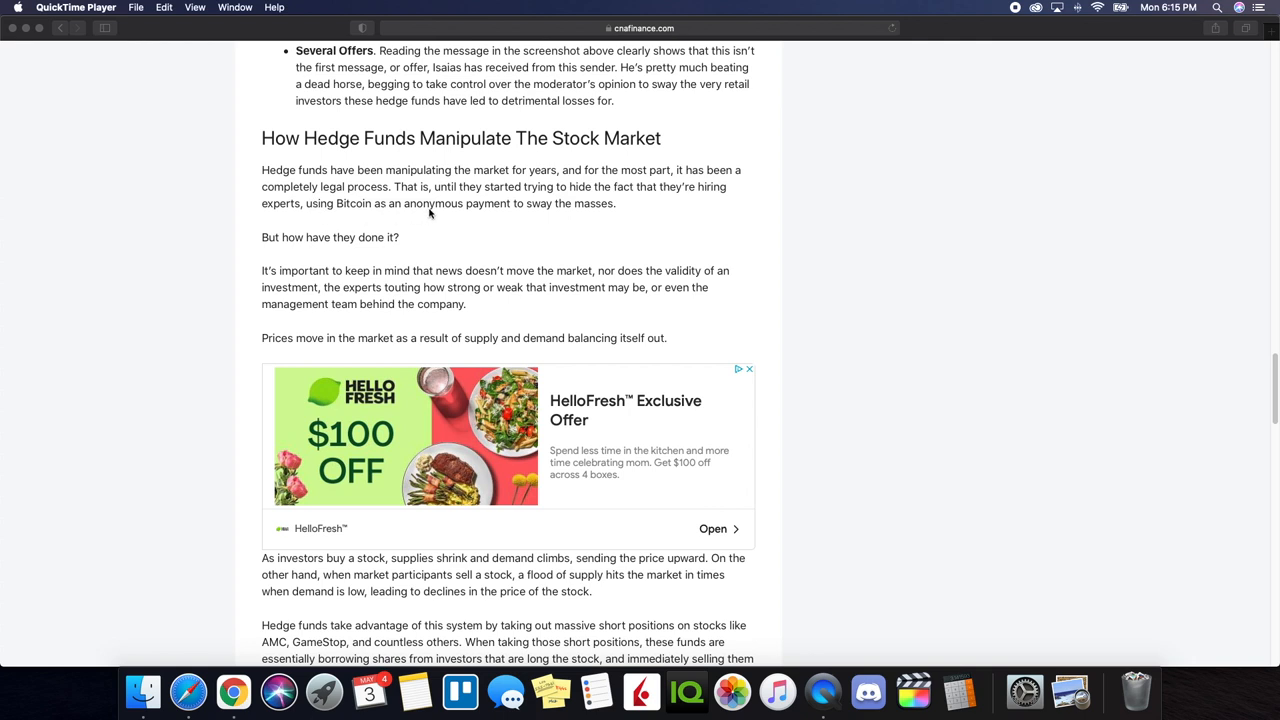
mouse_move(653, 202)
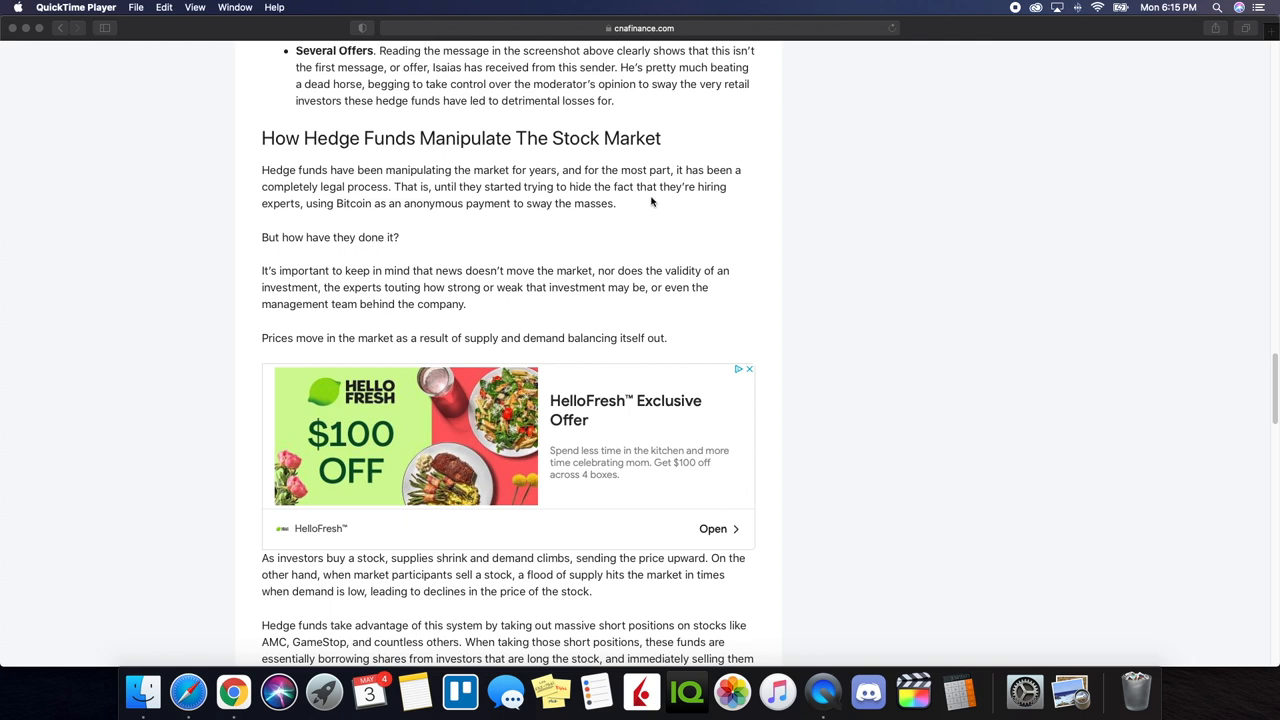
mouse_move(397, 217)
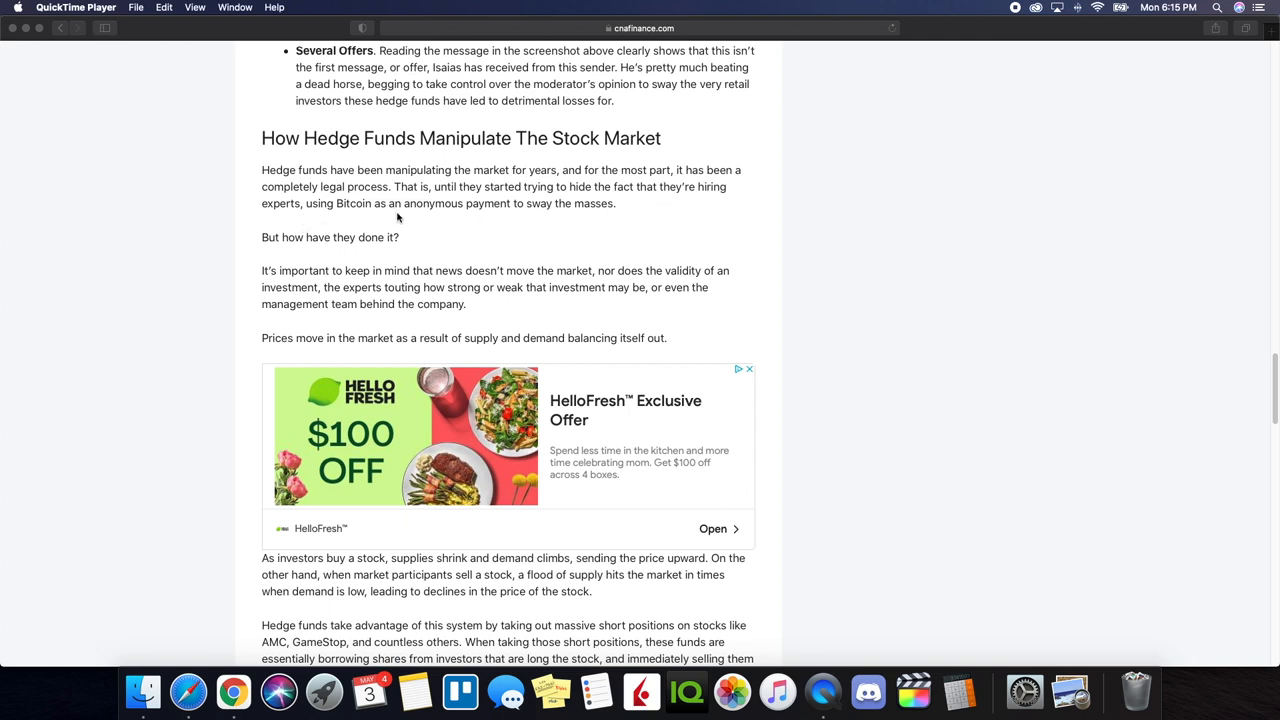
mouse_move(552, 221)
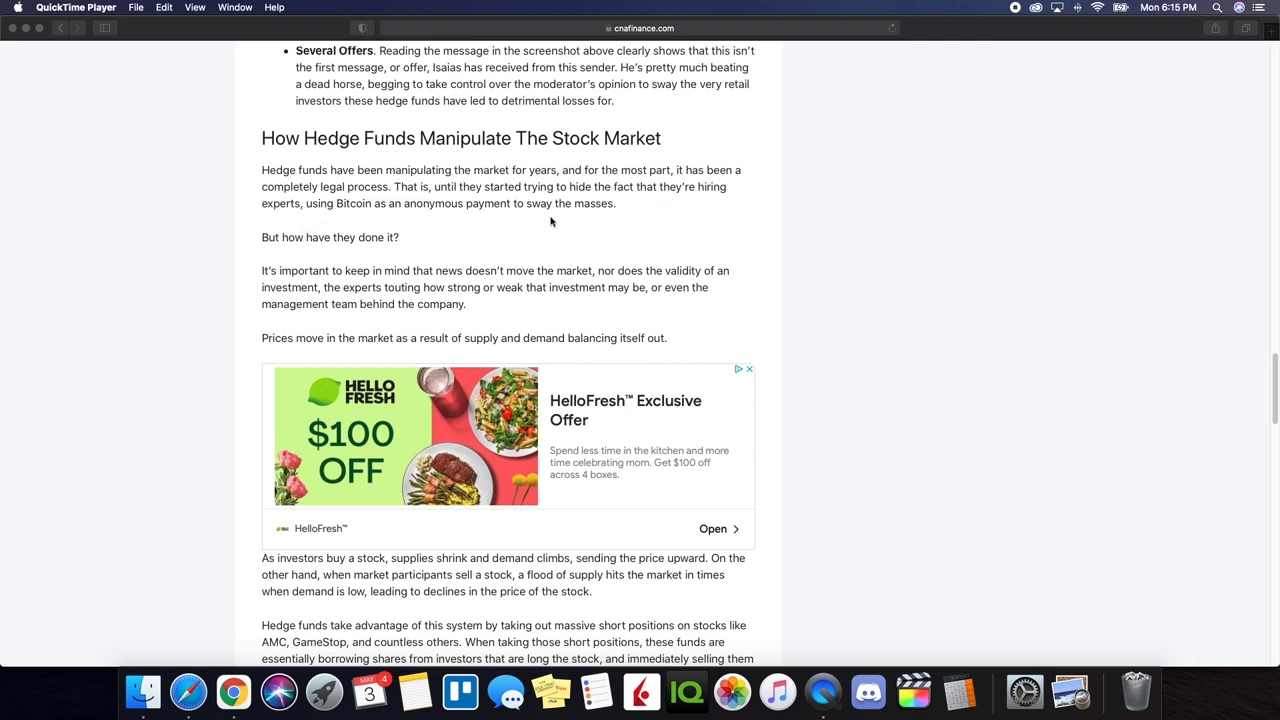
mouse_move(383, 258)
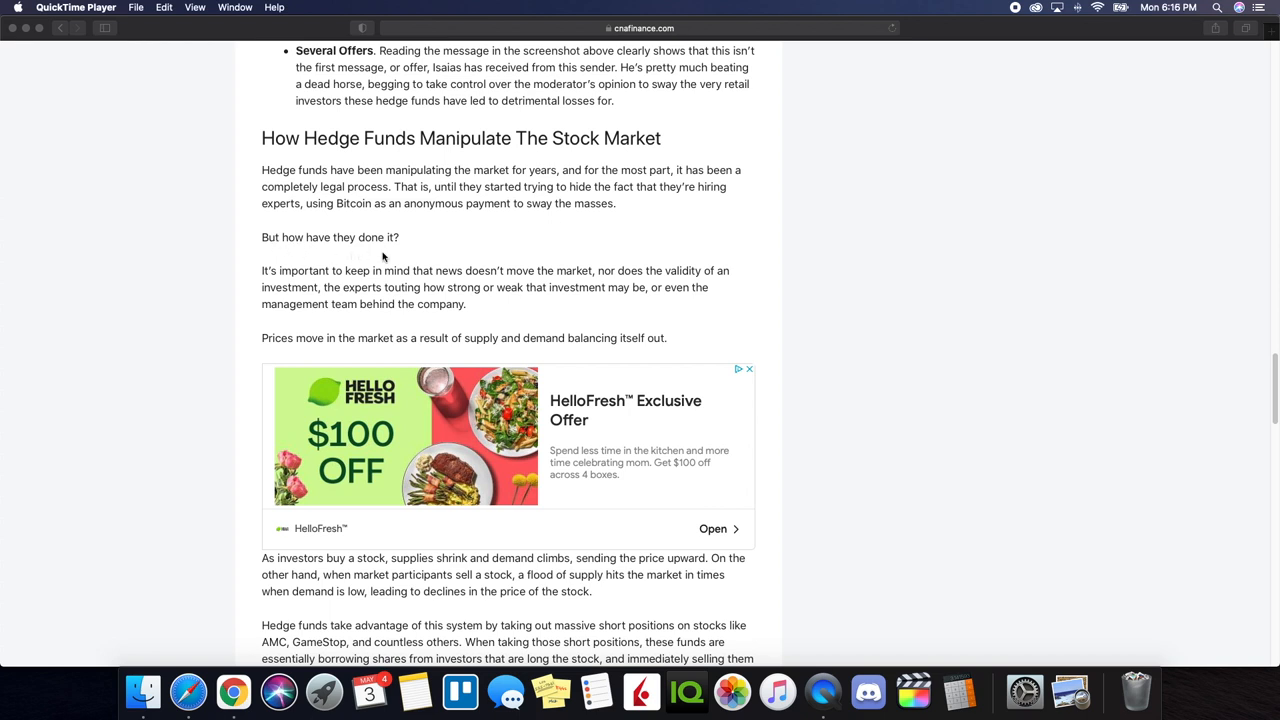
mouse_move(536, 285)
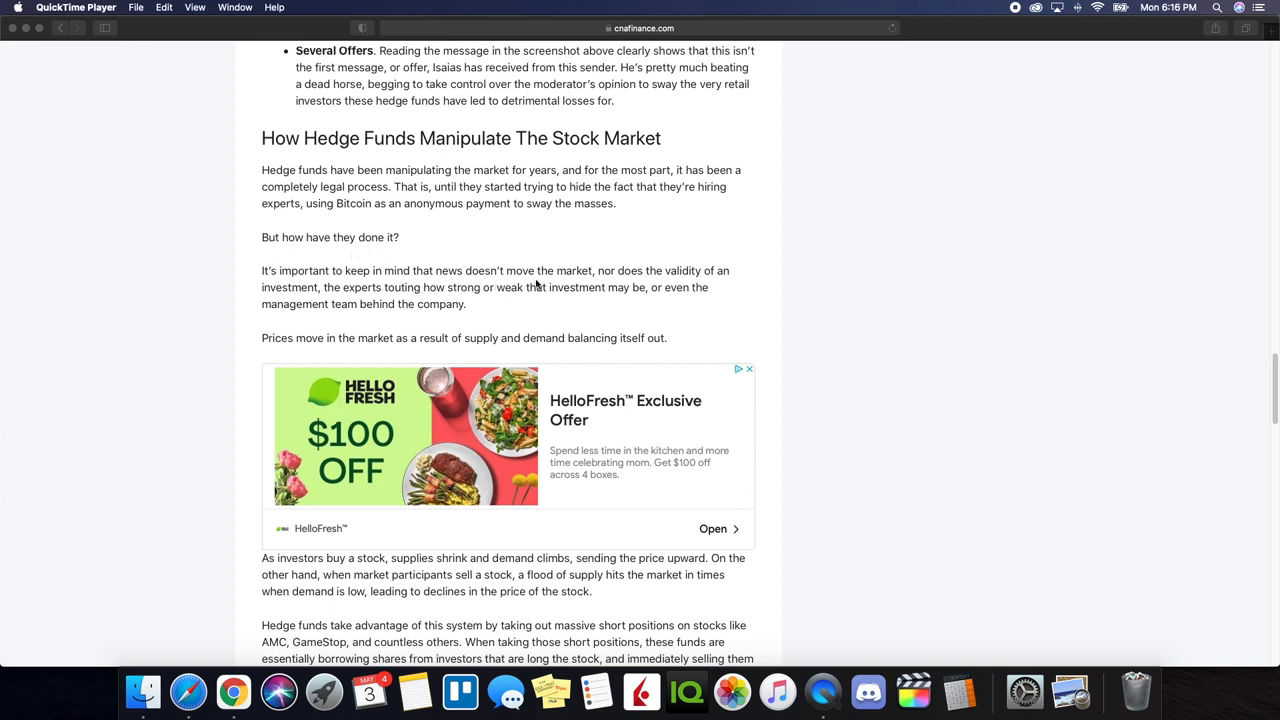
mouse_move(694, 287)
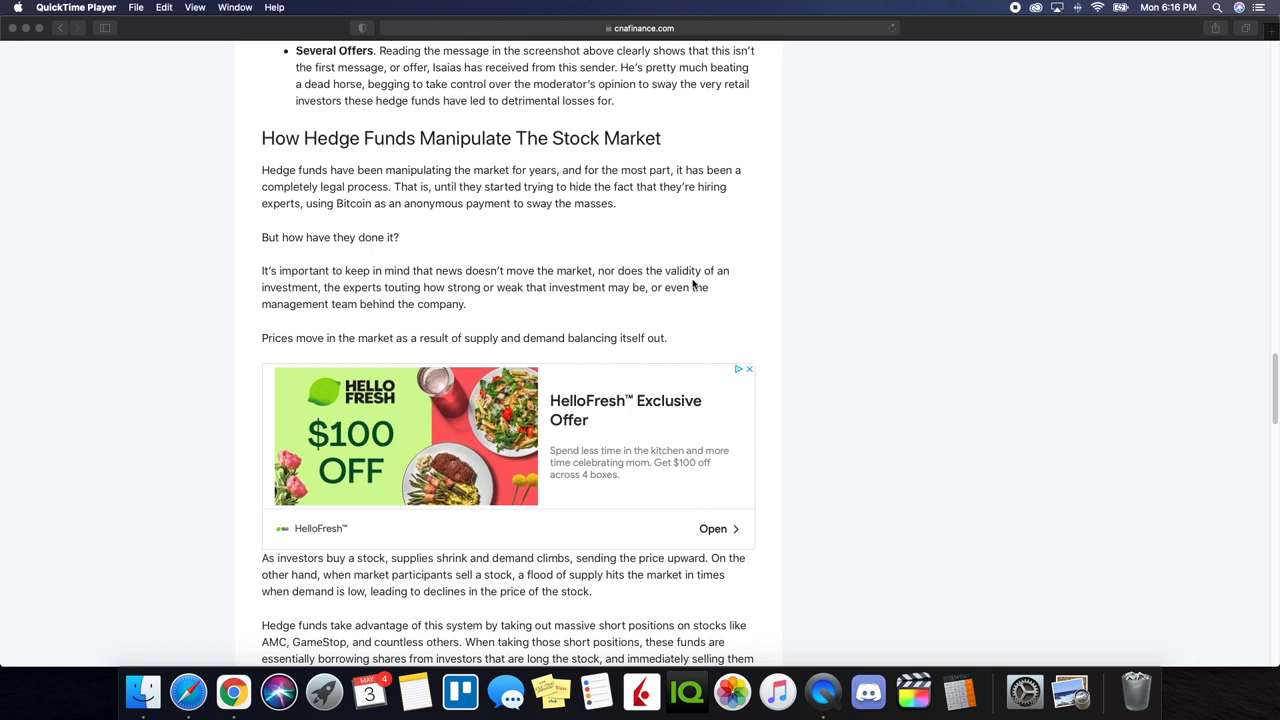
mouse_move(488, 301)
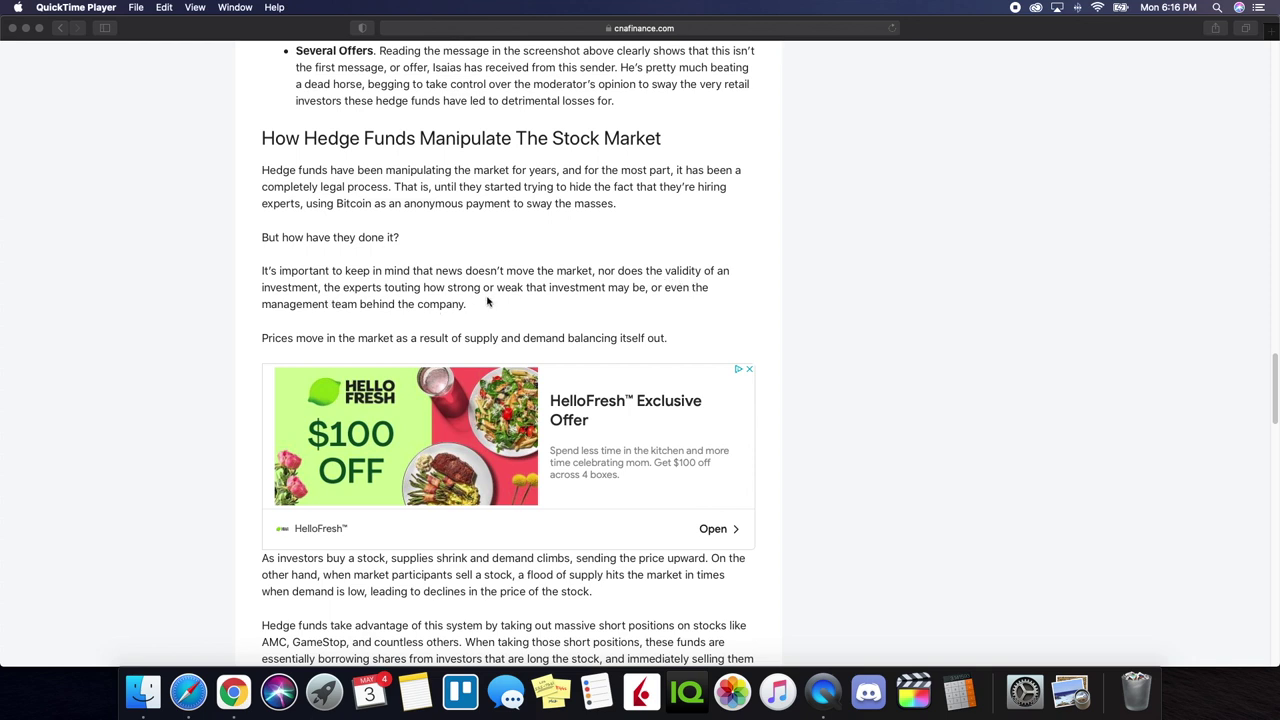
mouse_move(613, 302)
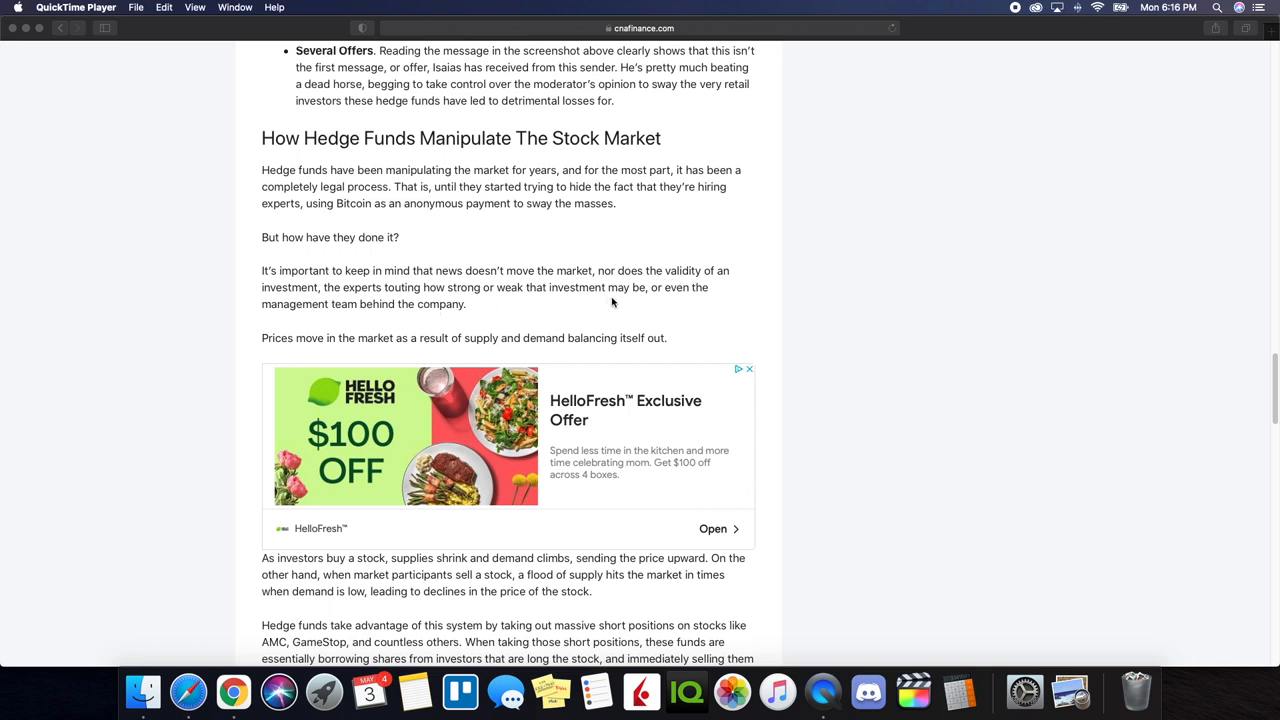
mouse_move(441, 314)
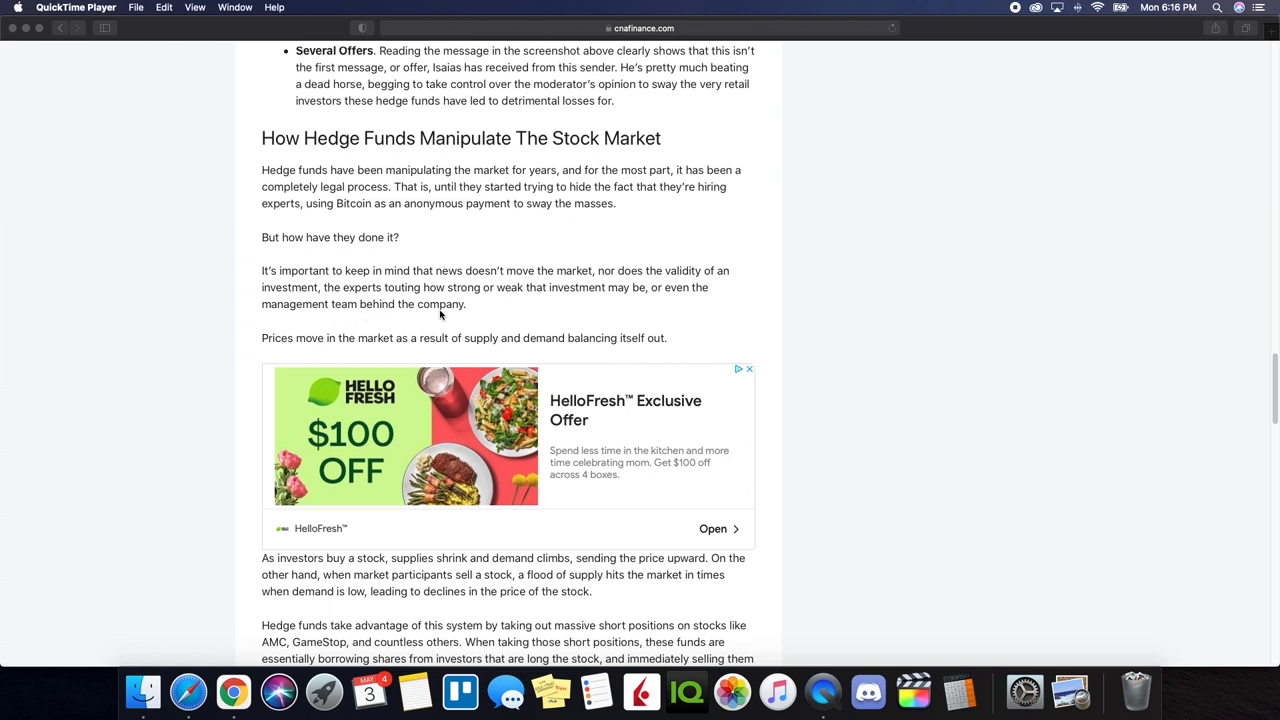
mouse_move(393, 364)
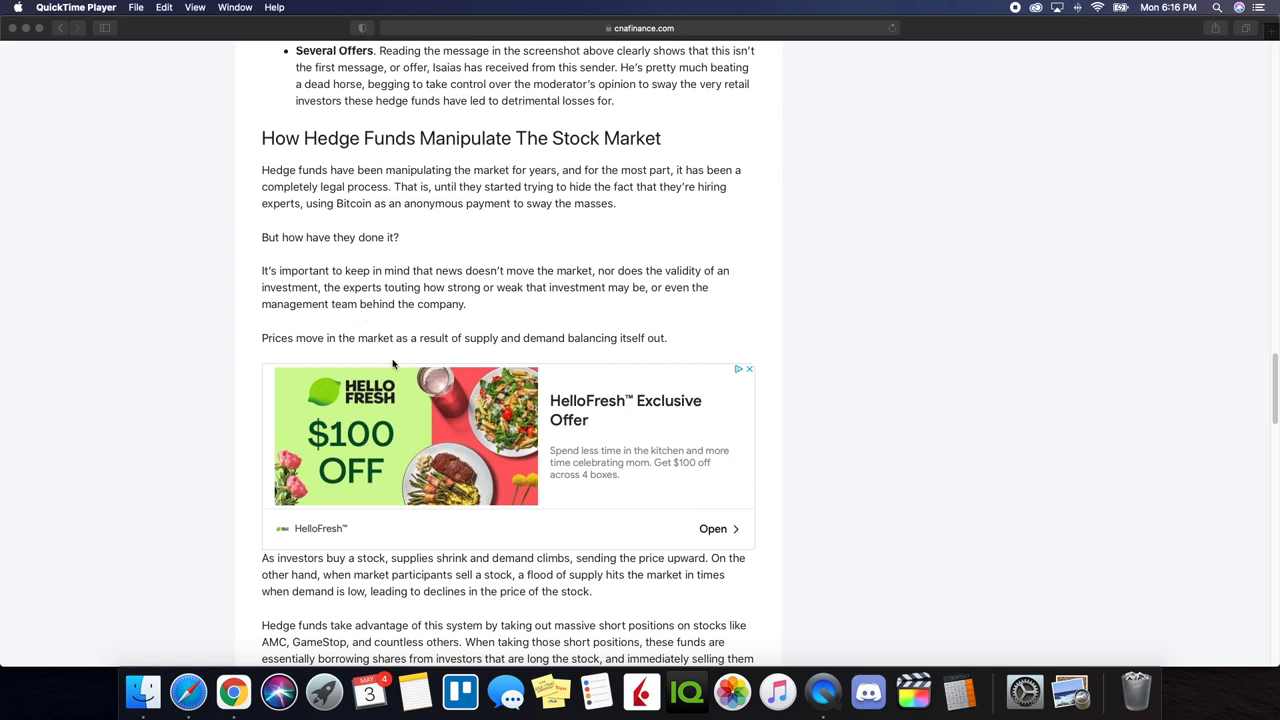
scroll(down, 3)
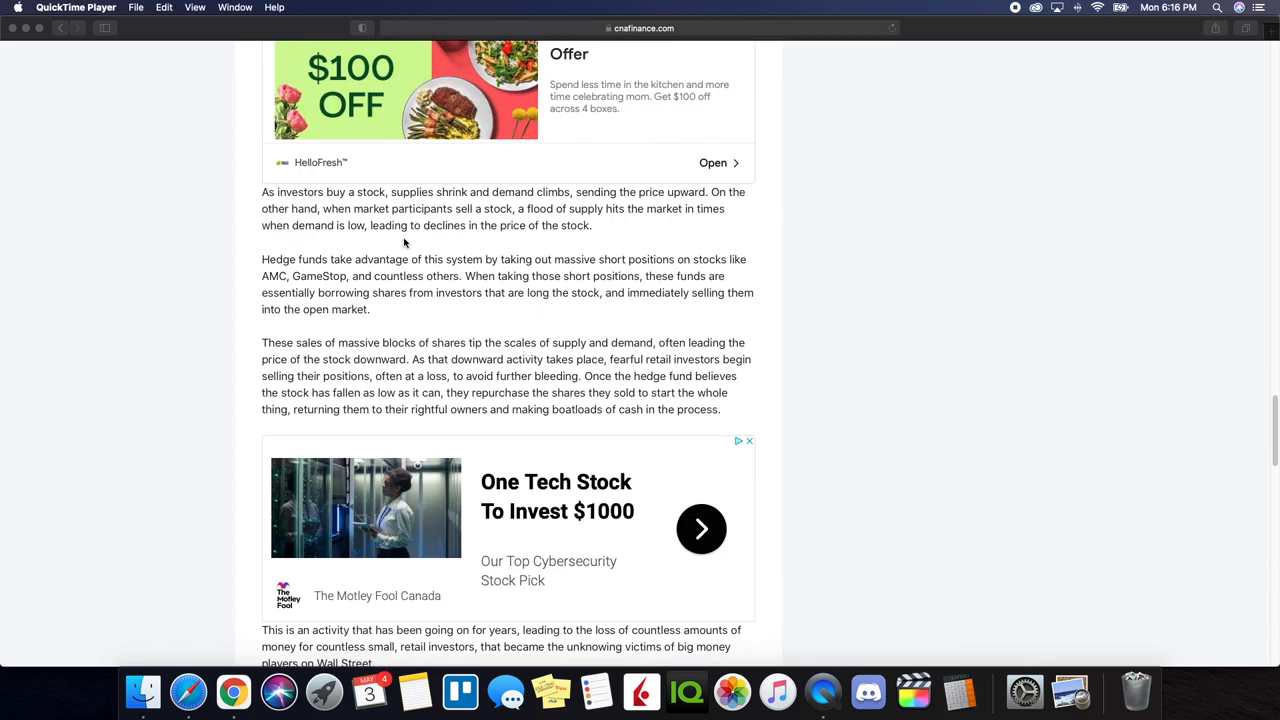
mouse_move(480, 210)
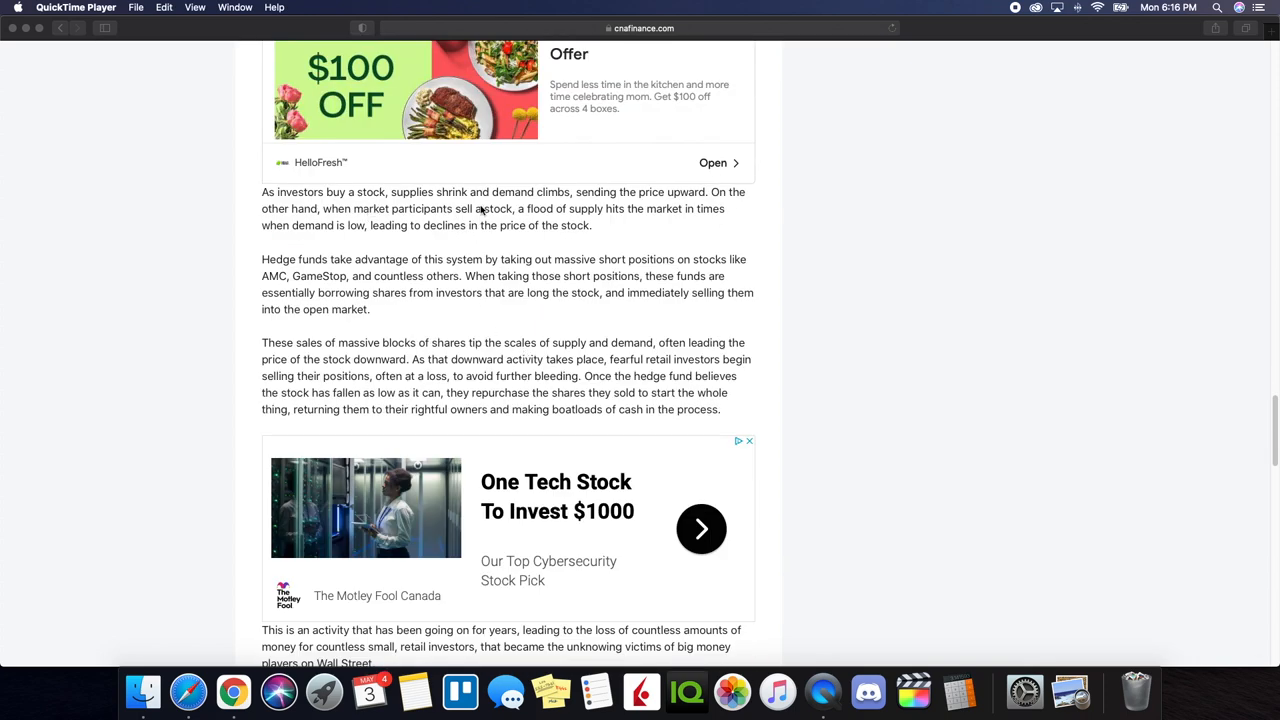
mouse_move(635, 210)
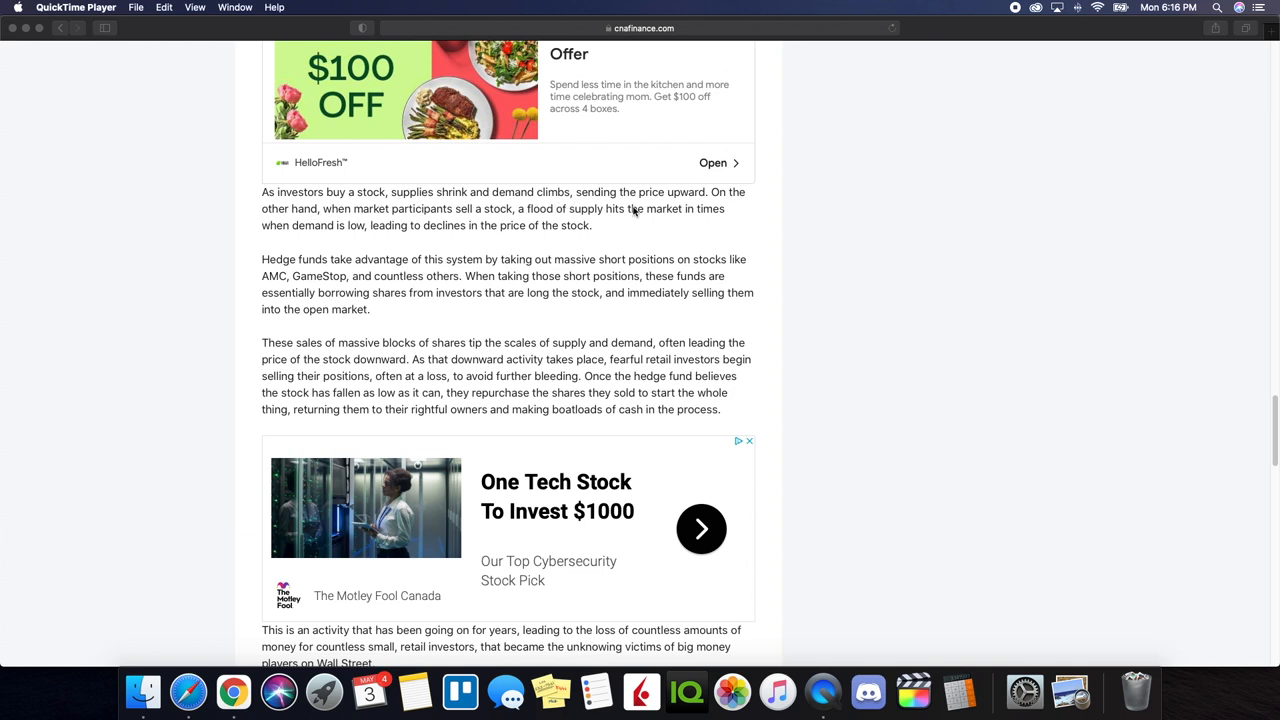
mouse_move(405, 225)
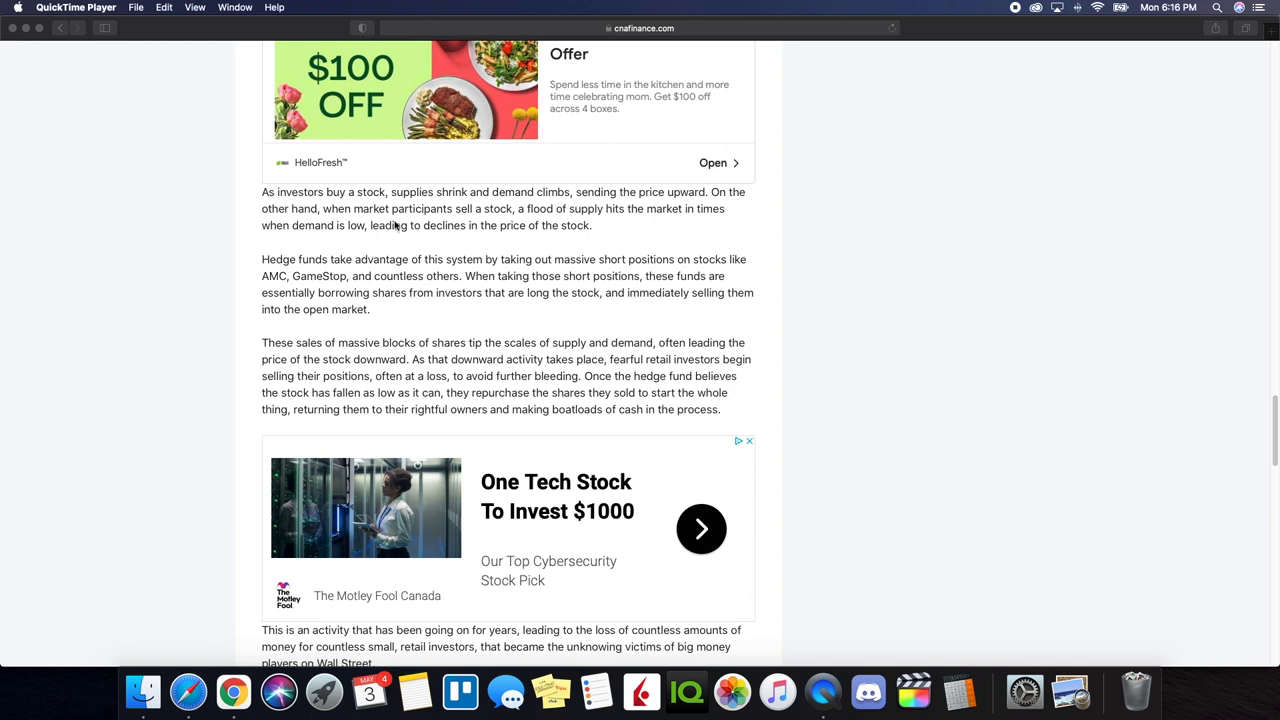
mouse_move(534, 237)
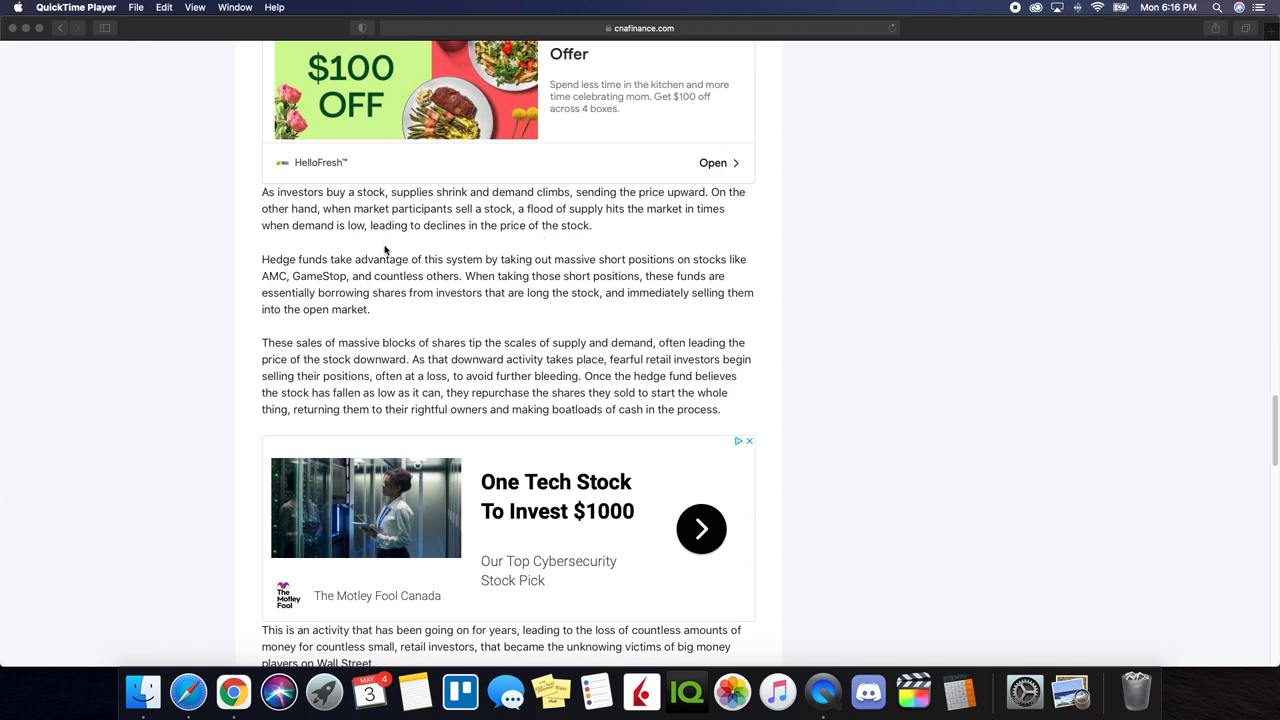
mouse_move(476, 245)
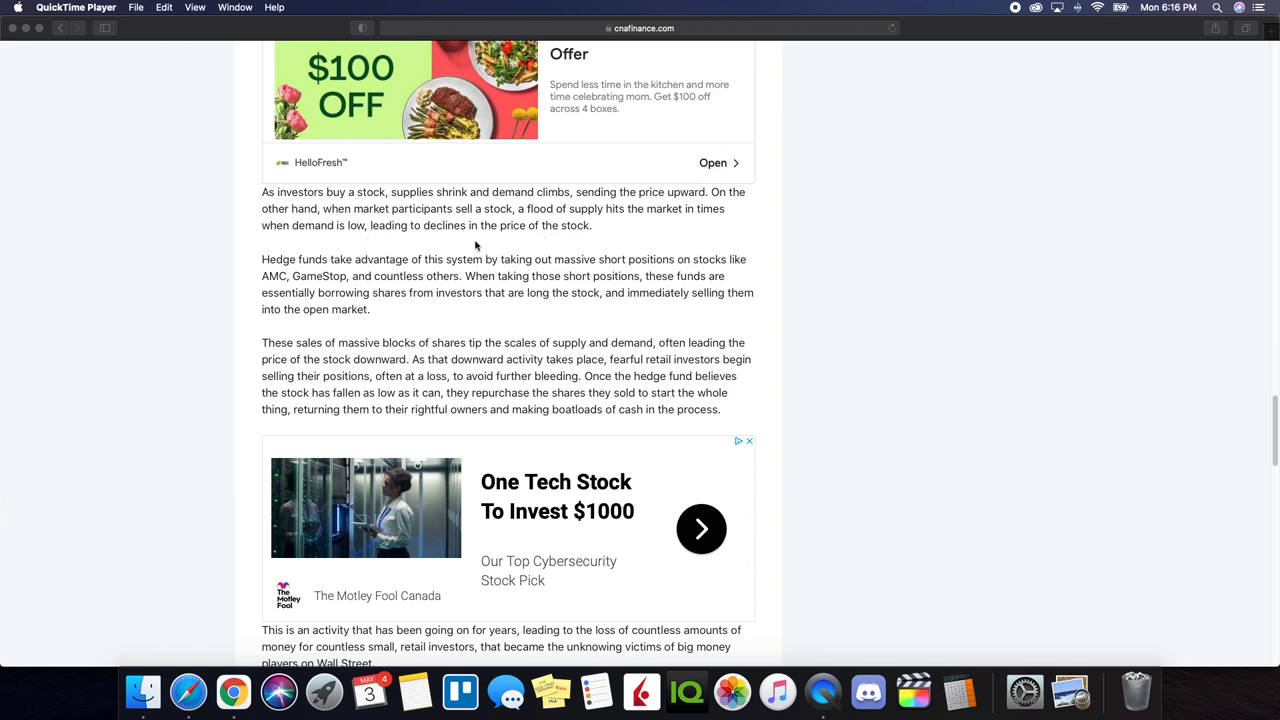
mouse_move(348, 276)
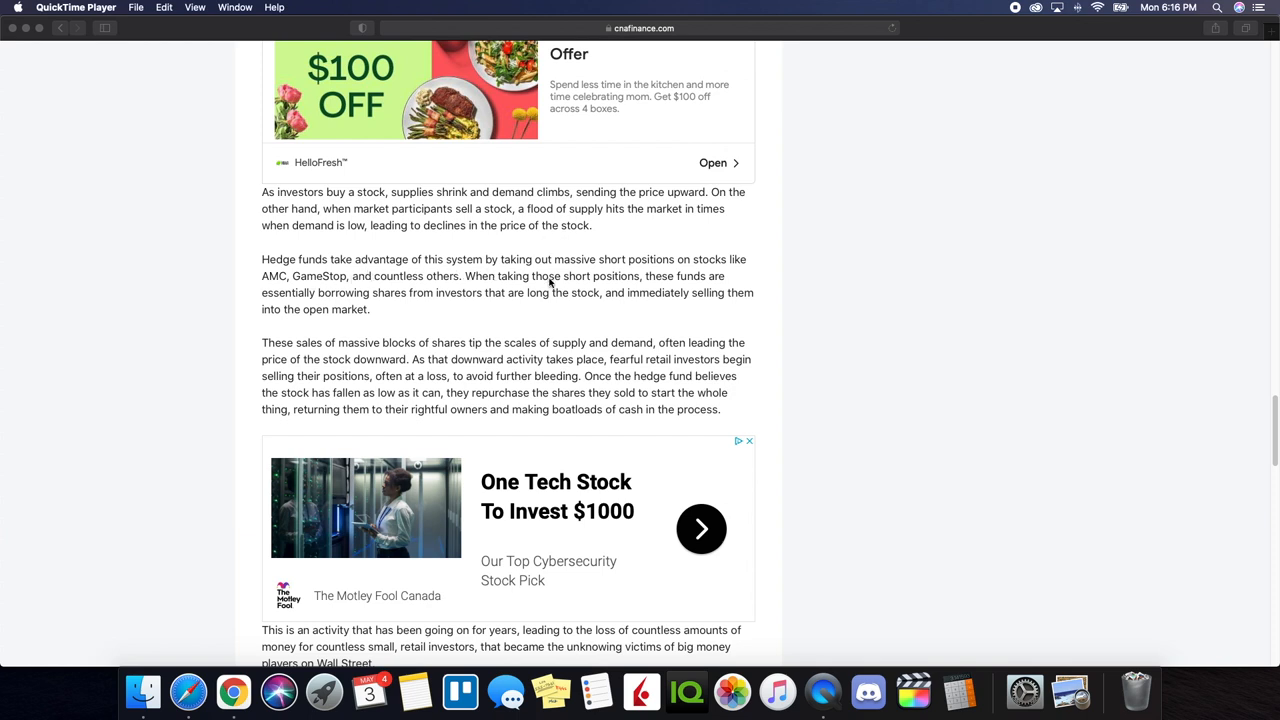
mouse_move(713, 275)
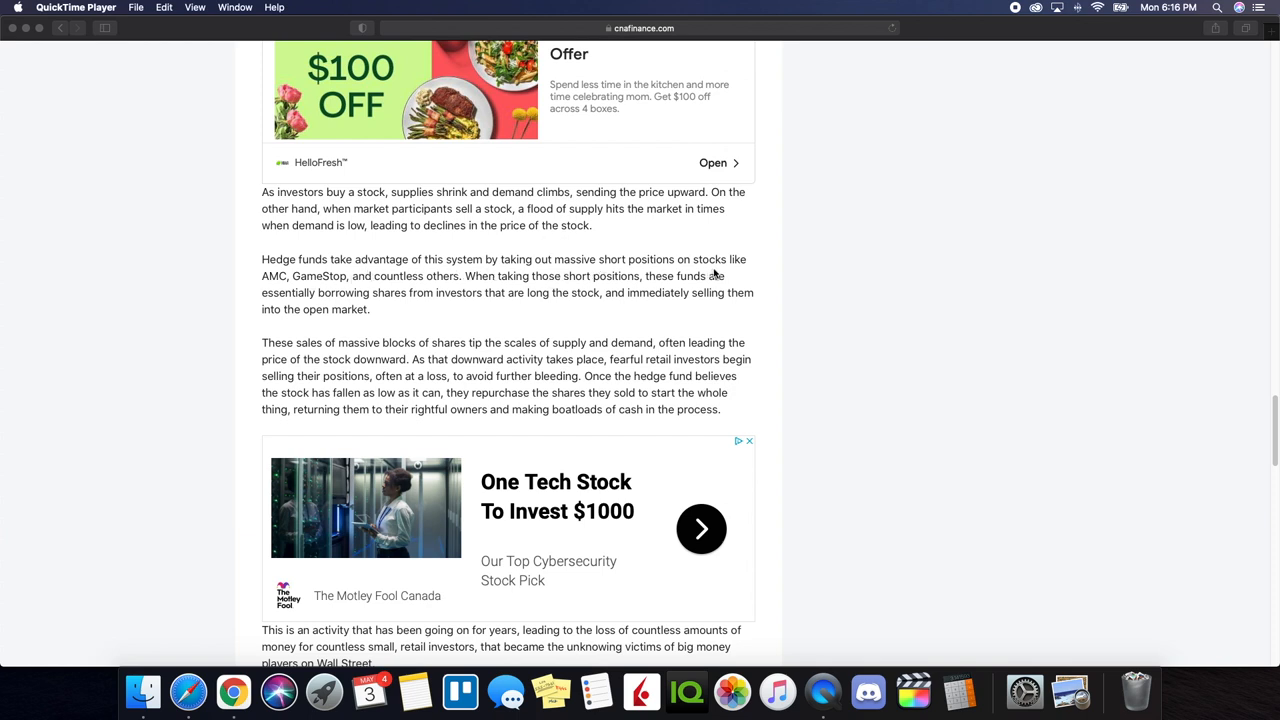
mouse_move(305, 288)
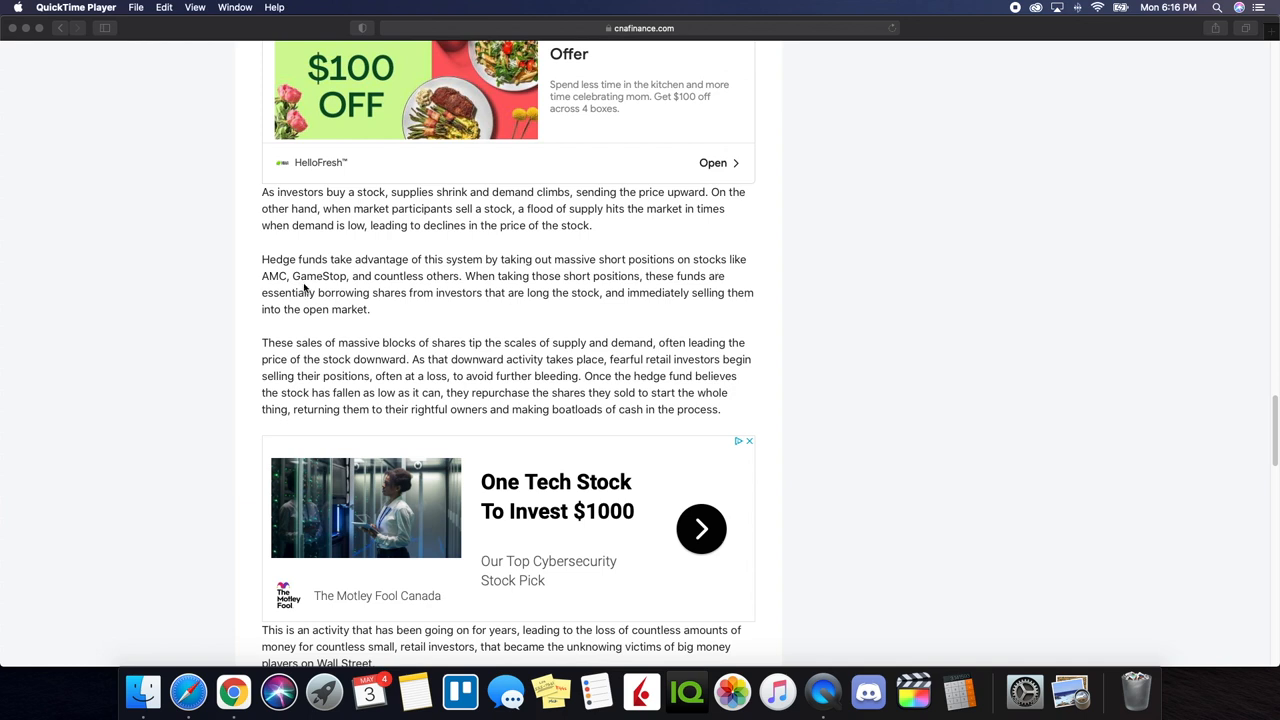
mouse_move(547, 290)
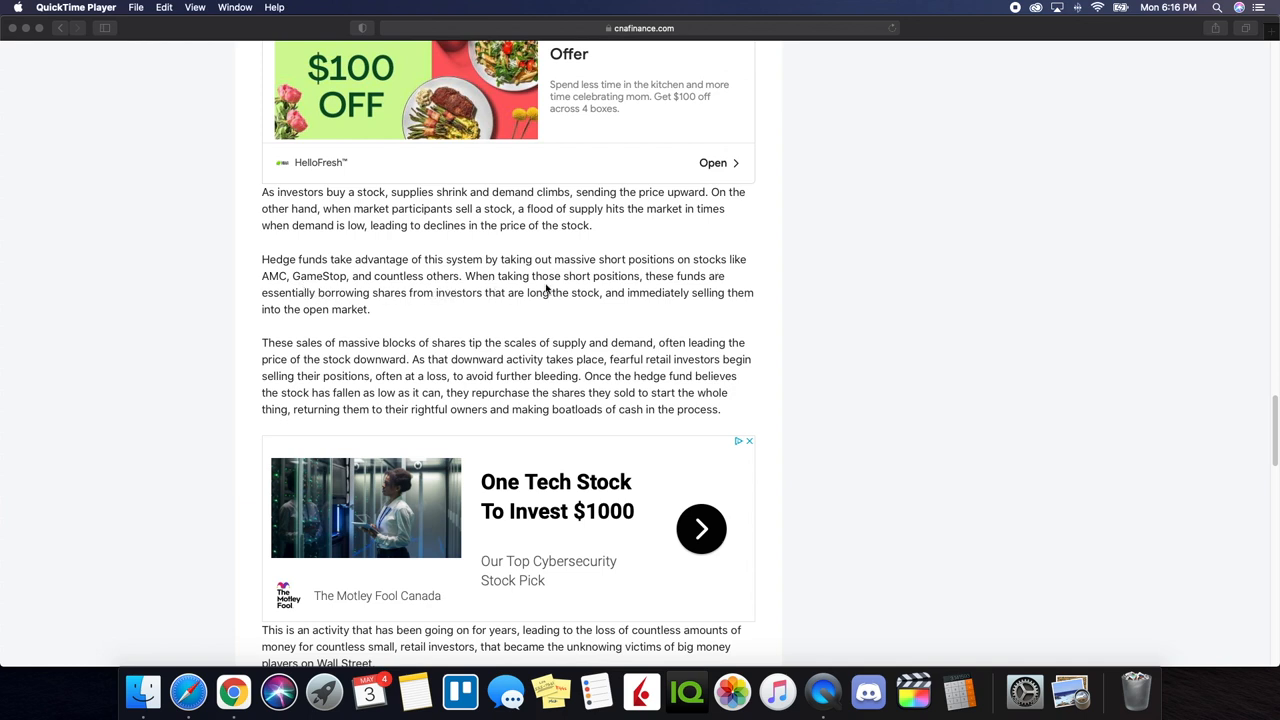
mouse_move(387, 300)
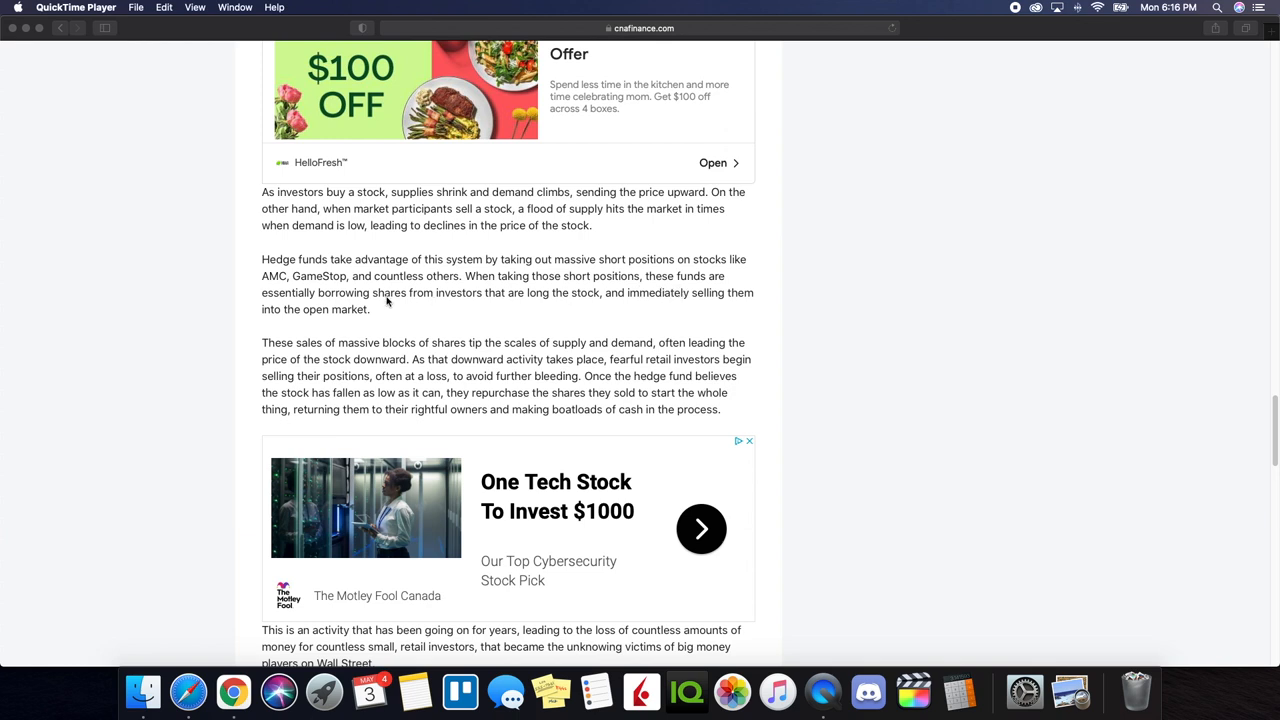
mouse_move(546, 309)
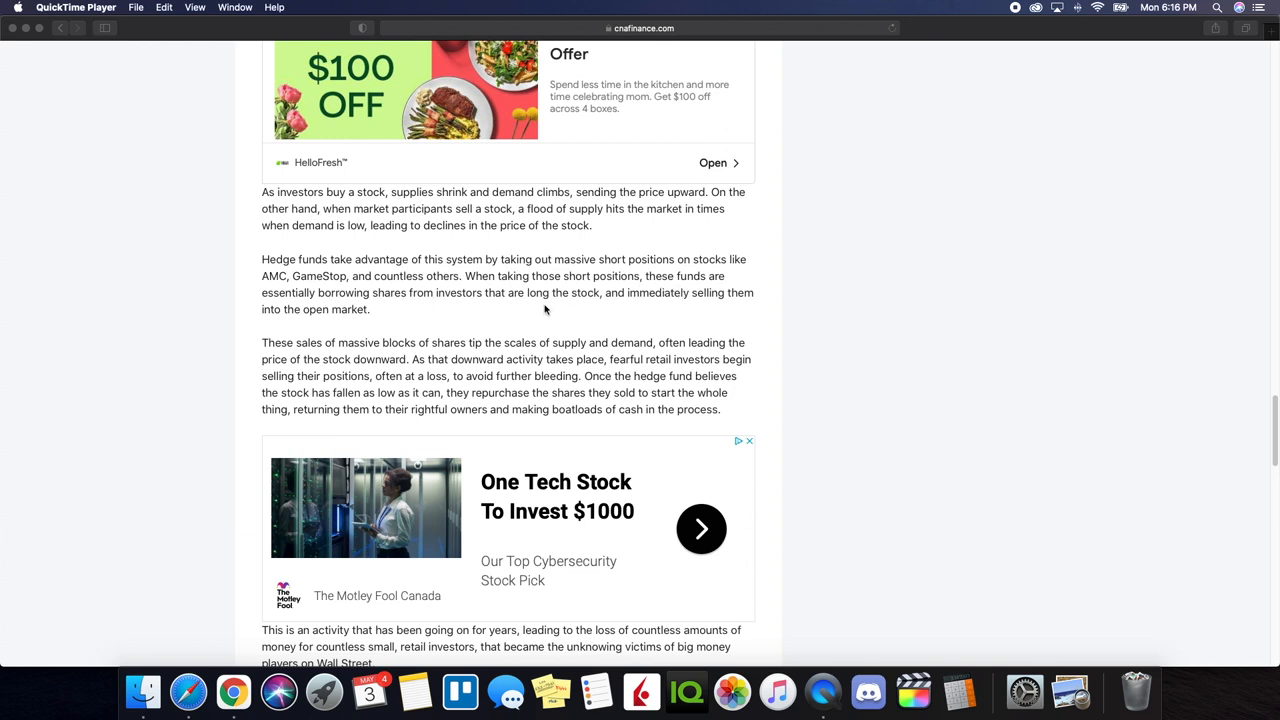
mouse_move(430, 312)
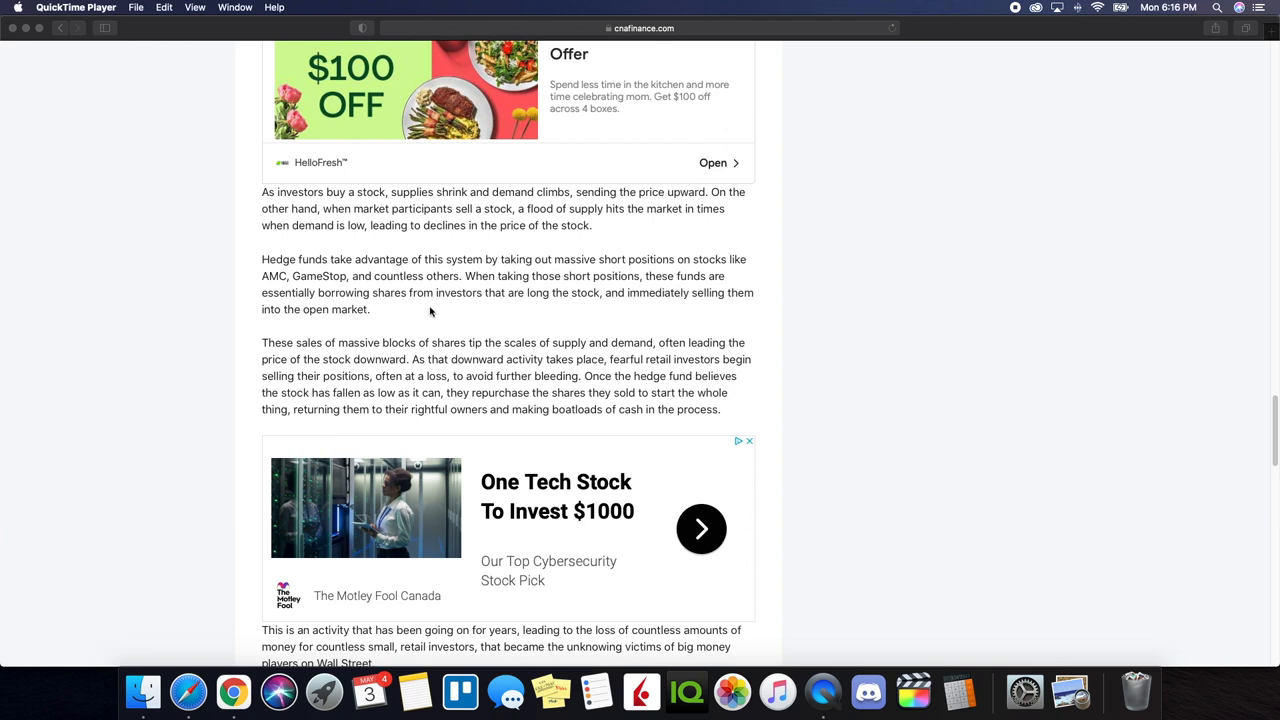
mouse_move(347, 360)
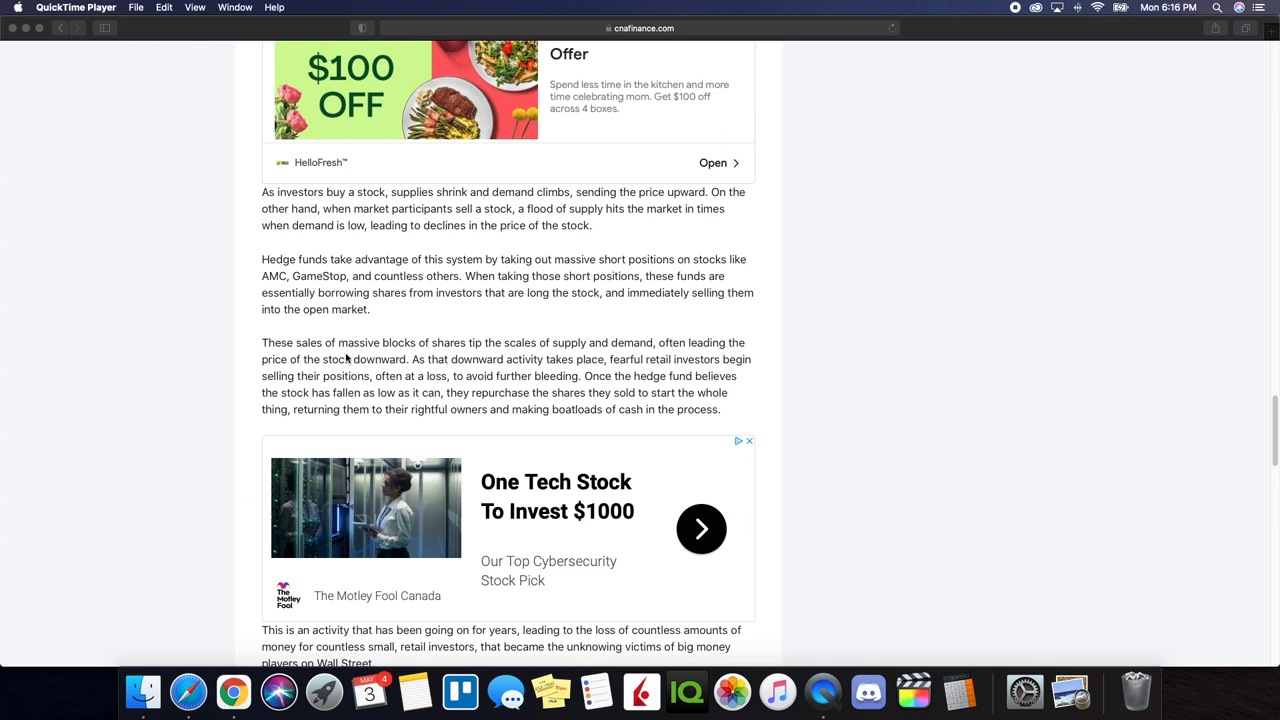
mouse_move(547, 360)
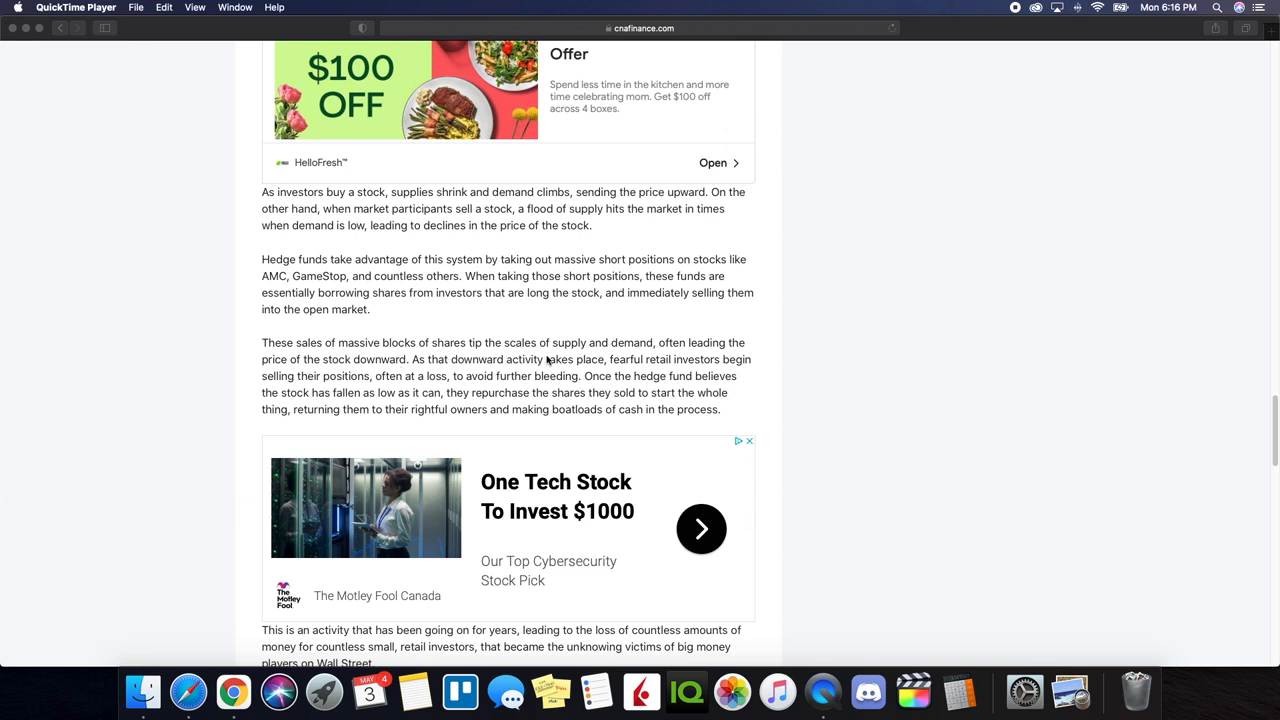
mouse_move(349, 384)
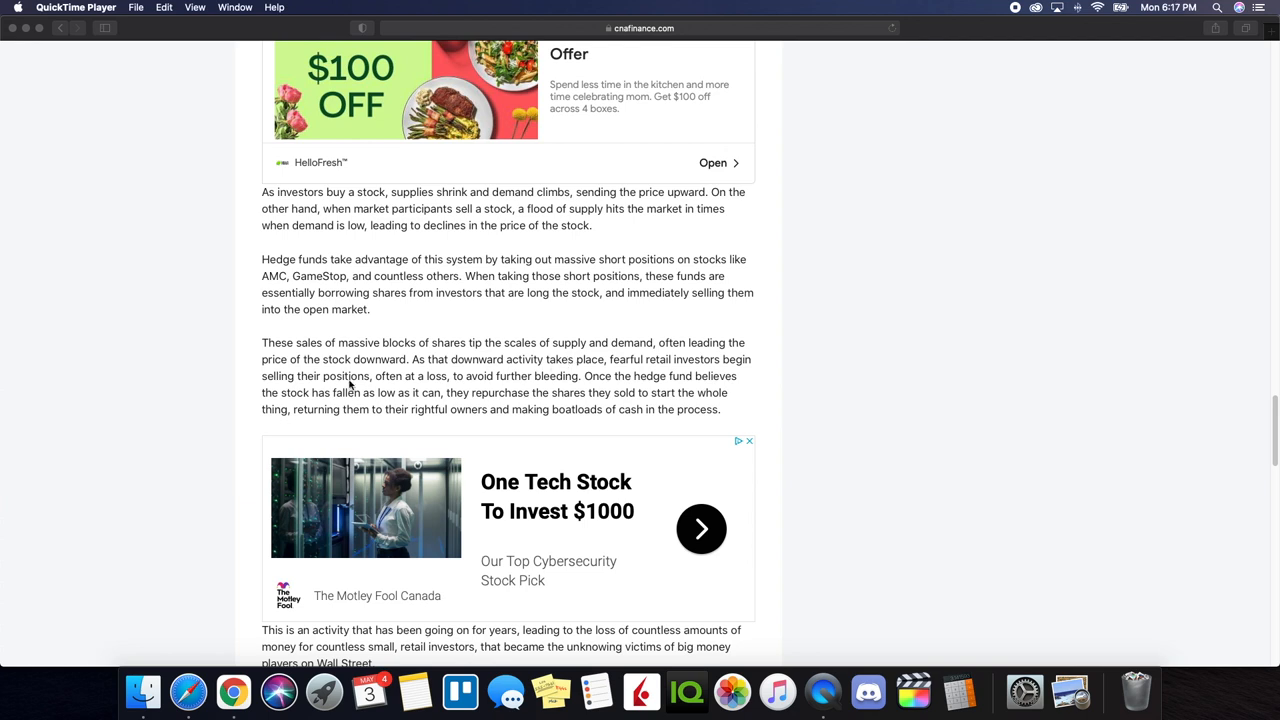
mouse_move(340, 378)
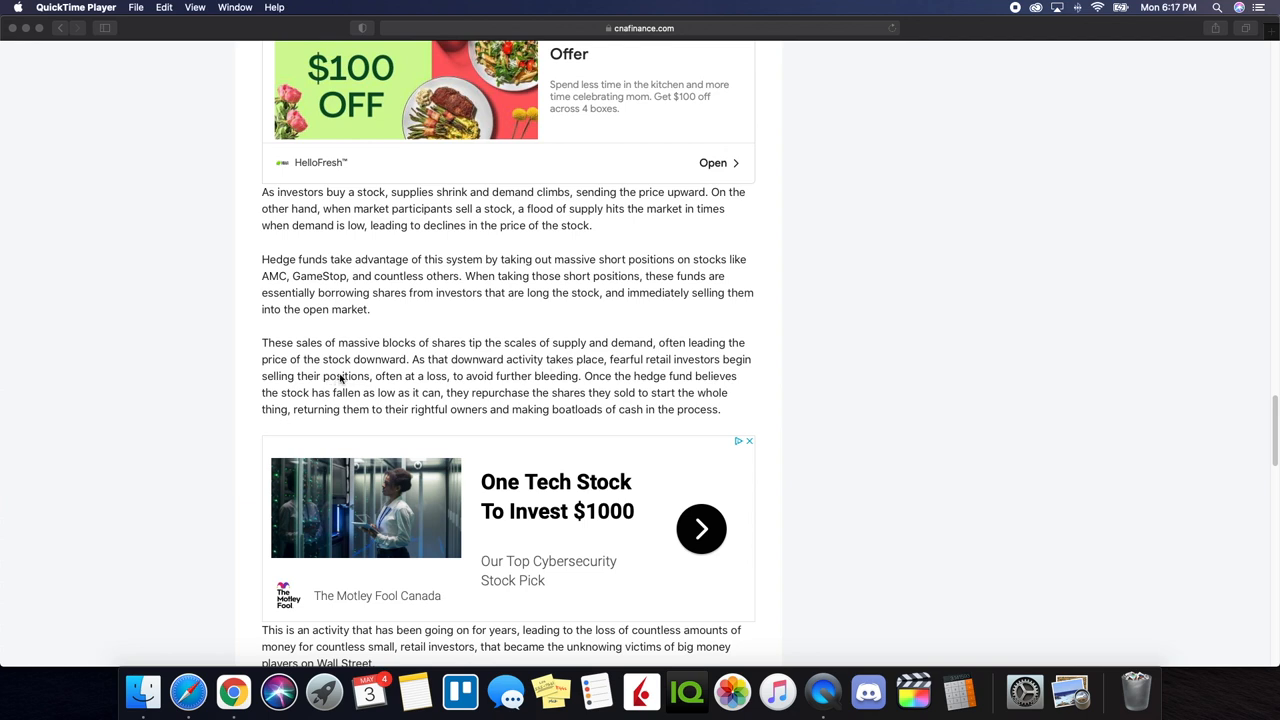
mouse_move(526, 411)
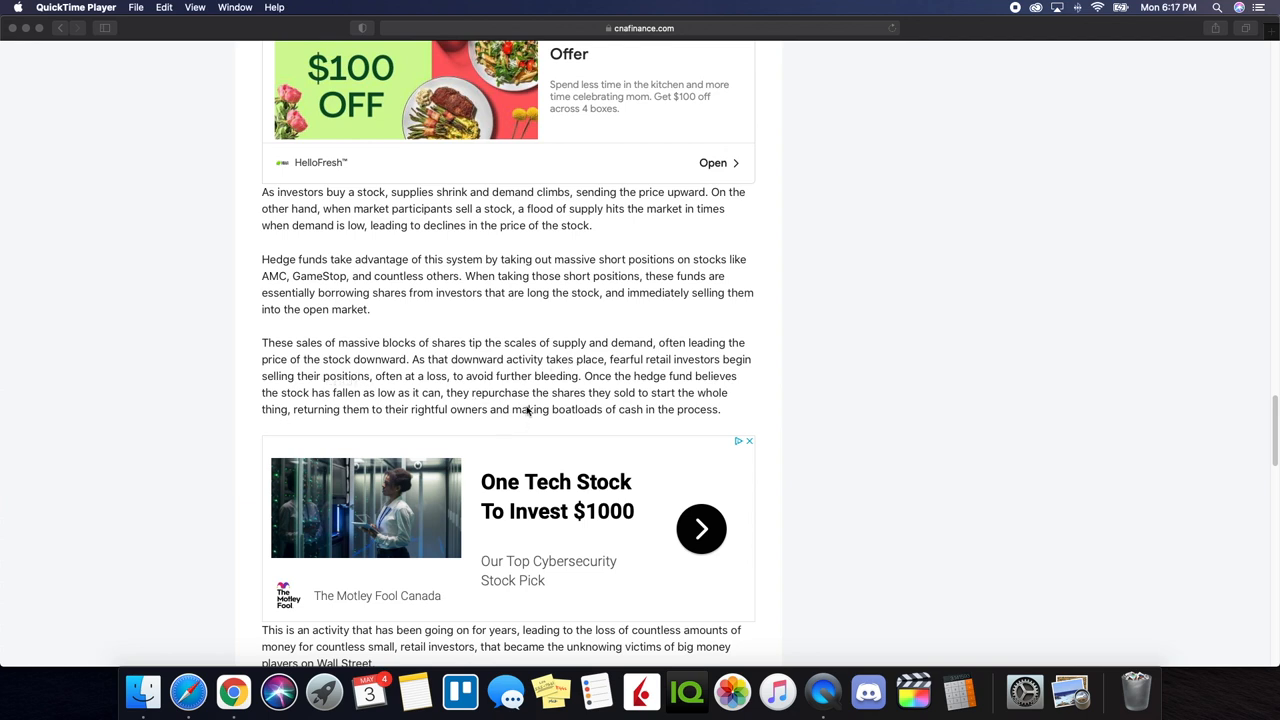
scroll(down, 3)
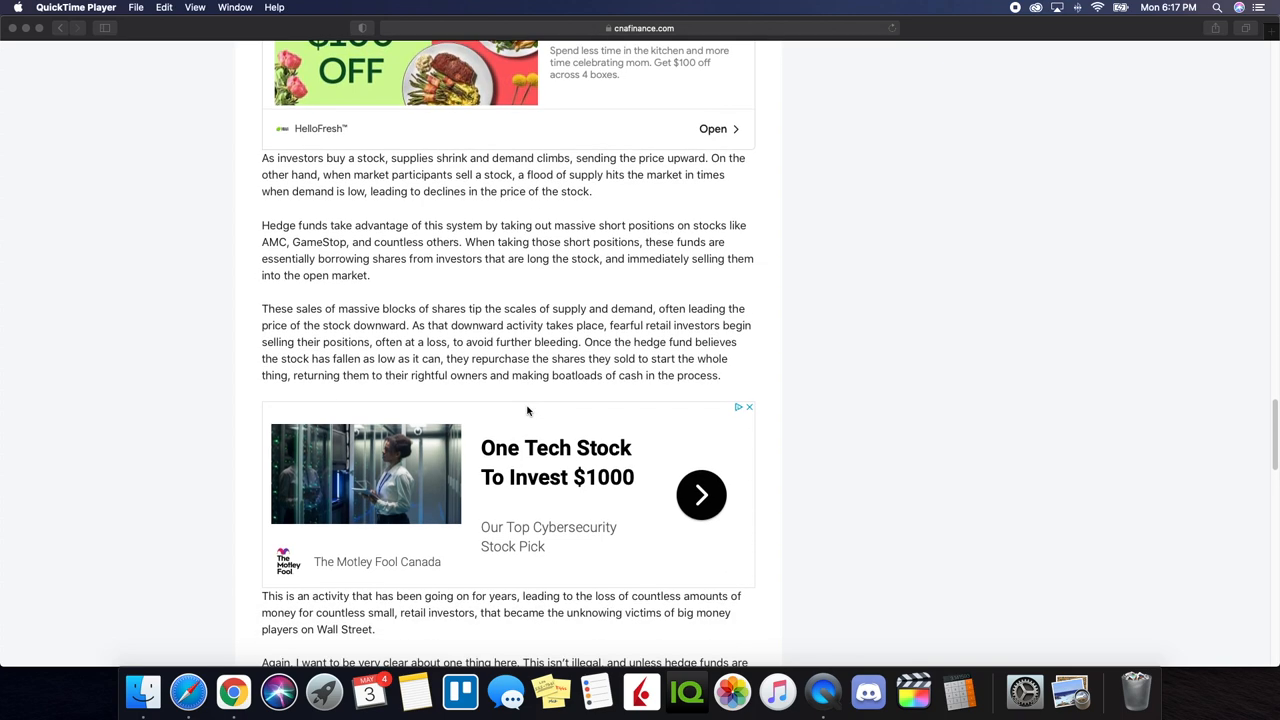
scroll(down, 3)
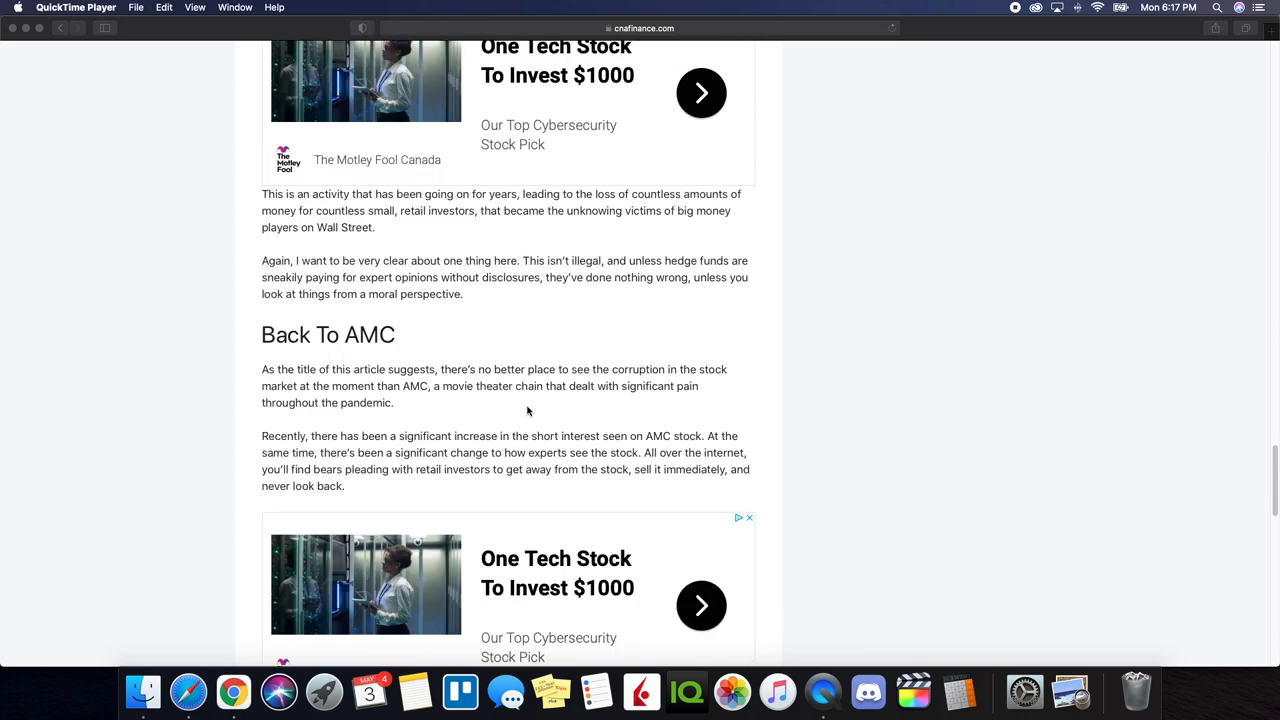
scroll(down, 3)
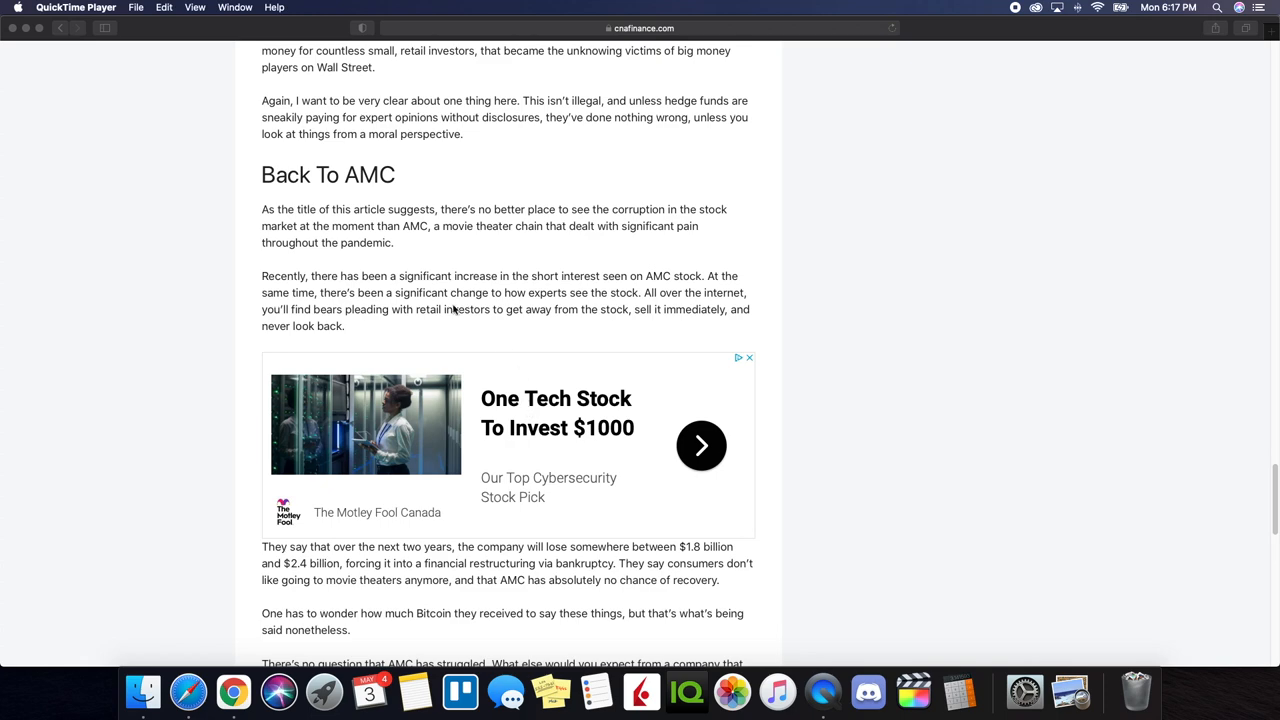
mouse_move(475, 433)
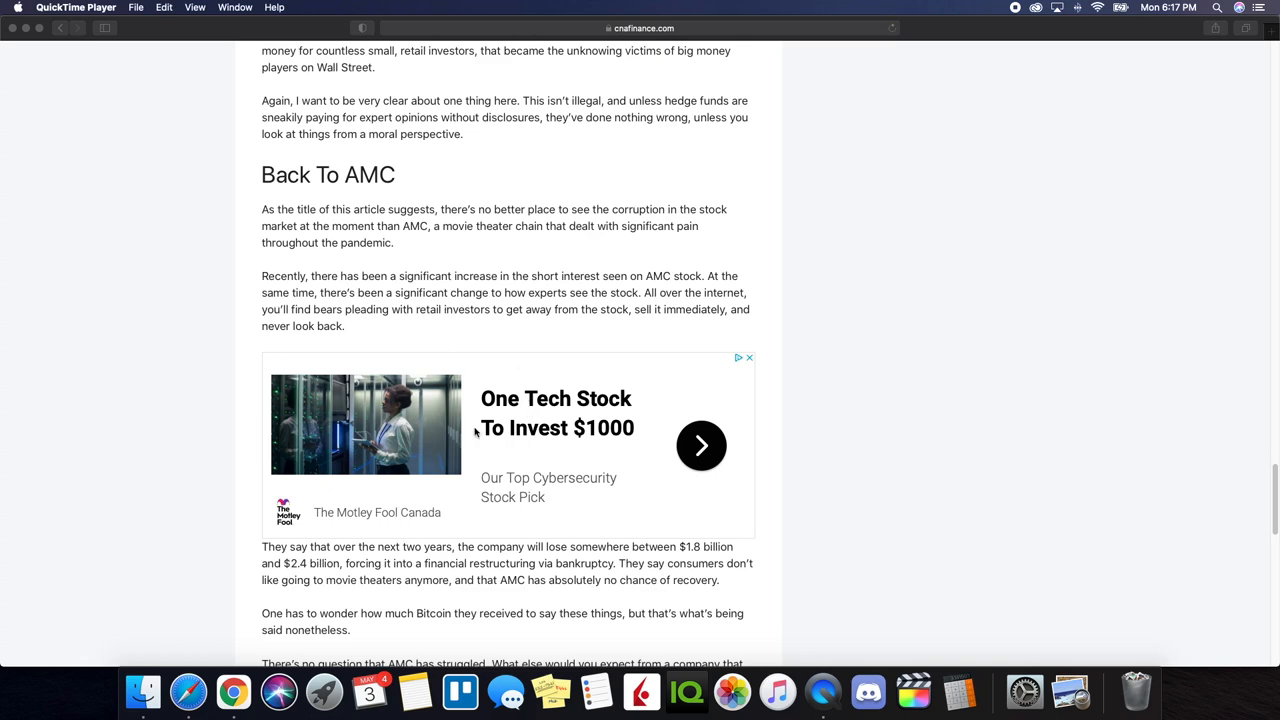
scroll(down, 3)
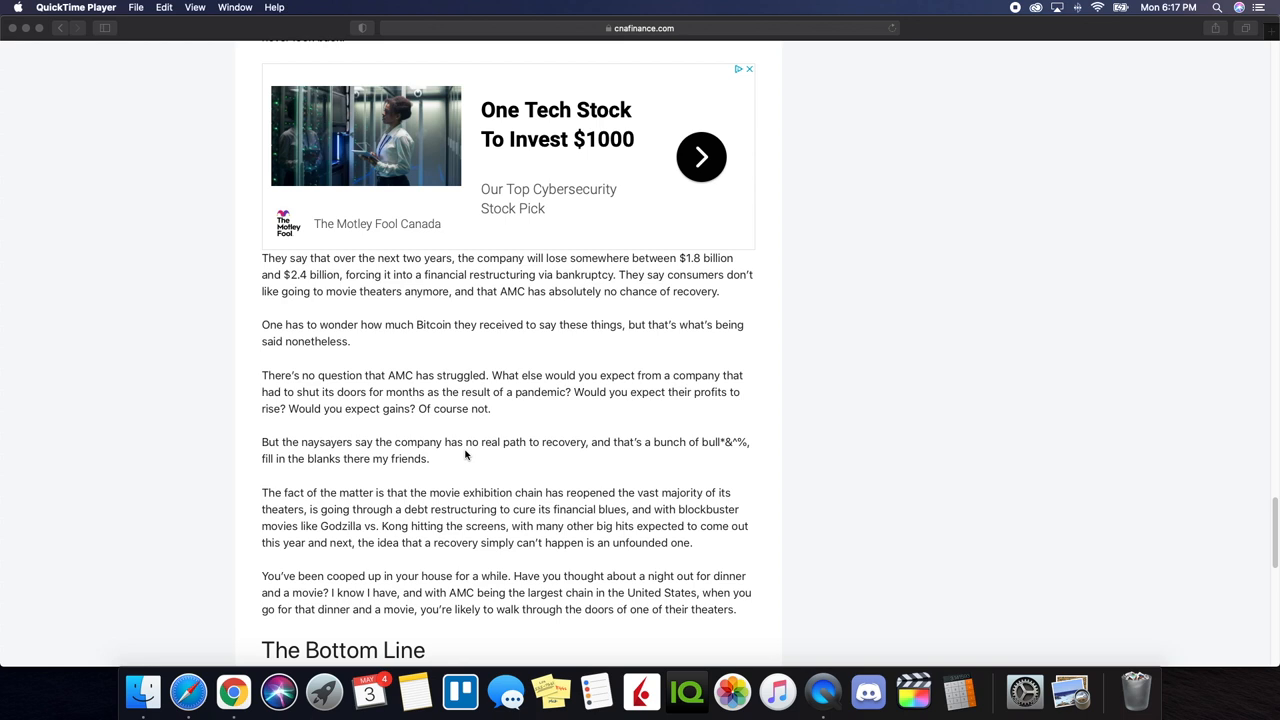
mouse_move(555, 285)
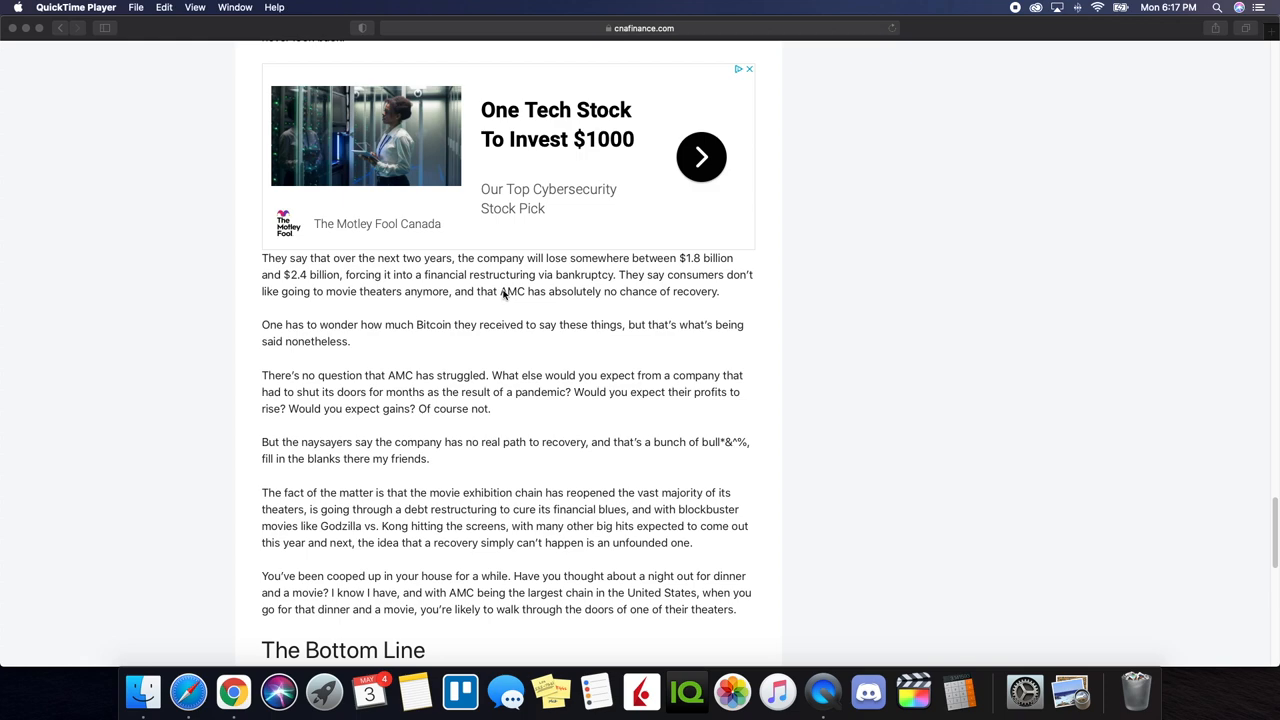
mouse_move(528, 301)
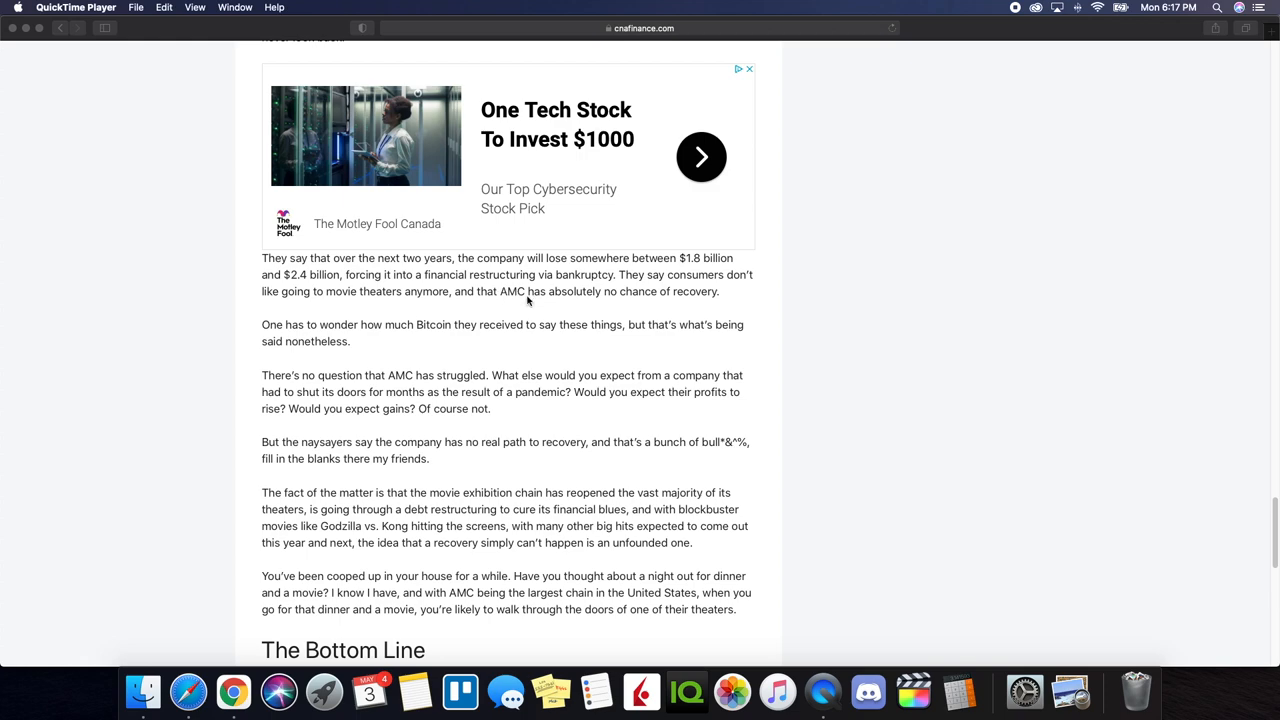
scroll(down, 3)
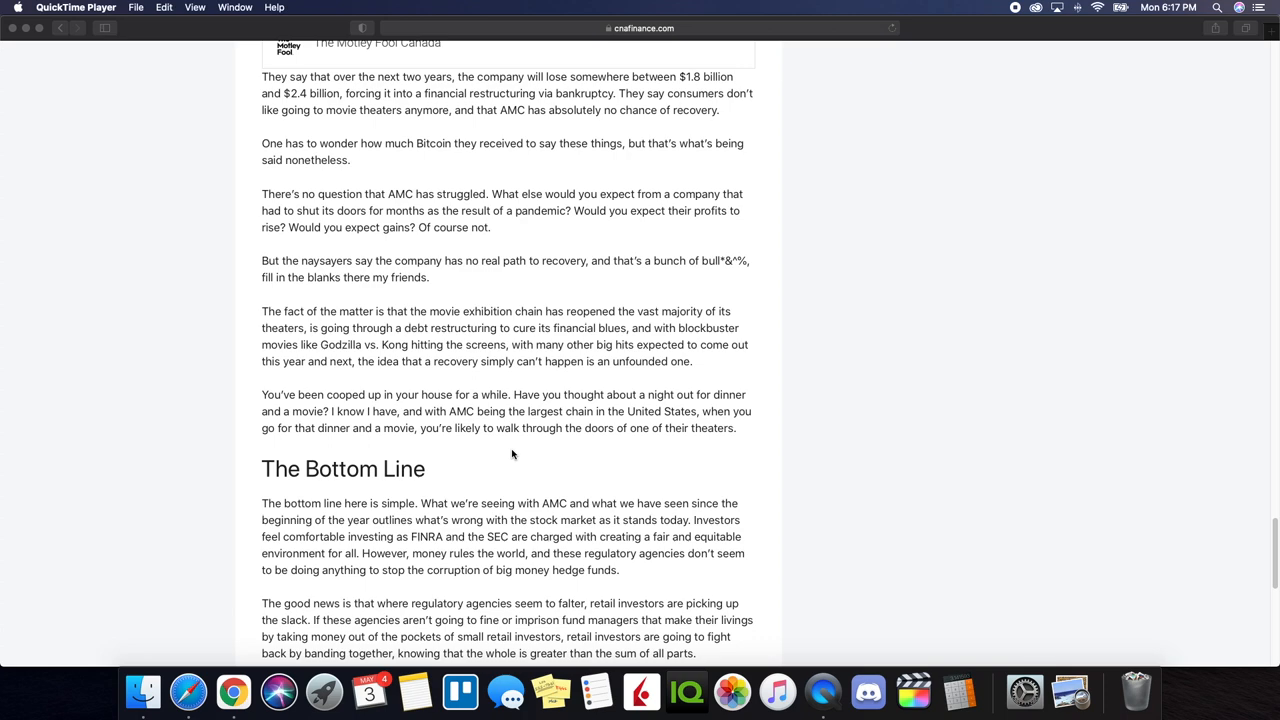
scroll(down, 3)
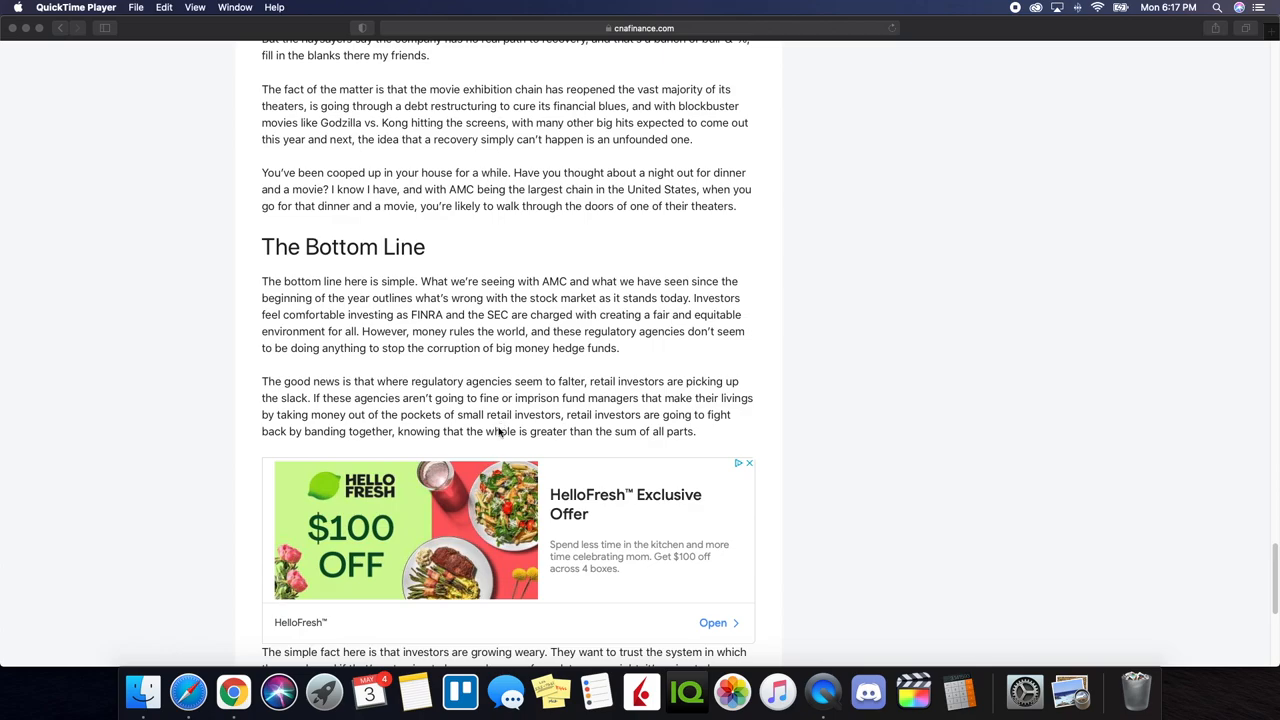
scroll(up, 3)
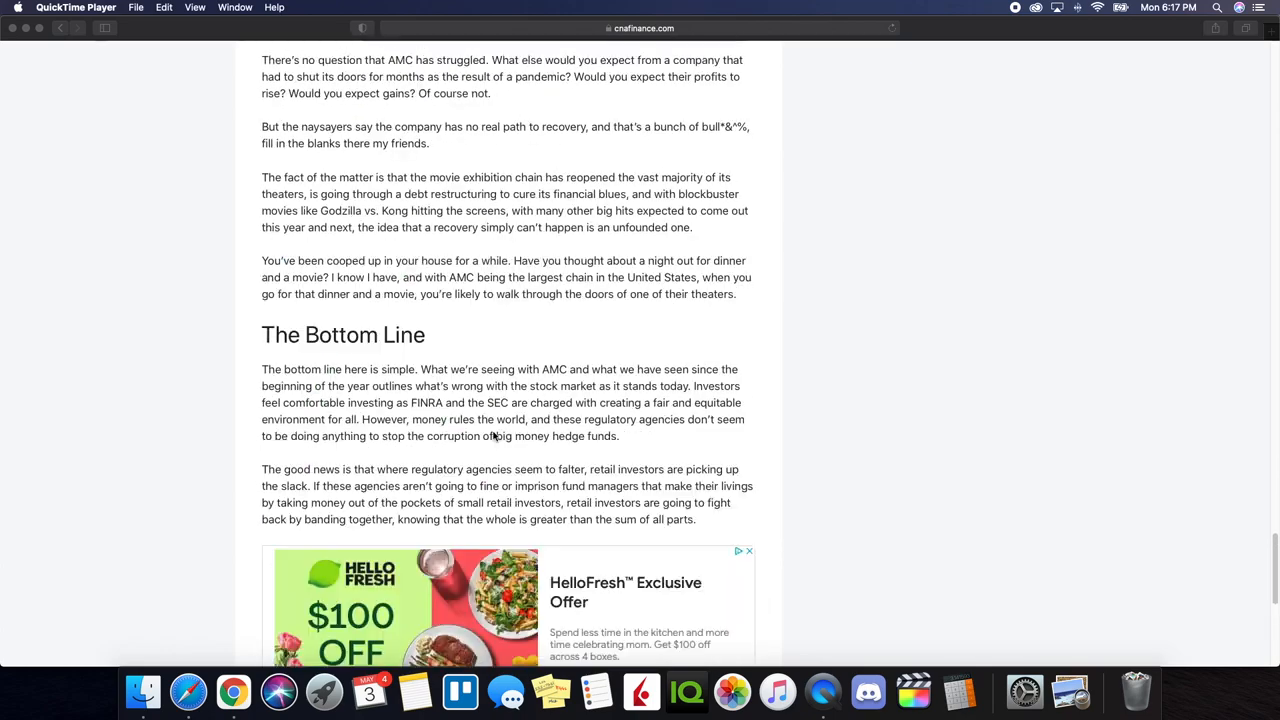
scroll(down, 3)
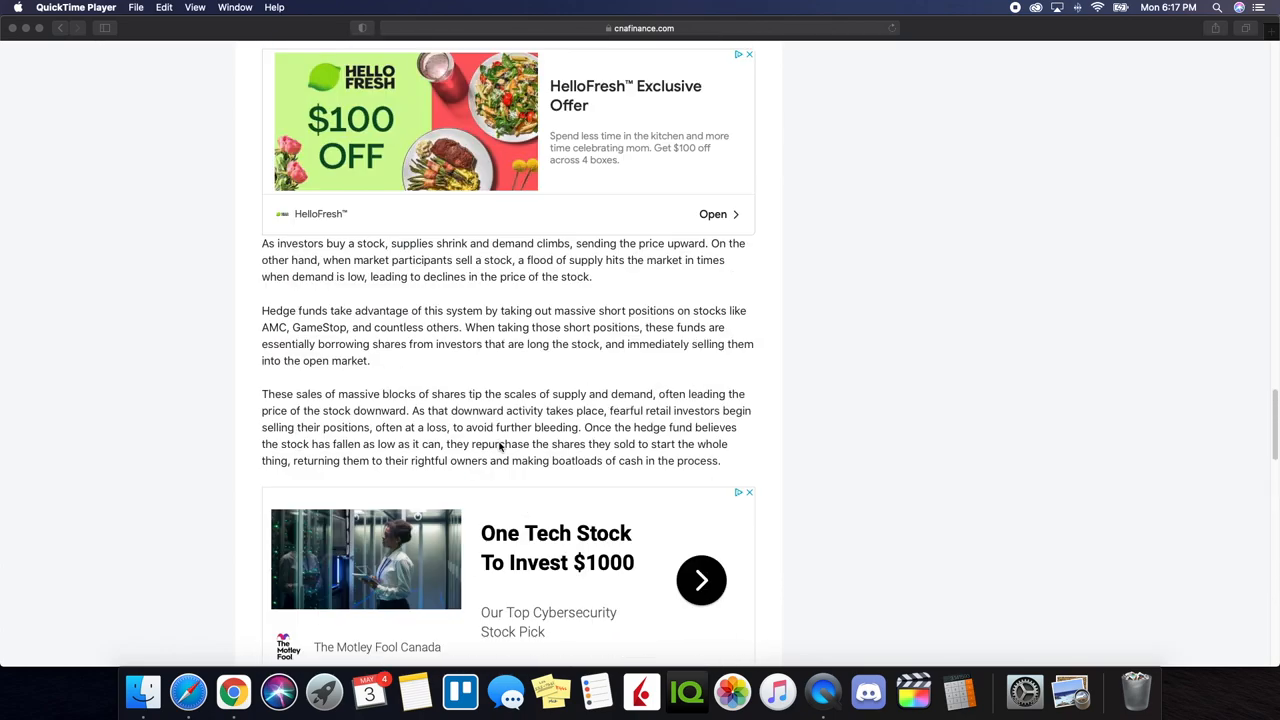
scroll(down, 3)
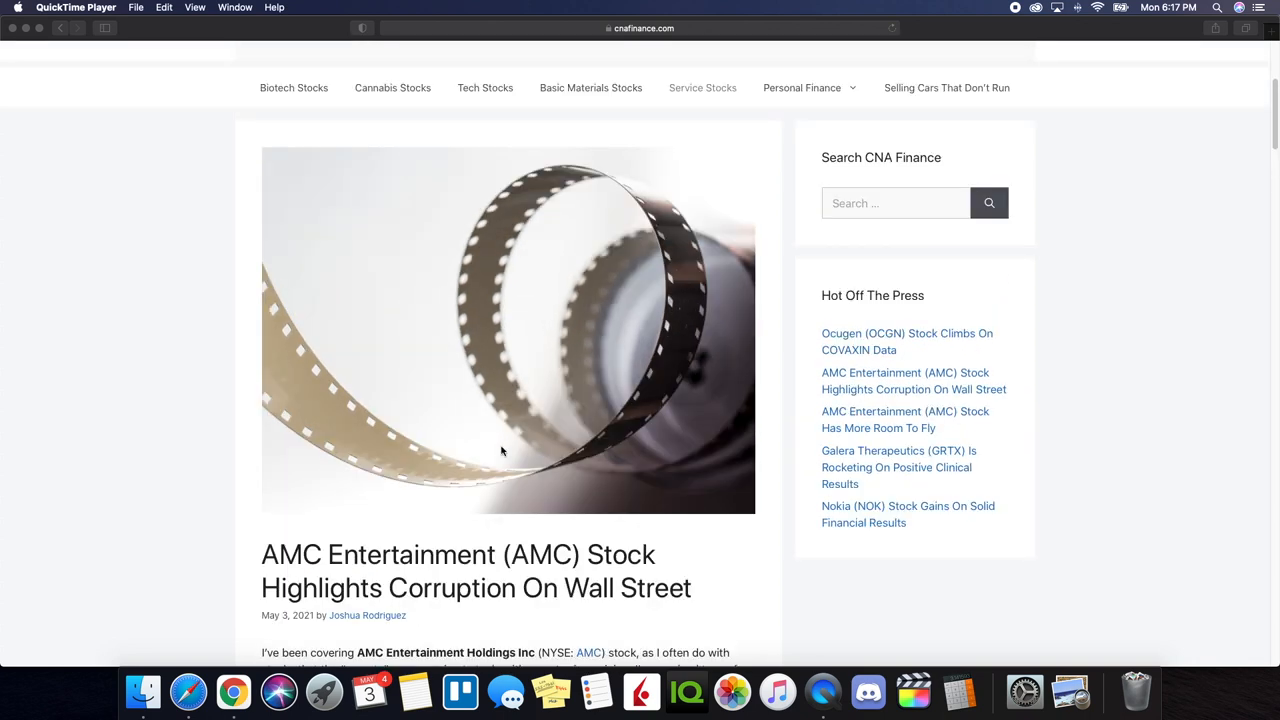
scroll(down, 3)
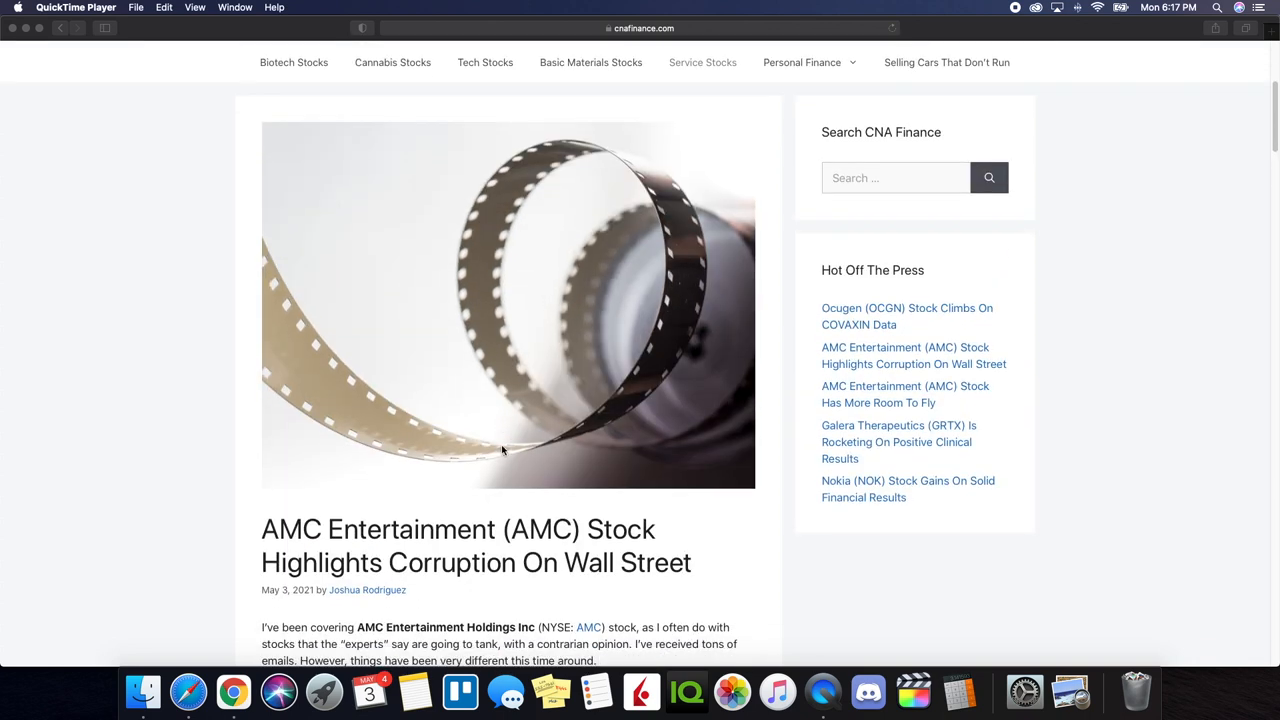
mouse_move(551, 458)
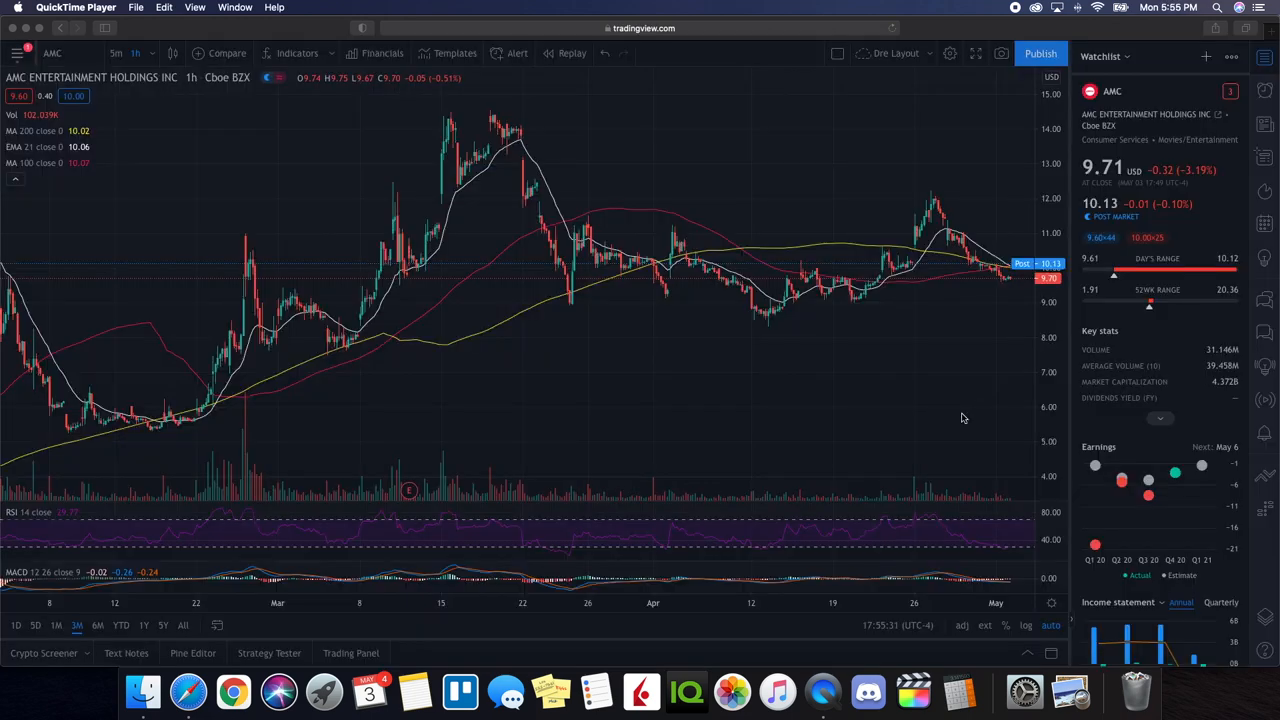
mouse_move(994, 396)
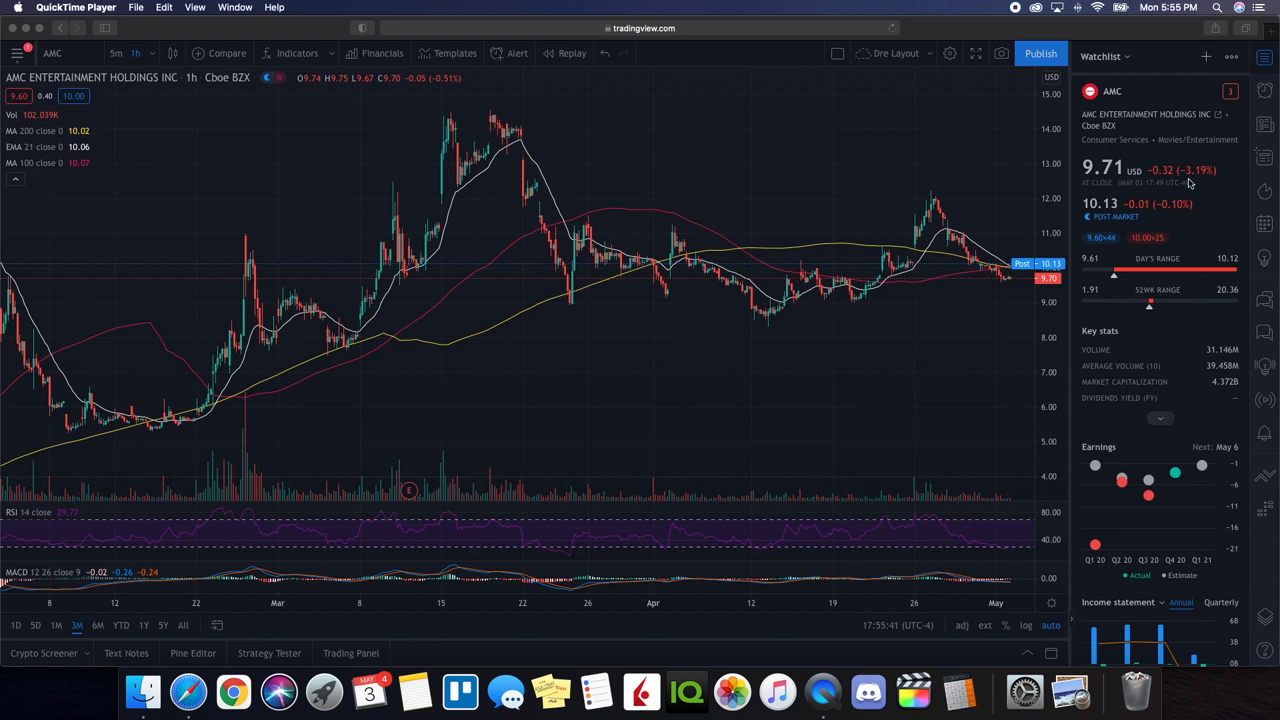
mouse_move(1206, 202)
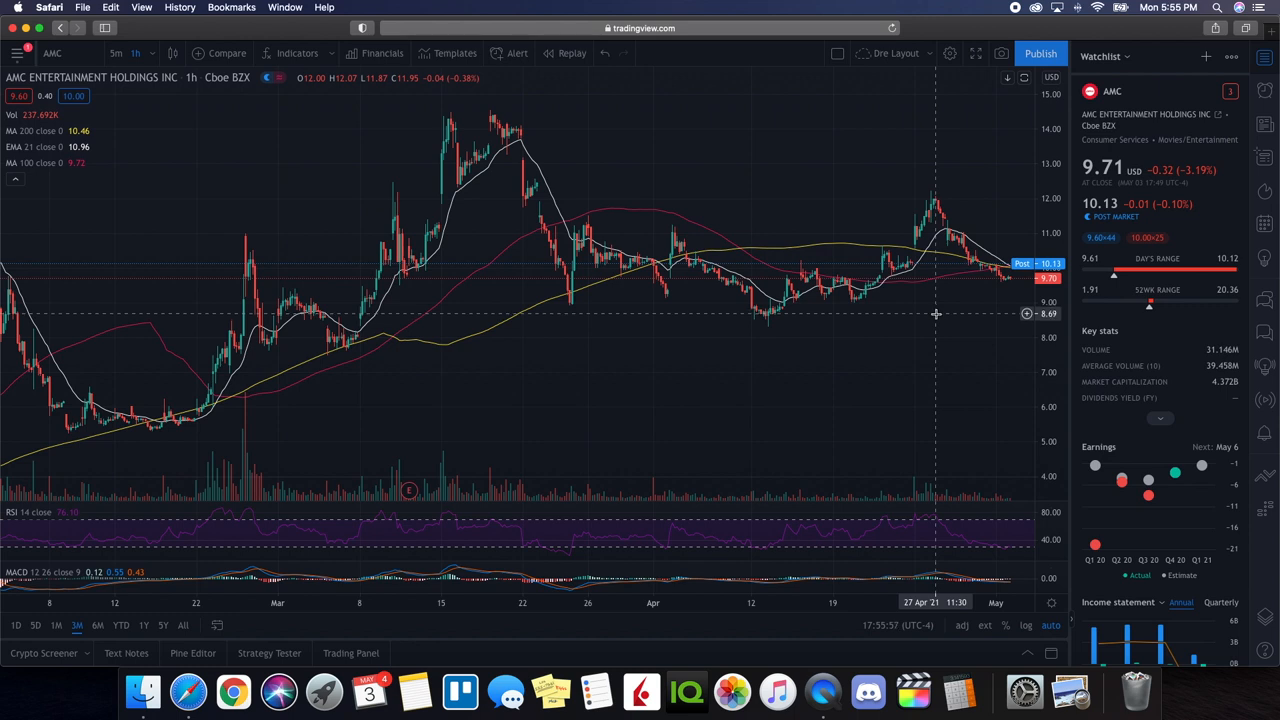
mouse_move(983, 287)
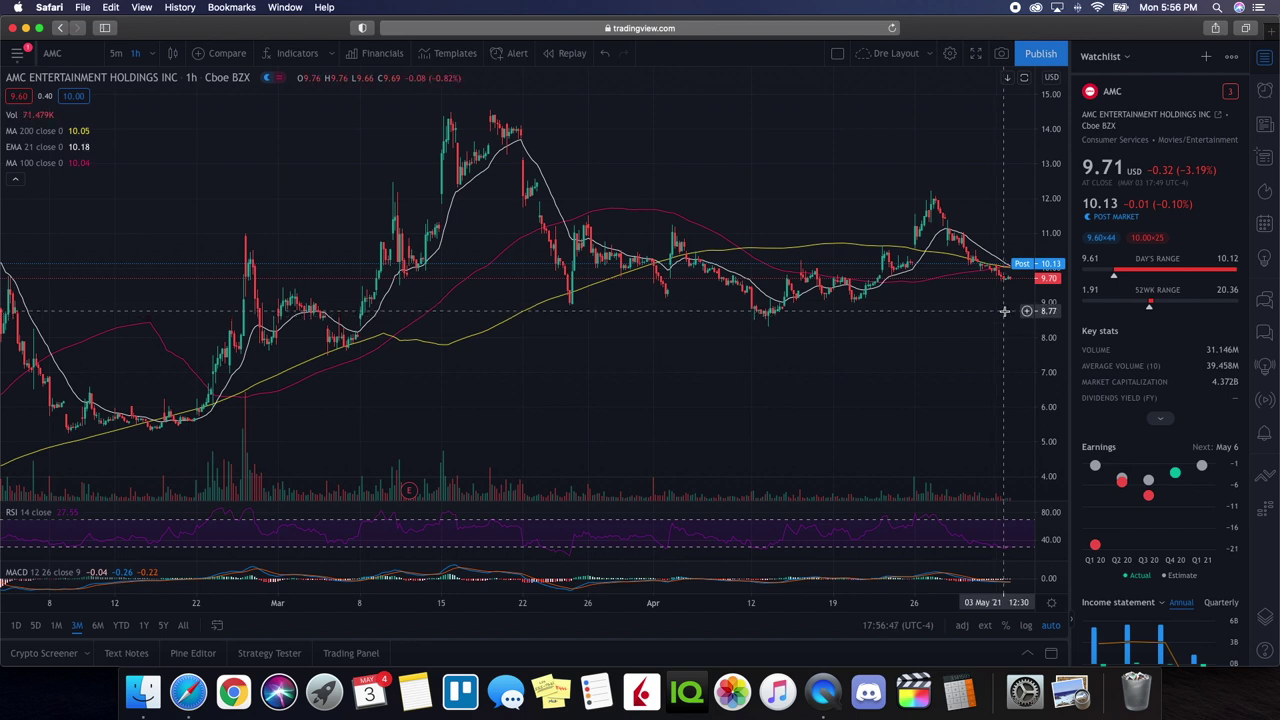
mouse_move(1017, 202)
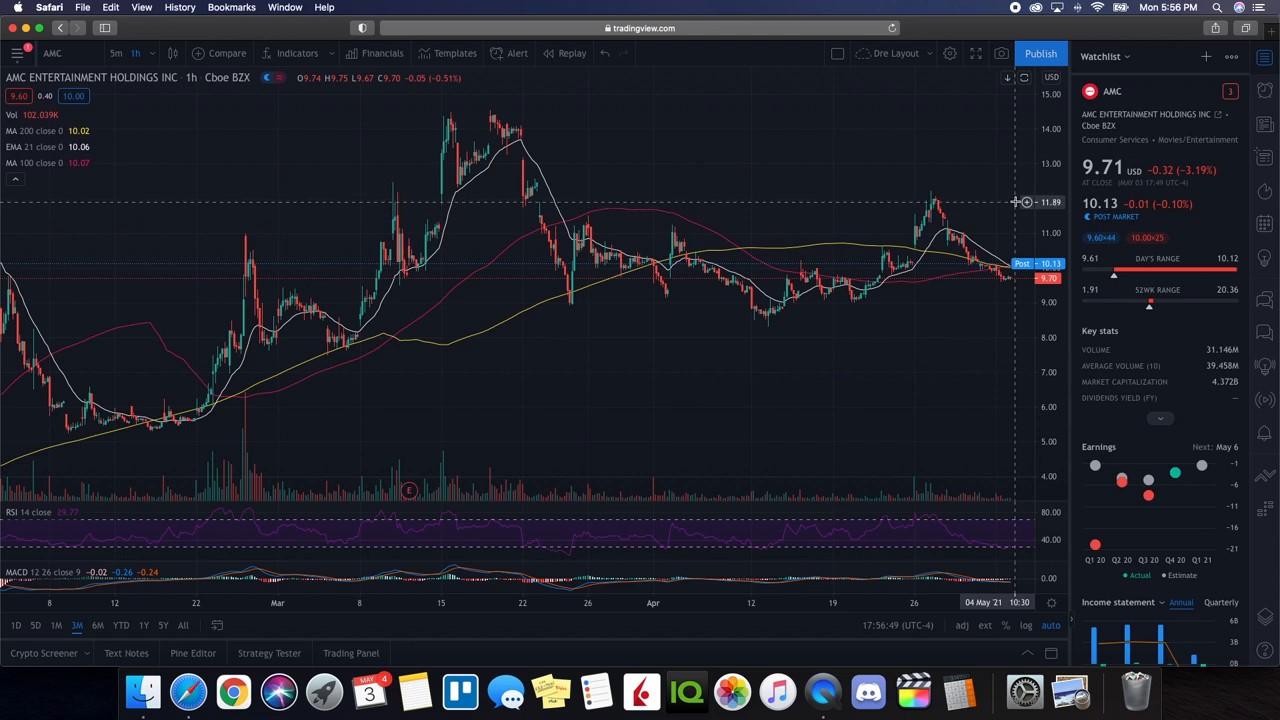
mouse_move(1013, 200)
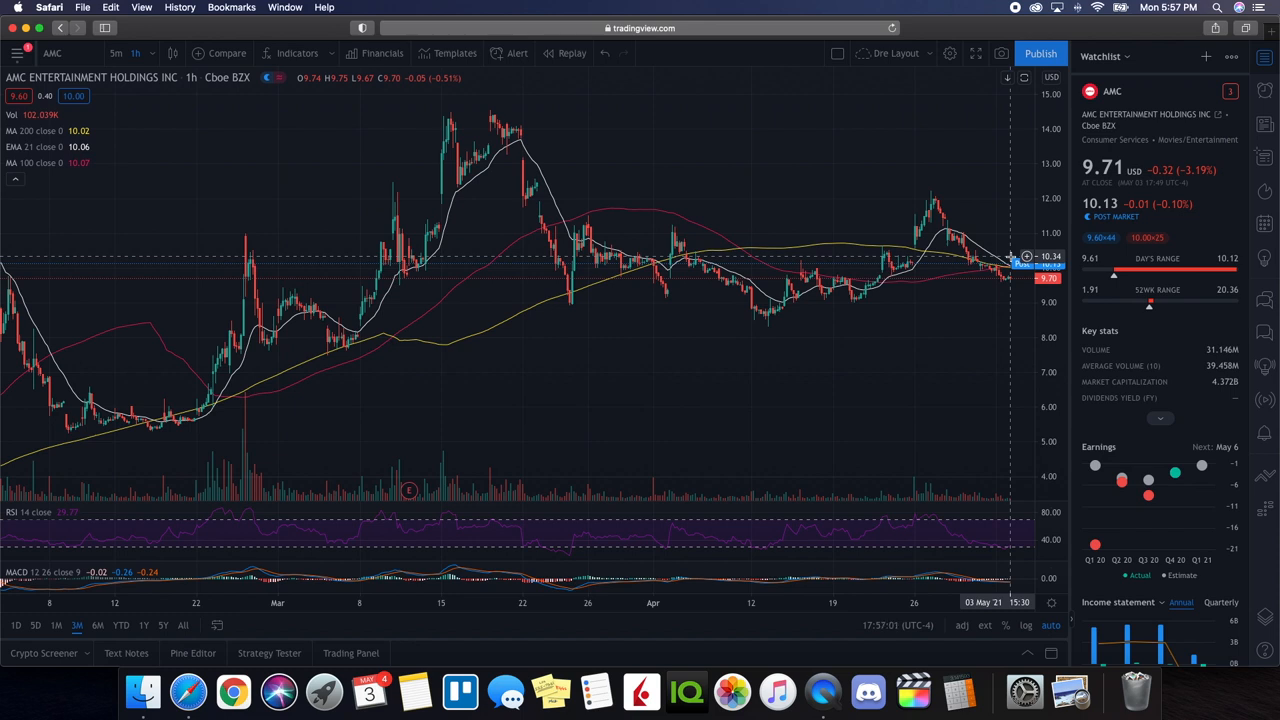
mouse_move(1015, 250)
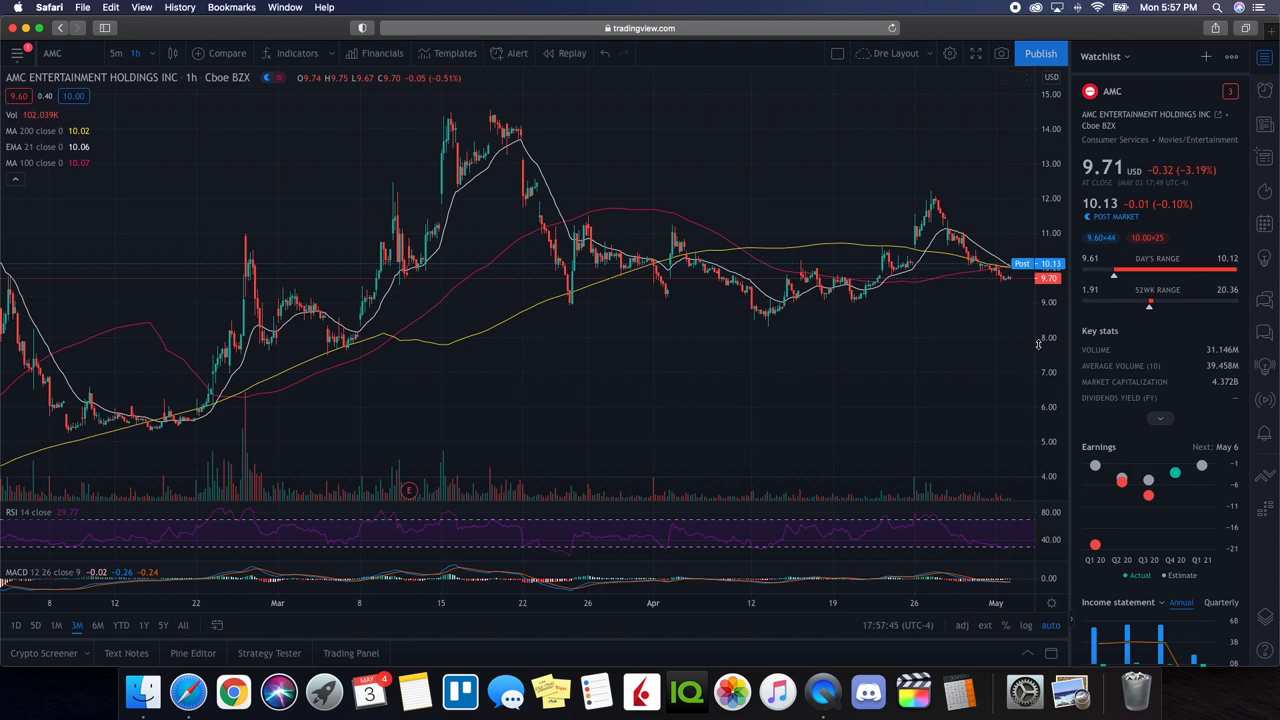
mouse_move(973, 285)
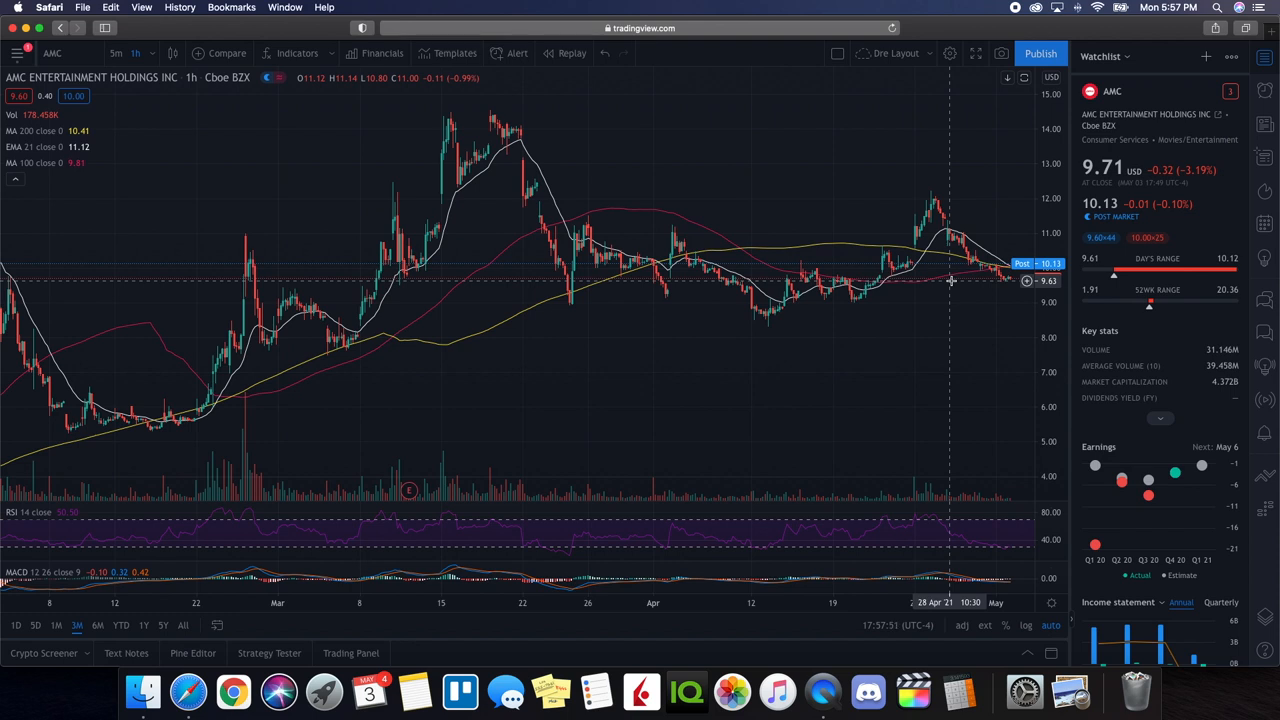
mouse_move(975, 330)
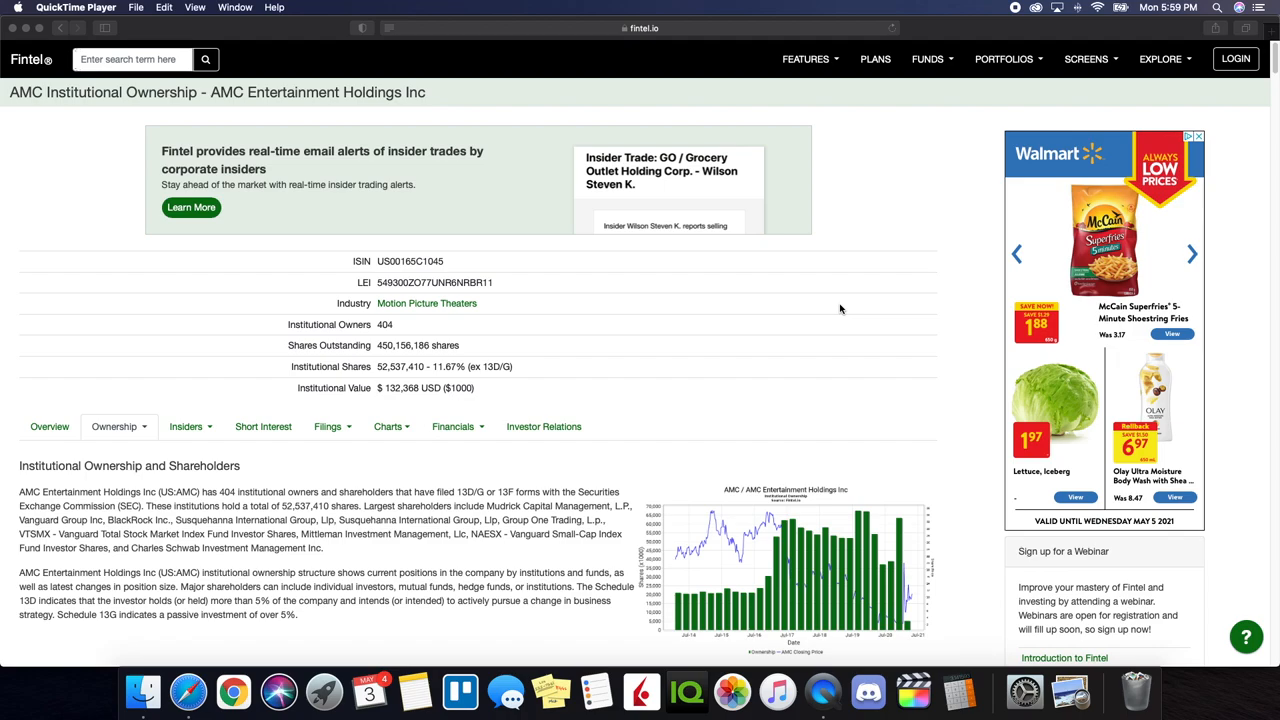
scroll(down, 3)
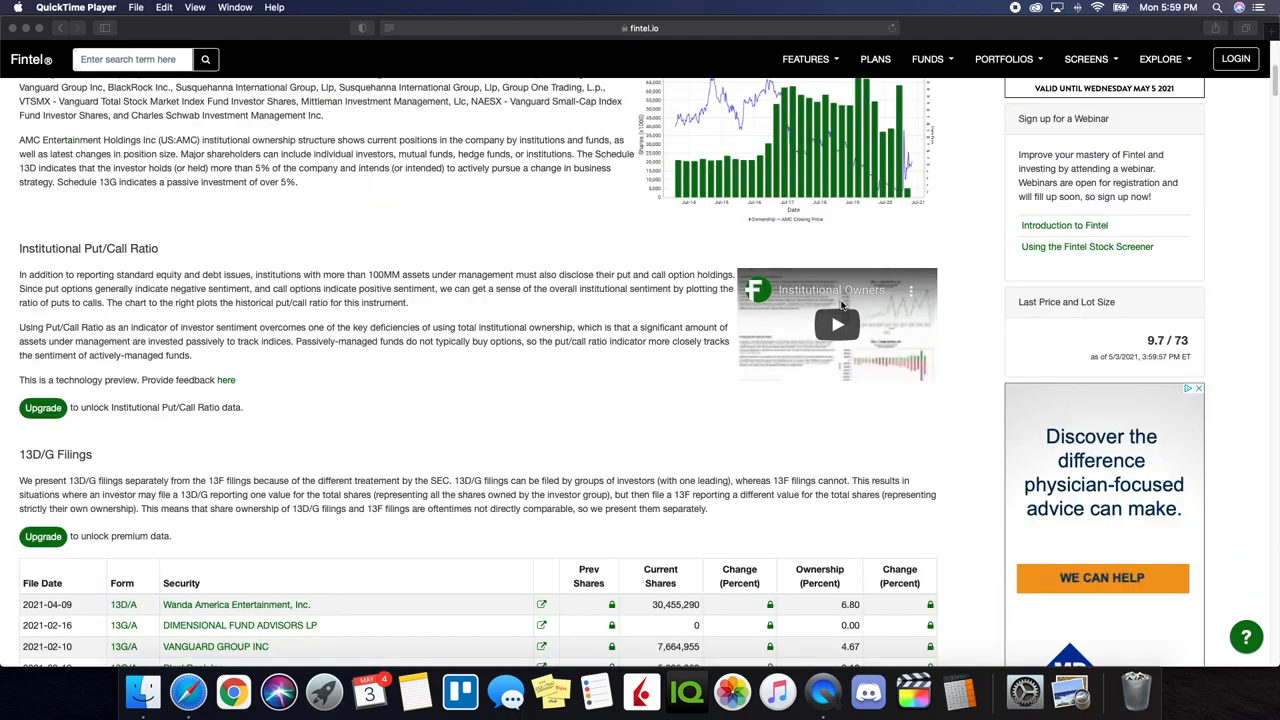
scroll(down, 3)
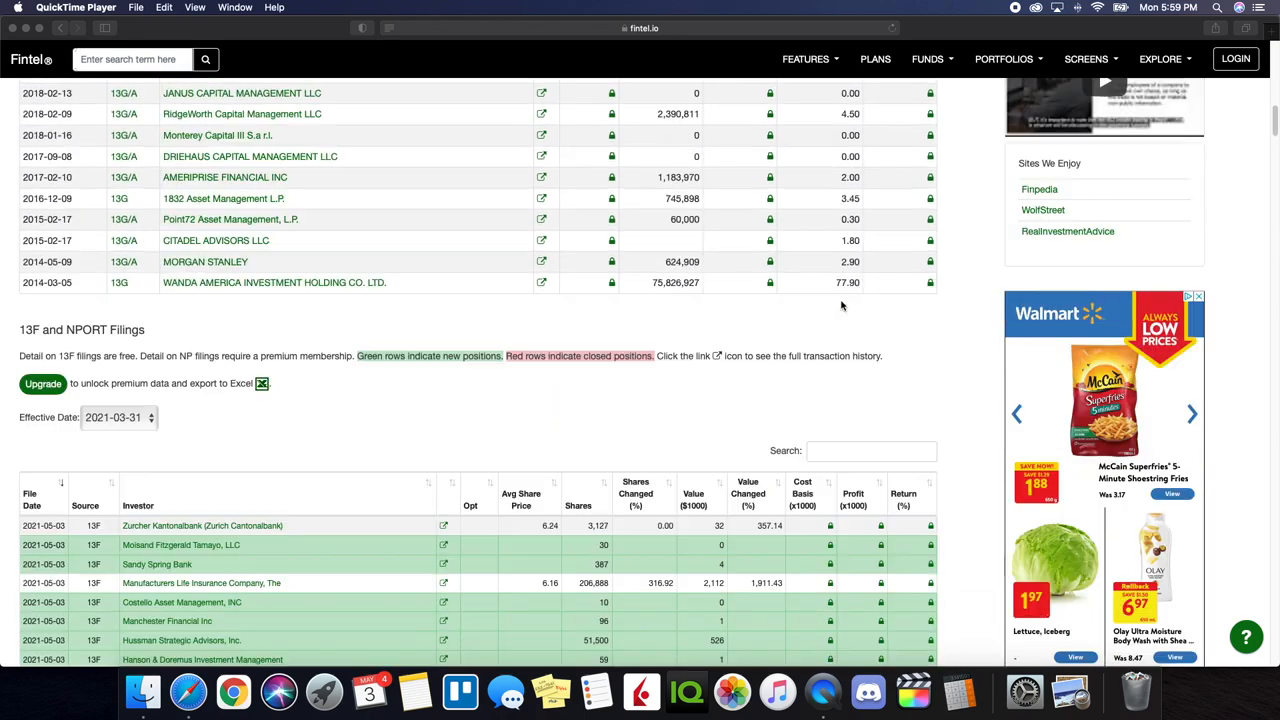
scroll(down, 3)
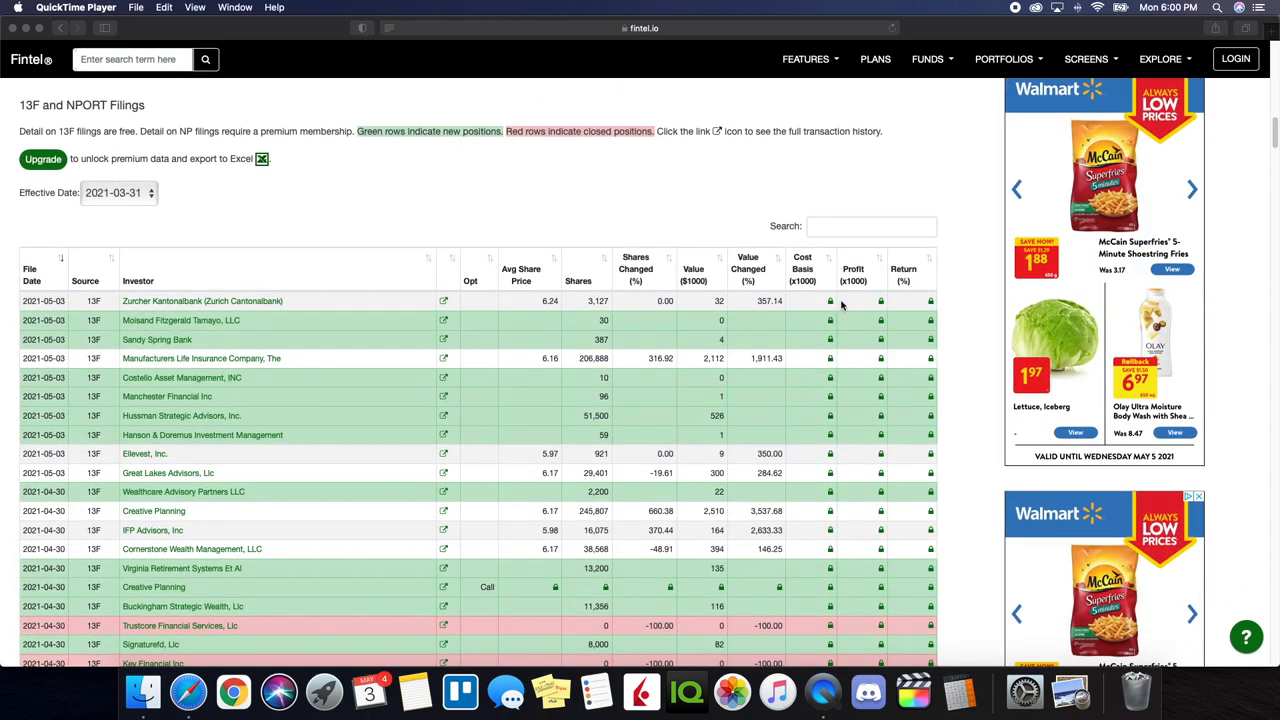
scroll(down, 3)
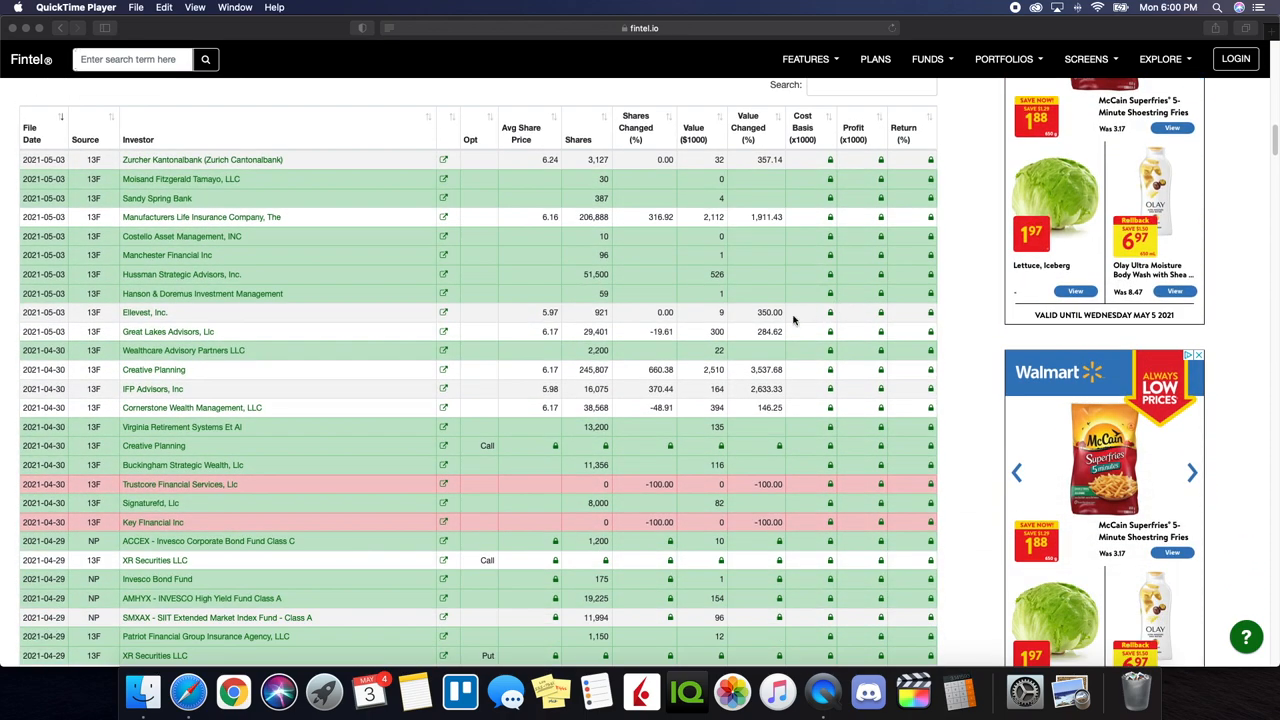
mouse_move(363, 455)
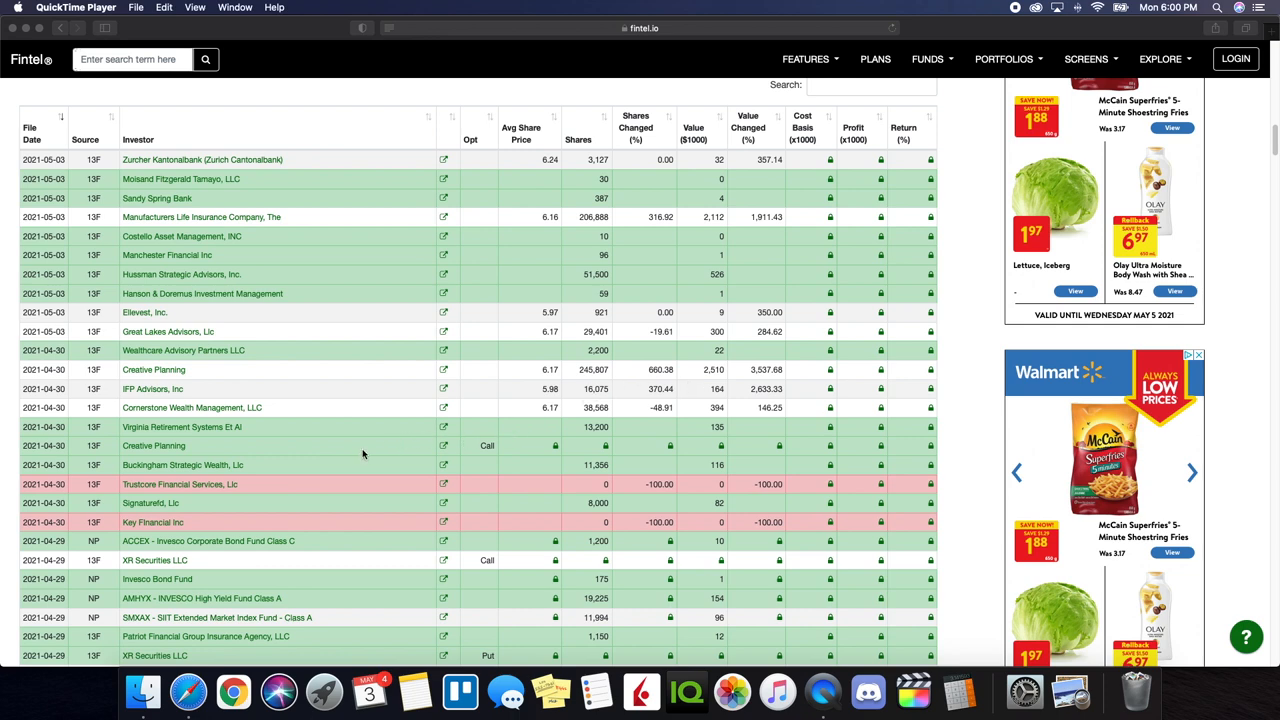
mouse_move(362, 454)
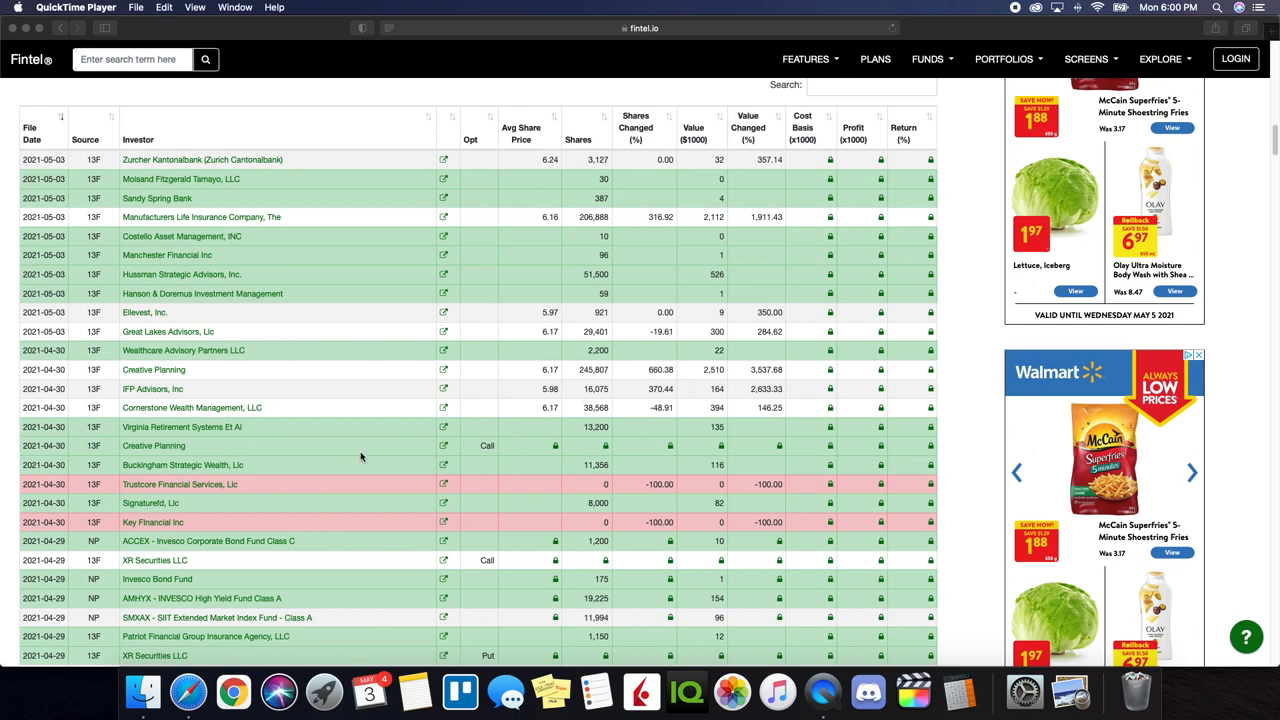
mouse_move(582, 167)
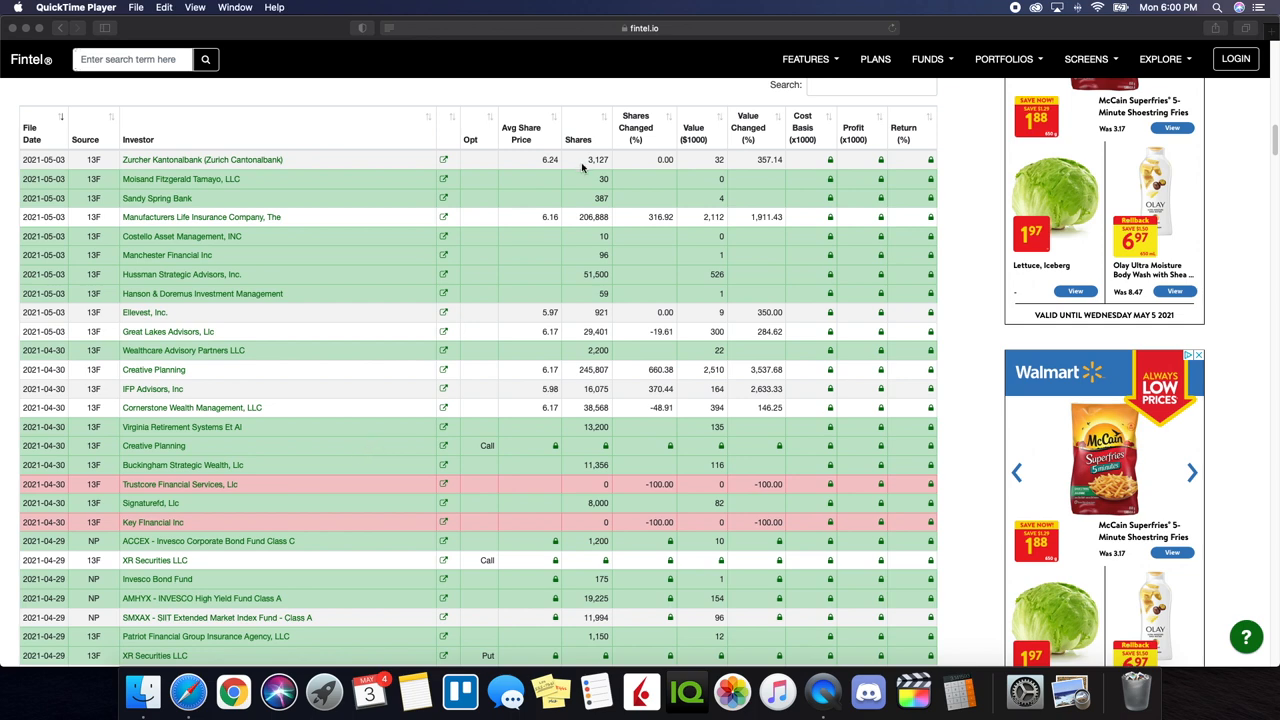
mouse_move(334, 378)
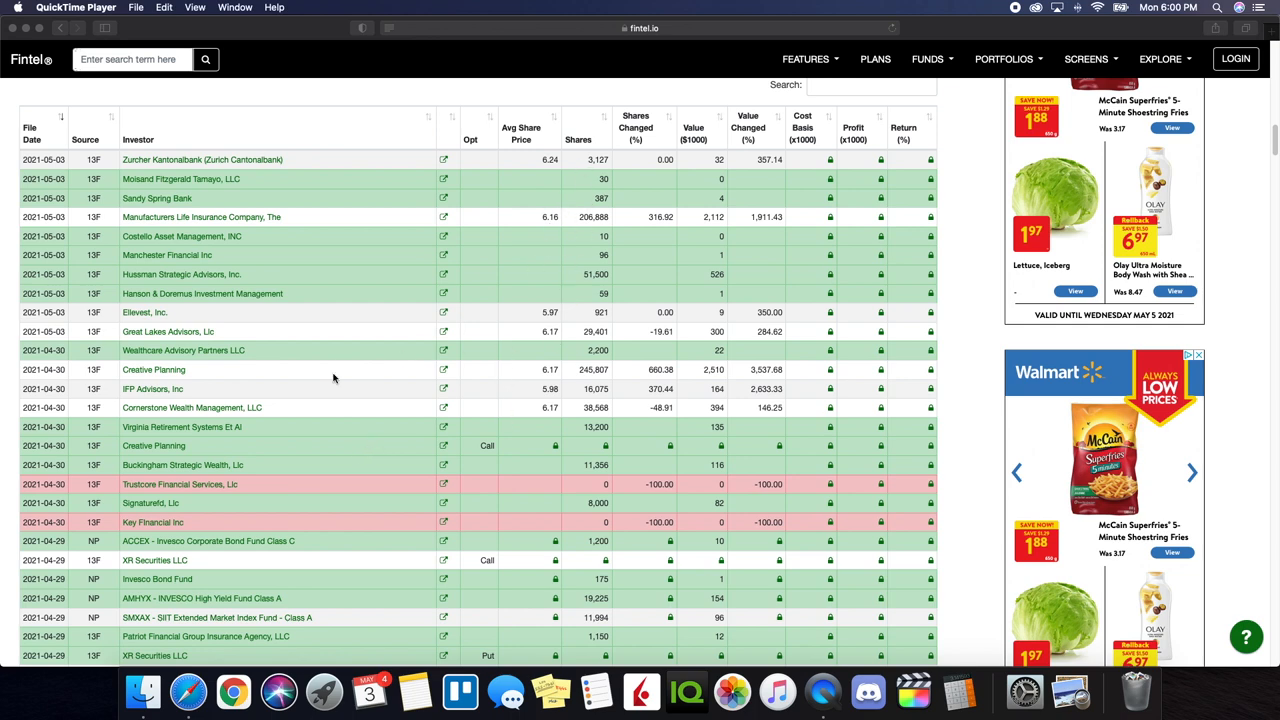
mouse_move(242, 306)
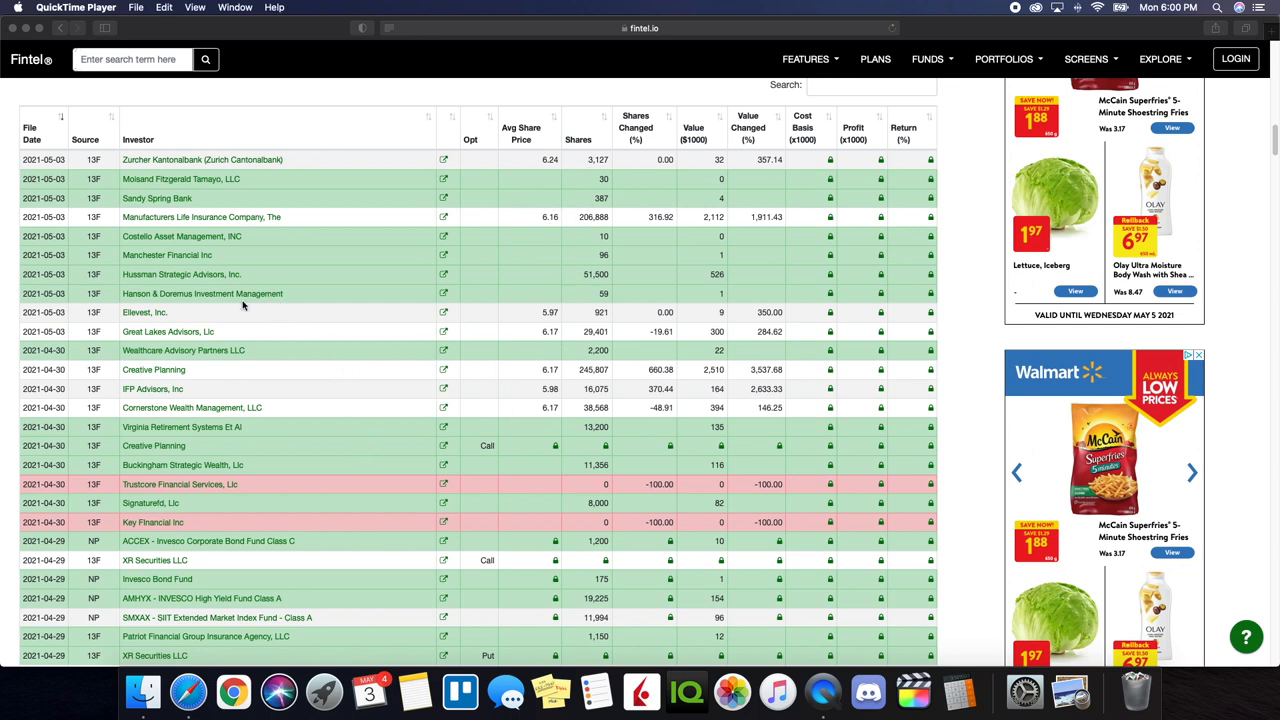
mouse_move(92, 336)
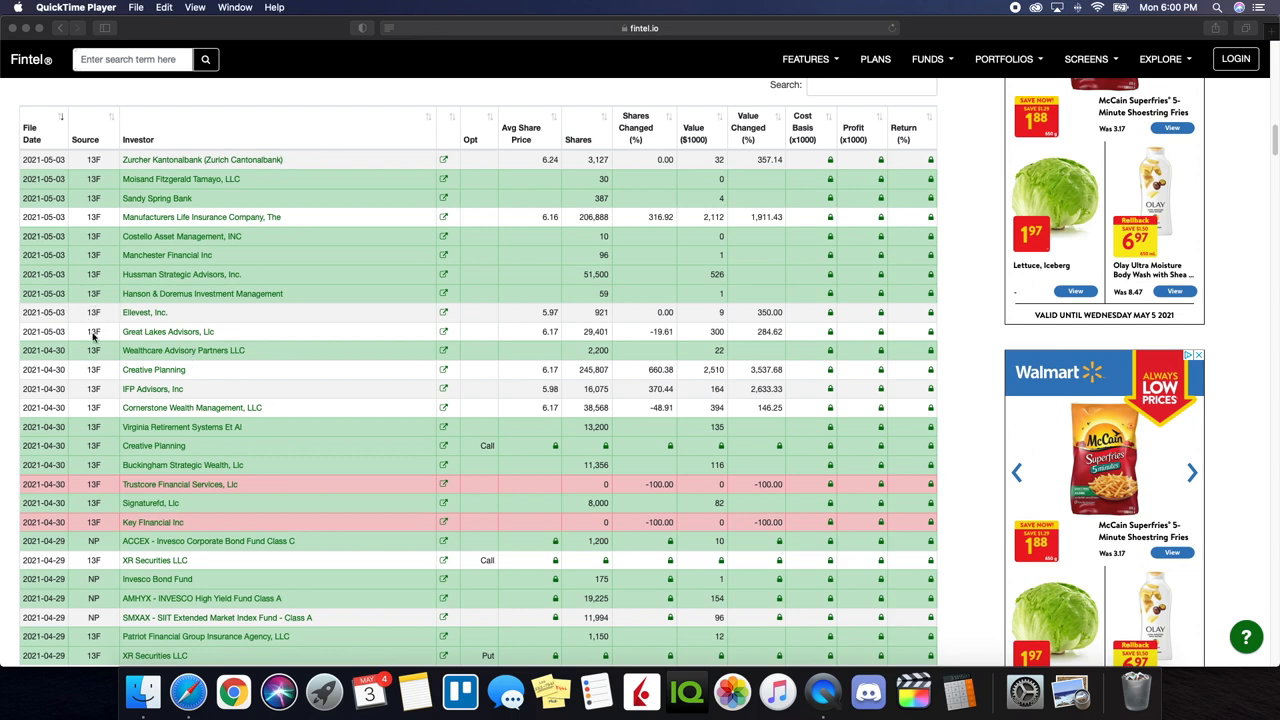
mouse_move(58, 340)
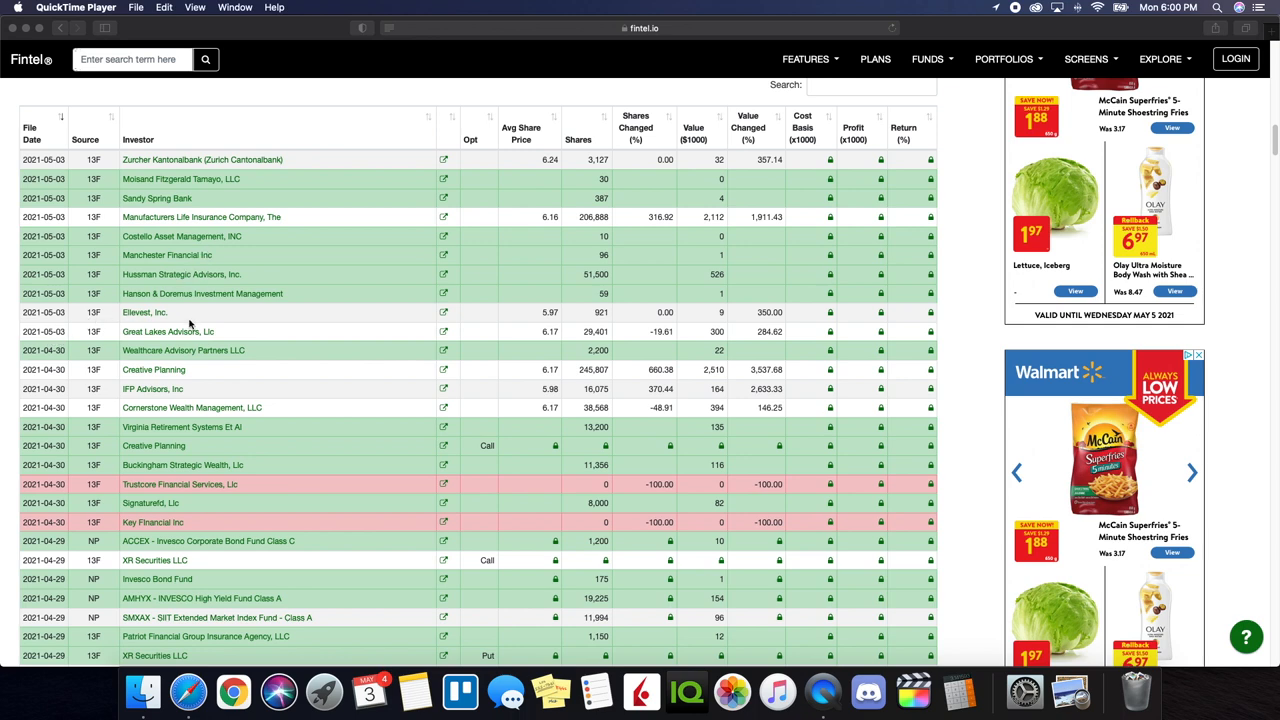
Scroll through AMC's filings table, then back up to the 404-owner ownership summary.
scroll(down, 3)
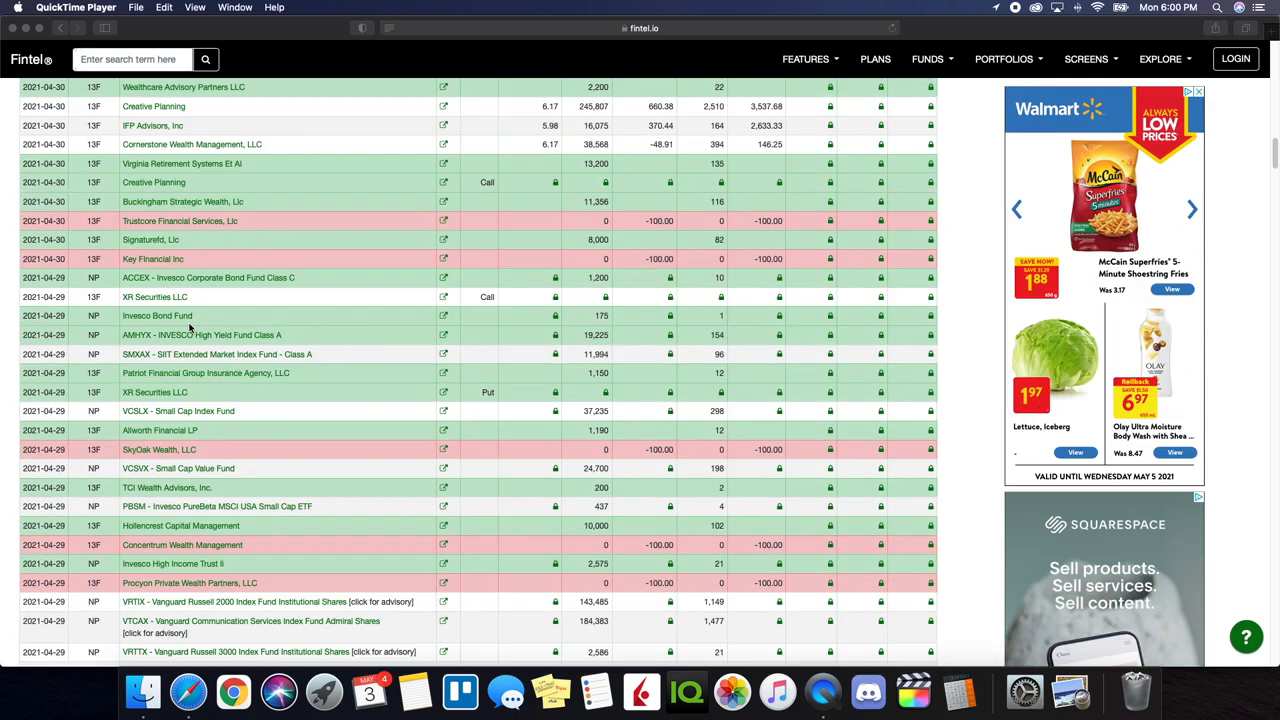
mouse_move(113, 322)
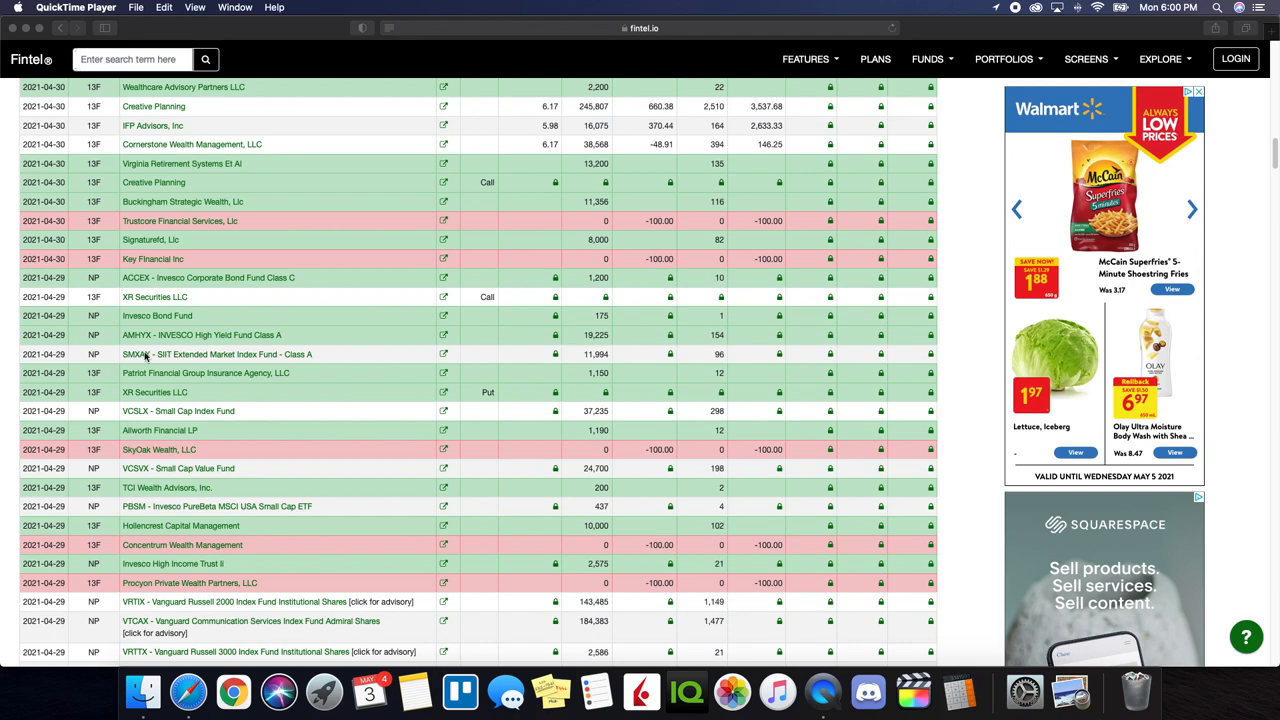
scroll(down, 3)
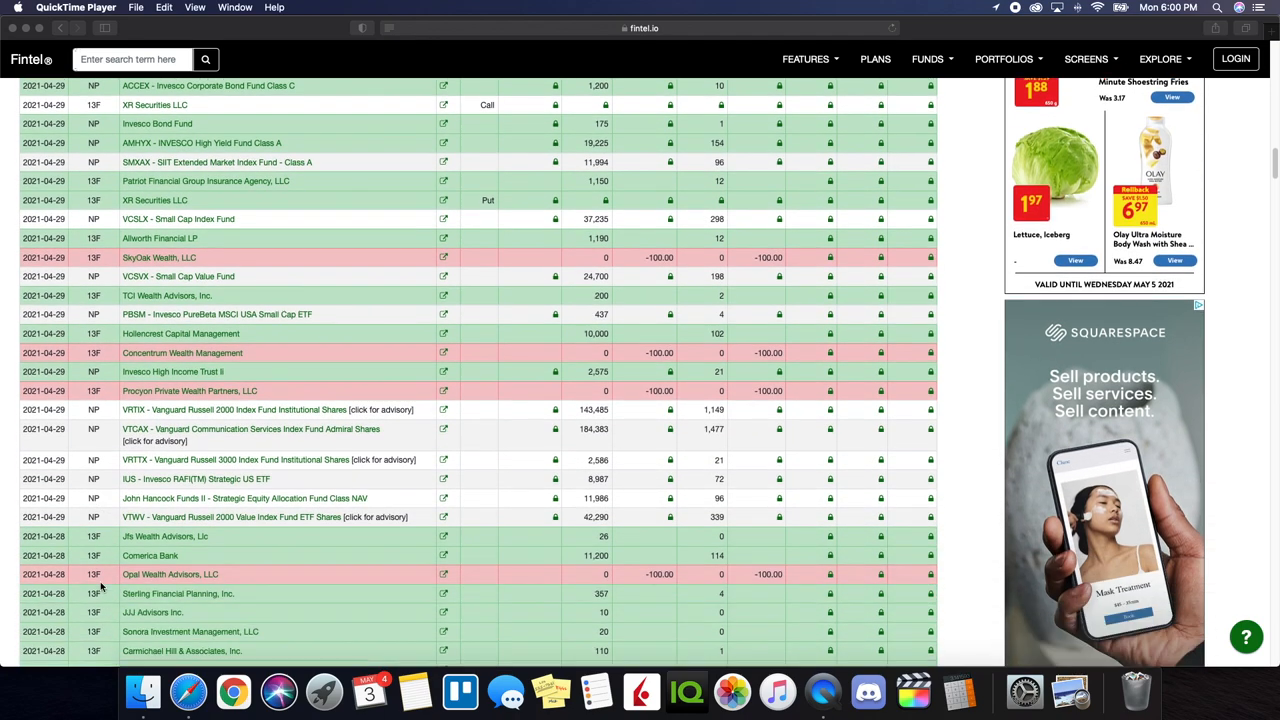
scroll(down, 3)
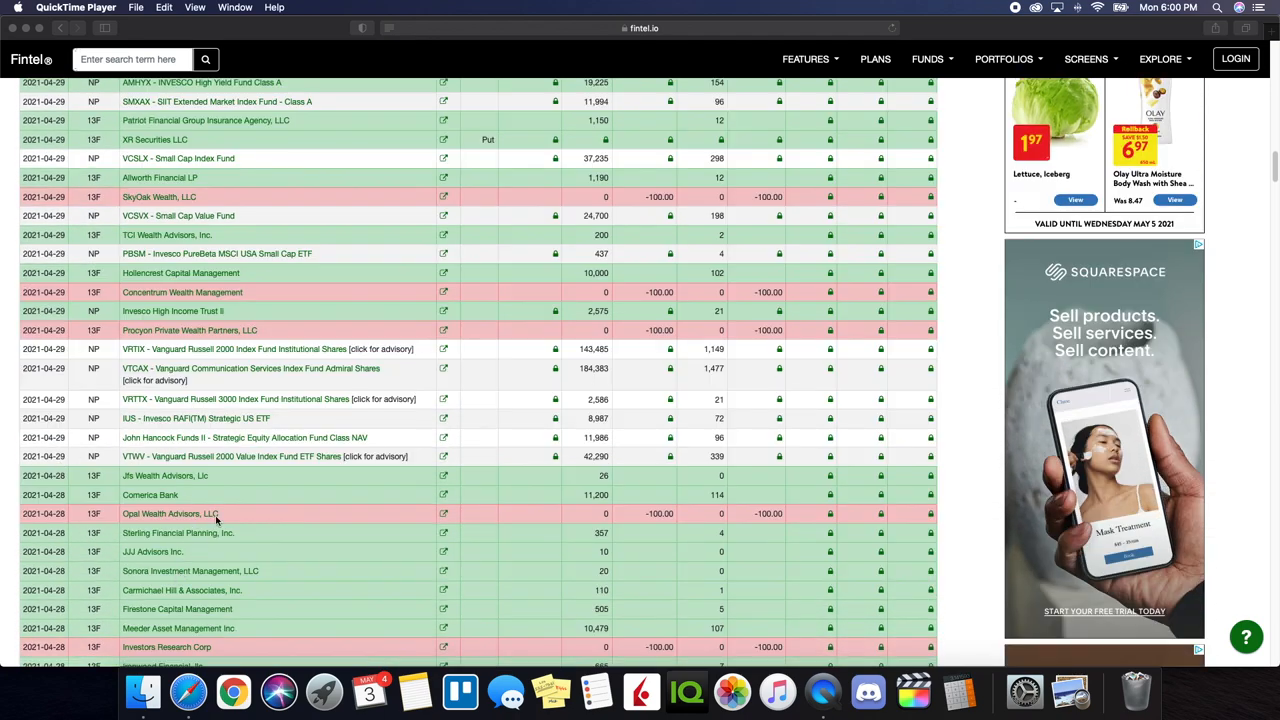
scroll(down, 3)
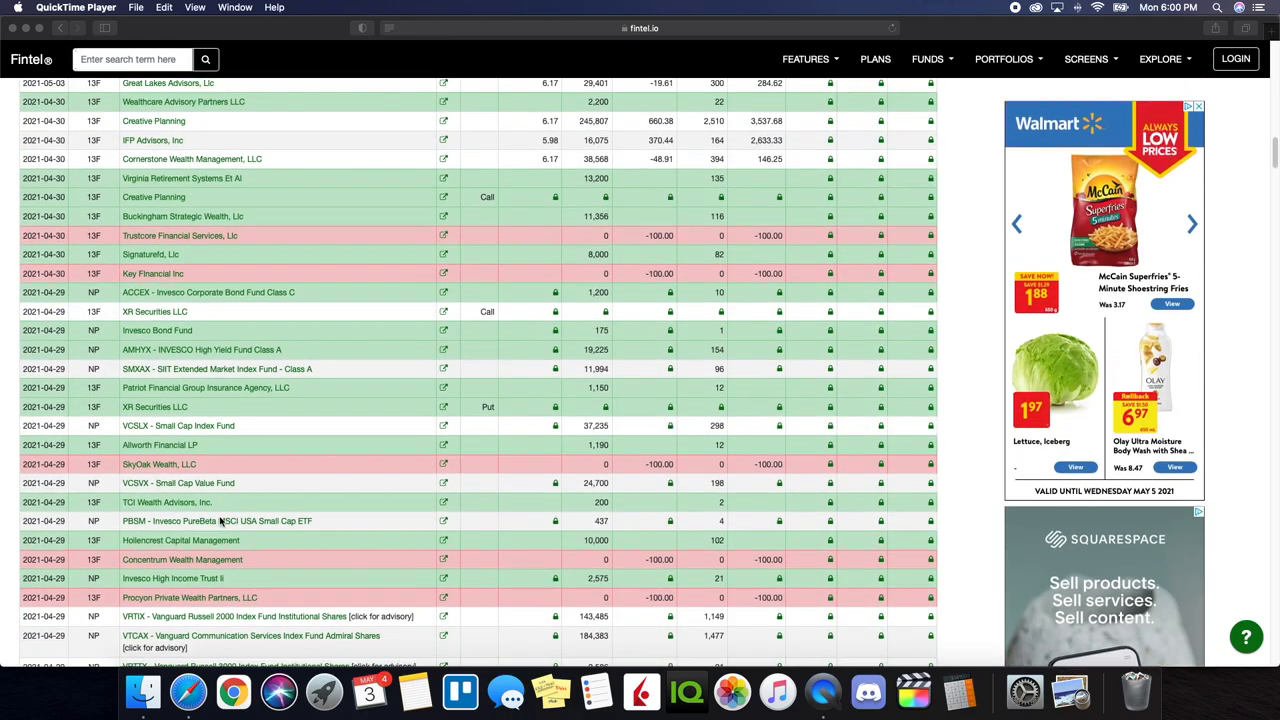
scroll(up, 3)
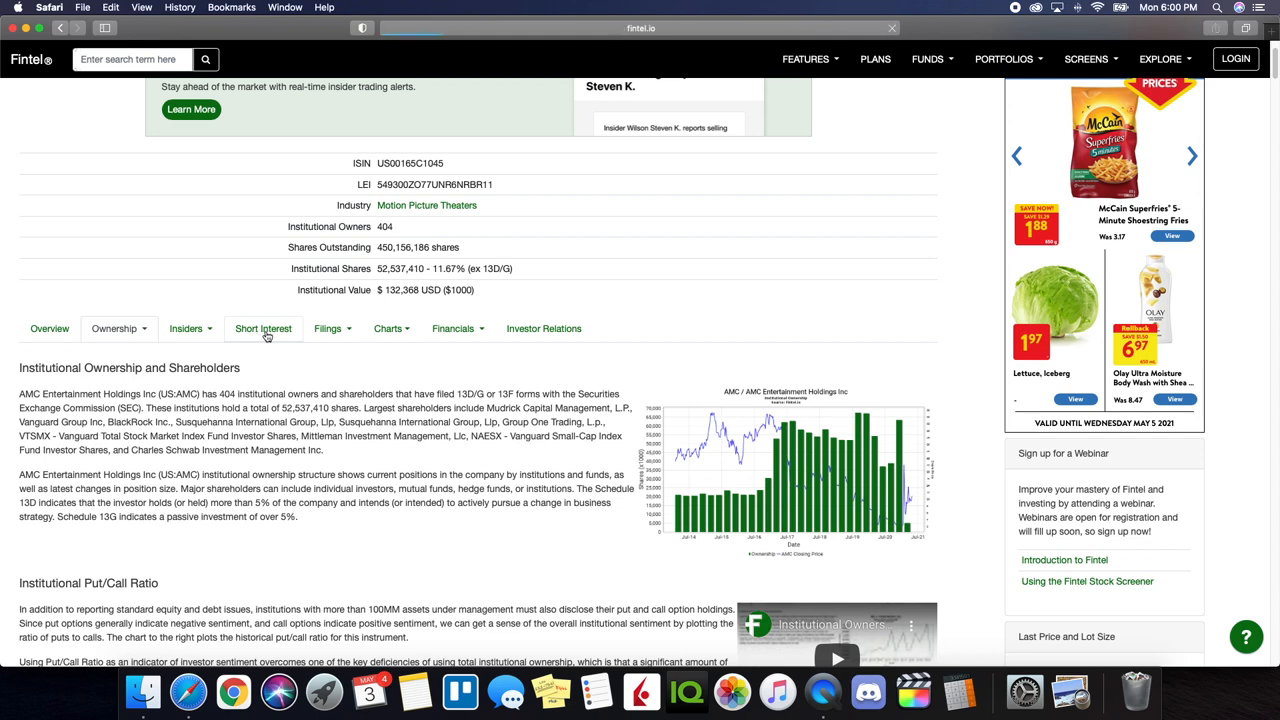
Open AMC's Short Interest tab and scroll to the 11.46% short borrow fee rate table.
click(263, 328)
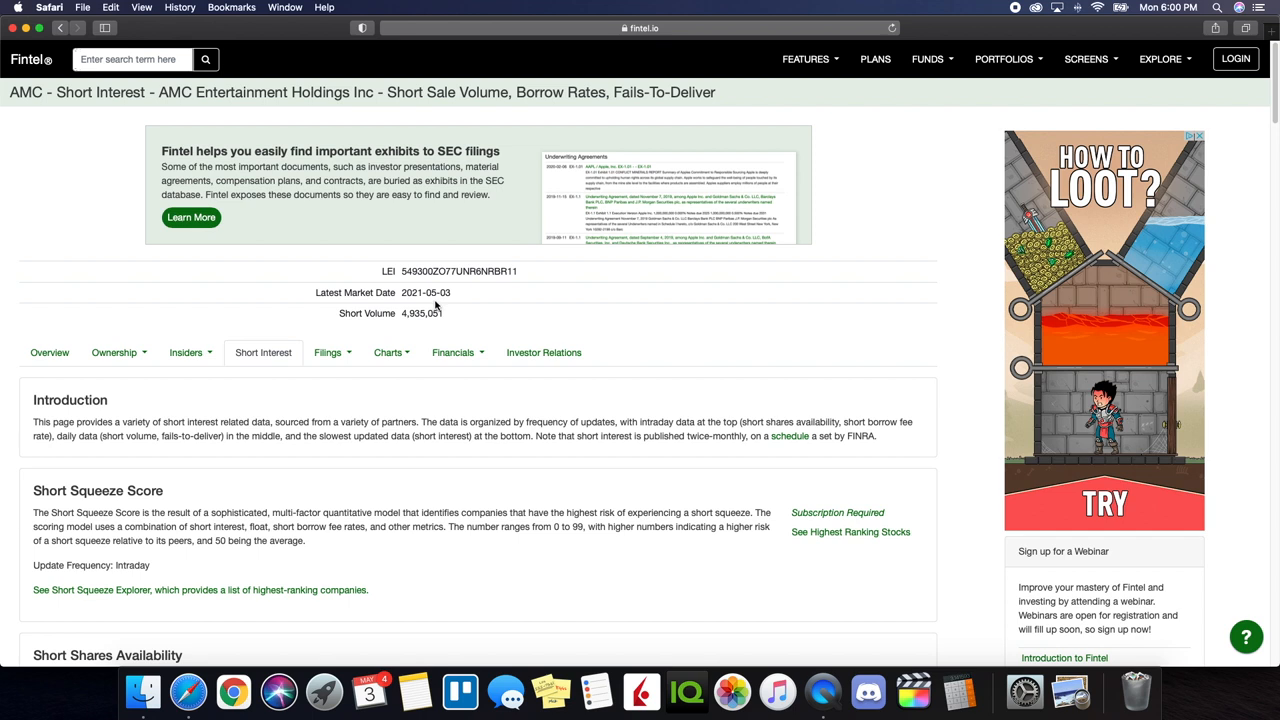
mouse_move(448, 305)
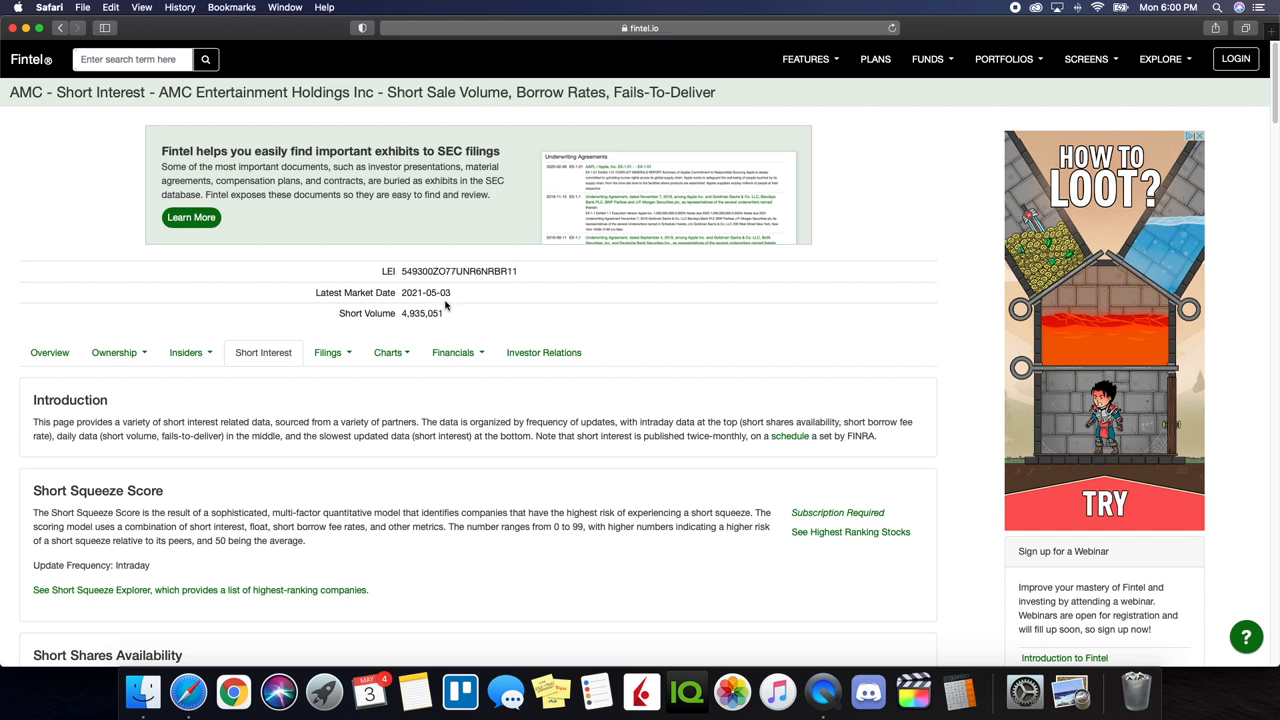
mouse_move(404, 328)
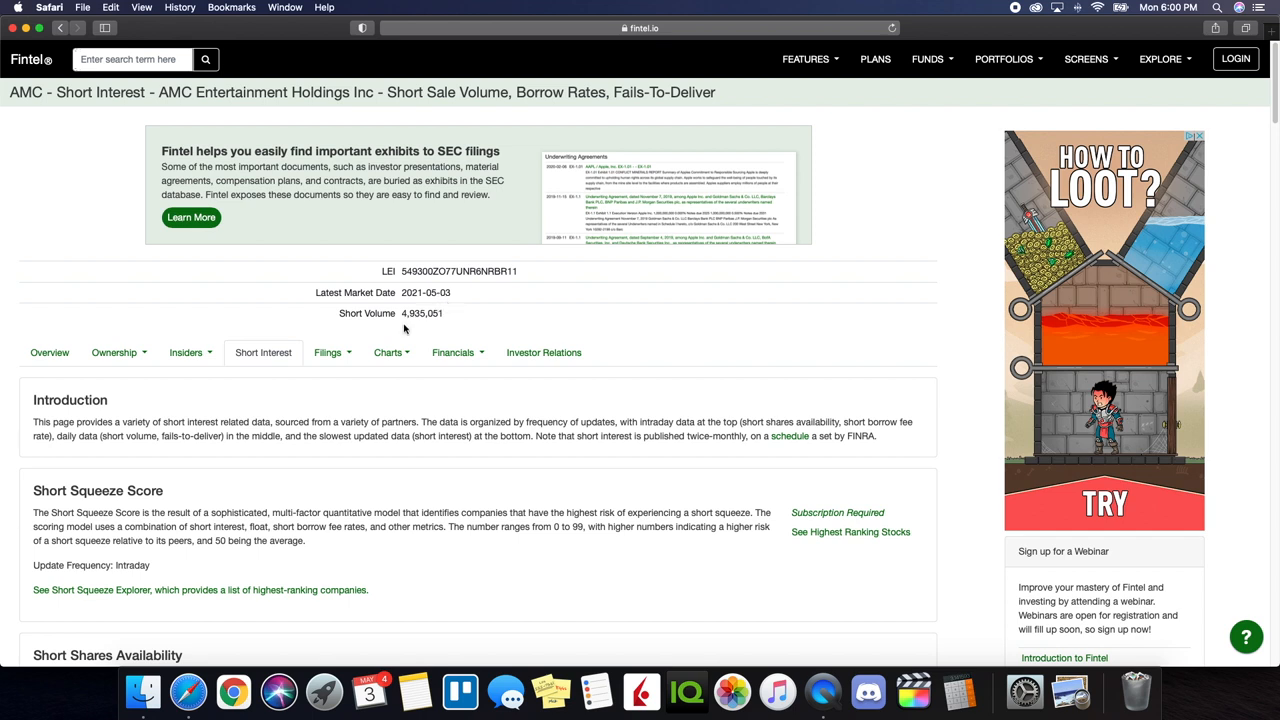
scroll(down, 3)
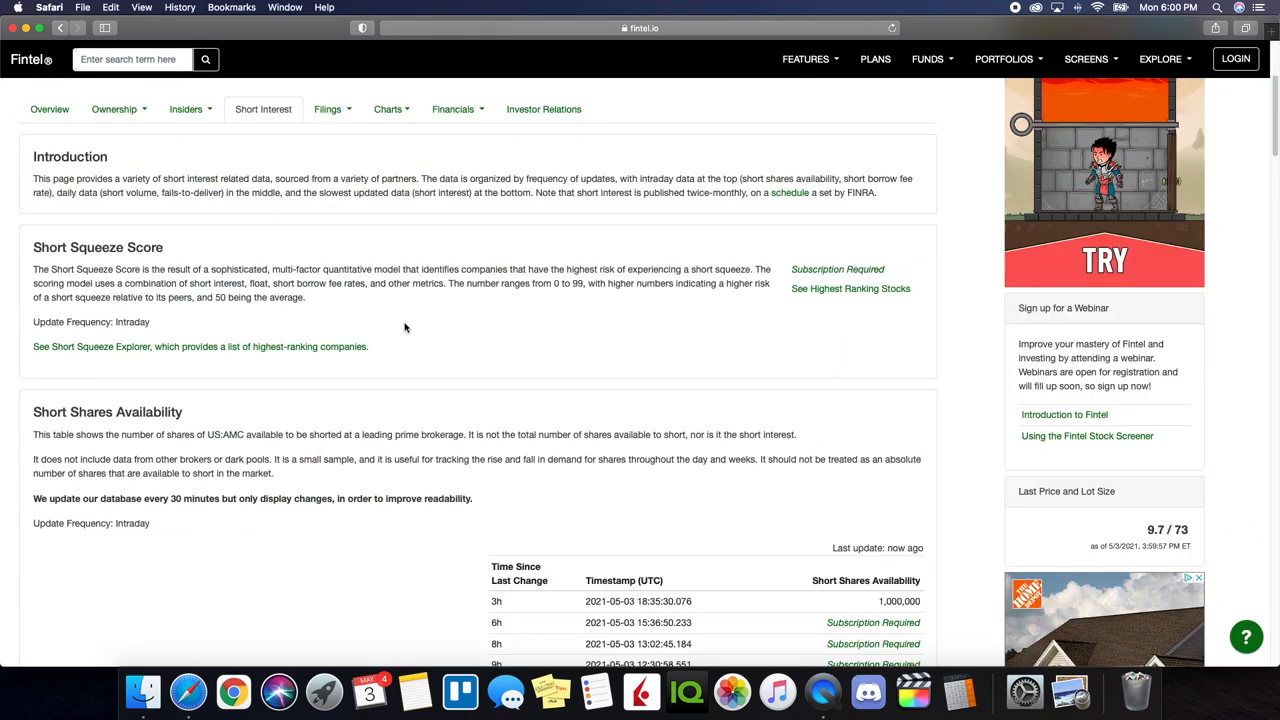
scroll(down, 3)
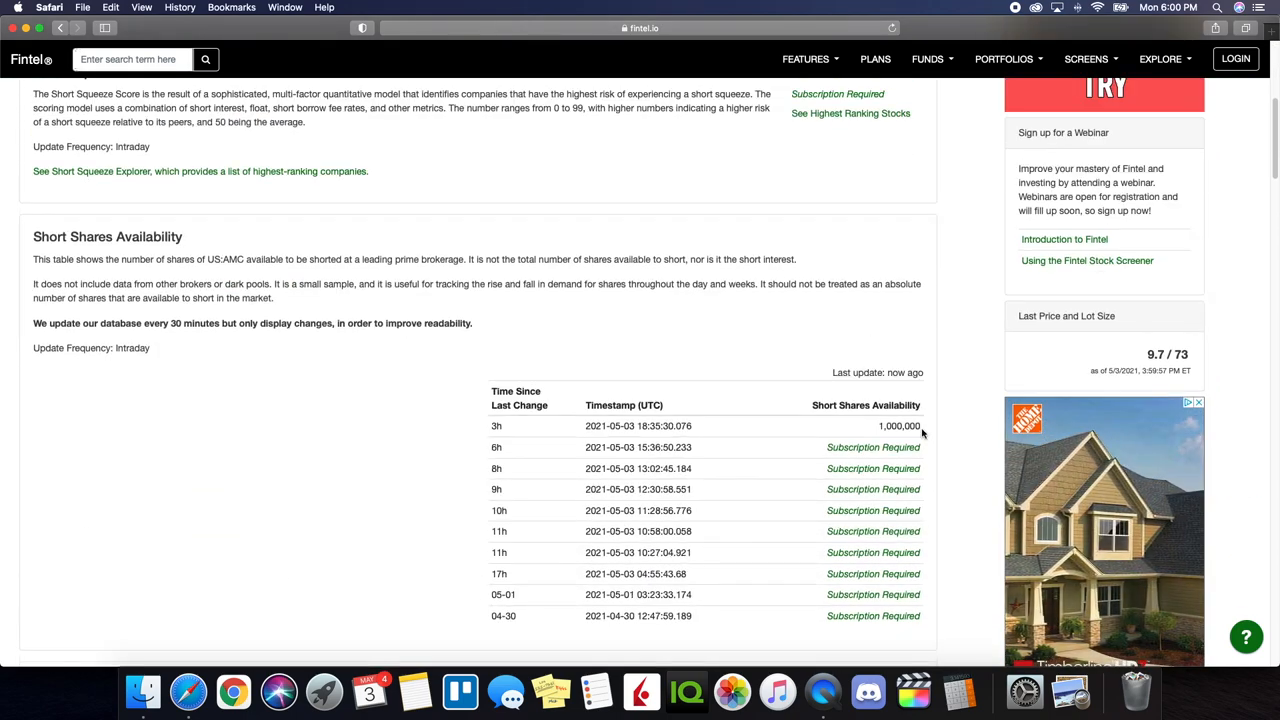
scroll(down, 3)
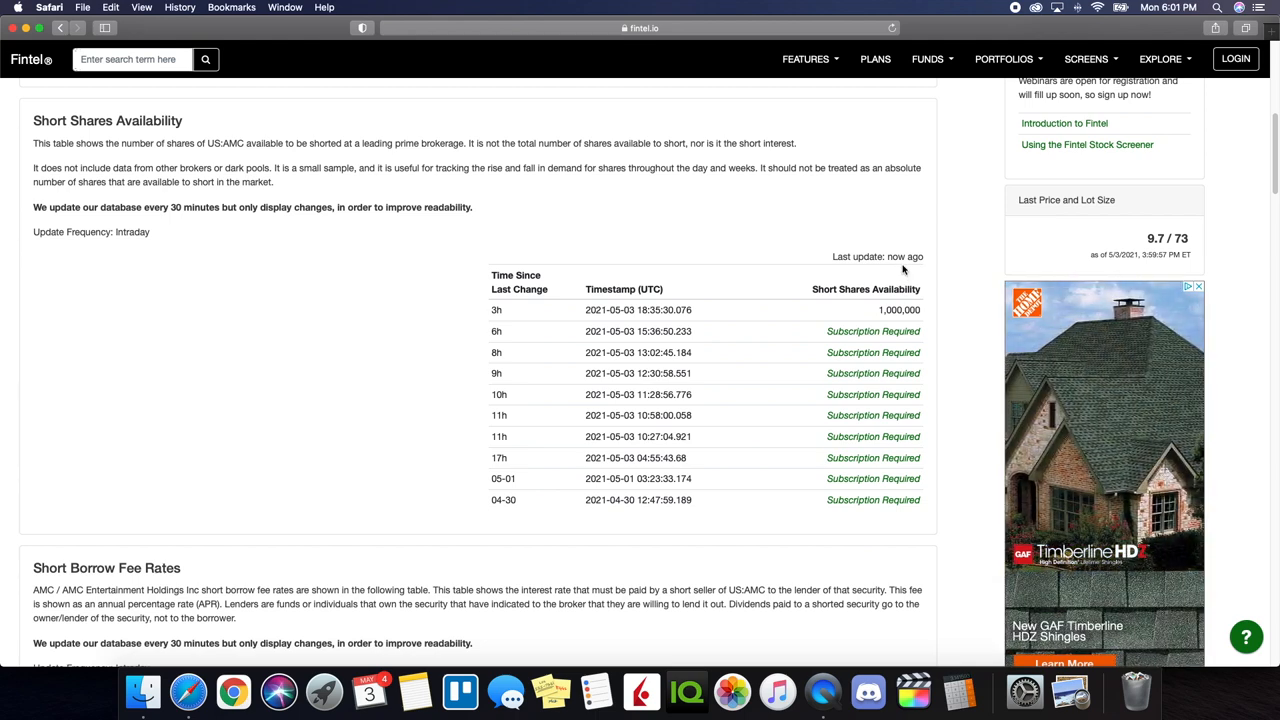
scroll(down, 3)
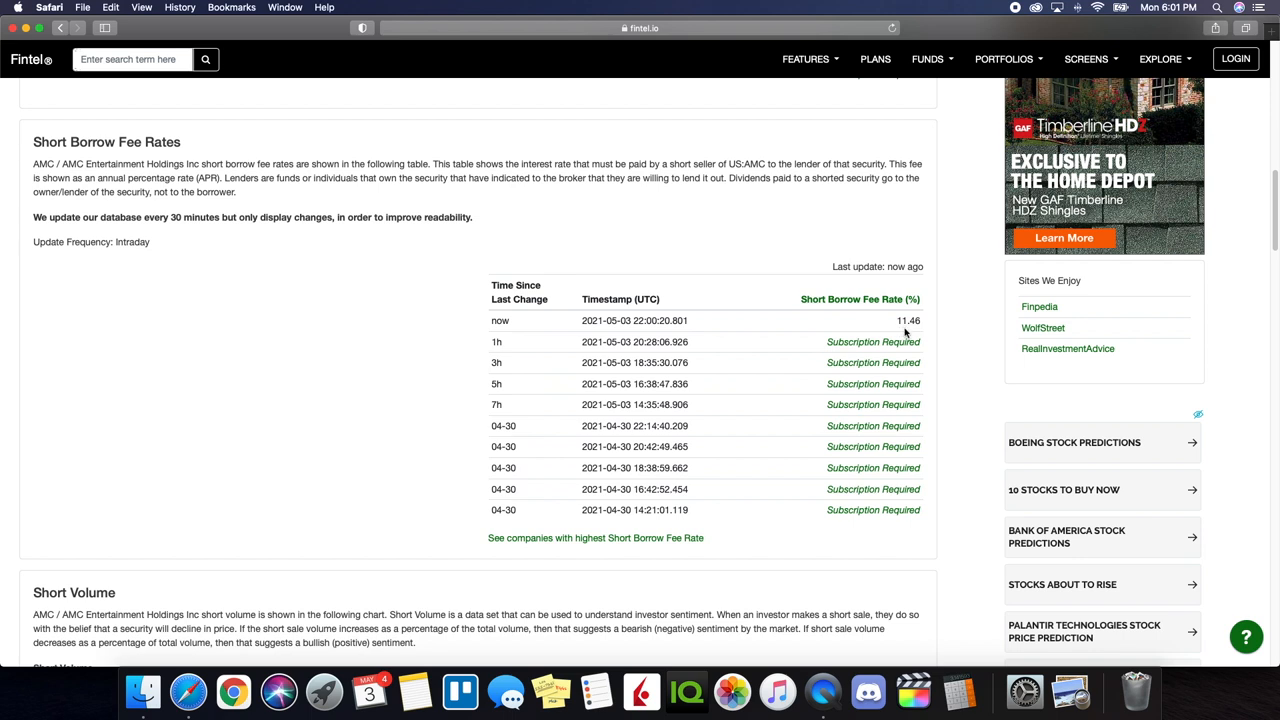
mouse_move(880, 342)
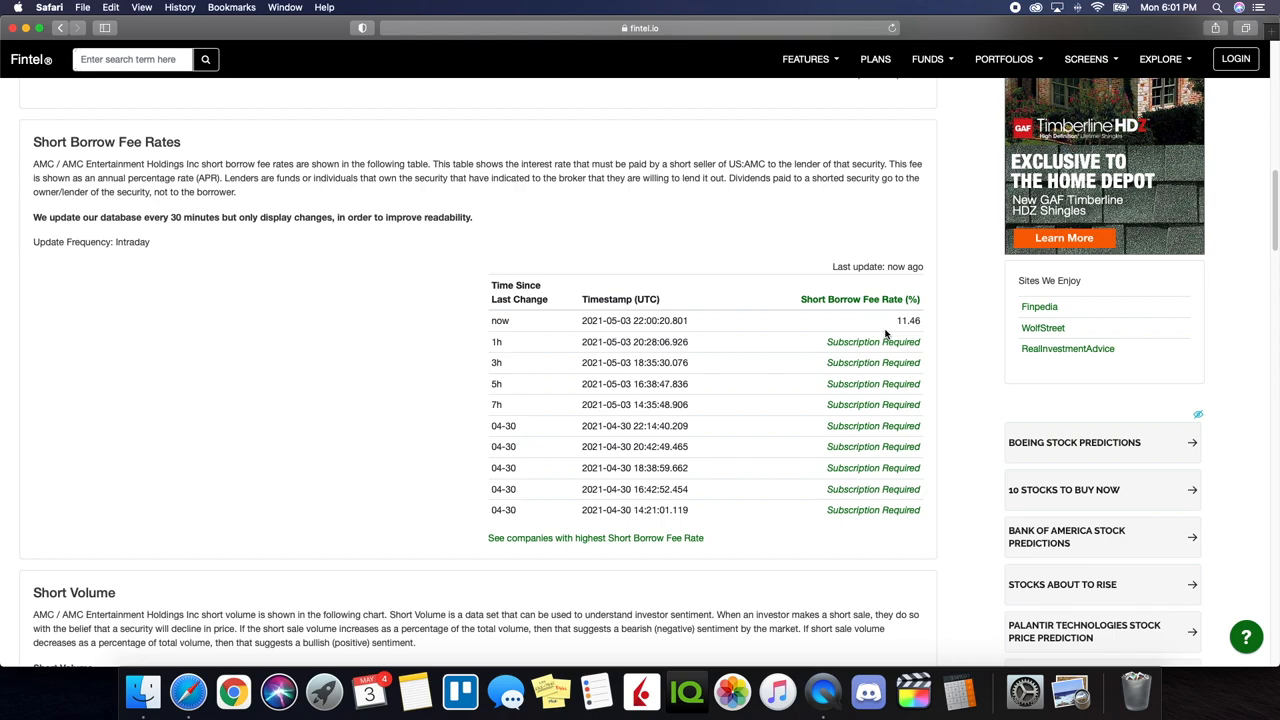
Scroll to the Short Volume table showing 4,935,051 shares shorted on 2021-05-03.
scroll(down, 3)
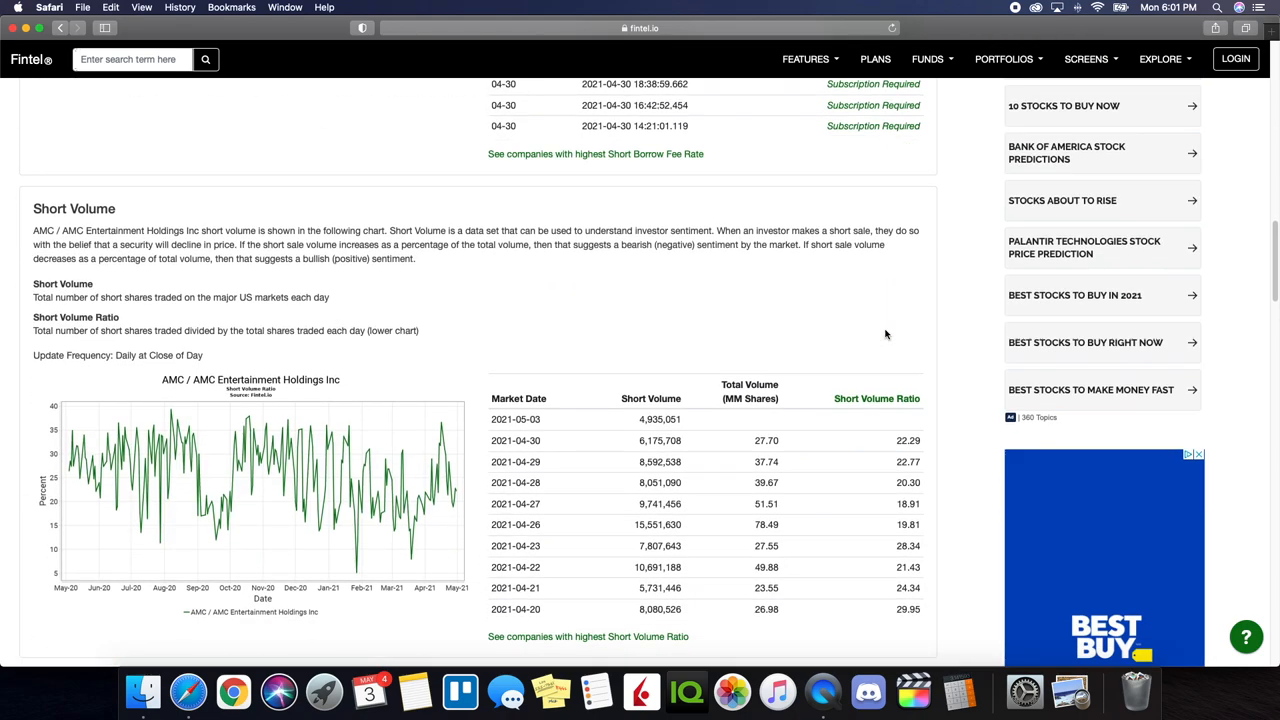
scroll(down, 3)
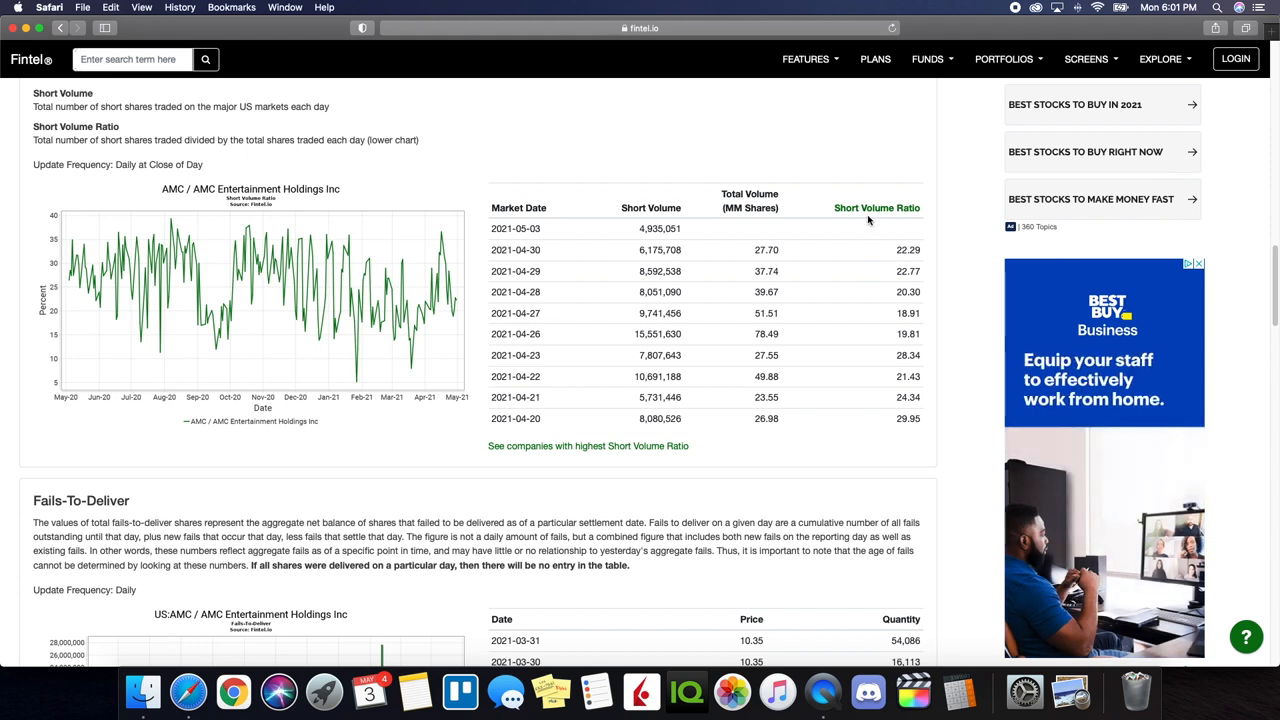
mouse_move(876, 291)
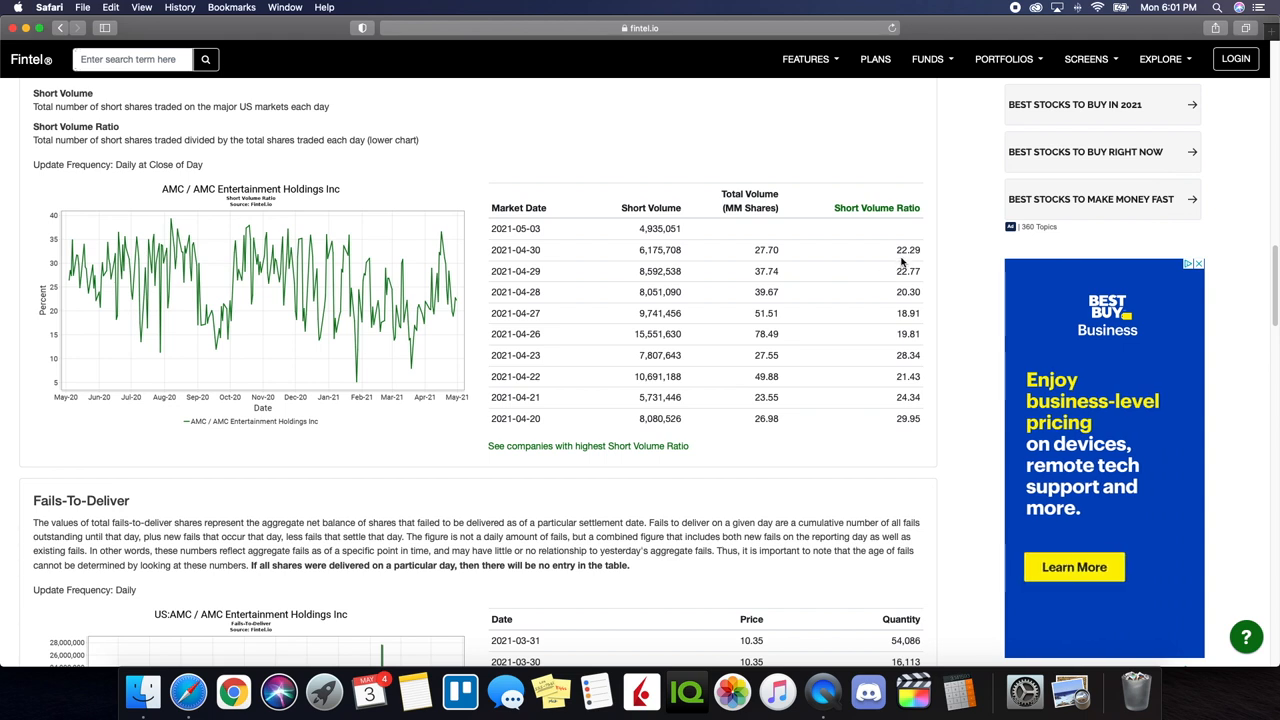
mouse_move(906, 396)
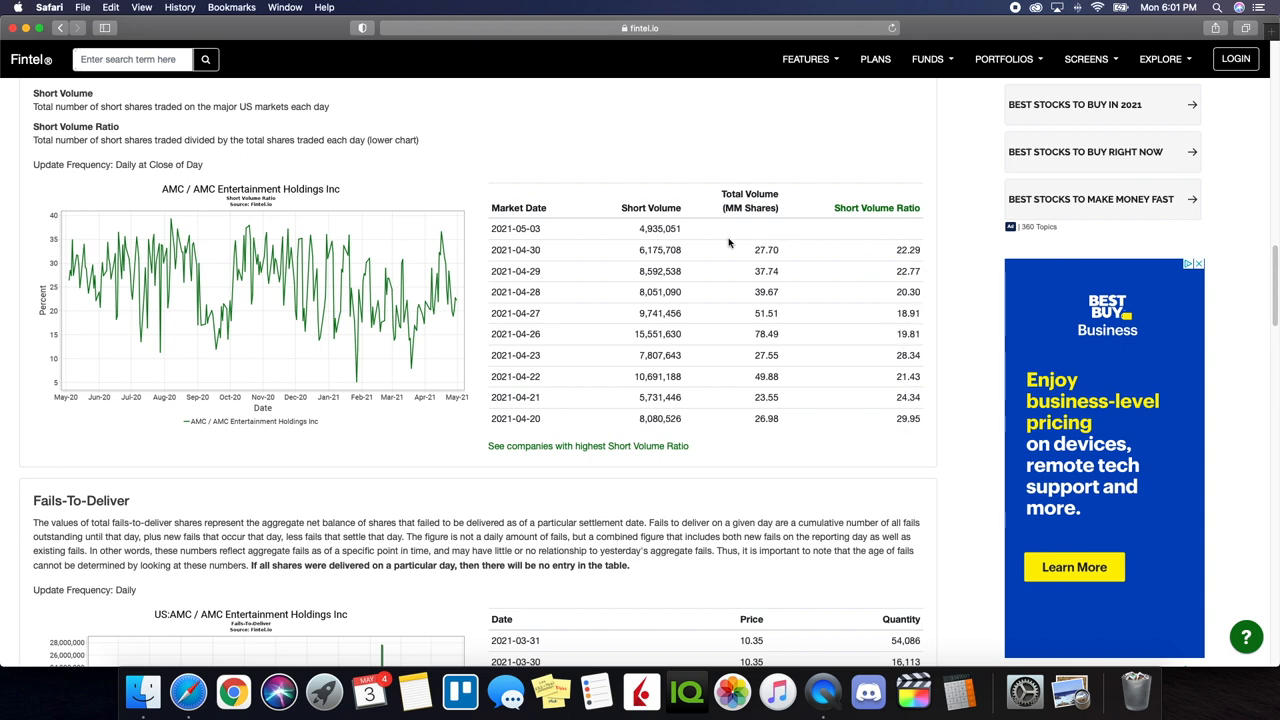
mouse_move(699, 253)
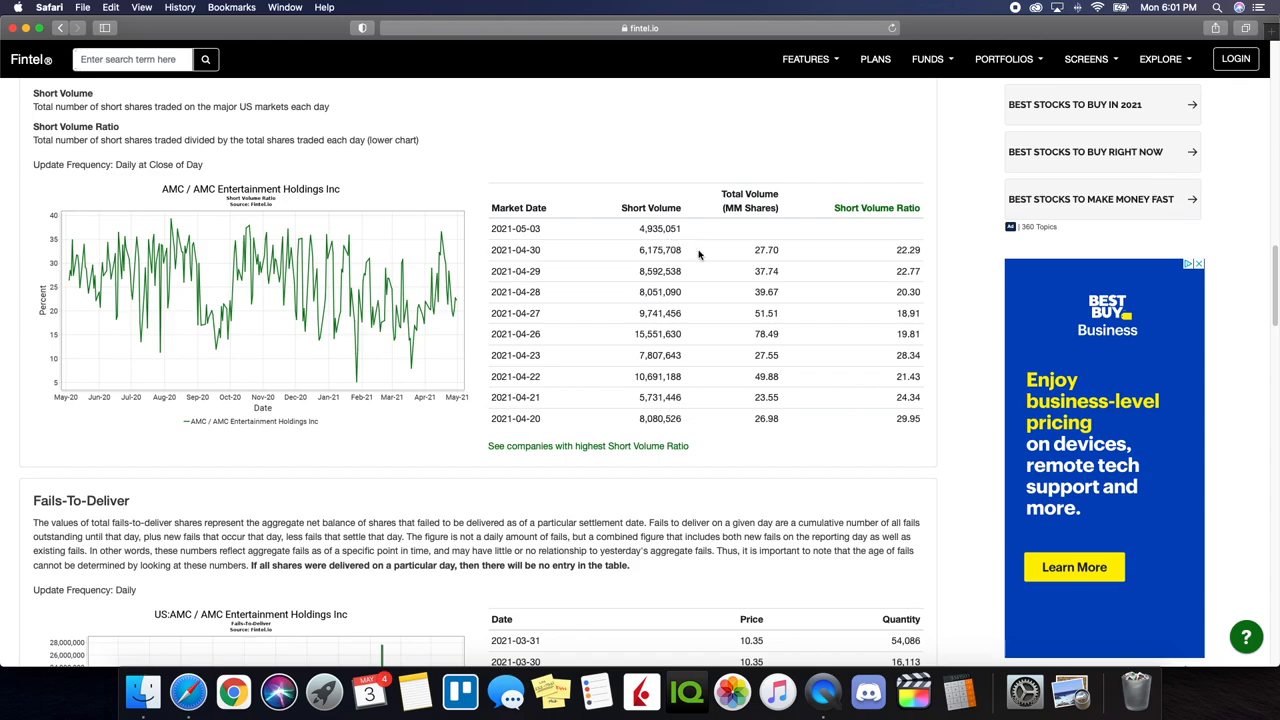